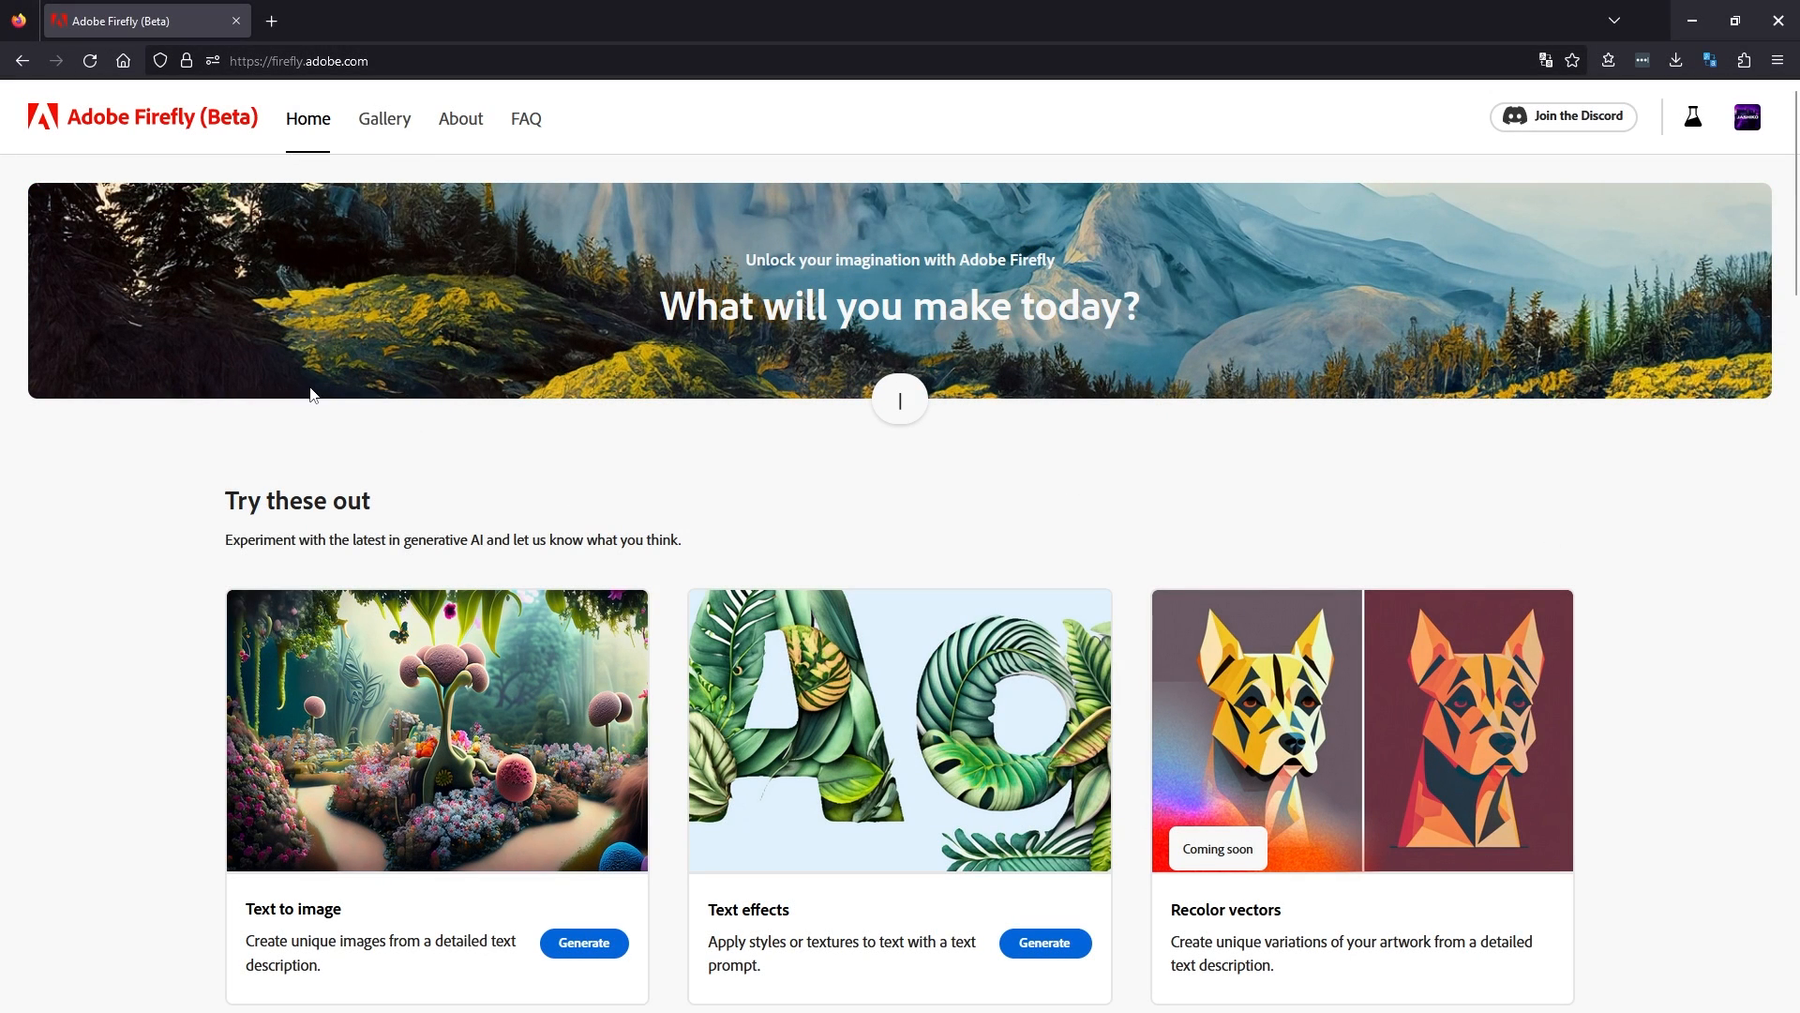
After trying sample prompt words, open Text to image and enter the blonde cyberpunk woman portrait prompt.
type("layered paper")
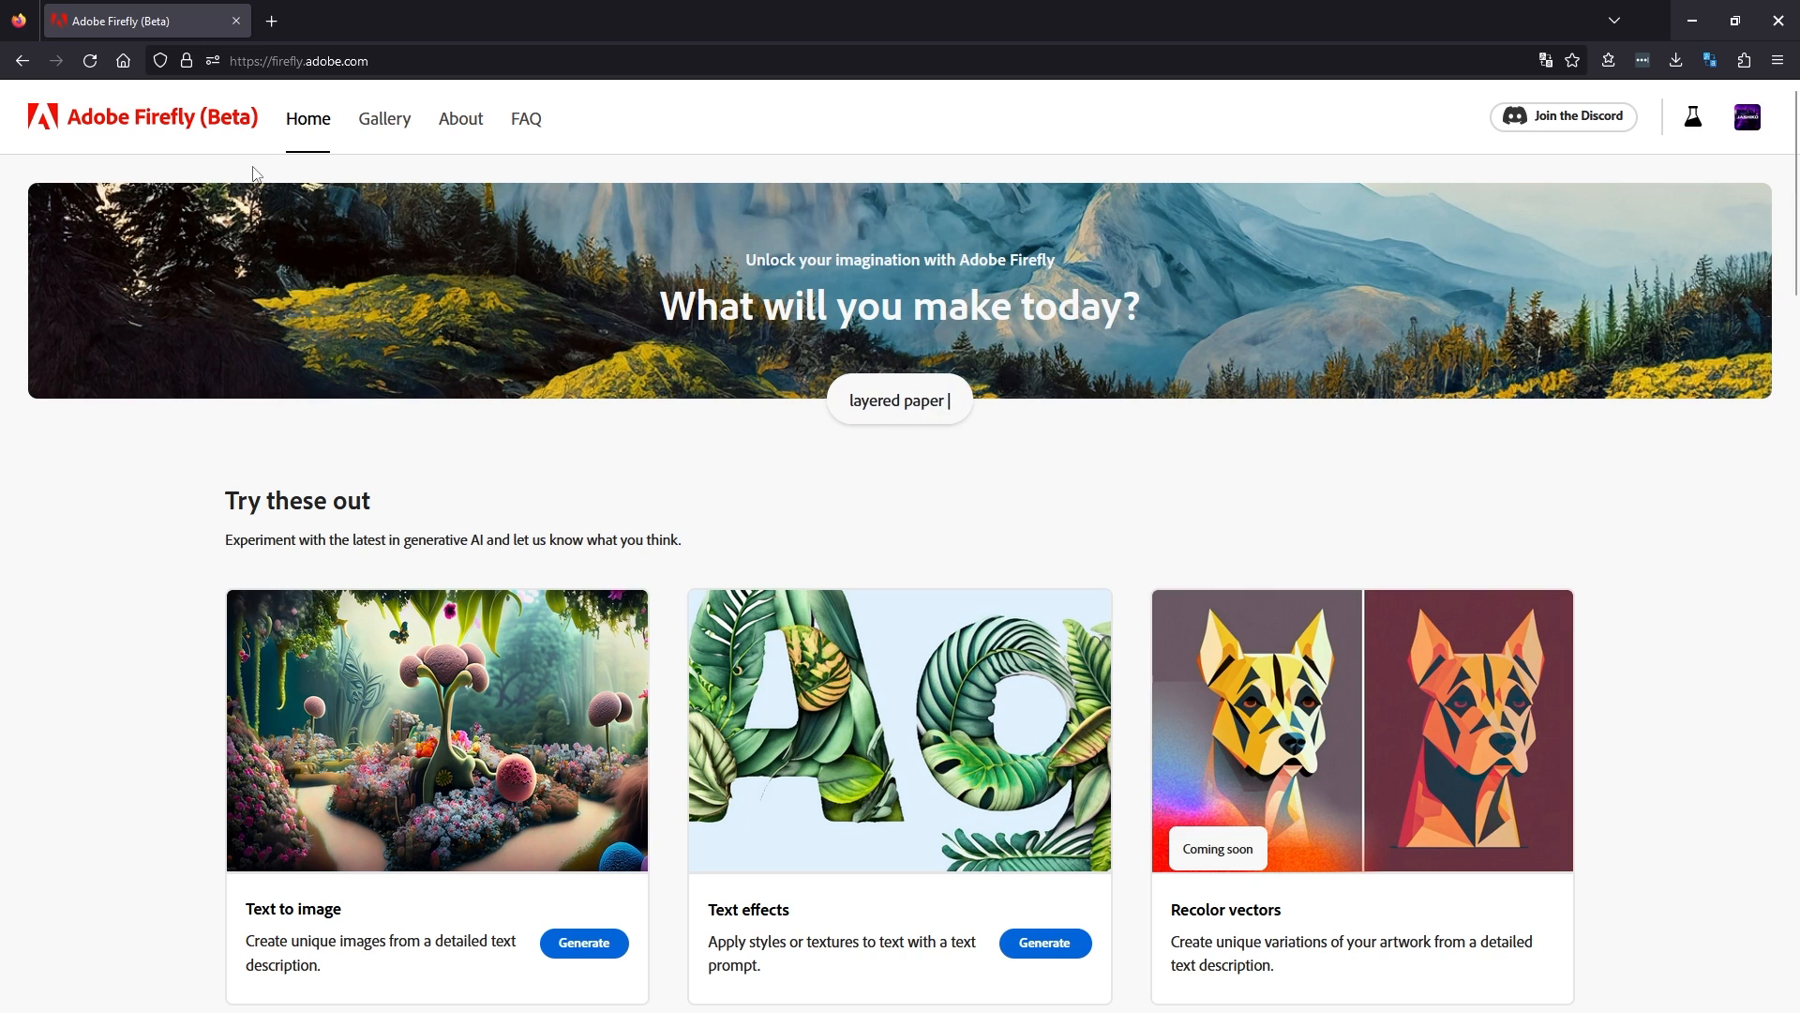
type("galaxy")
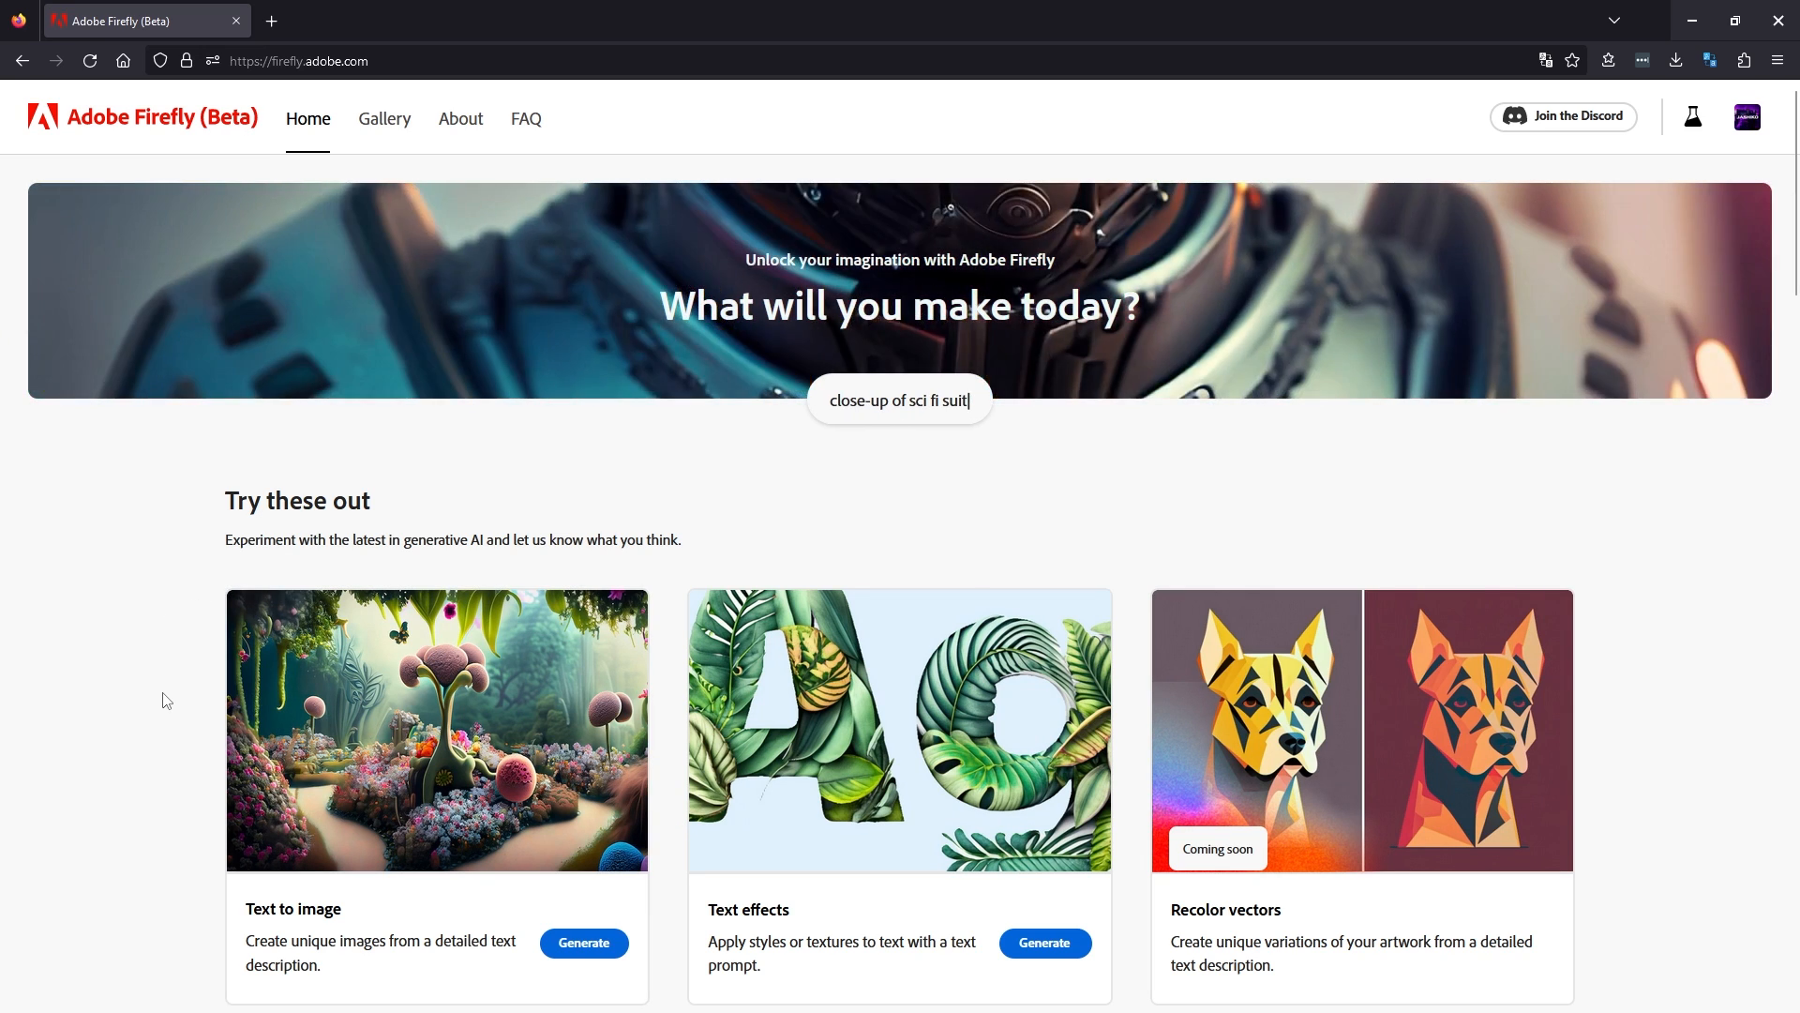
key("Backspace")
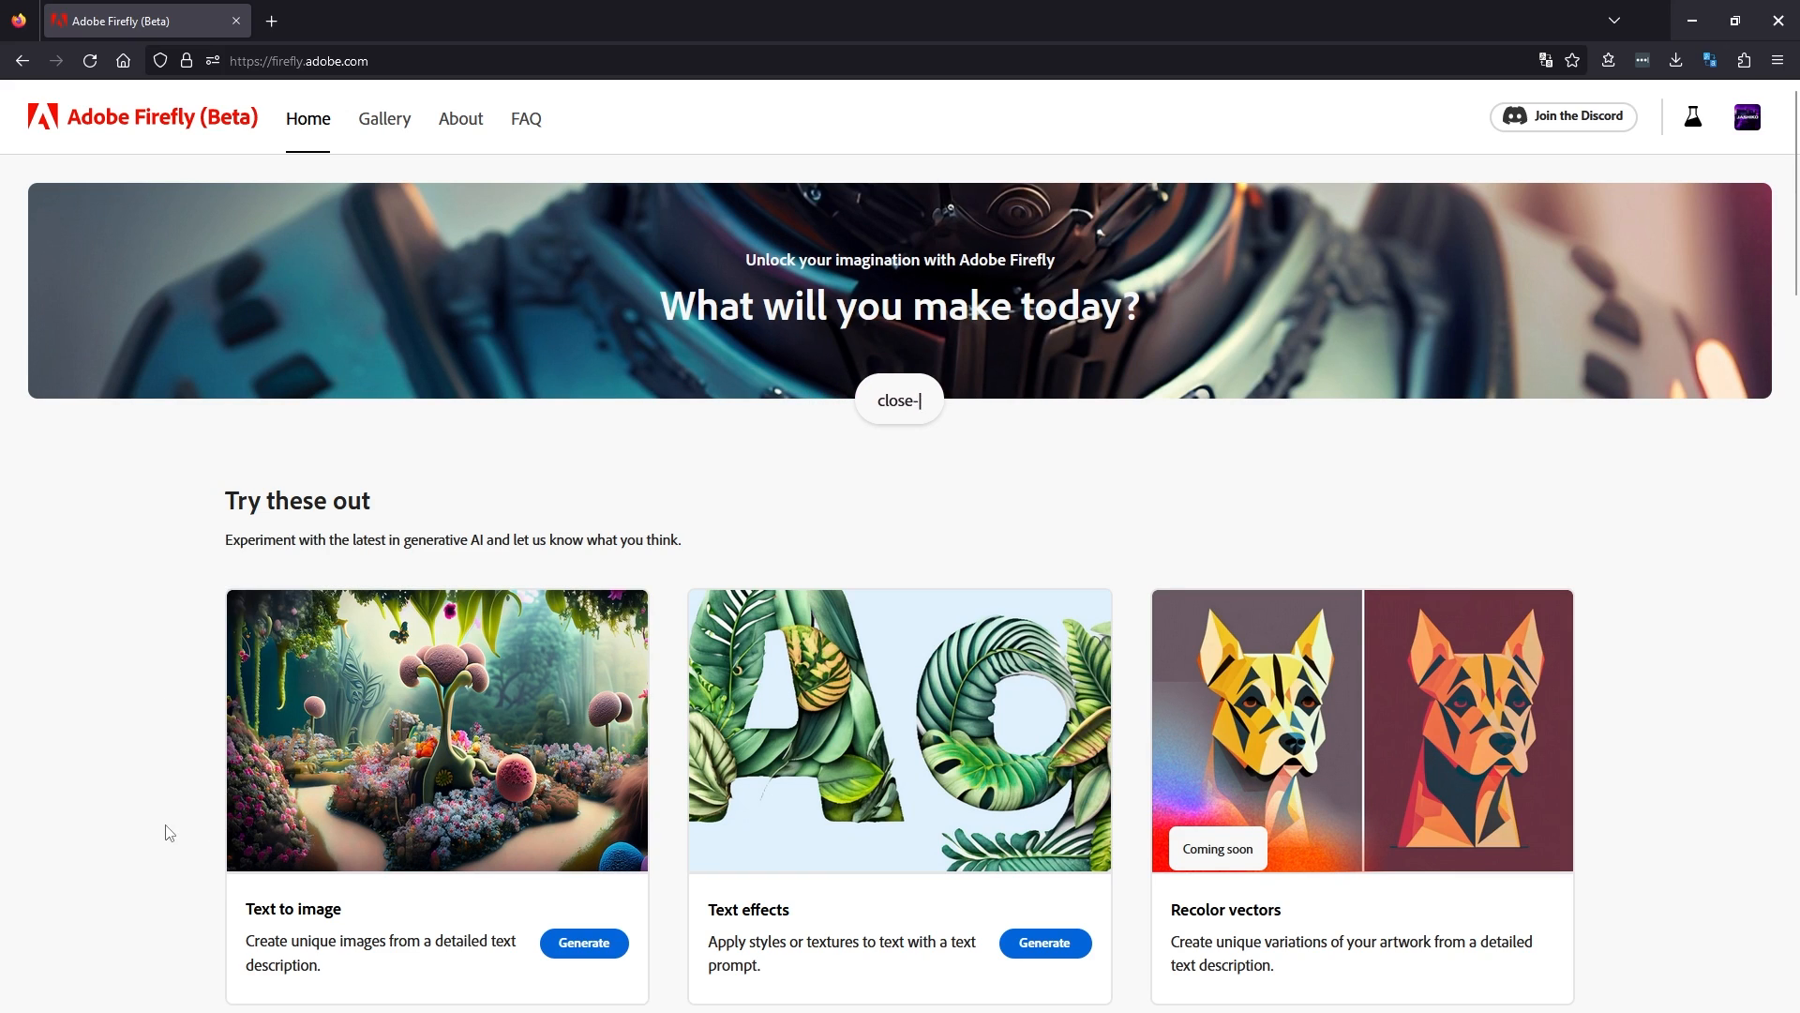
type("iridescent organic shapes")
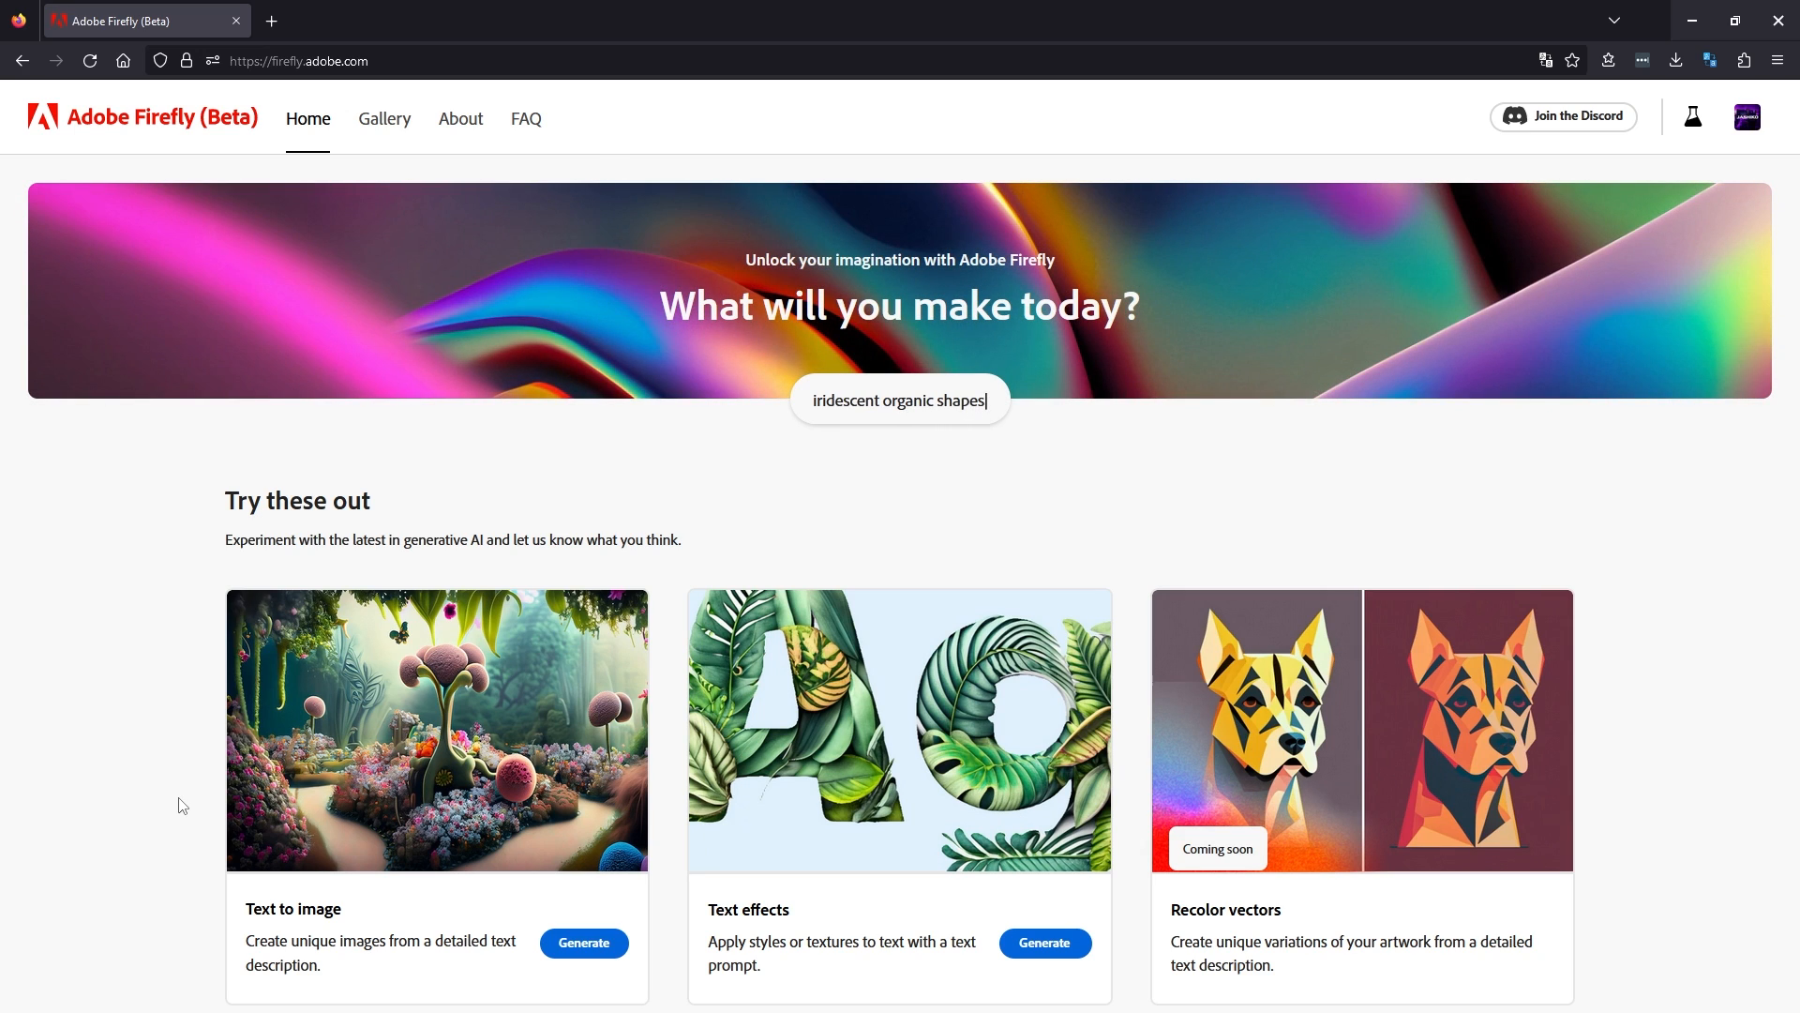
type("painting of mountain")
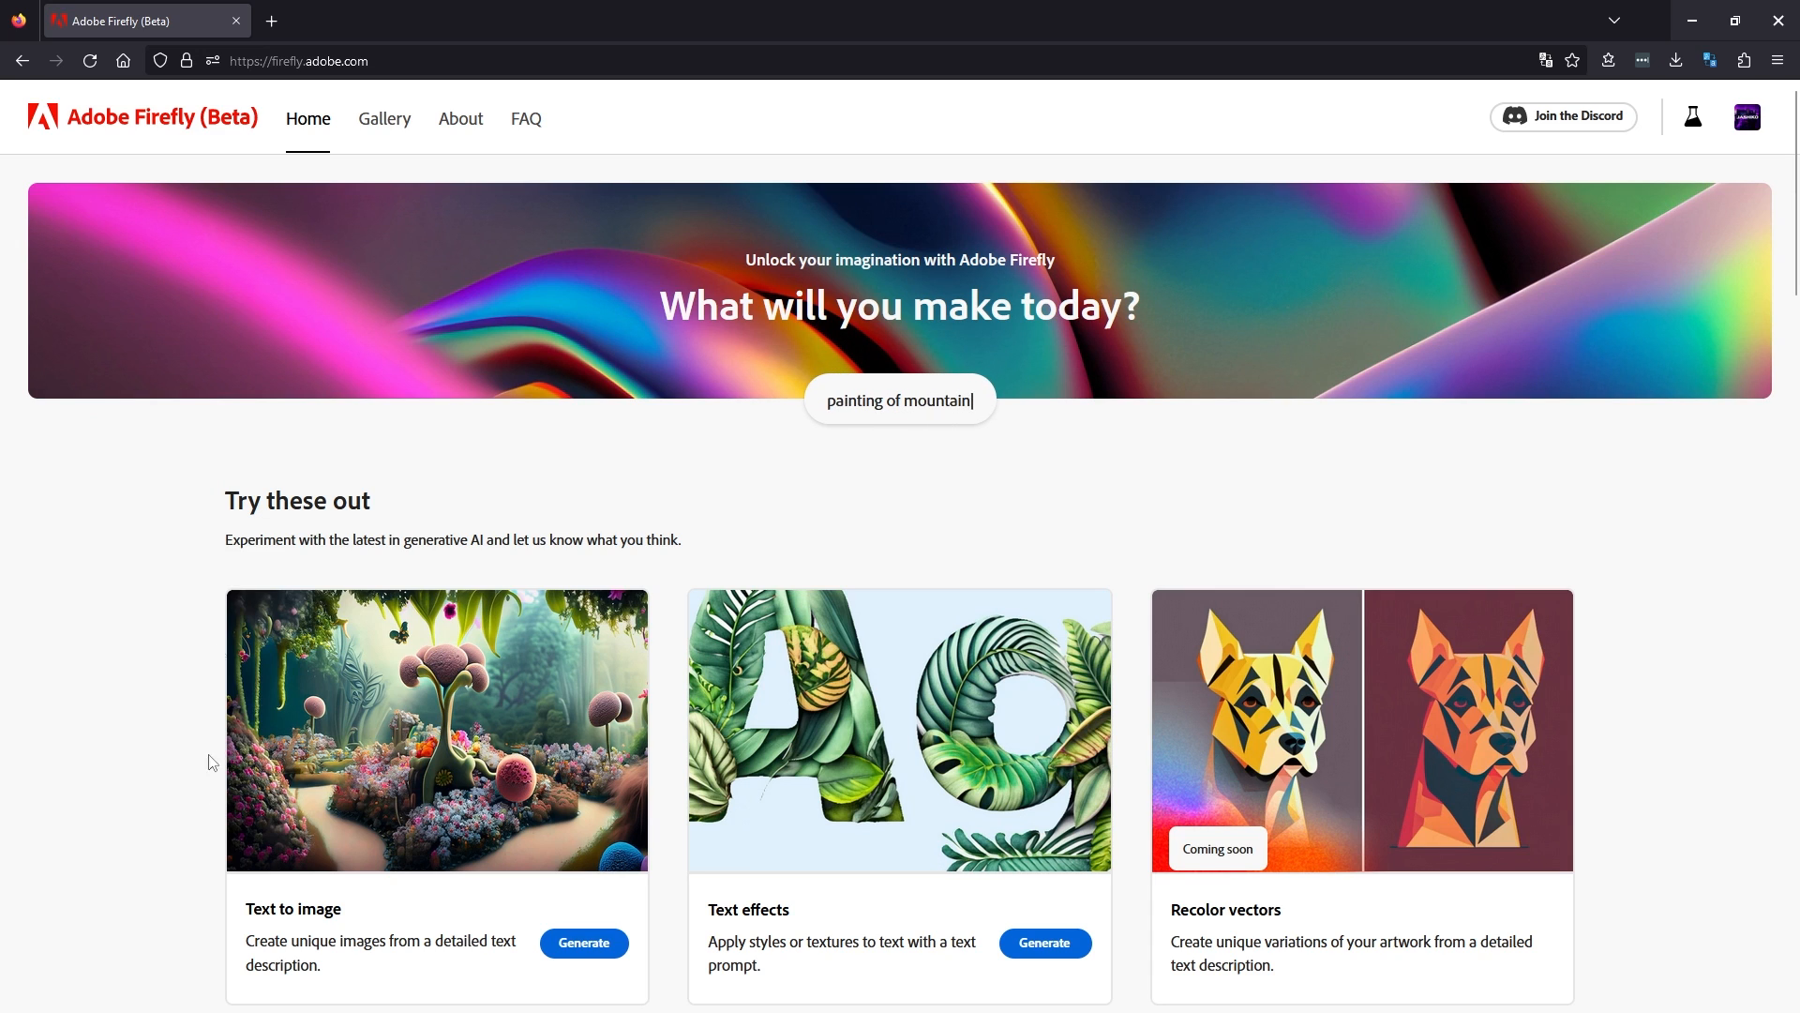
type("s and trees")
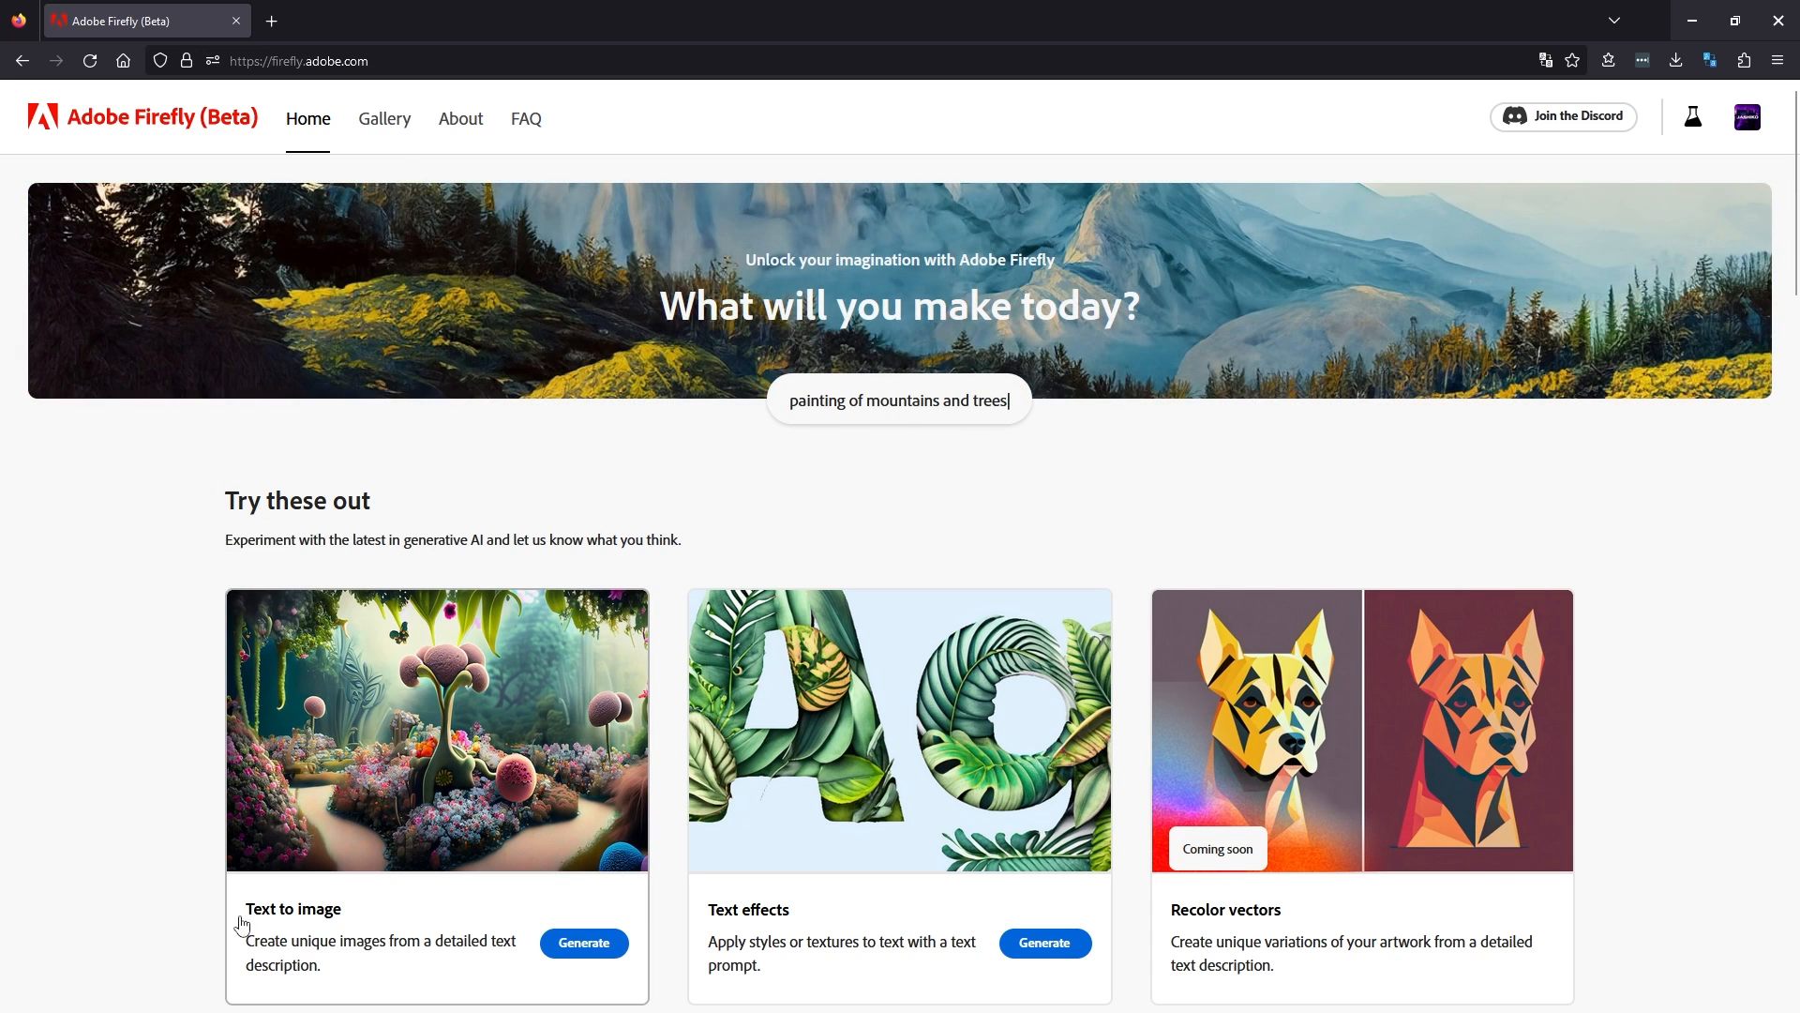
left_click(584, 942)
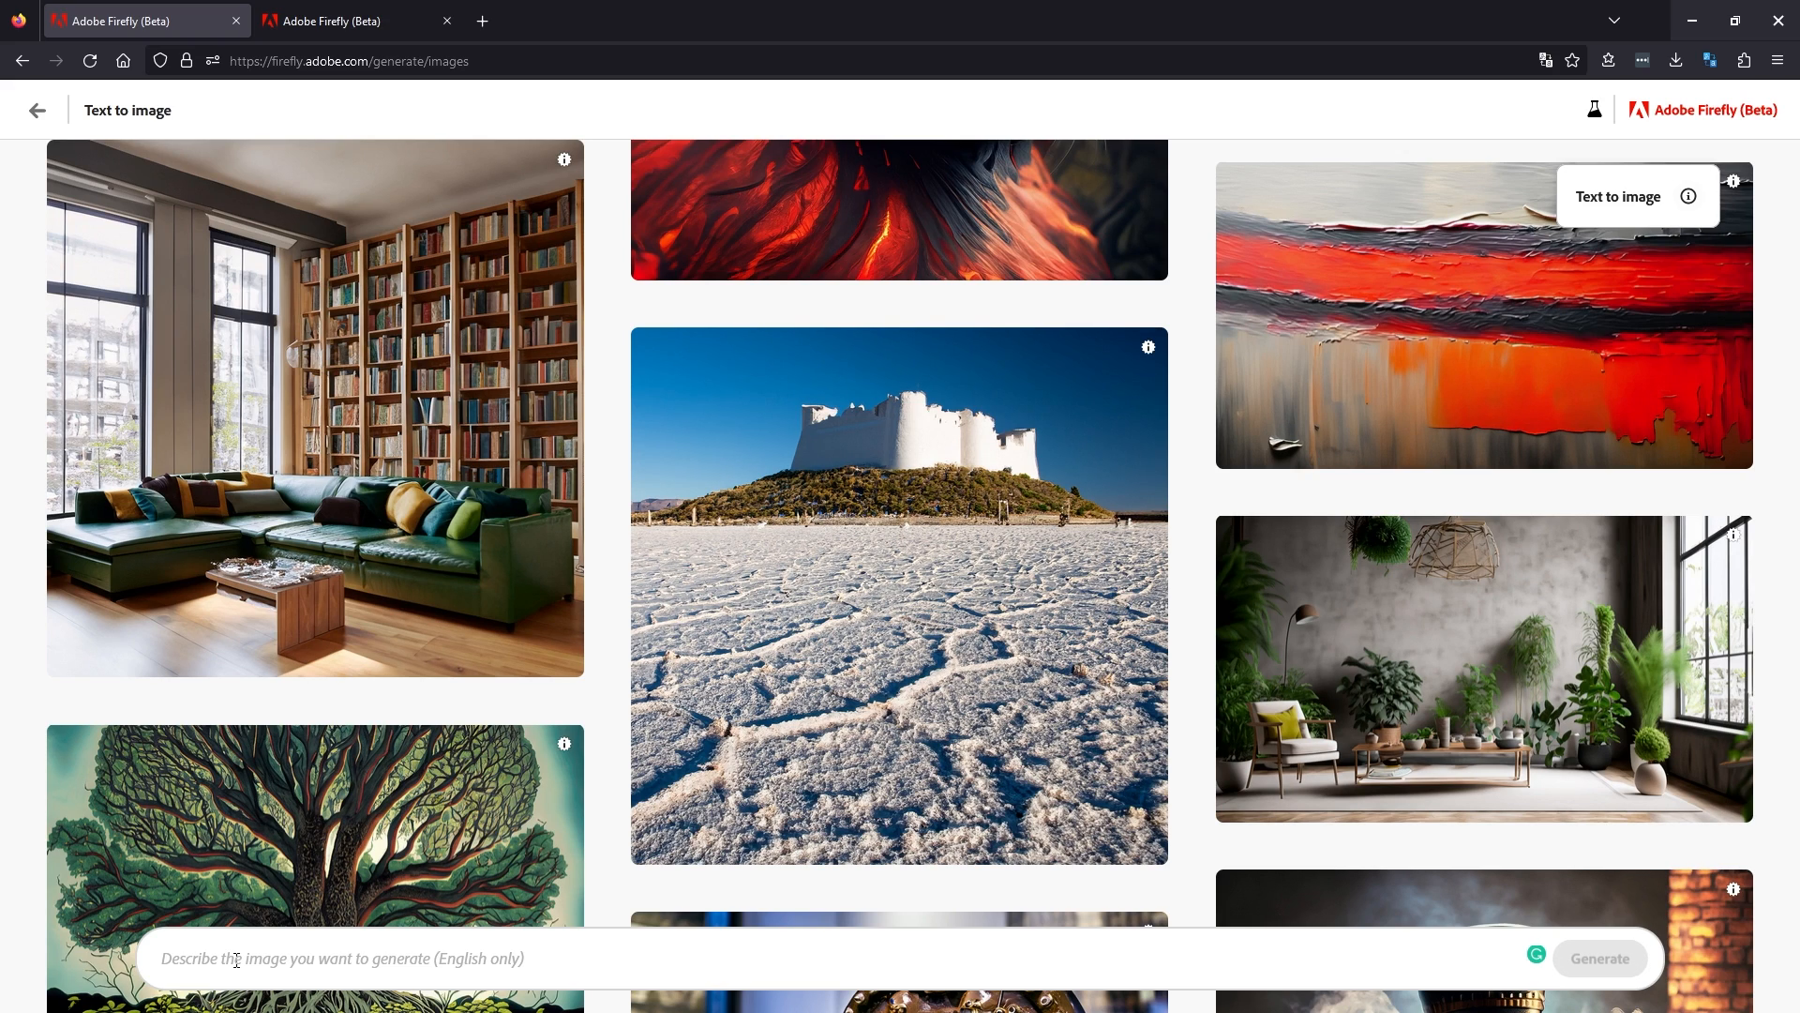
type("A portrait of a Blonde woman standing on the street in a cyberpunk city wearing futuristic clothes. Hyper realistic. Detailed environment.")
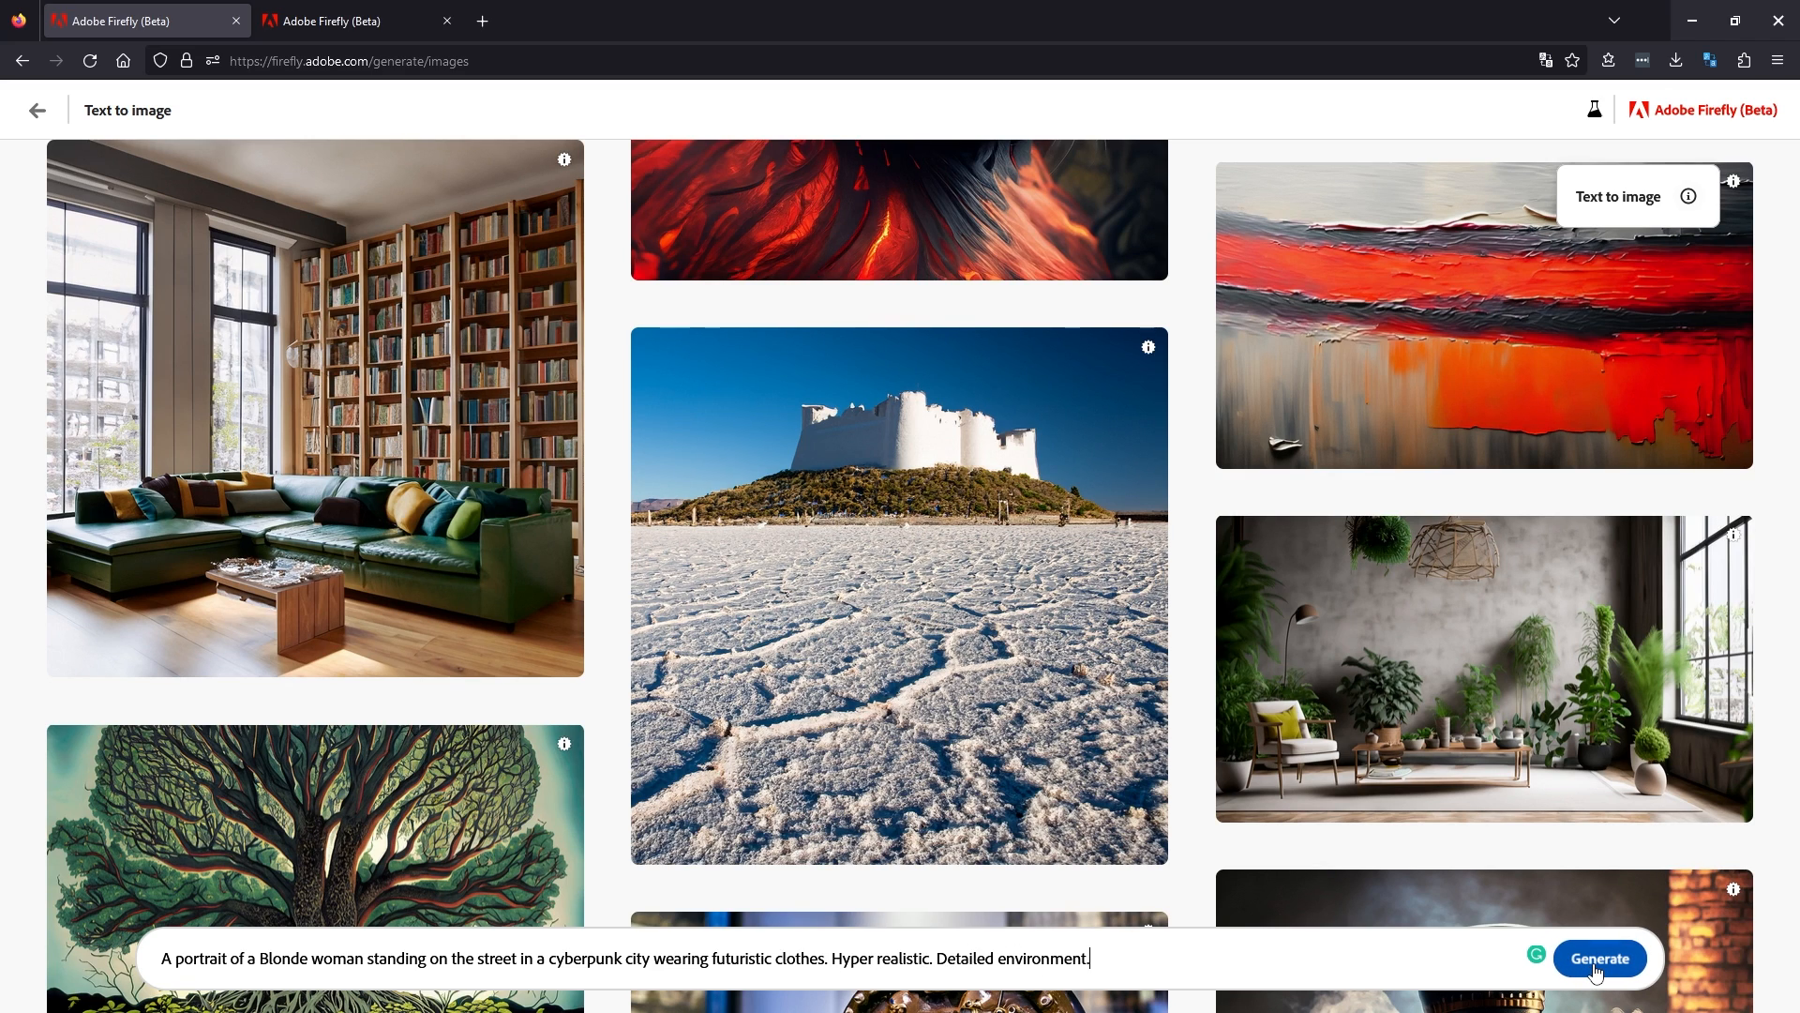
Generate four portraits from the prompt, then open and dismiss the second image's options menu.
left_click(1598, 958)
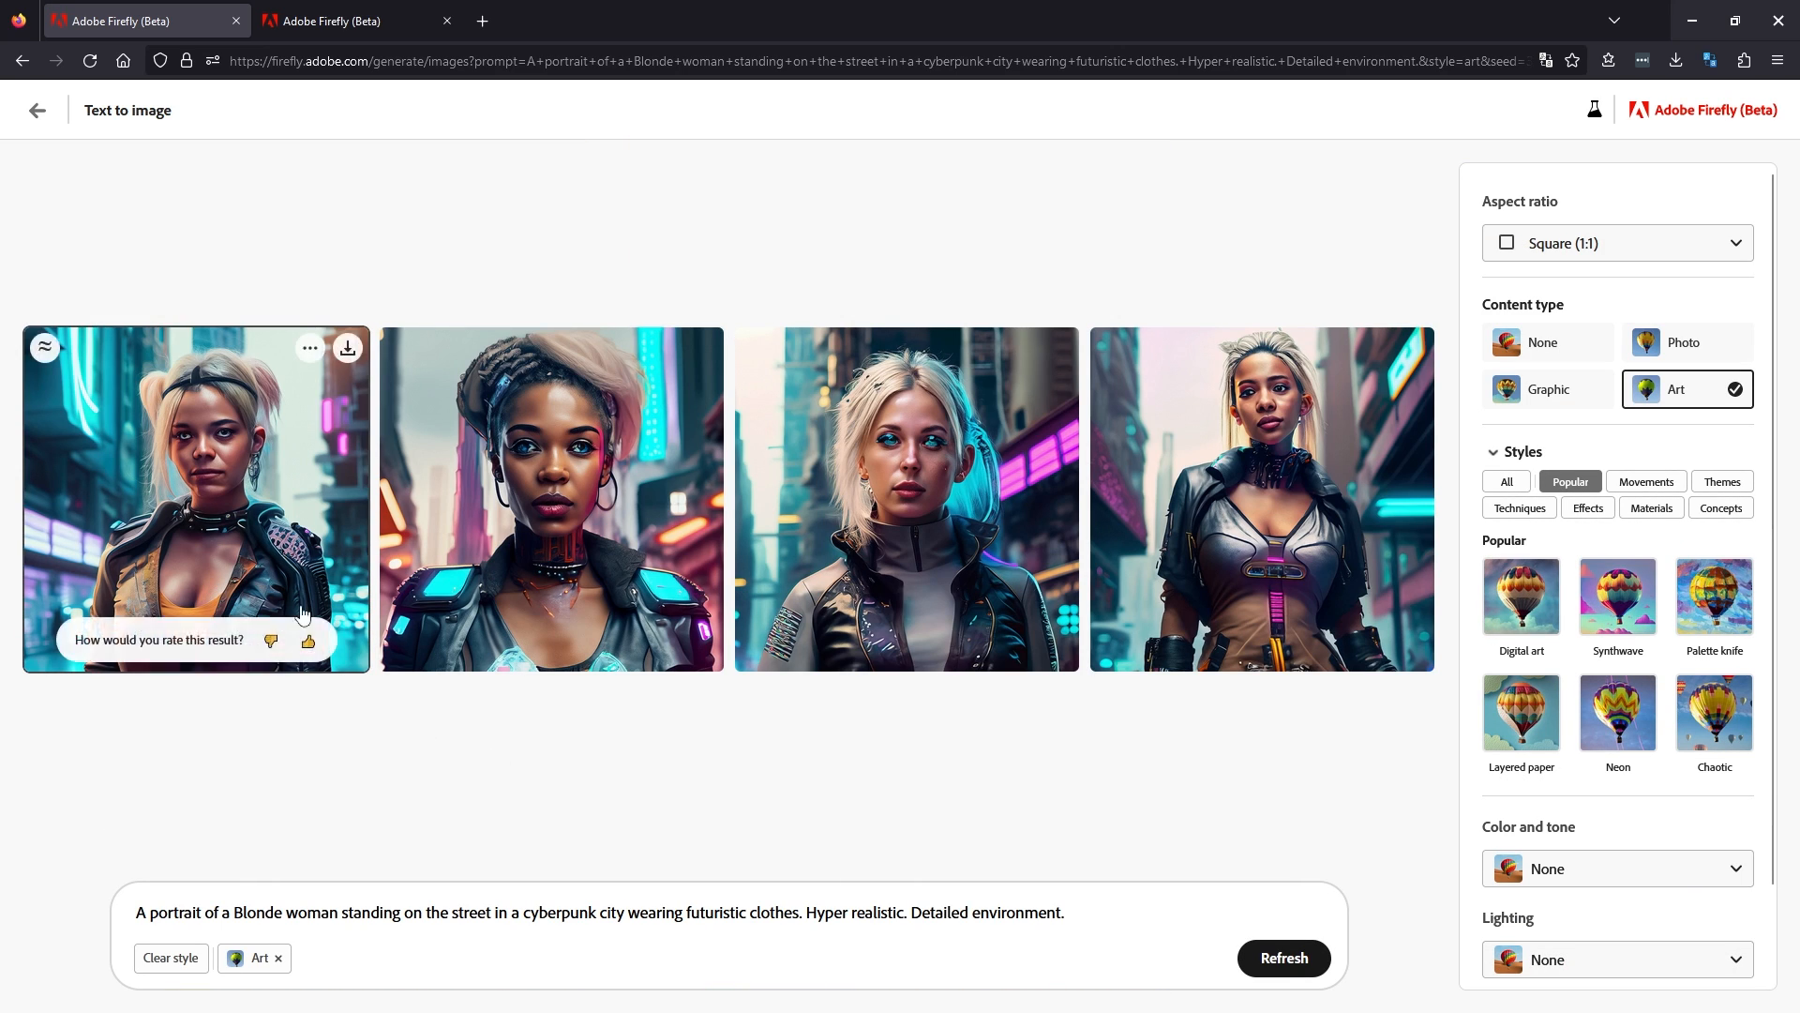
mouse_move(819, 456)
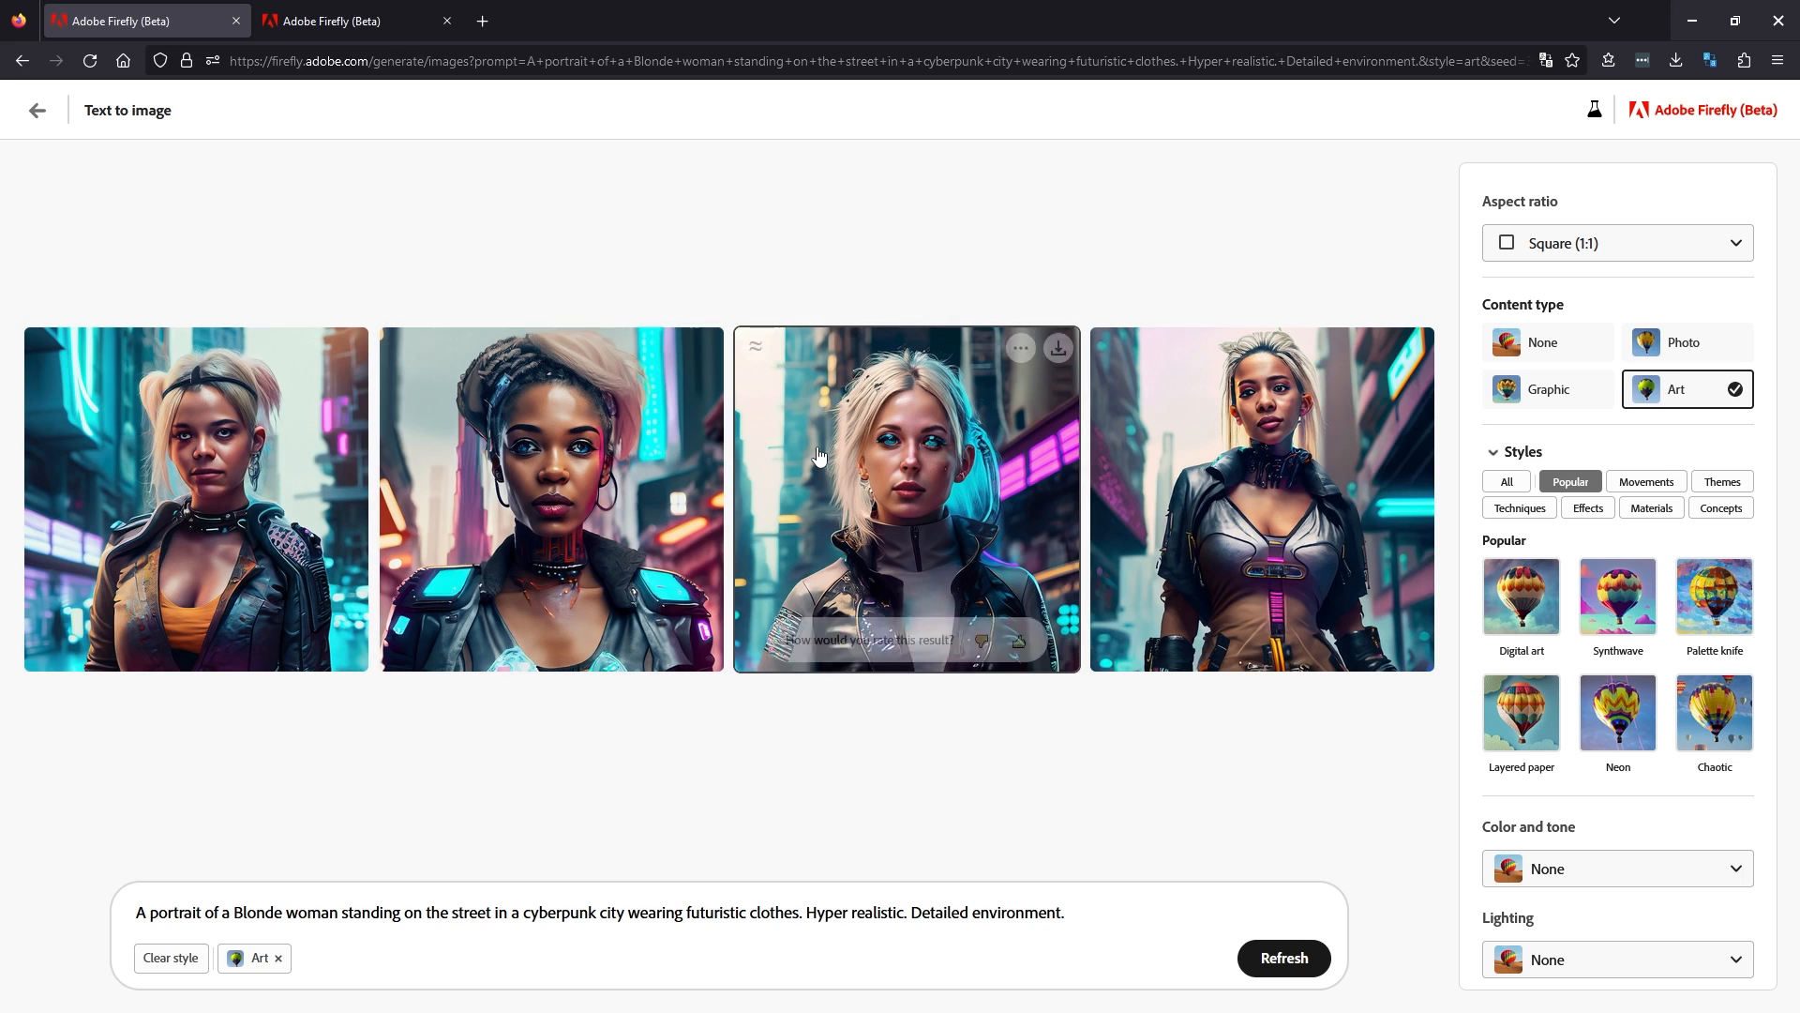
mouse_move(669, 368)
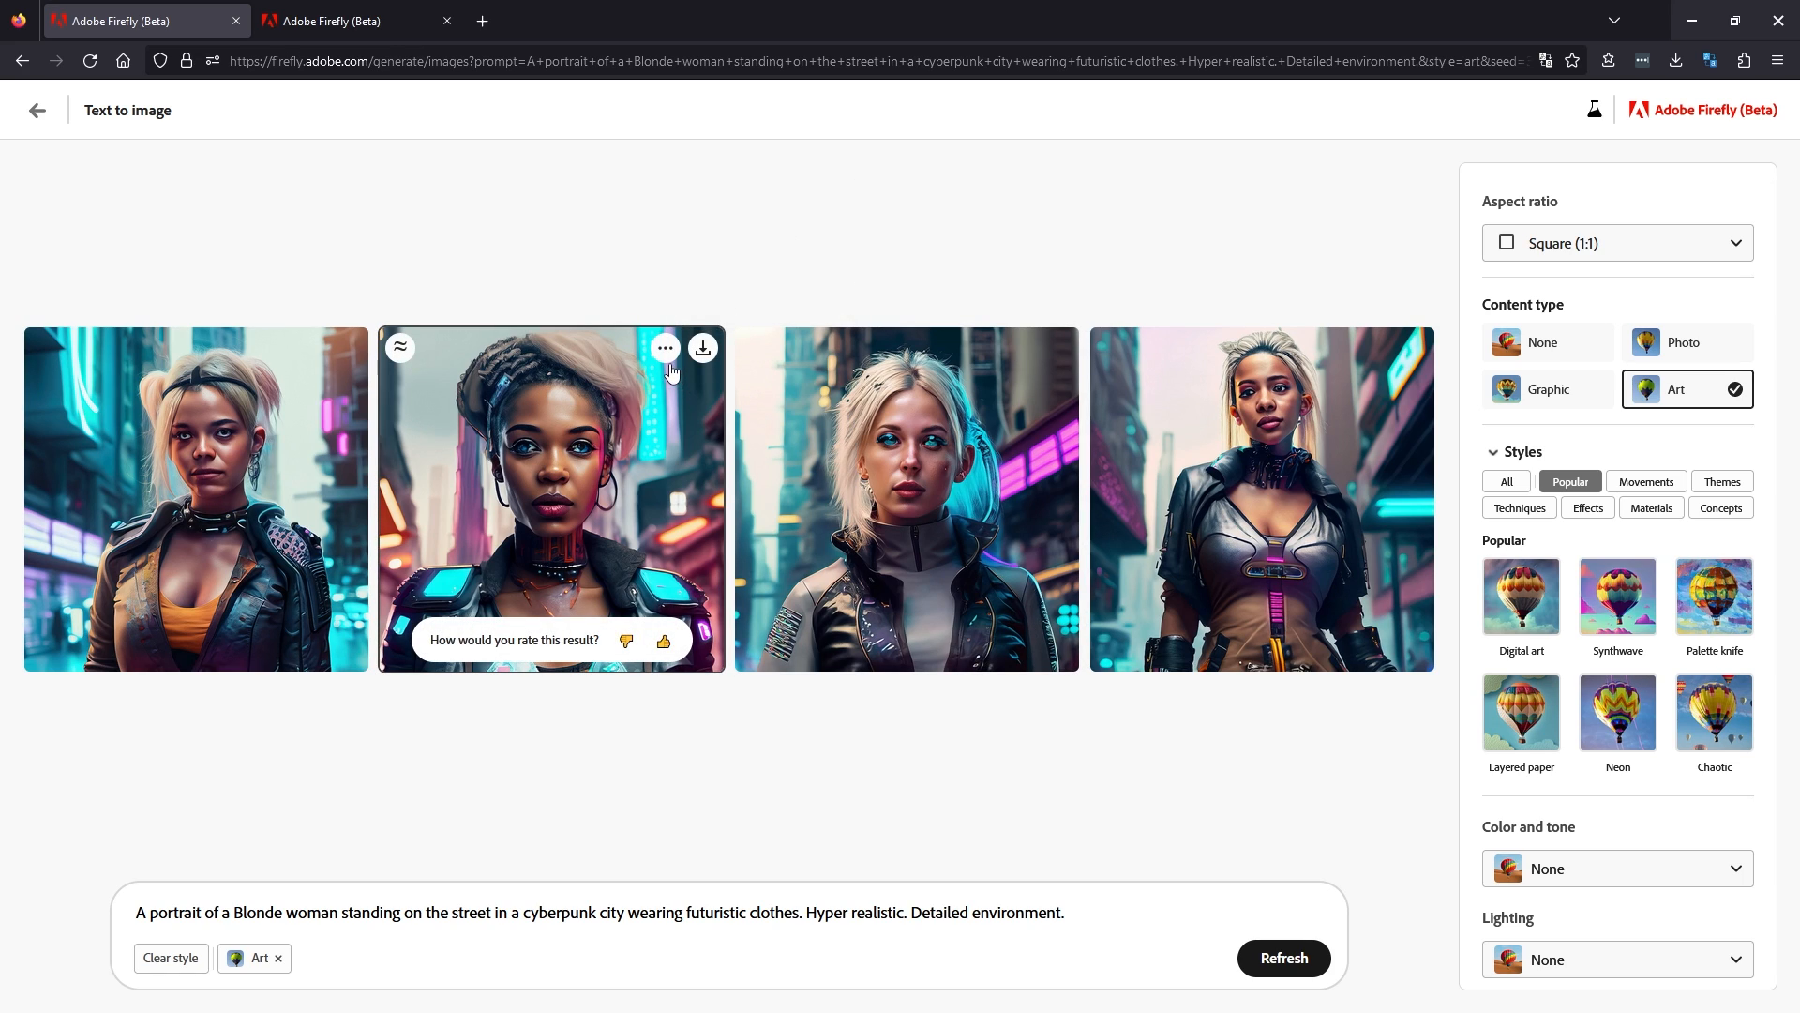
left_click(665, 347)
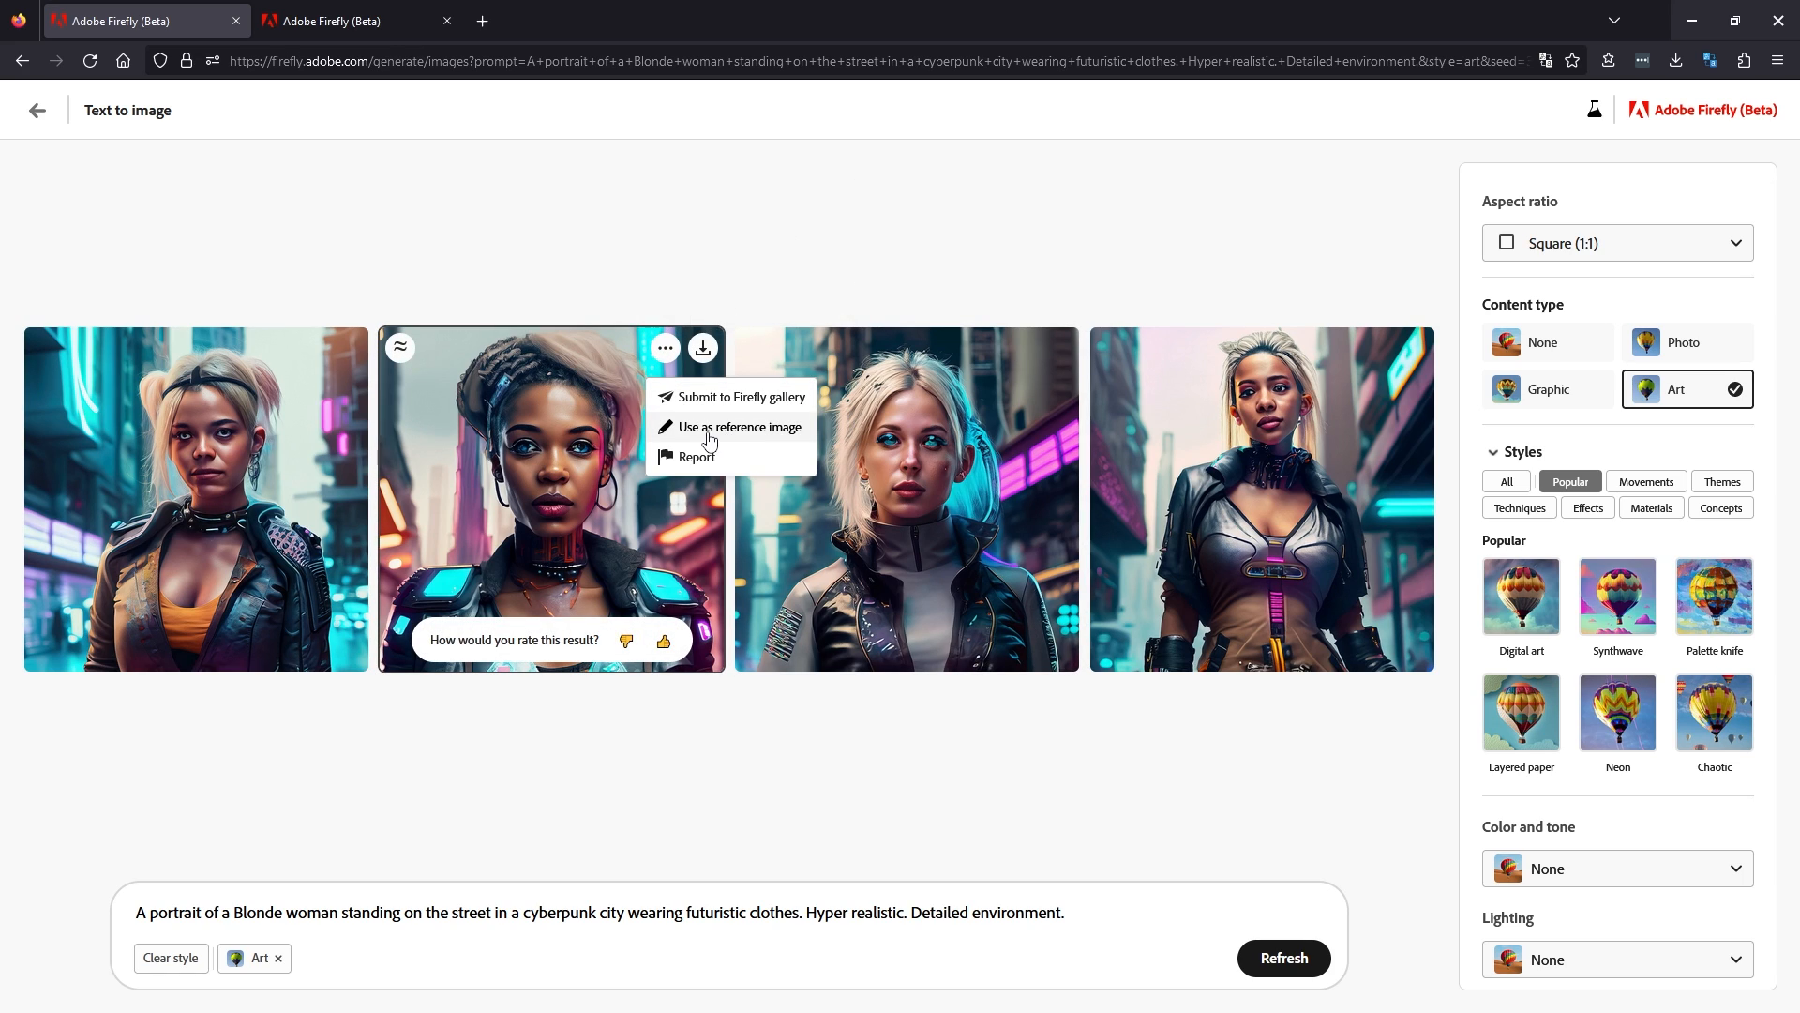
left_click(932, 245)
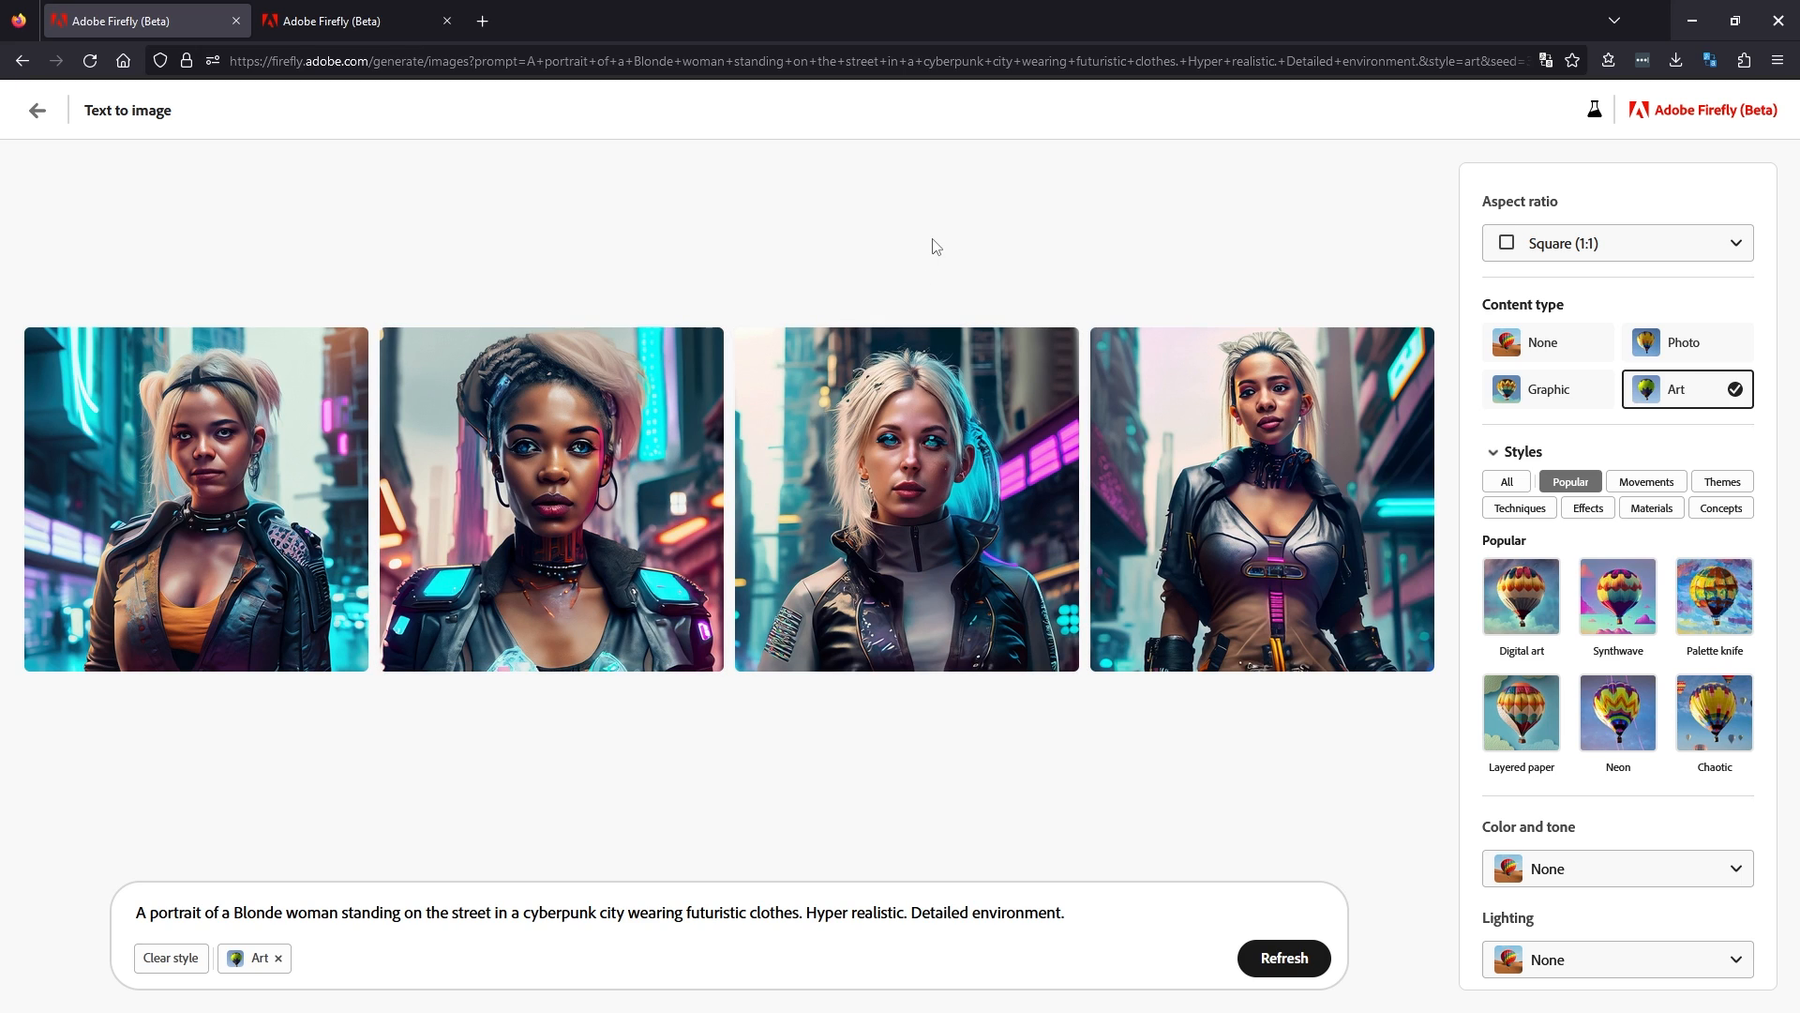
mouse_move(690, 455)
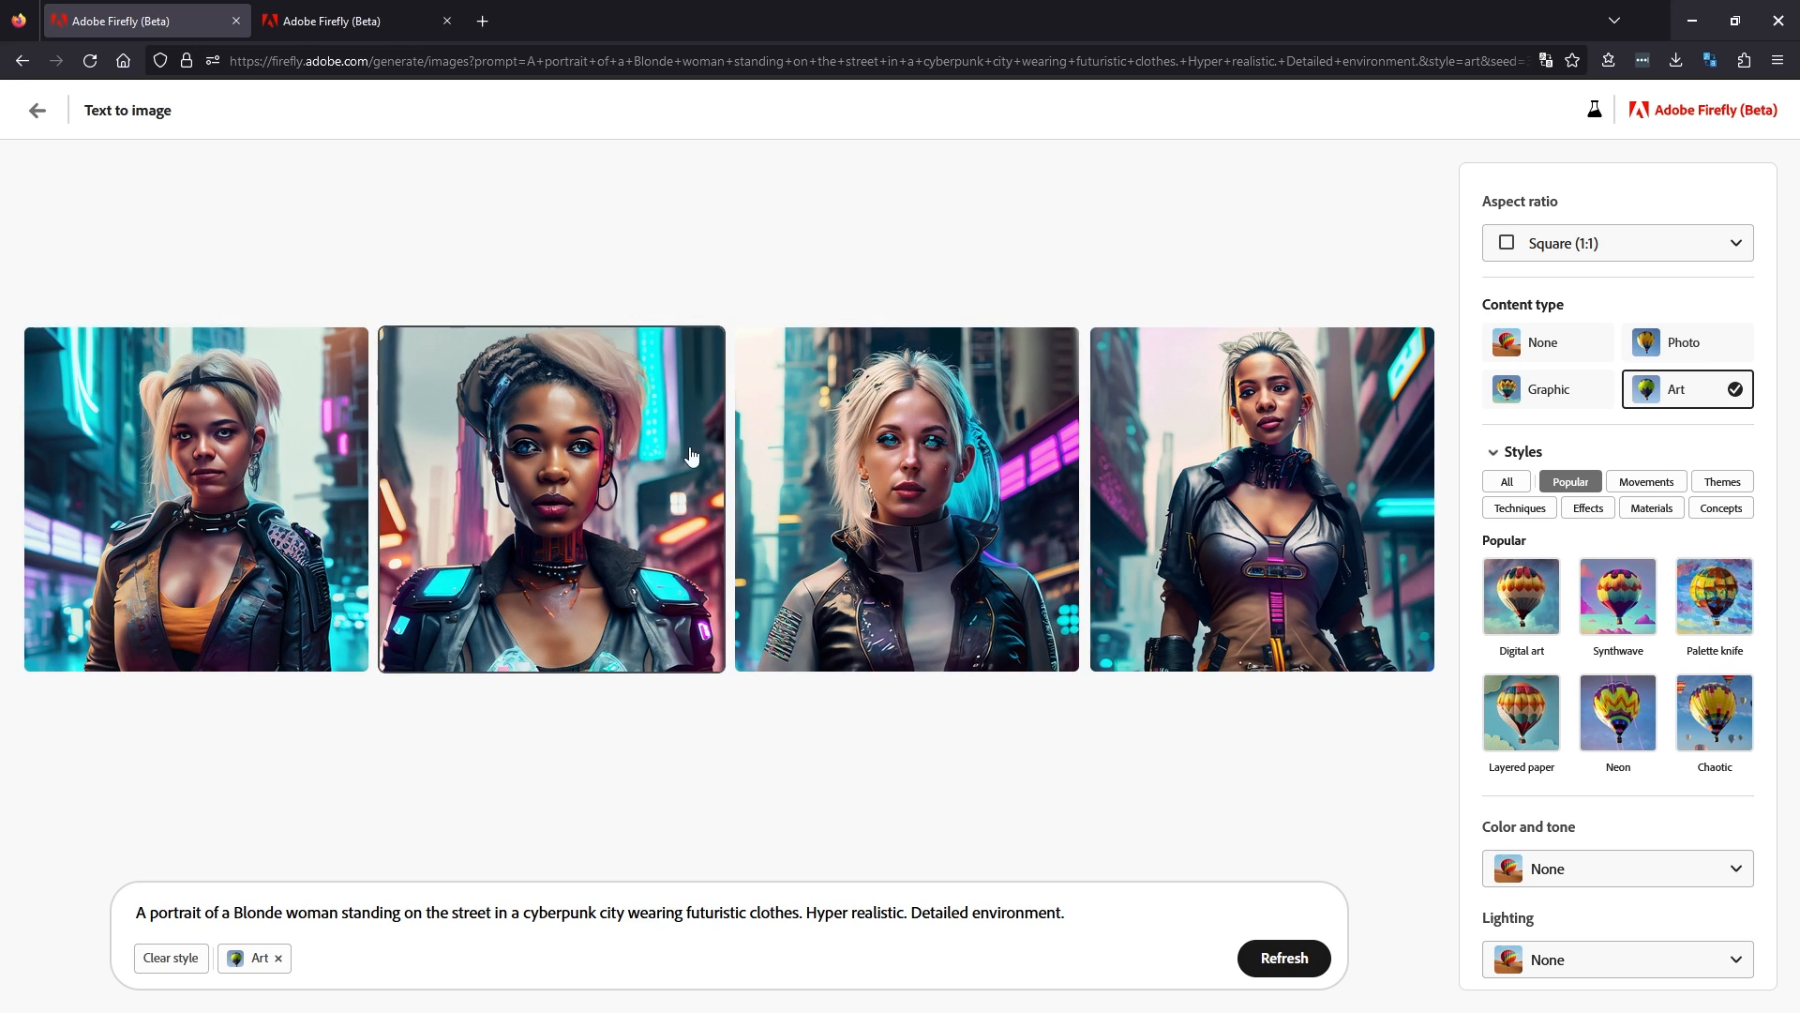
mouse_move(1403, 429)
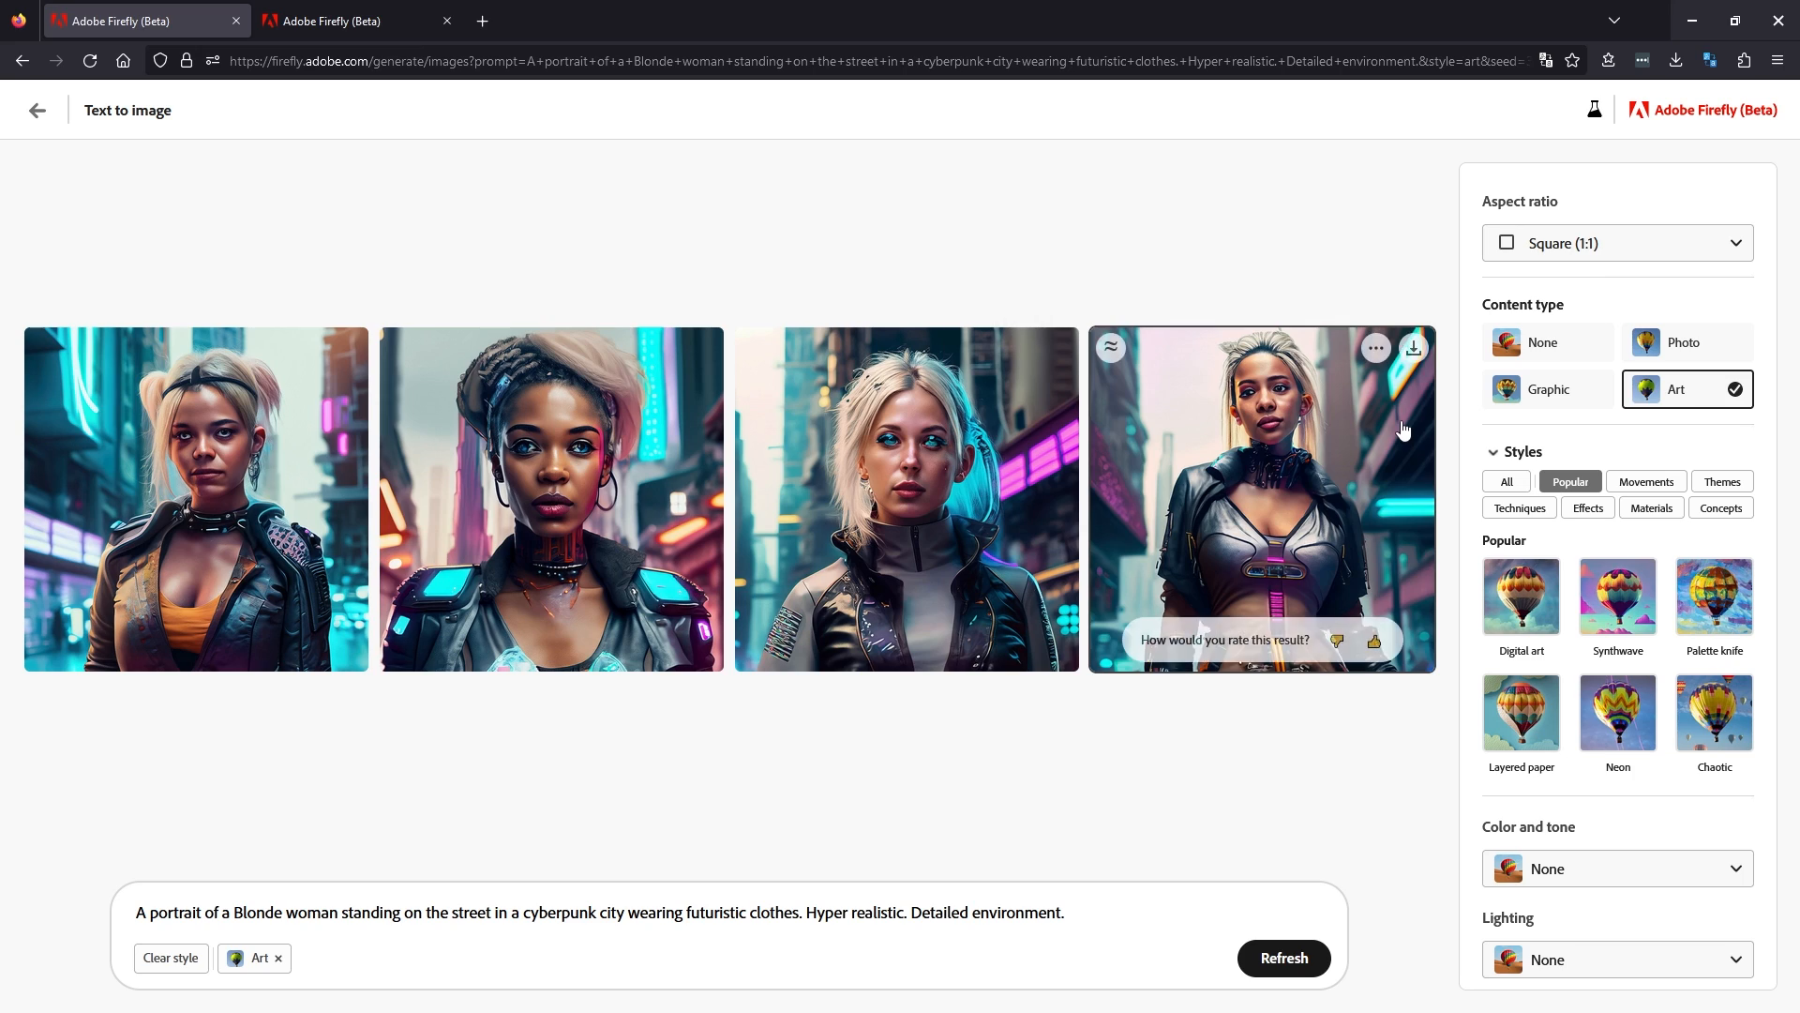
mouse_move(1605, 300)
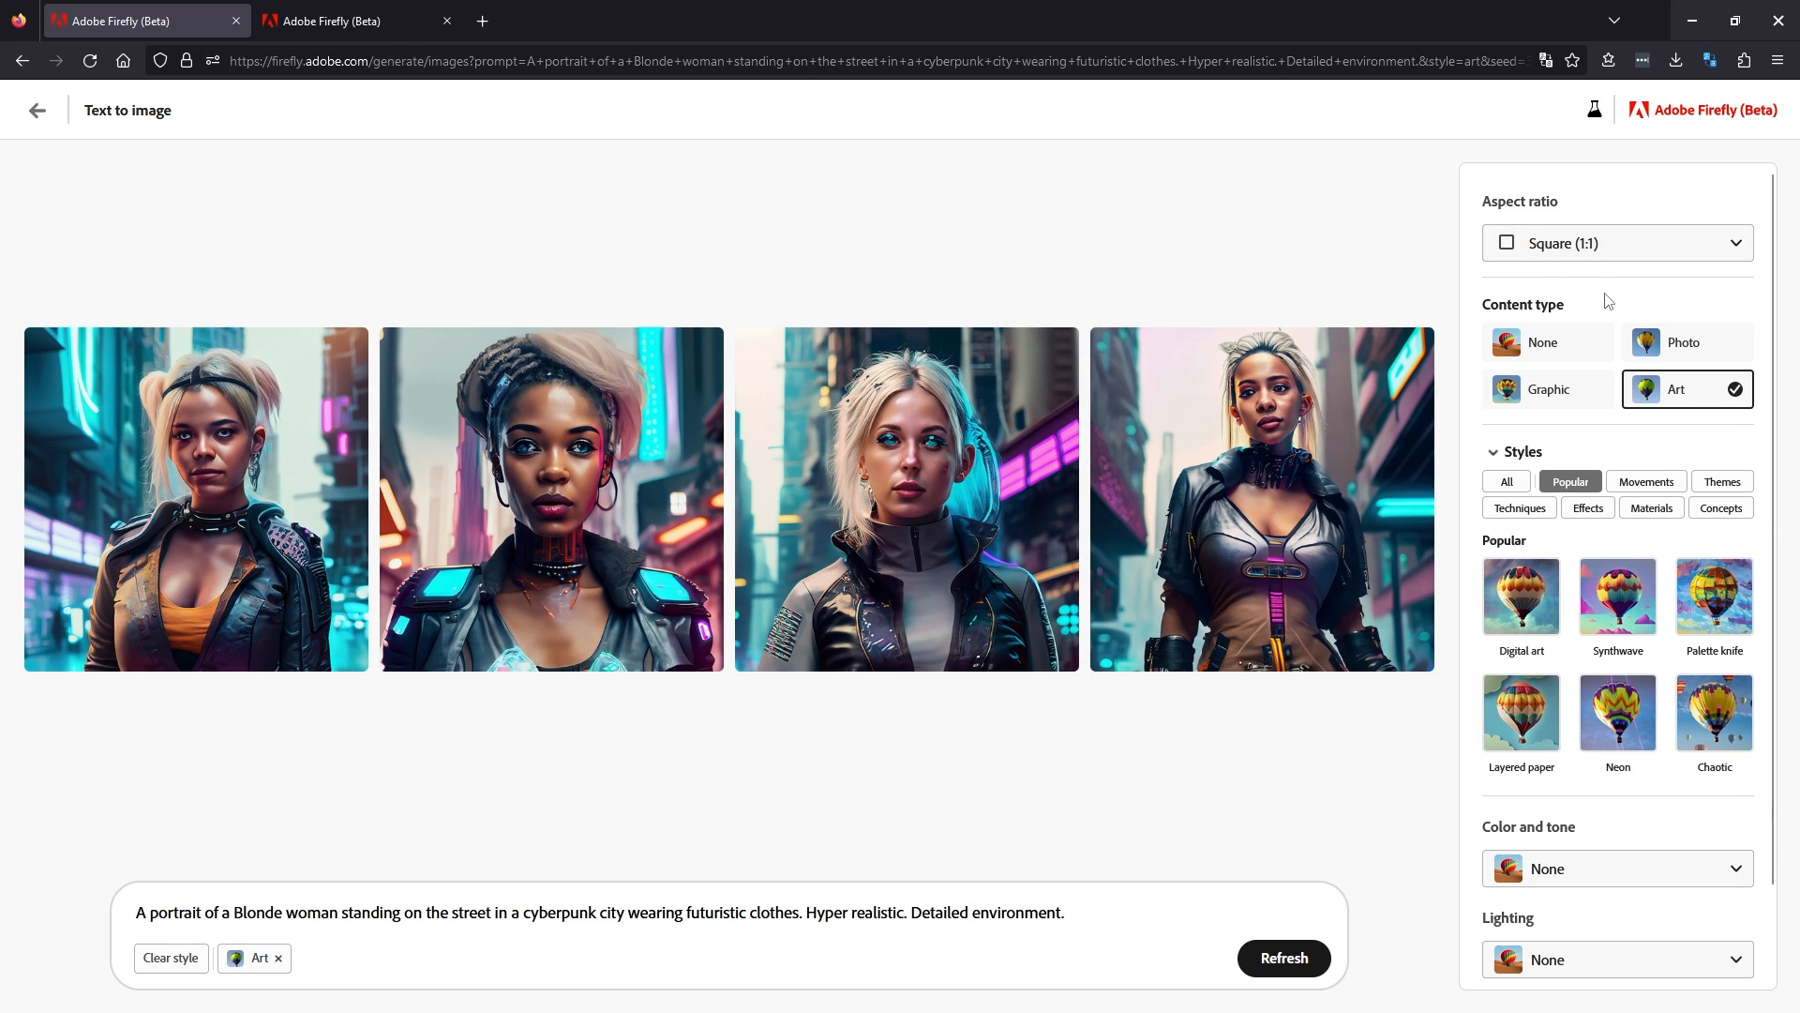
mouse_move(1671, 244)
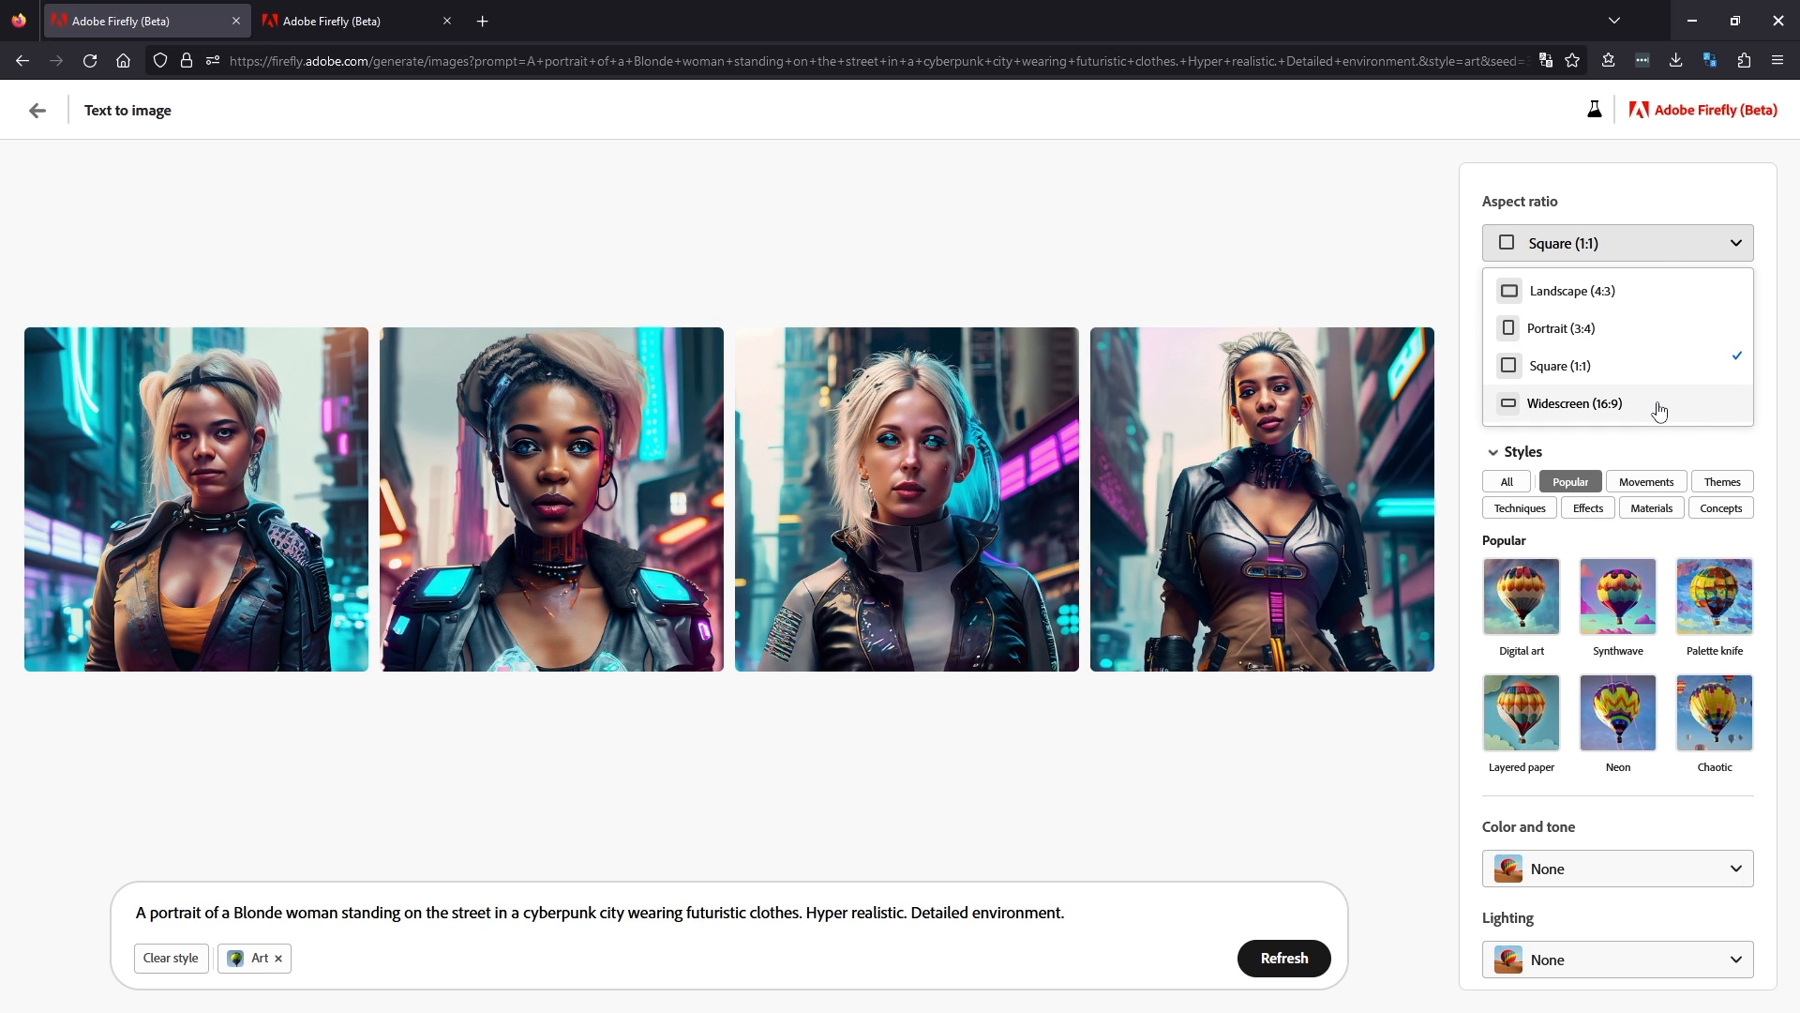
Switch the aspect ratio to Widescreen (16:9) so the portraits regenerate.
left_click(1575, 403)
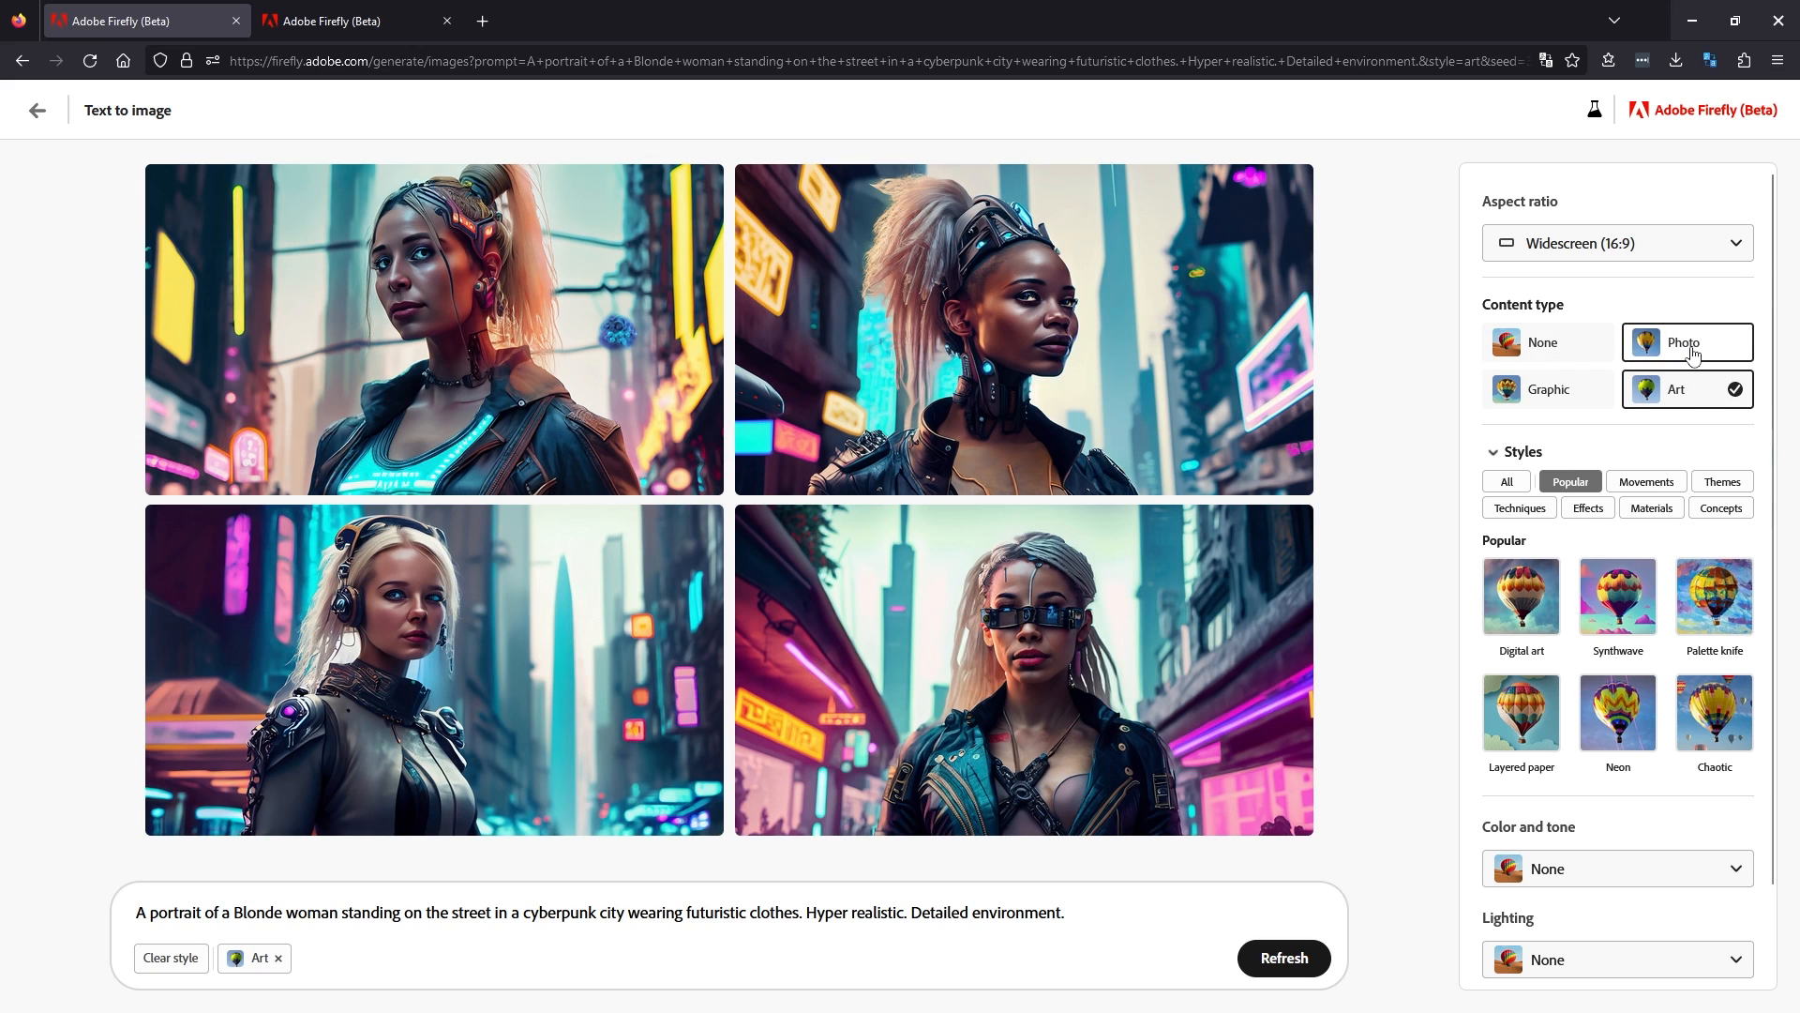
mouse_move(497, 671)
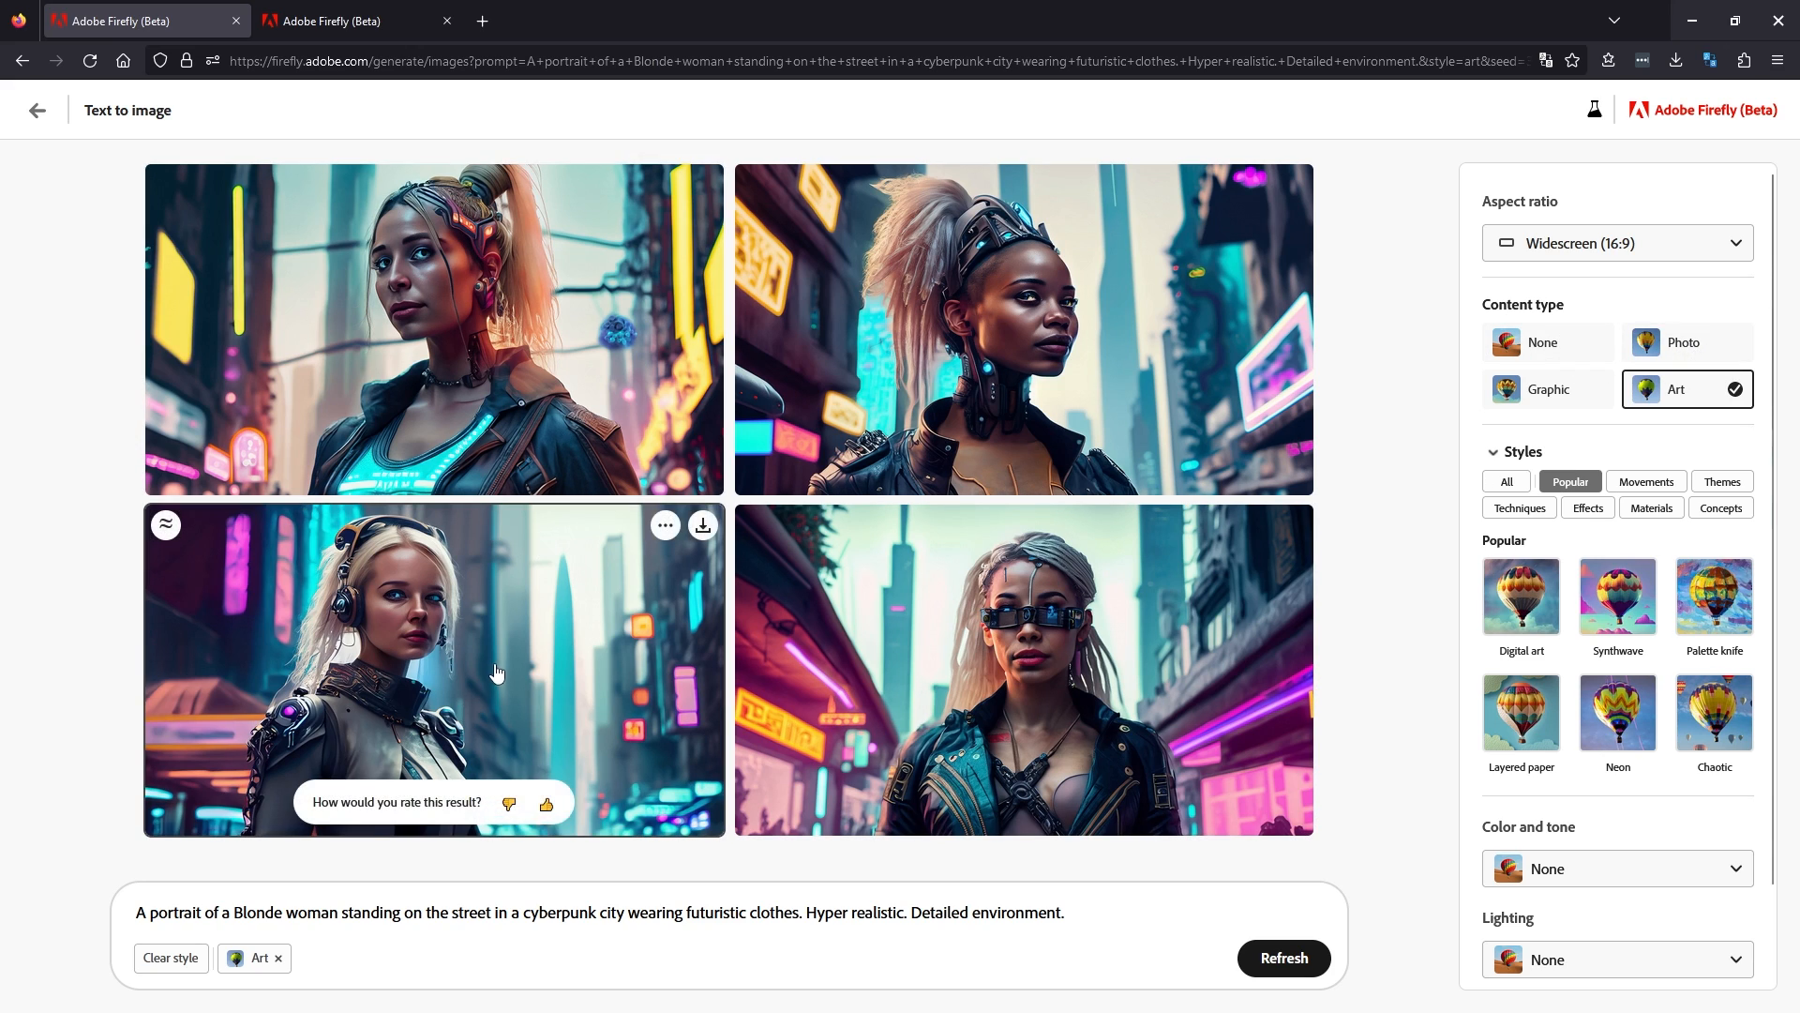
mouse_move(664, 525)
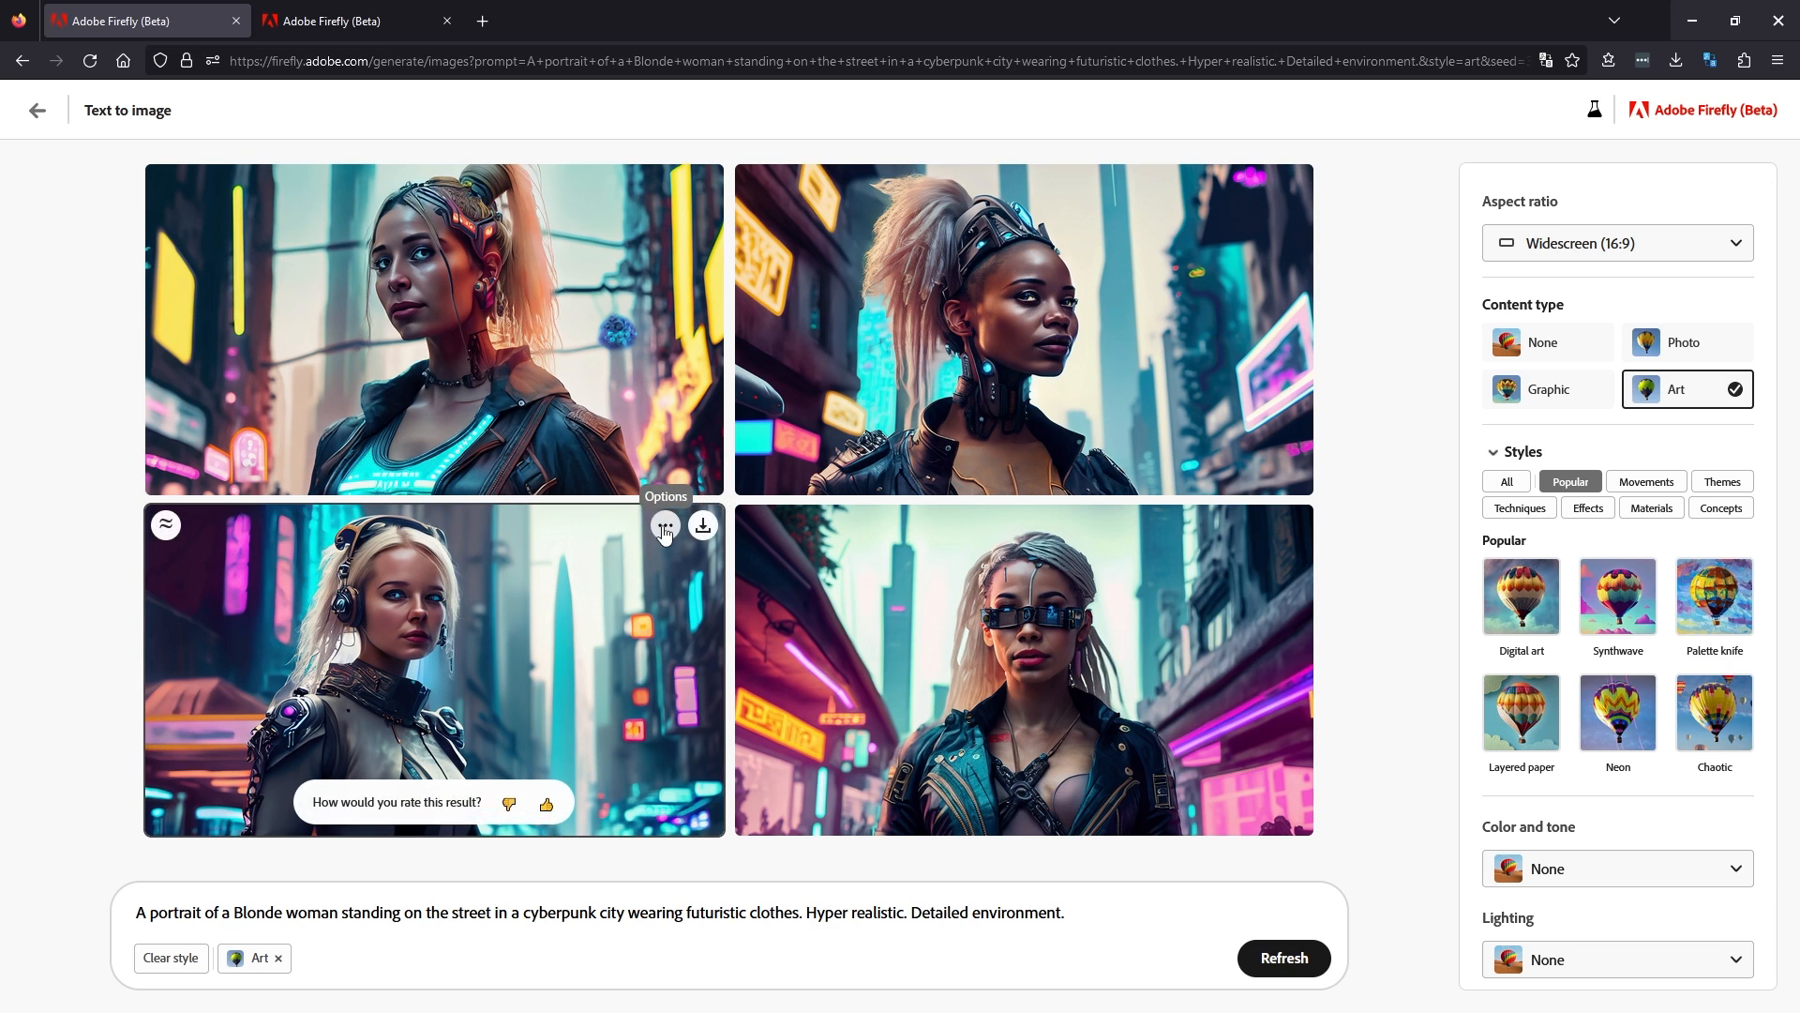
Use the bottom-left portrait as the reference image and regenerate the widescreen portraits.
left_click(664, 525)
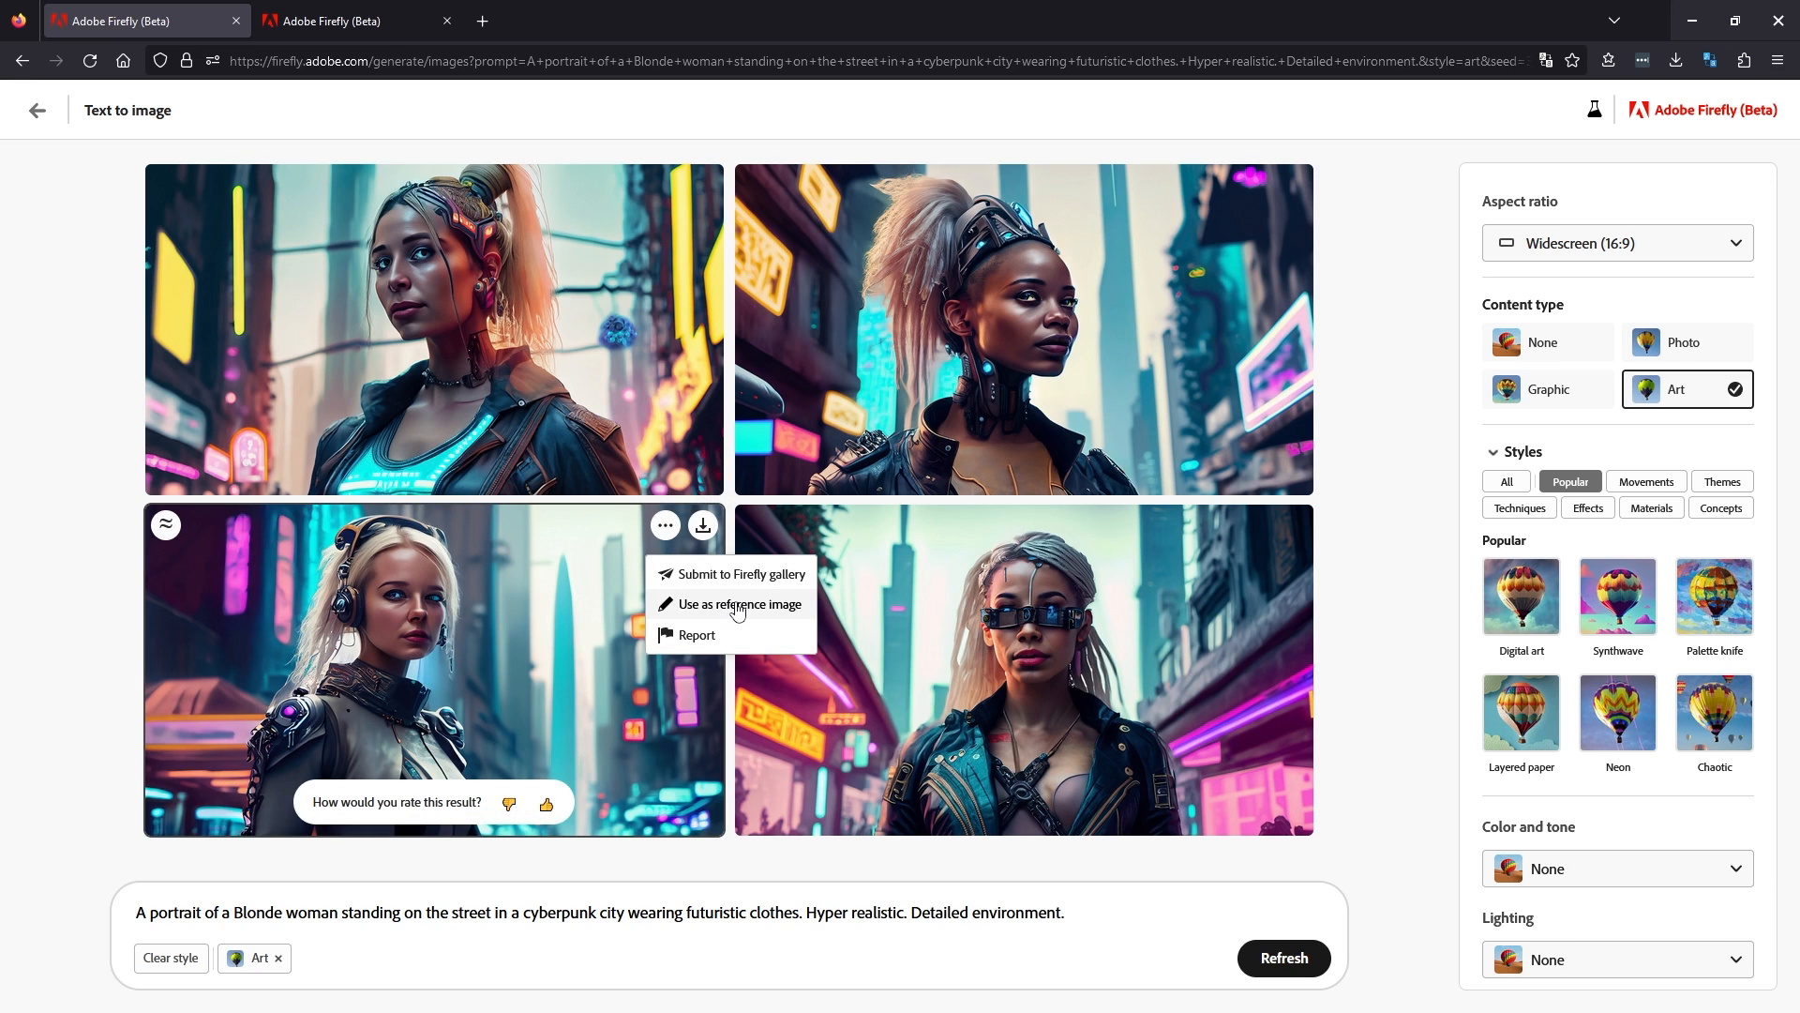
left_click(740, 604)
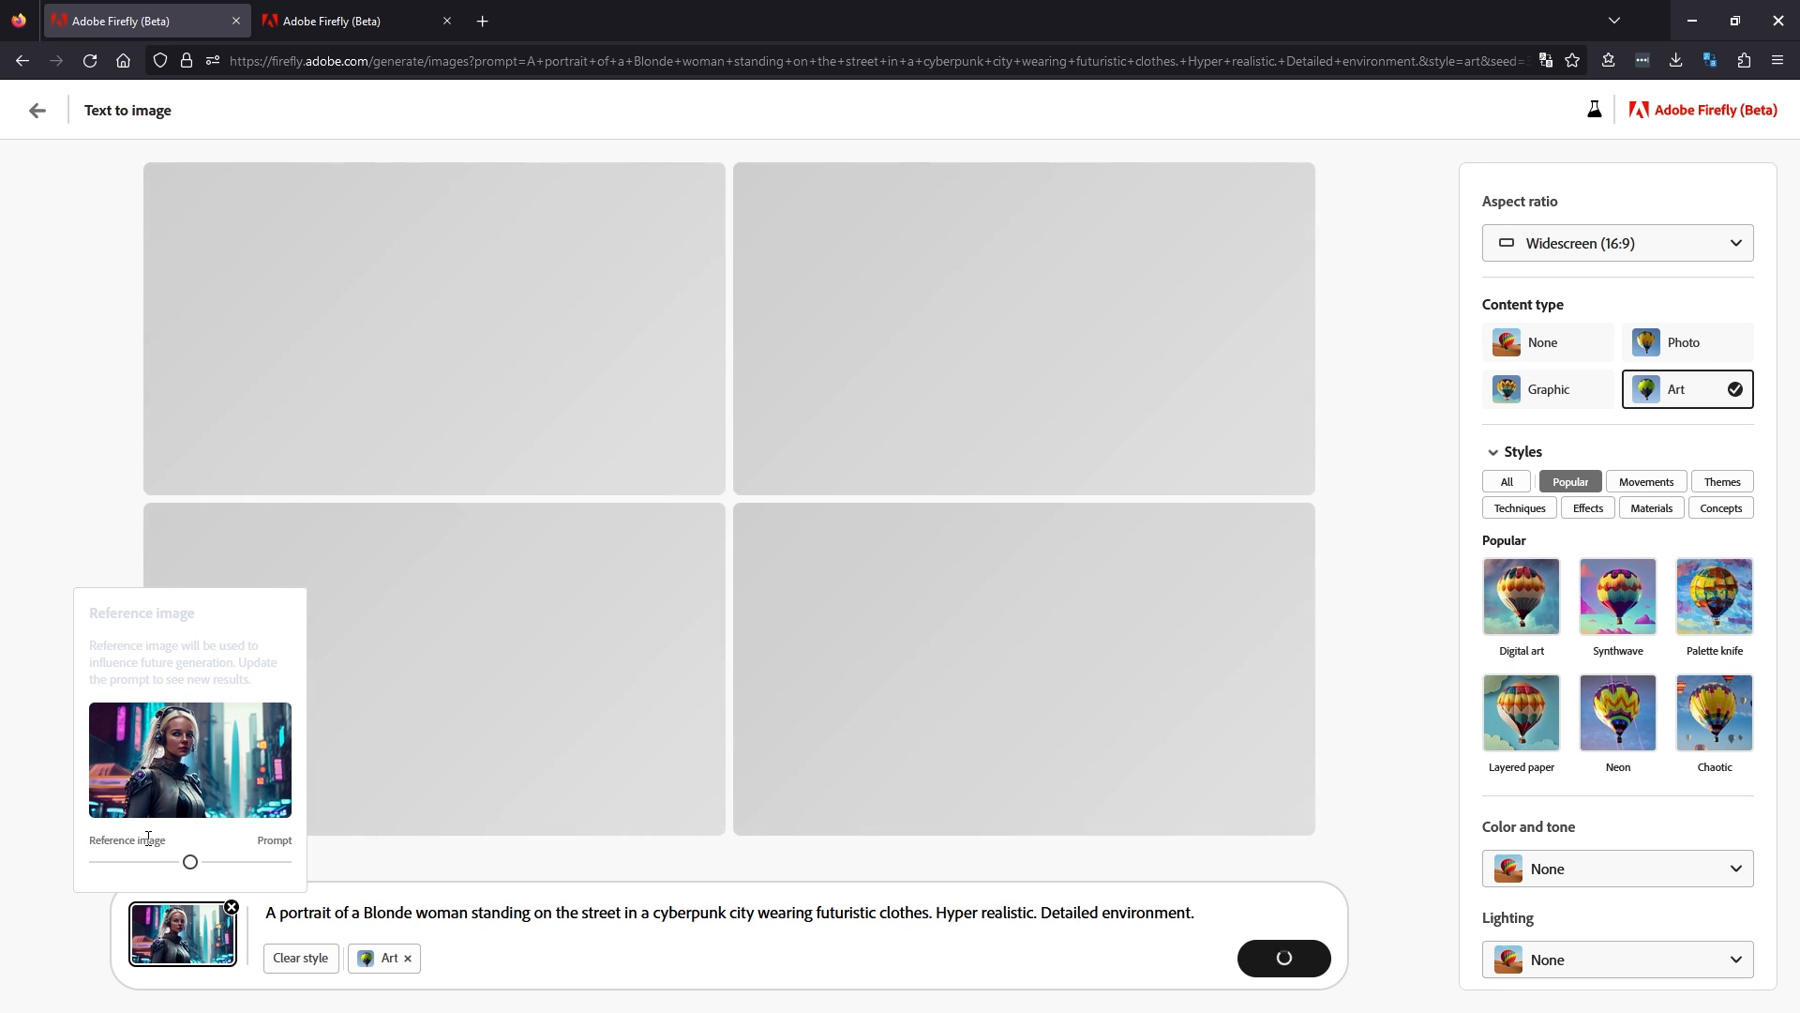
left_click(1283, 957)
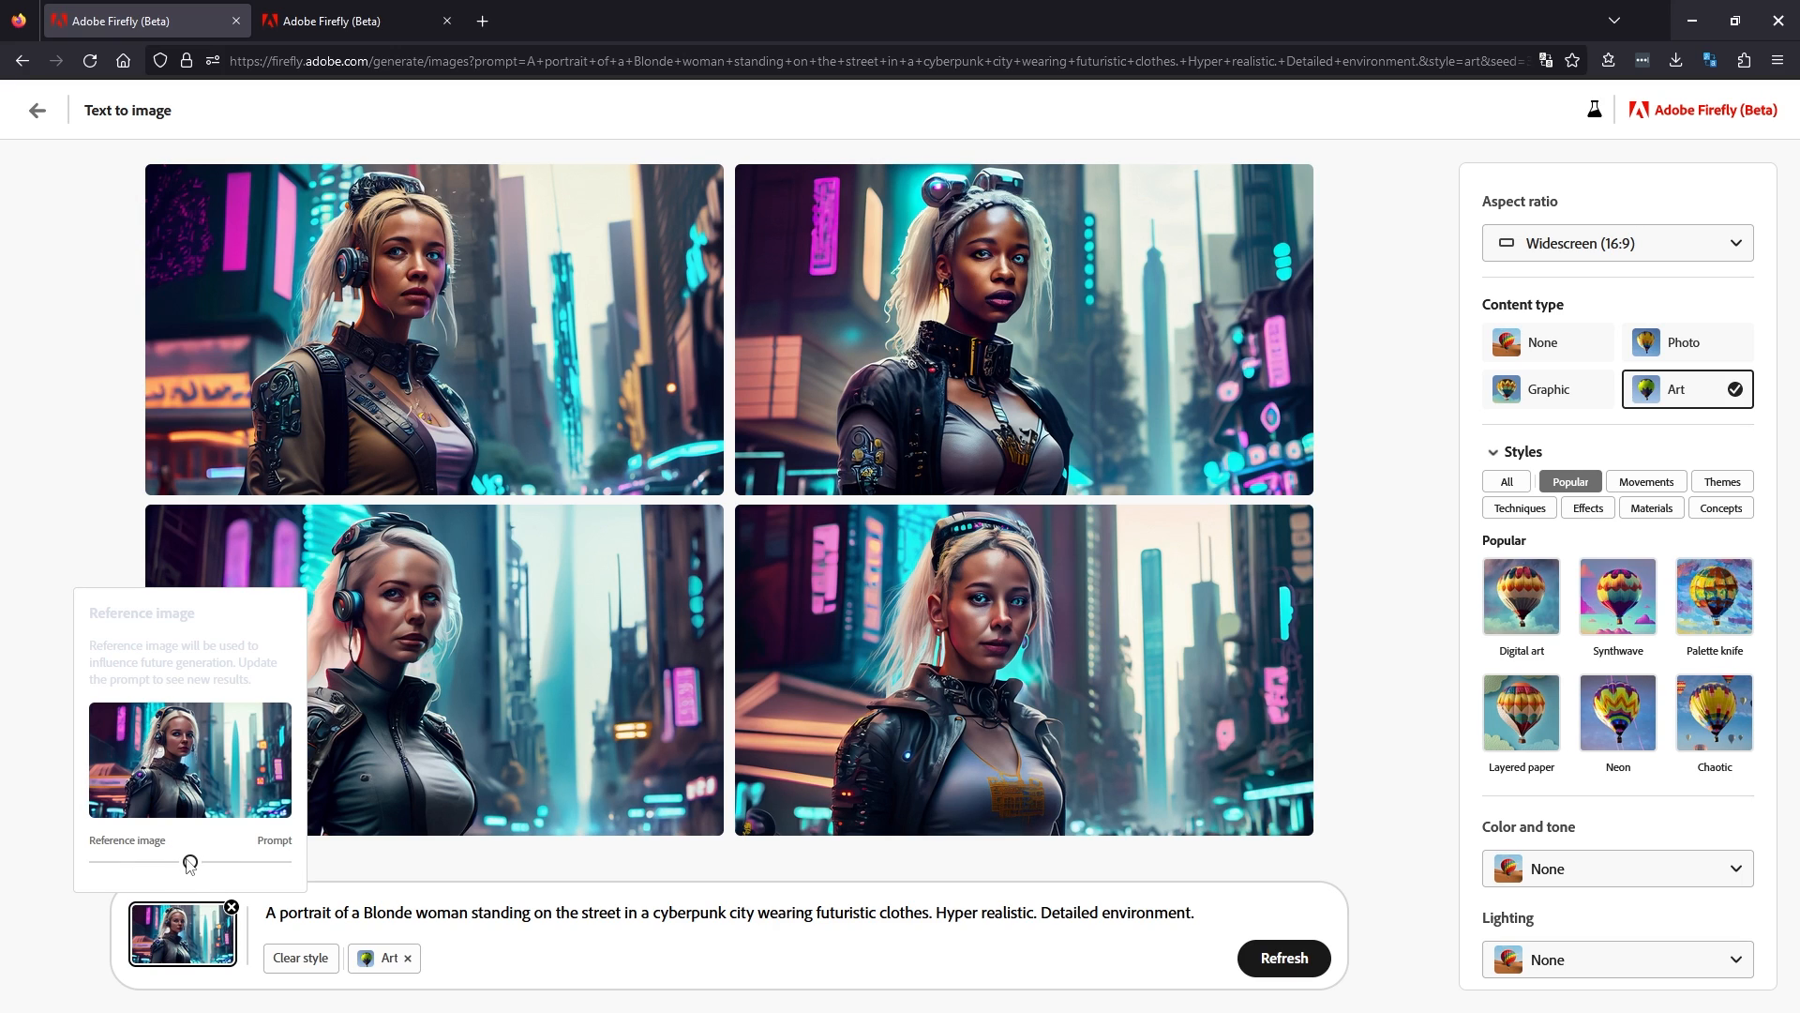
left_click(1282, 958)
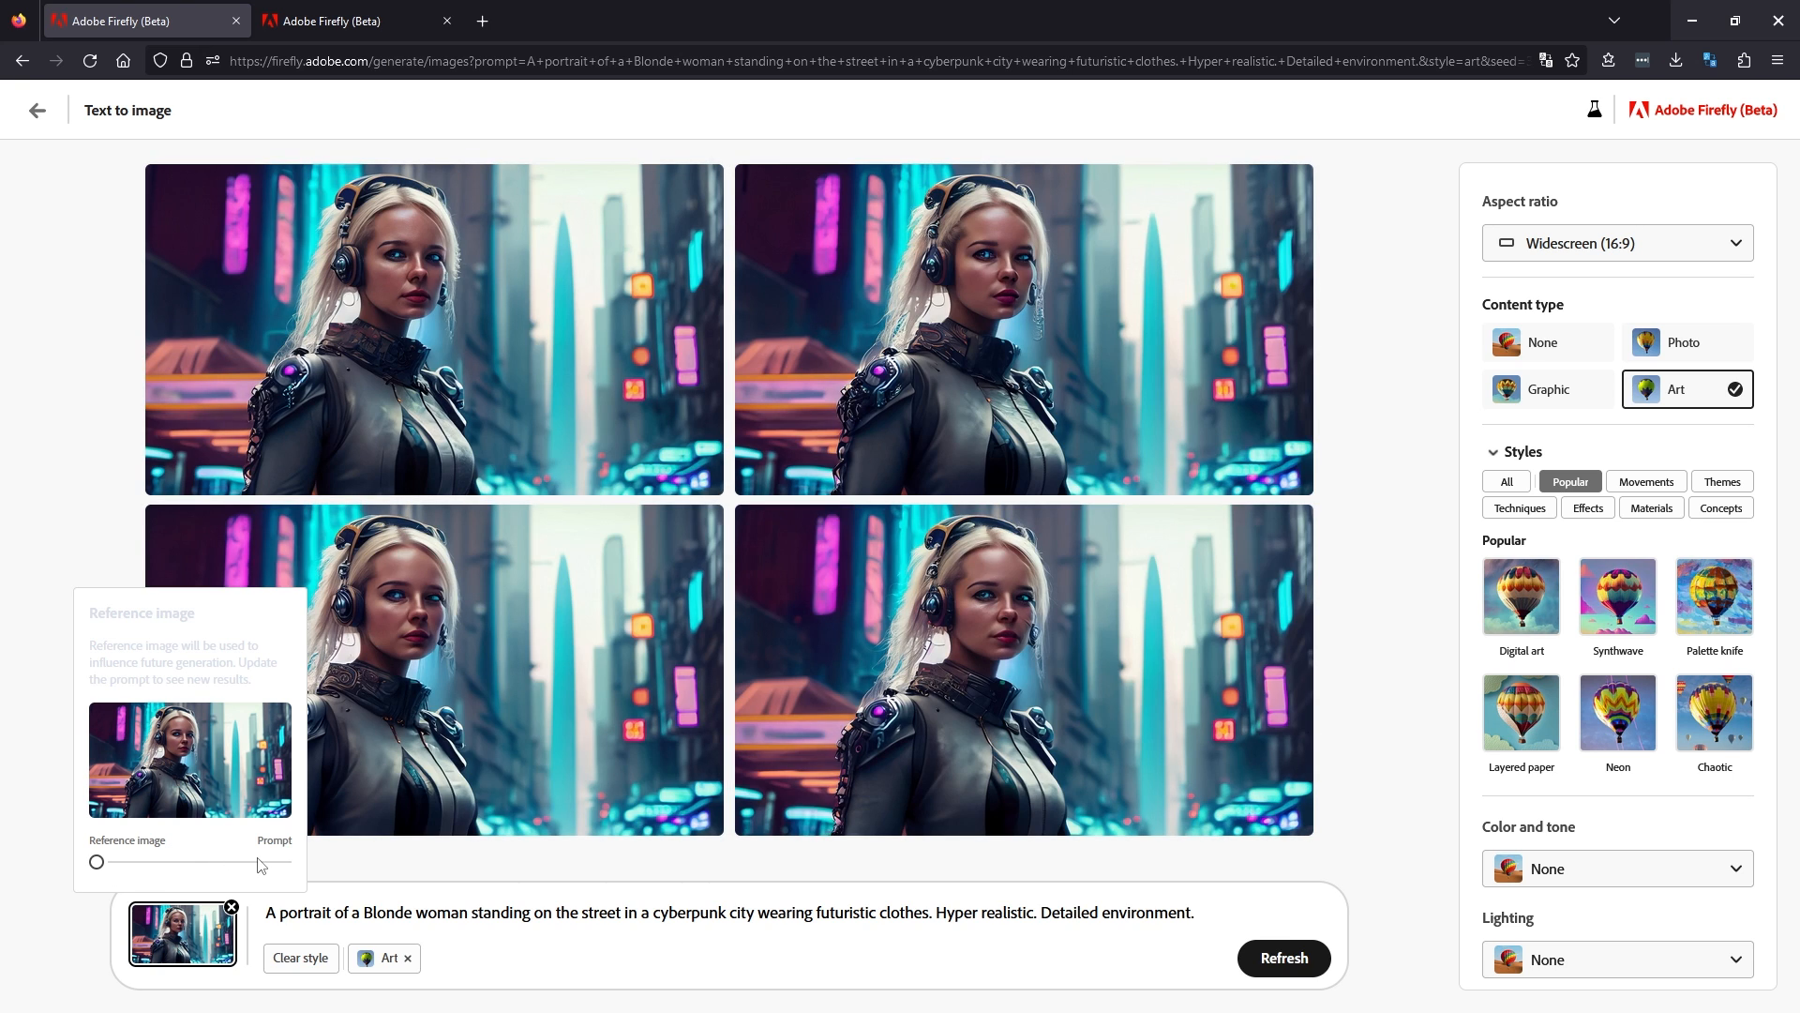
mouse_move(606, 656)
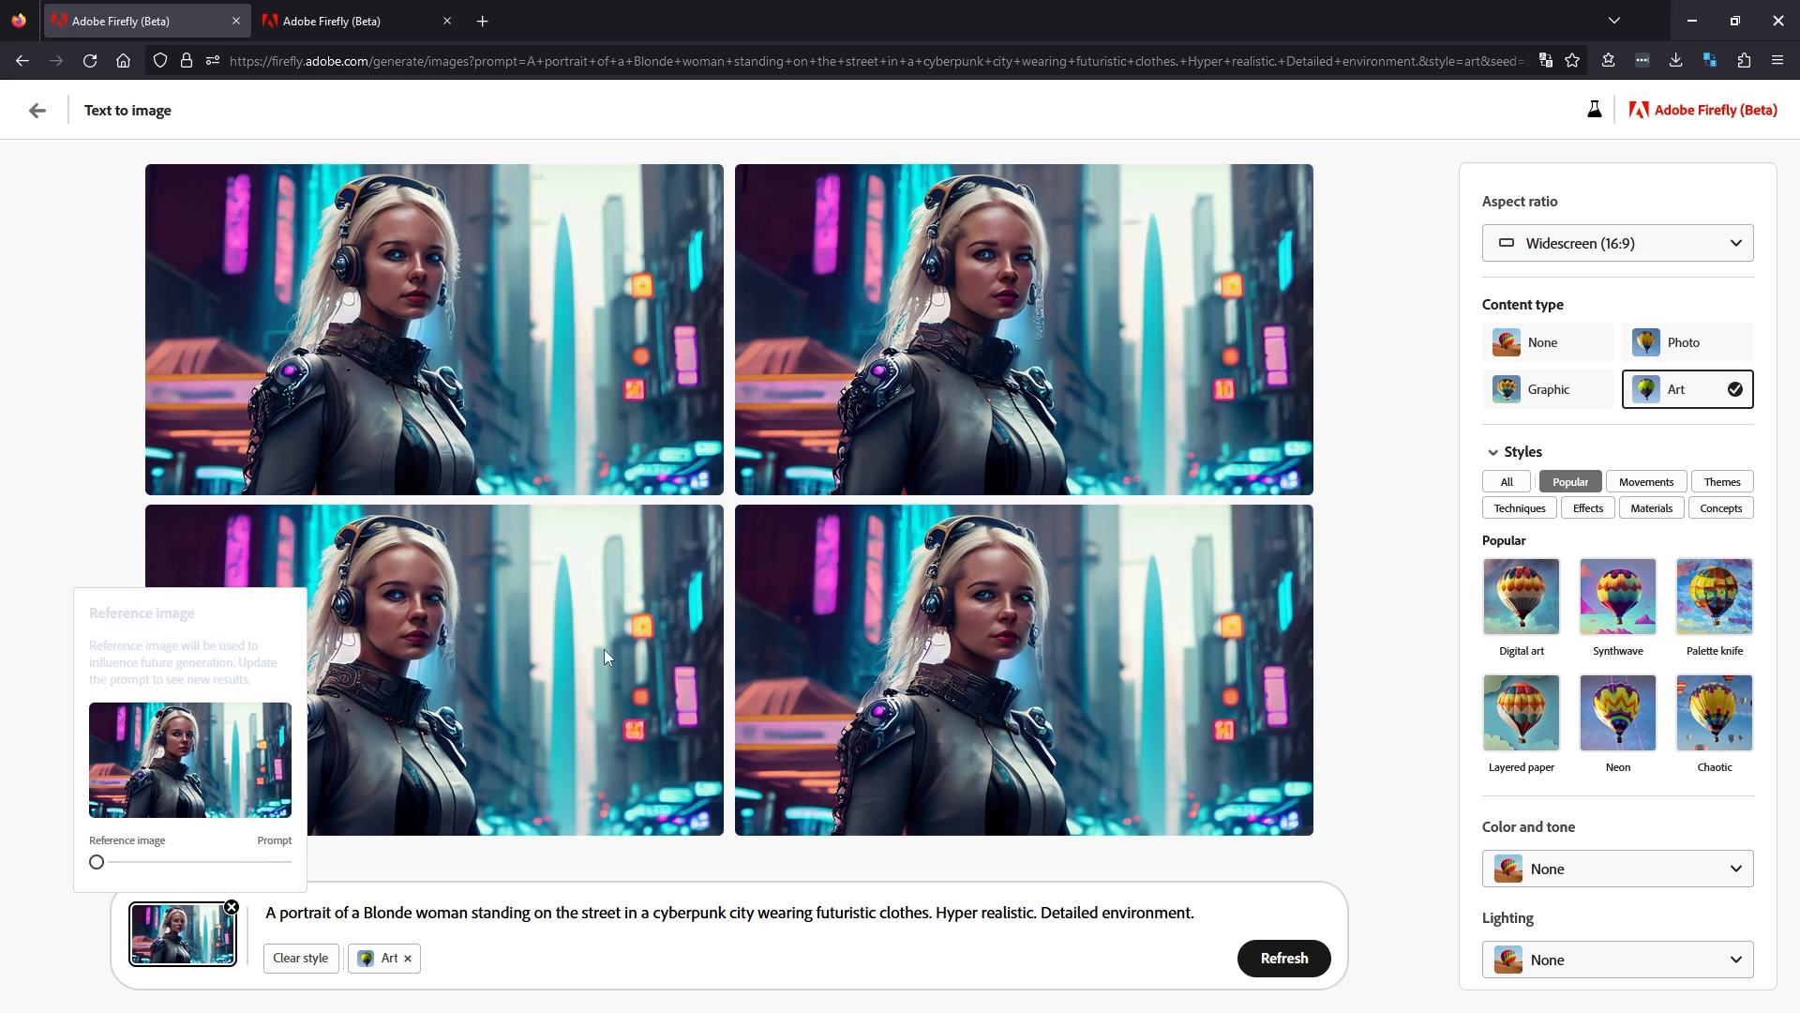
mouse_move(472, 653)
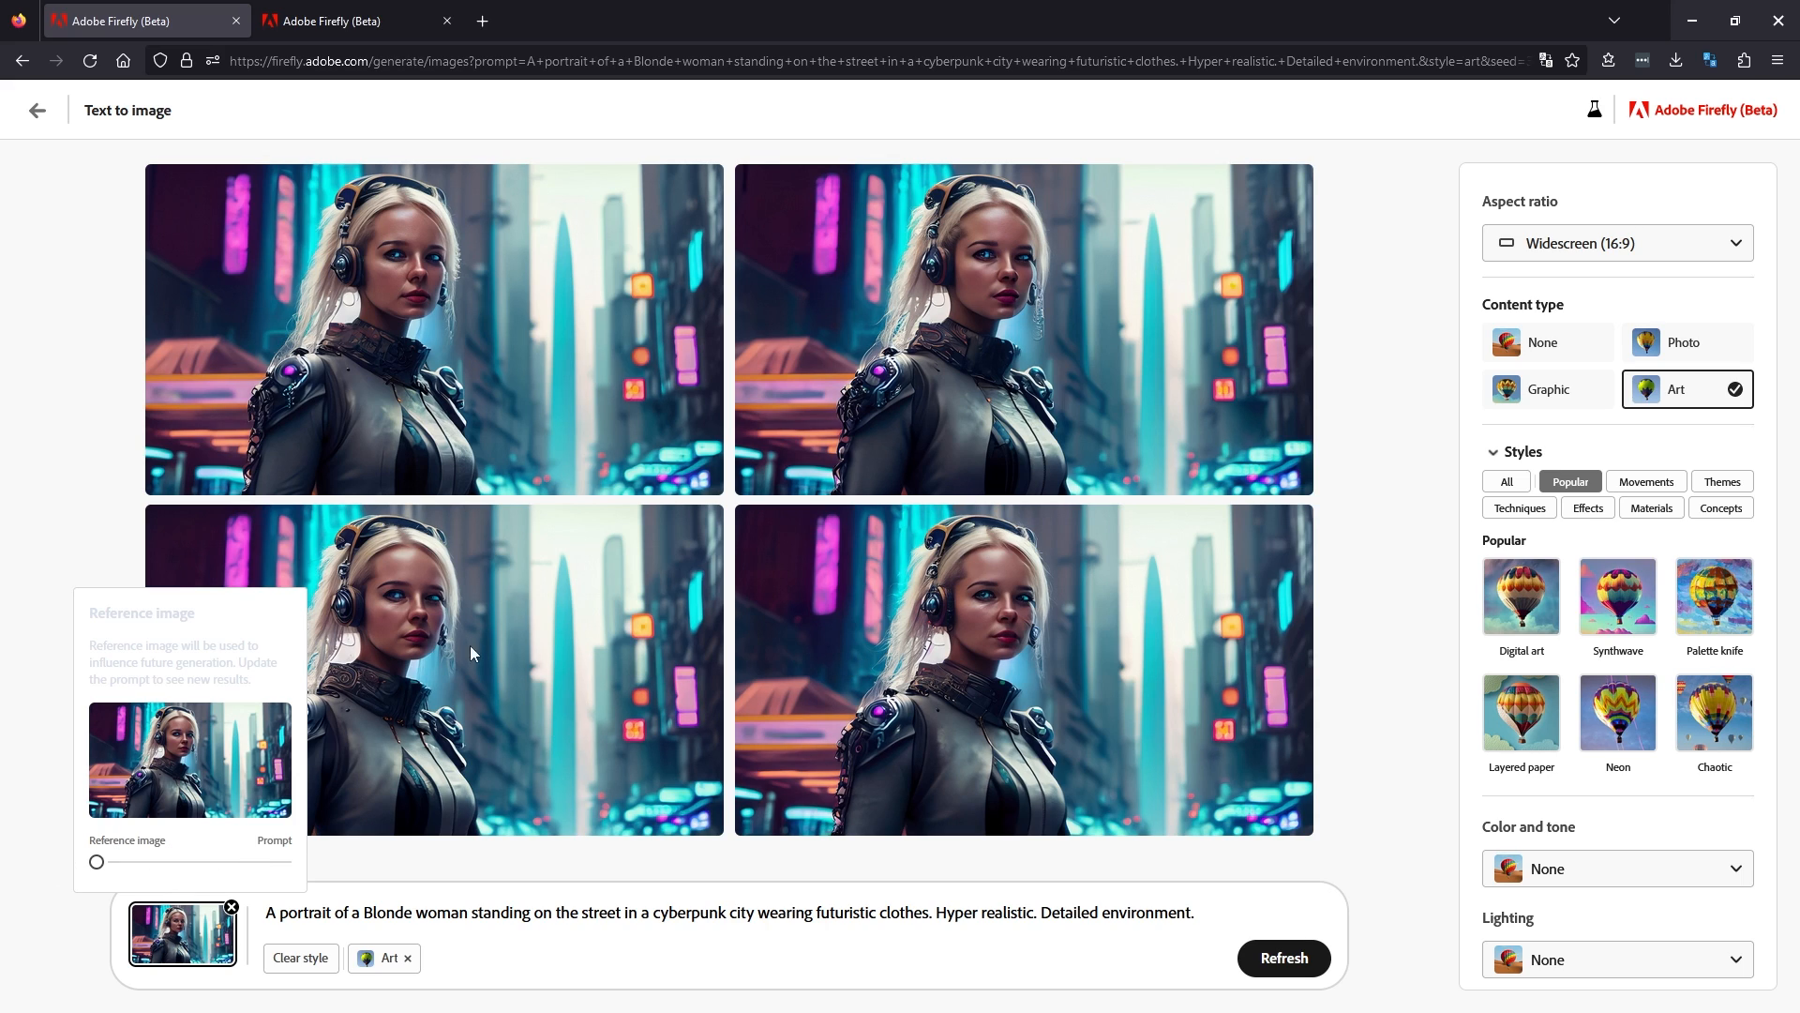
mouse_move(96, 861)
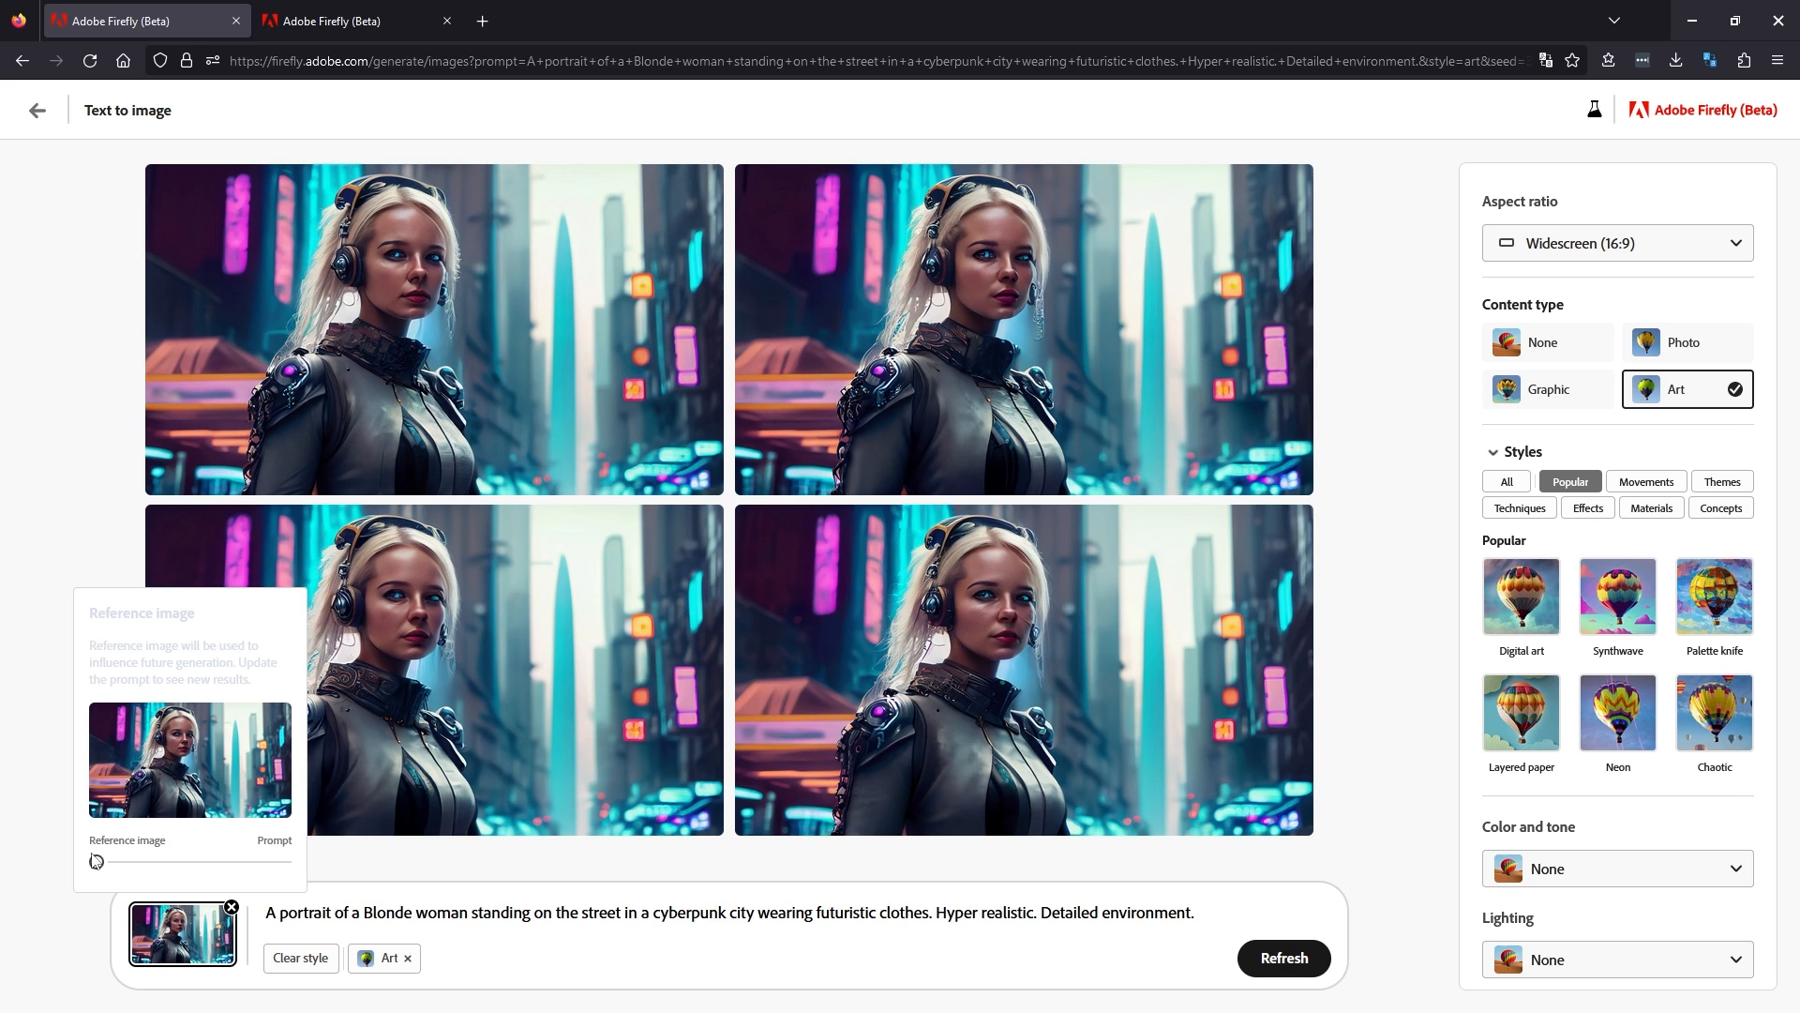
left_click(1283, 957)
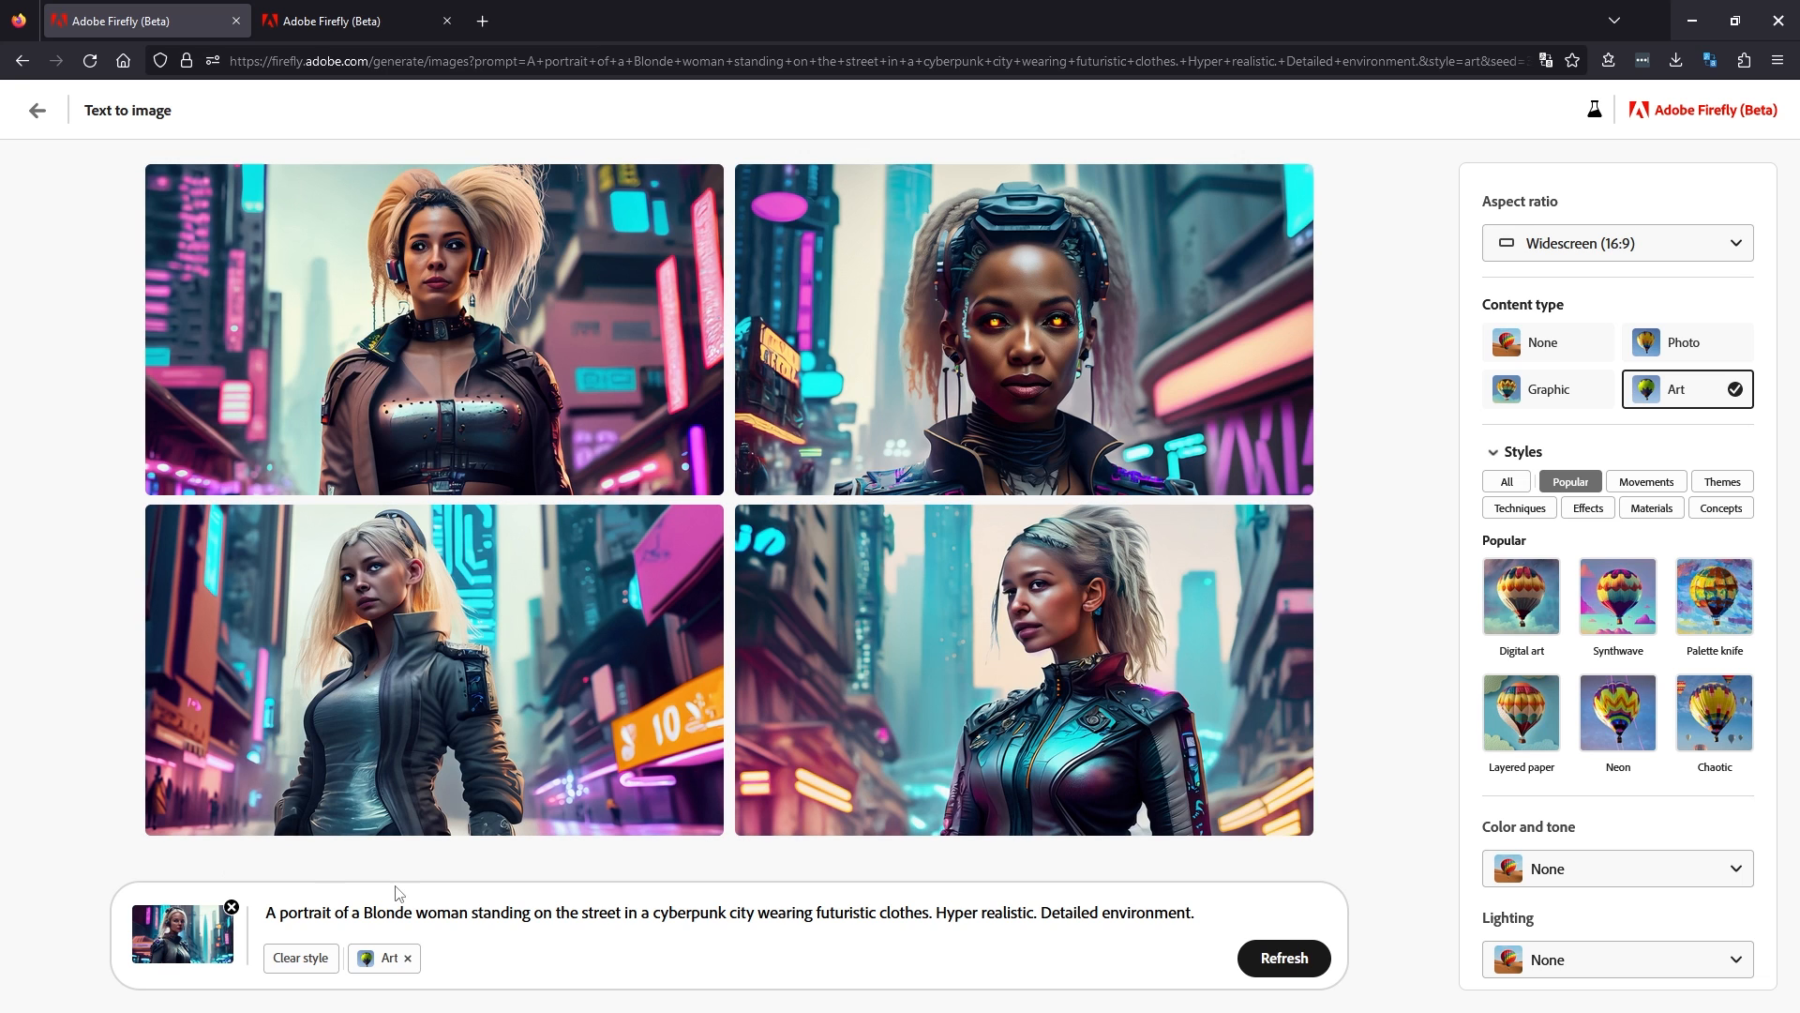
mouse_move(189, 938)
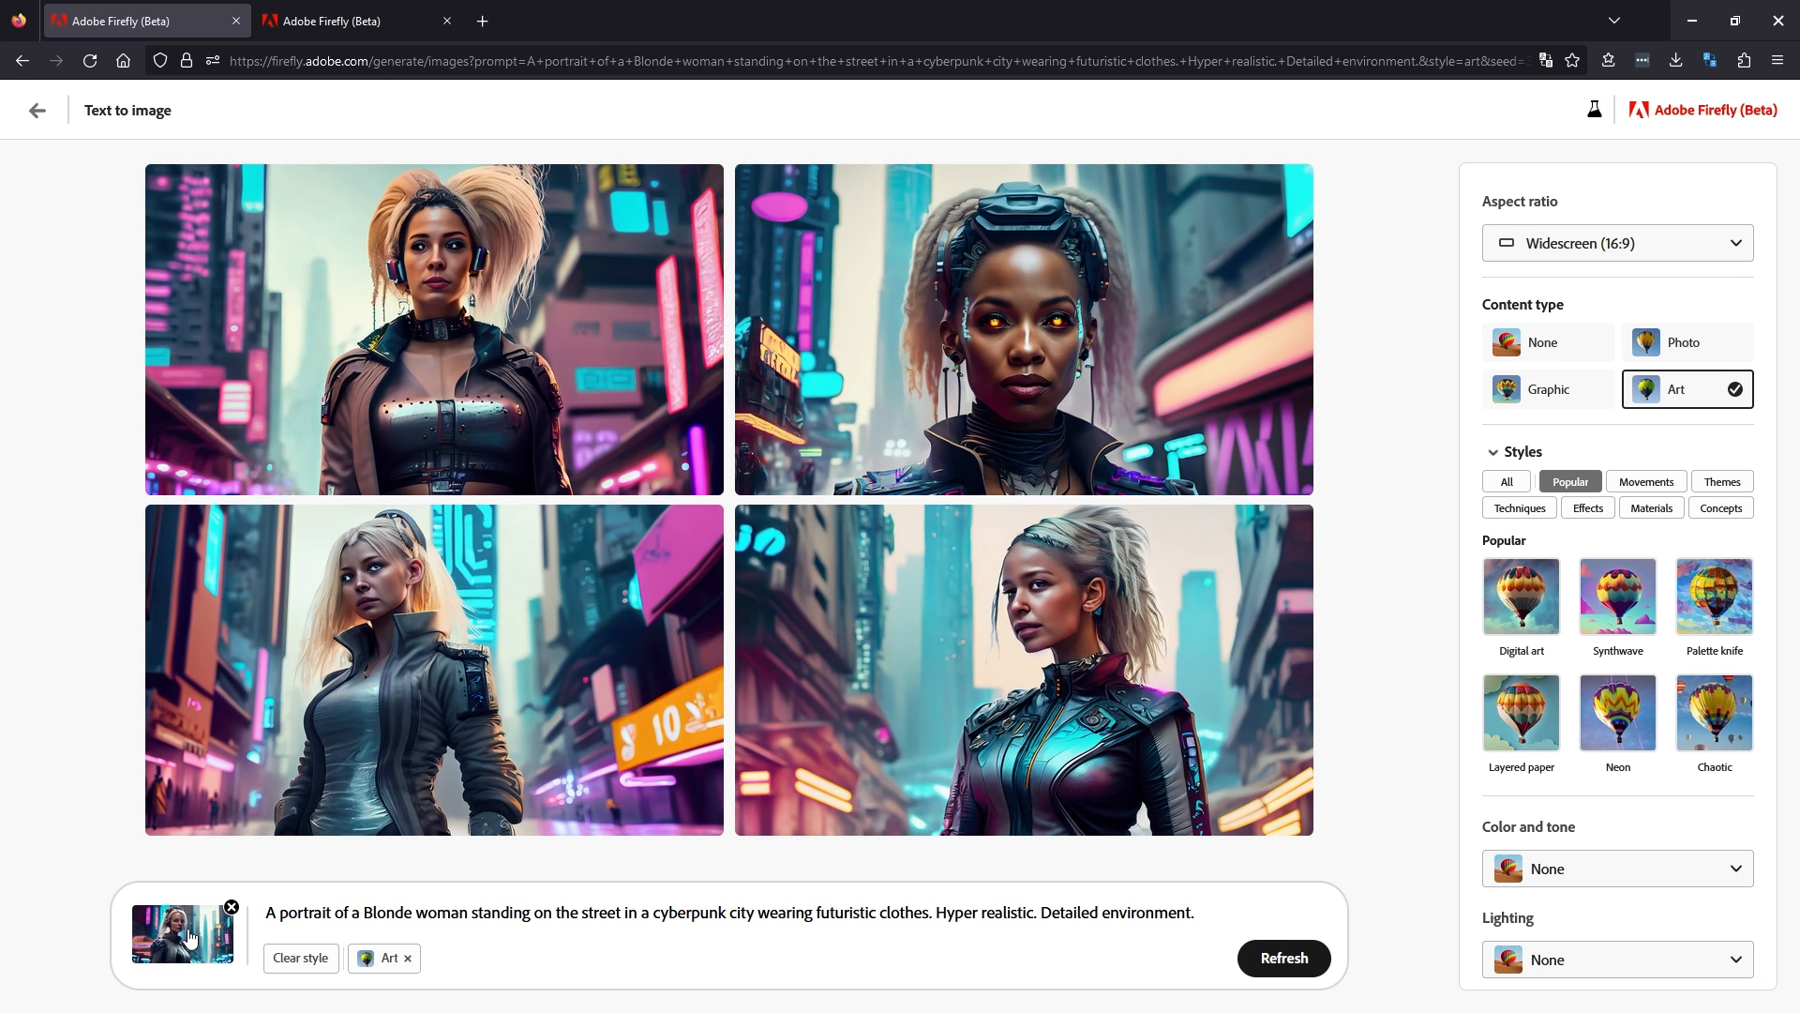
mouse_move(163, 979)
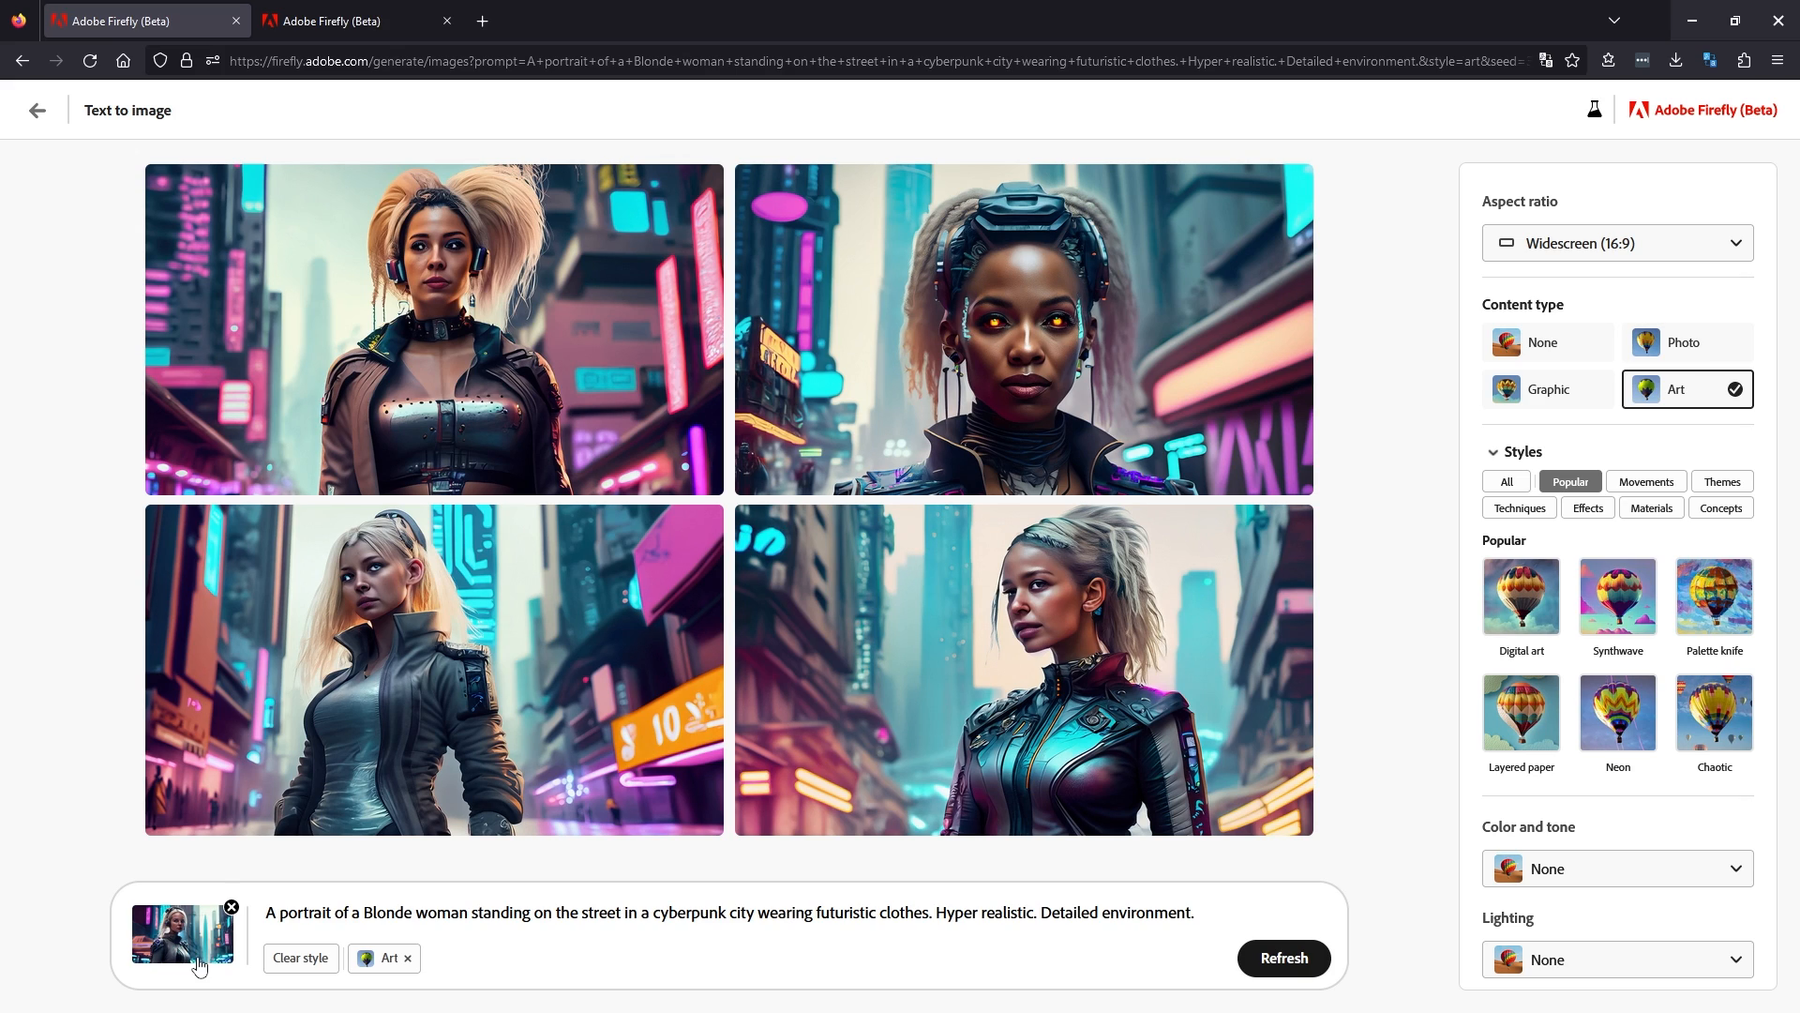
mouse_move(210, 951)
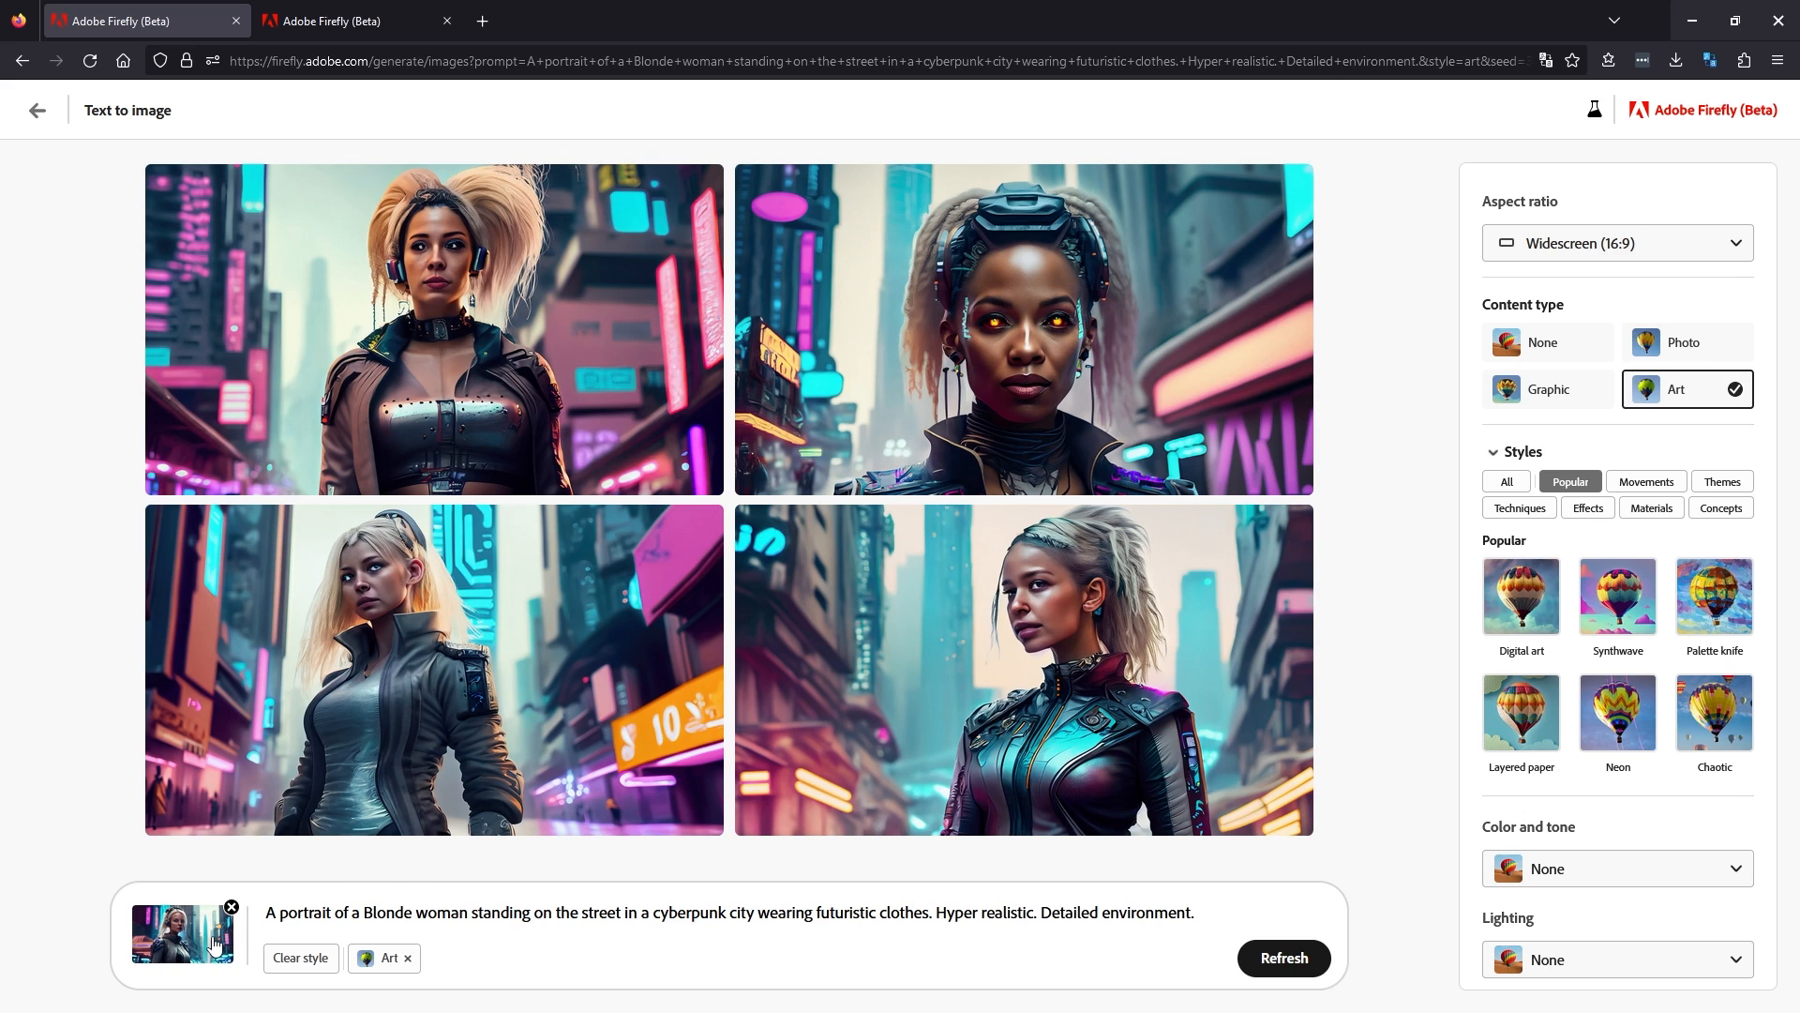
mouse_move(1645, 654)
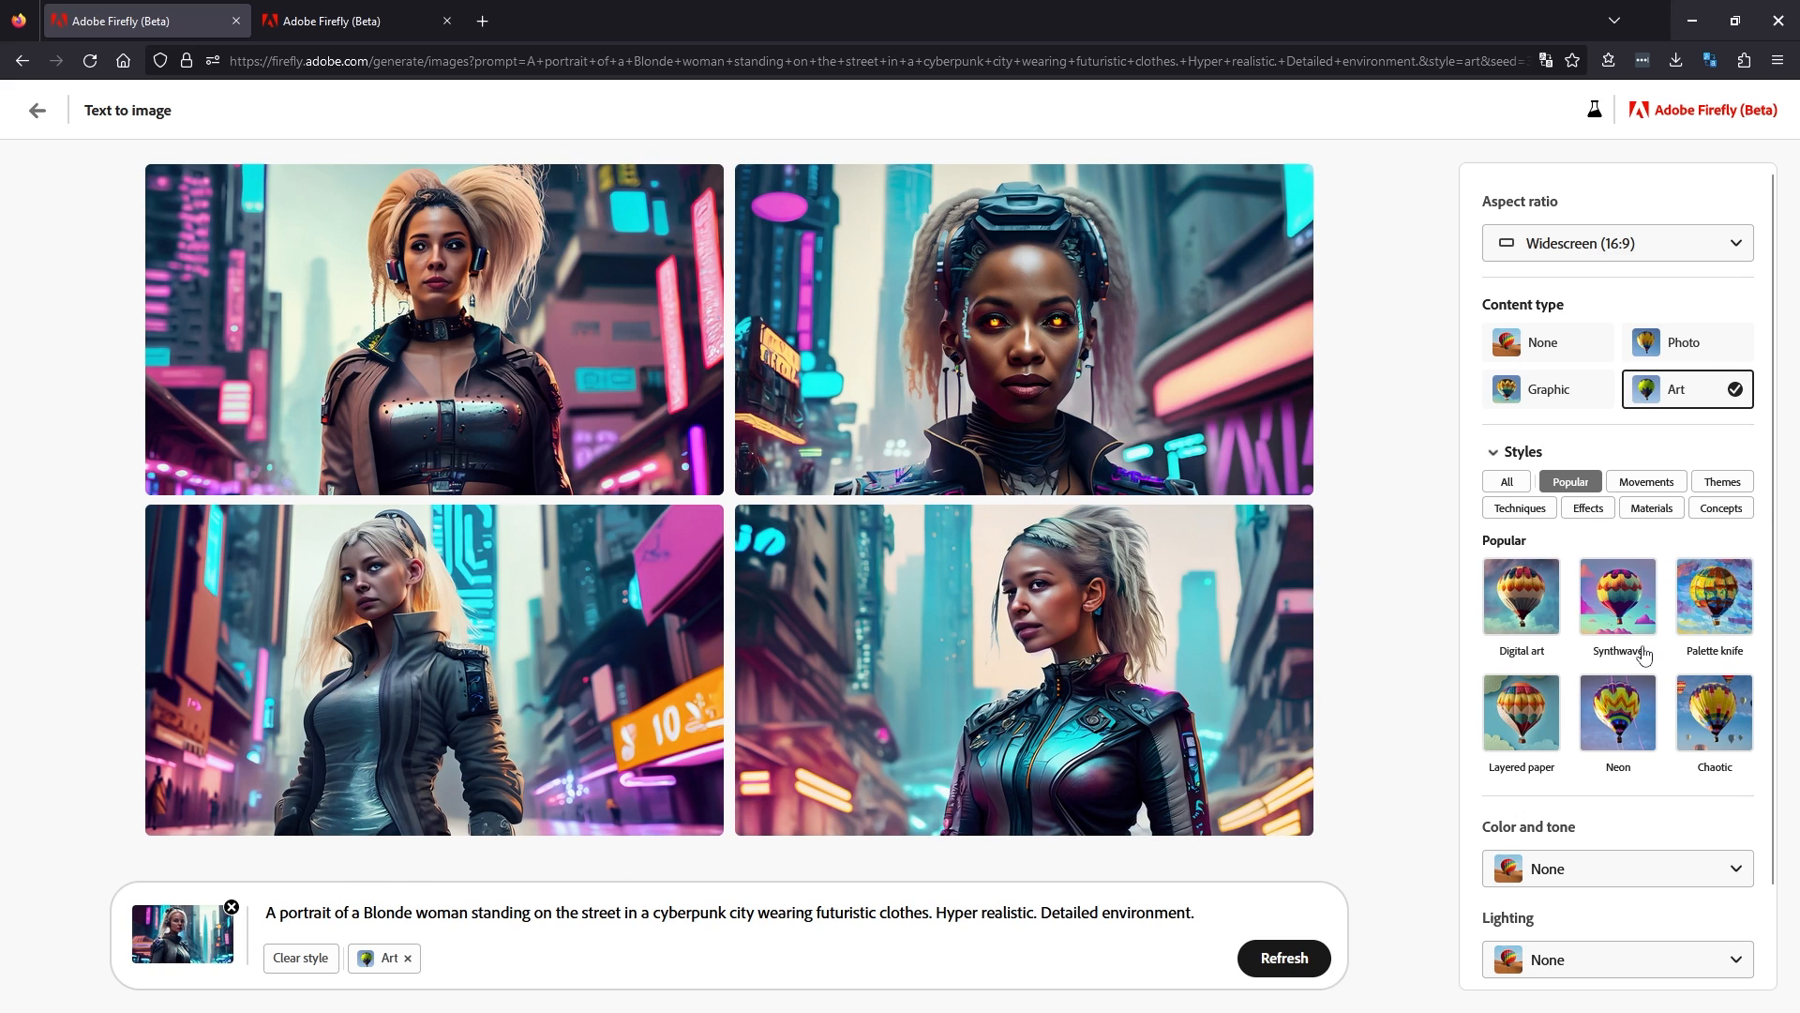
Switch content type to Photo and regenerate with results following the reference image closely.
left_click(1683, 342)
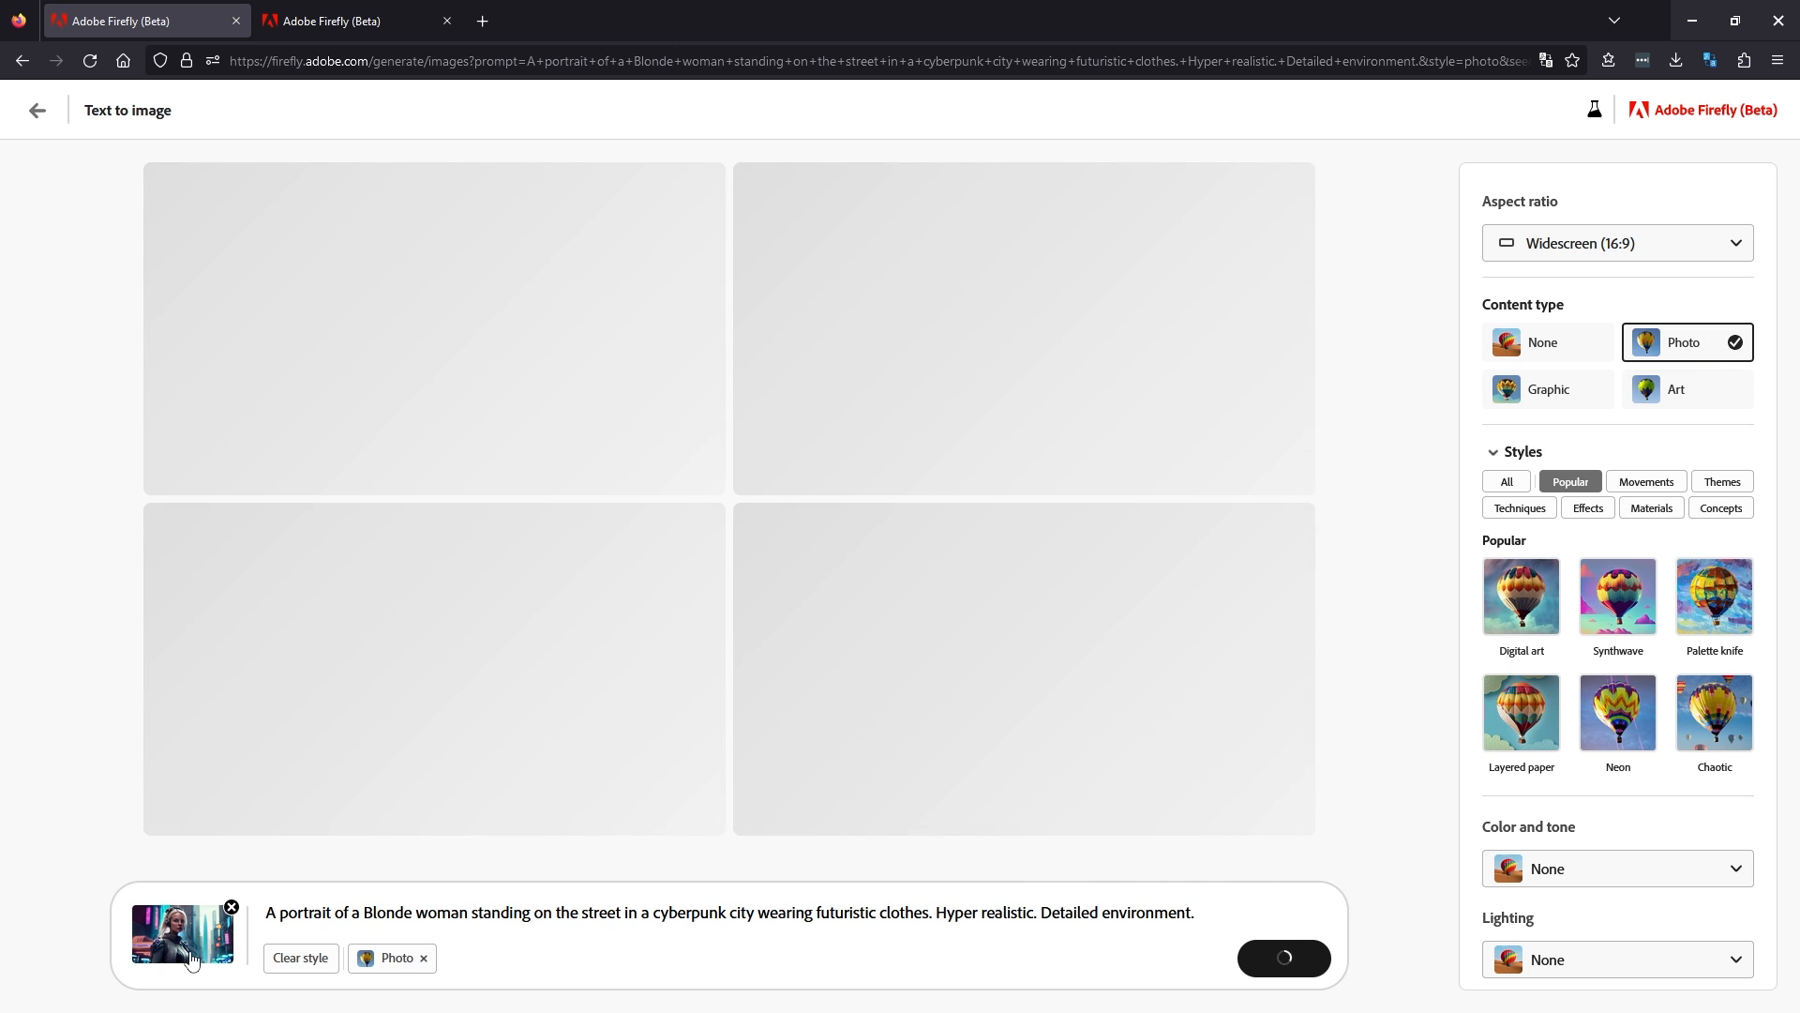
mouse_move(173, 956)
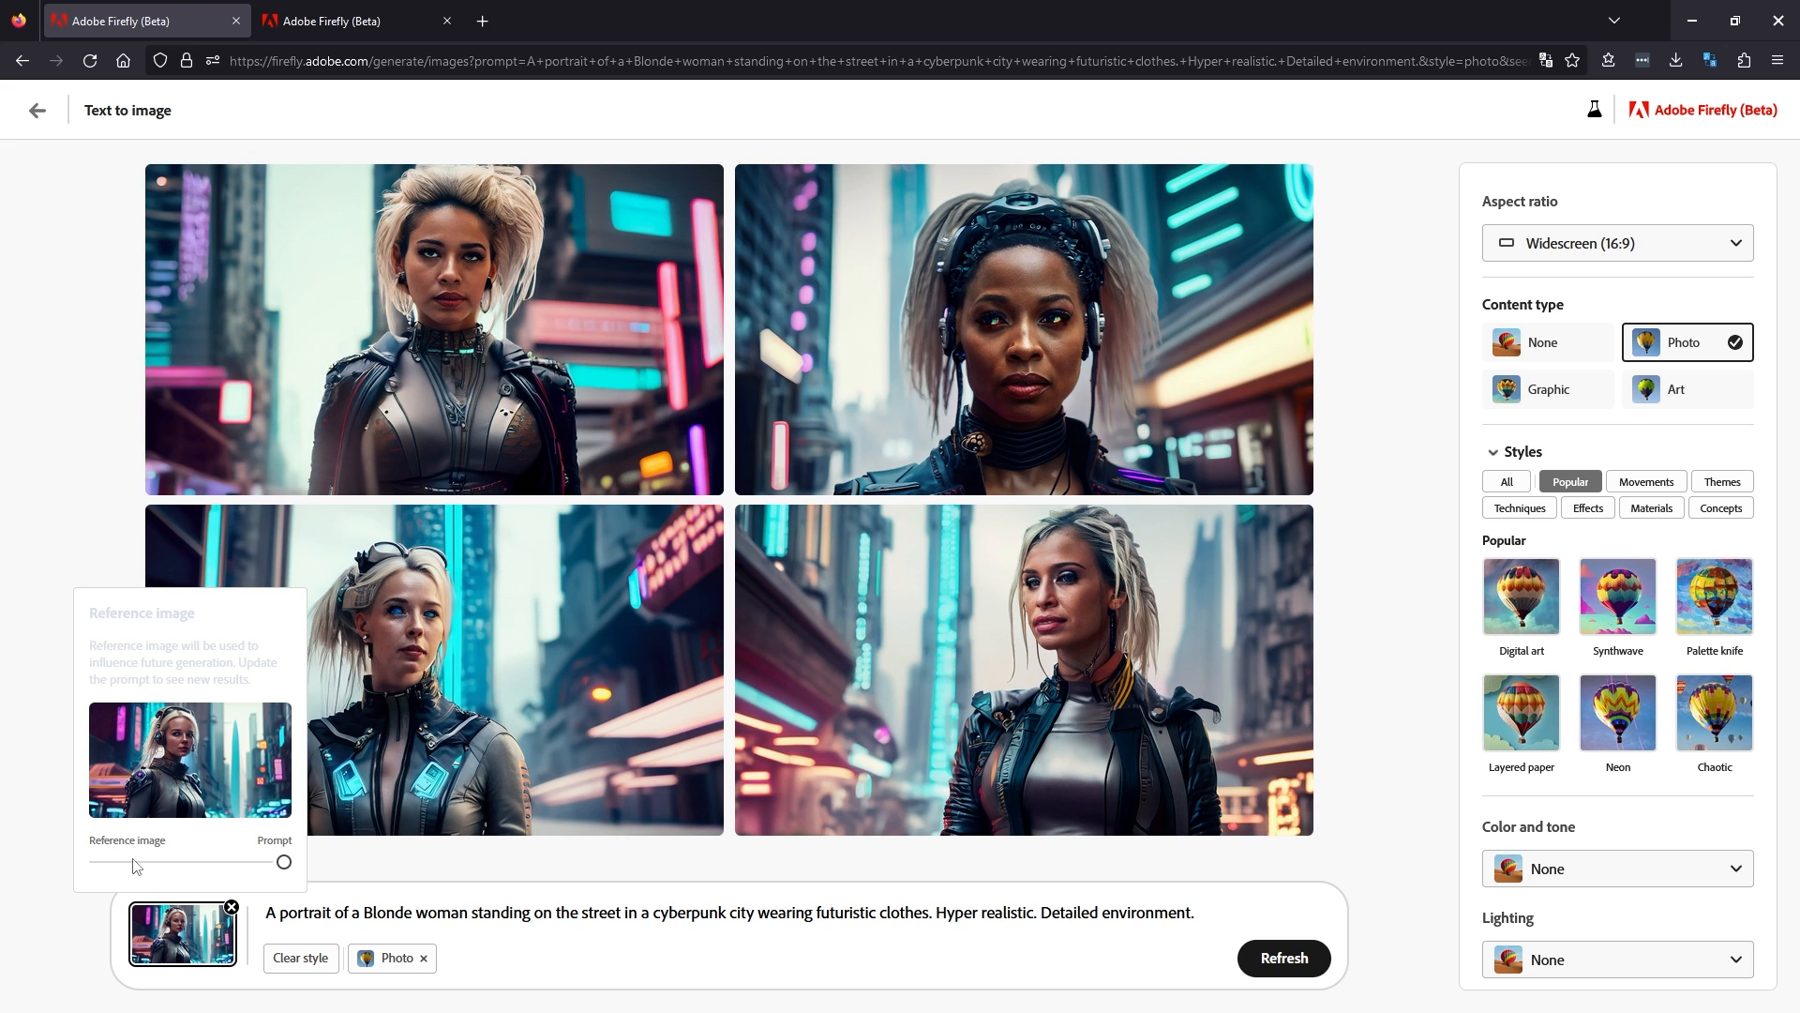
left_click(1283, 957)
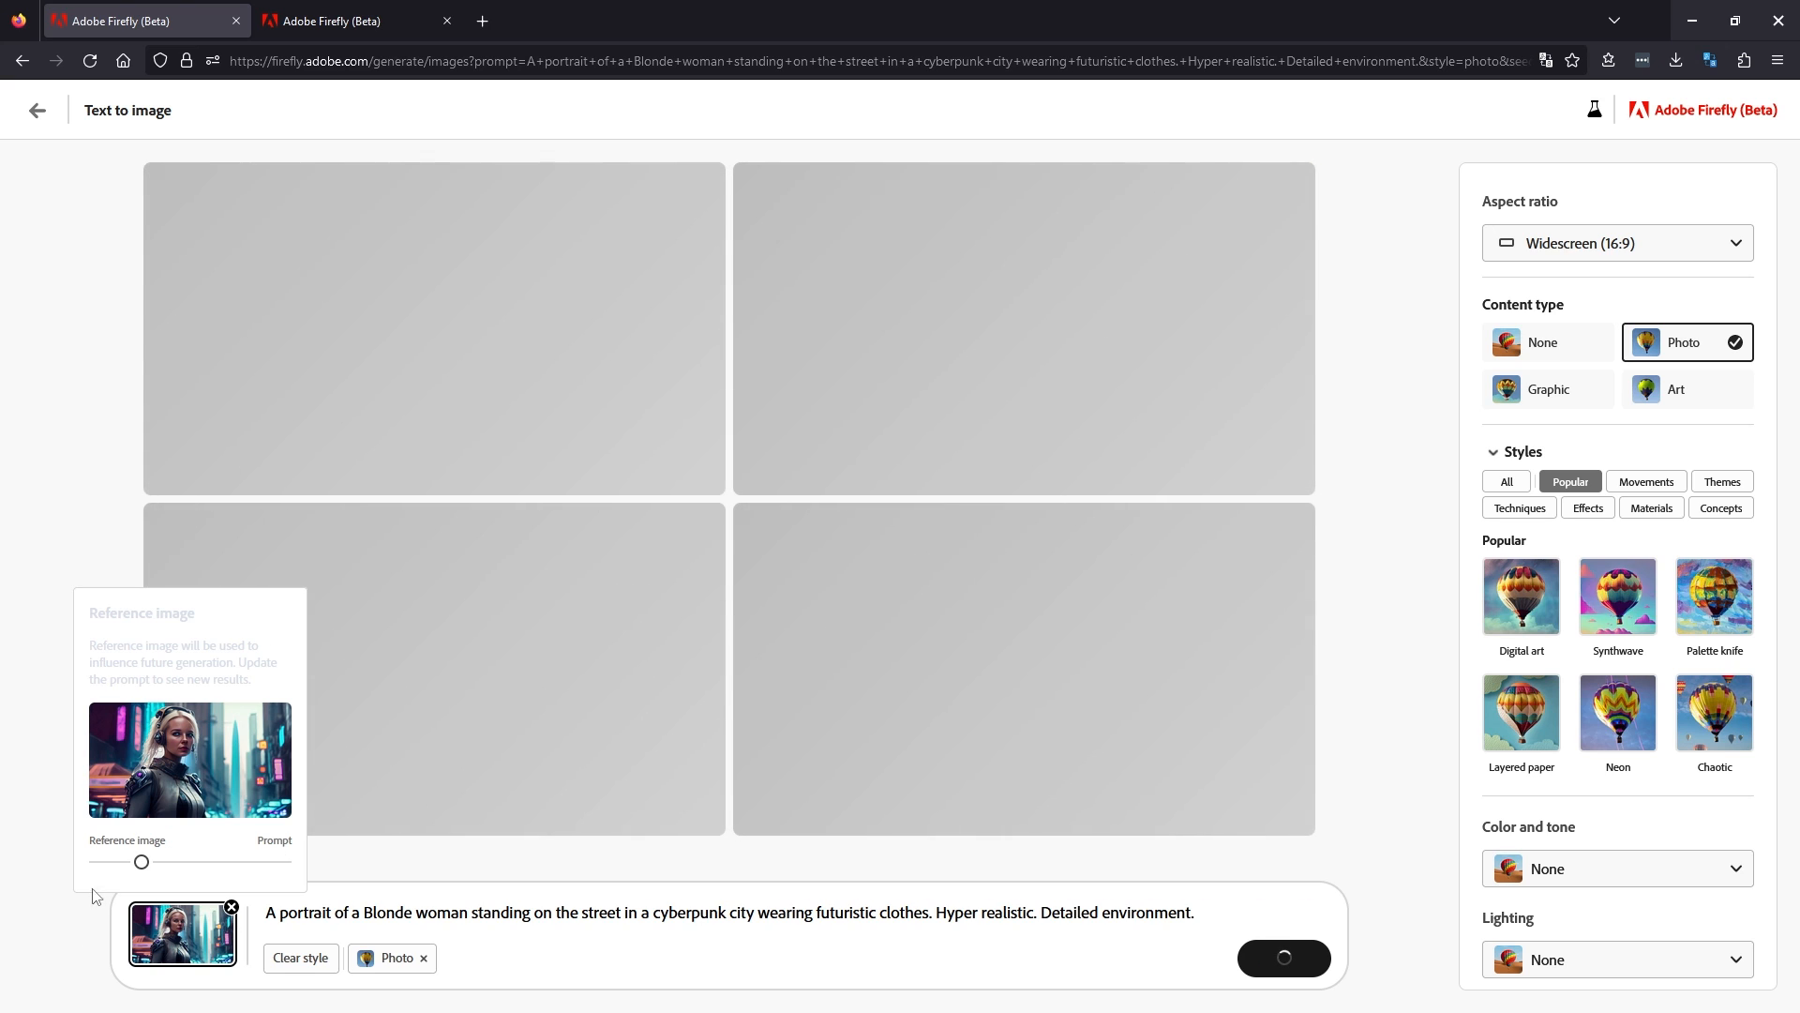
mouse_move(100, 894)
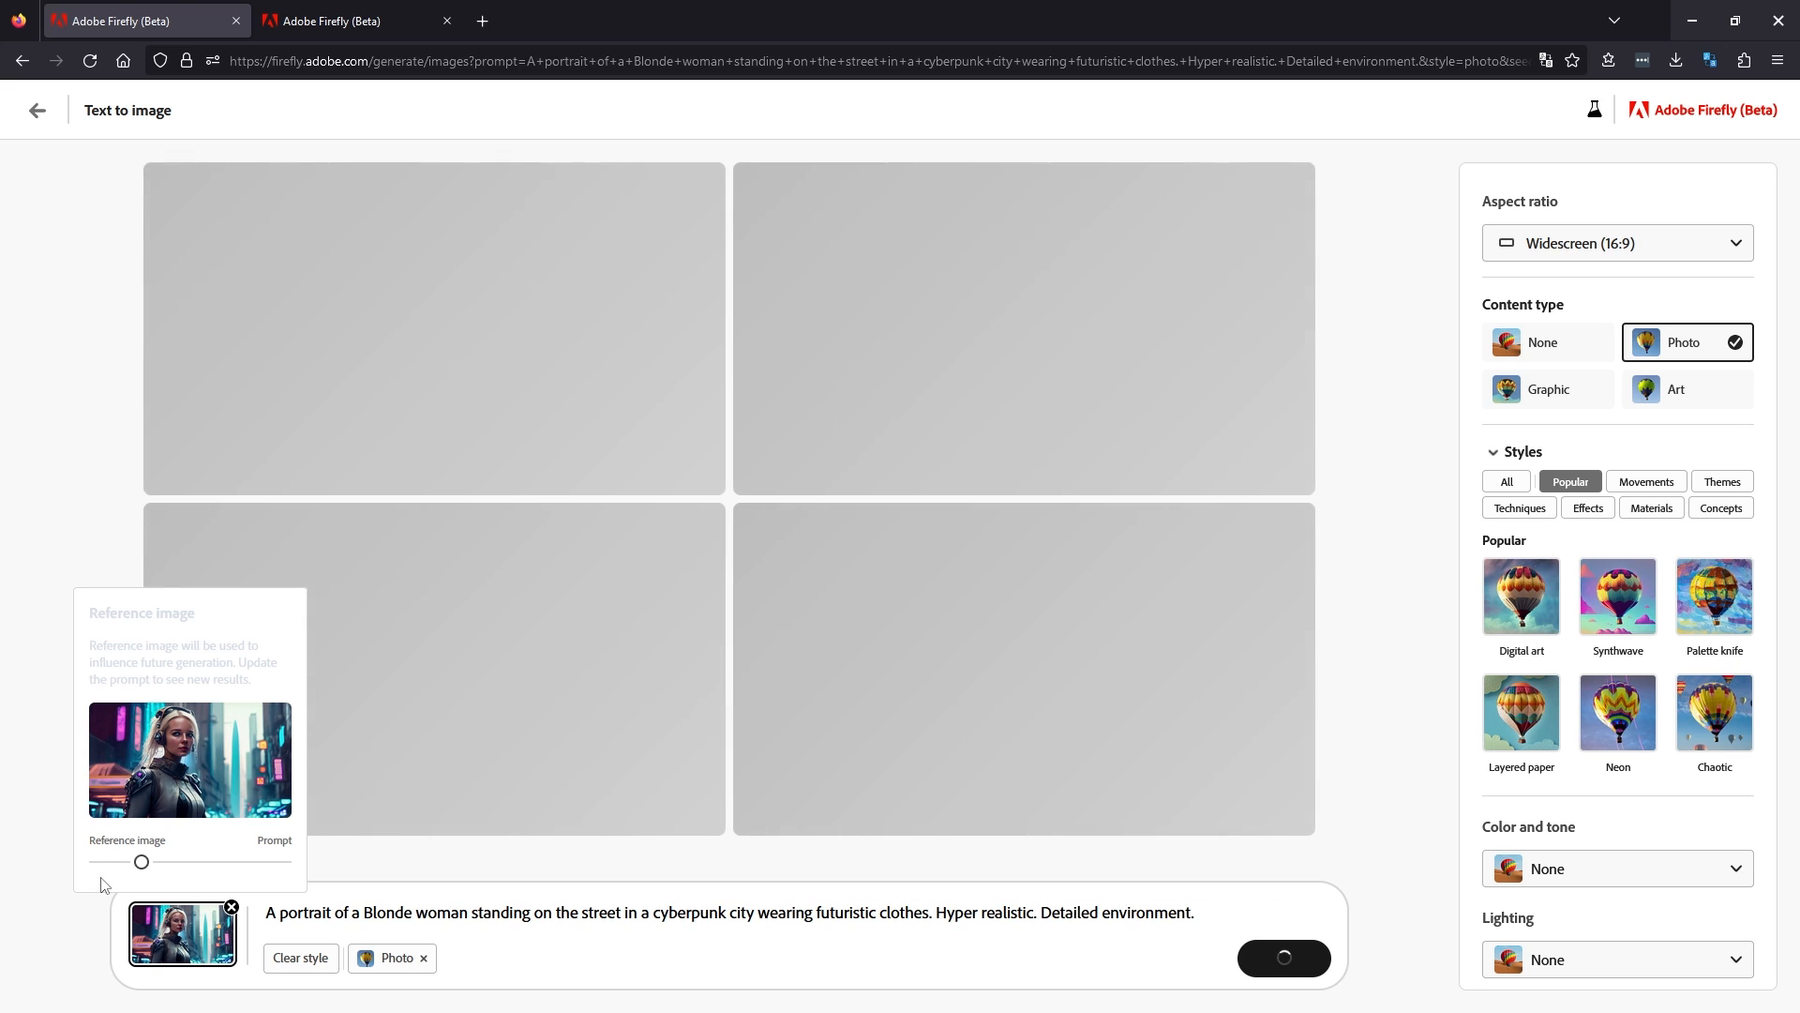
left_click(1283, 956)
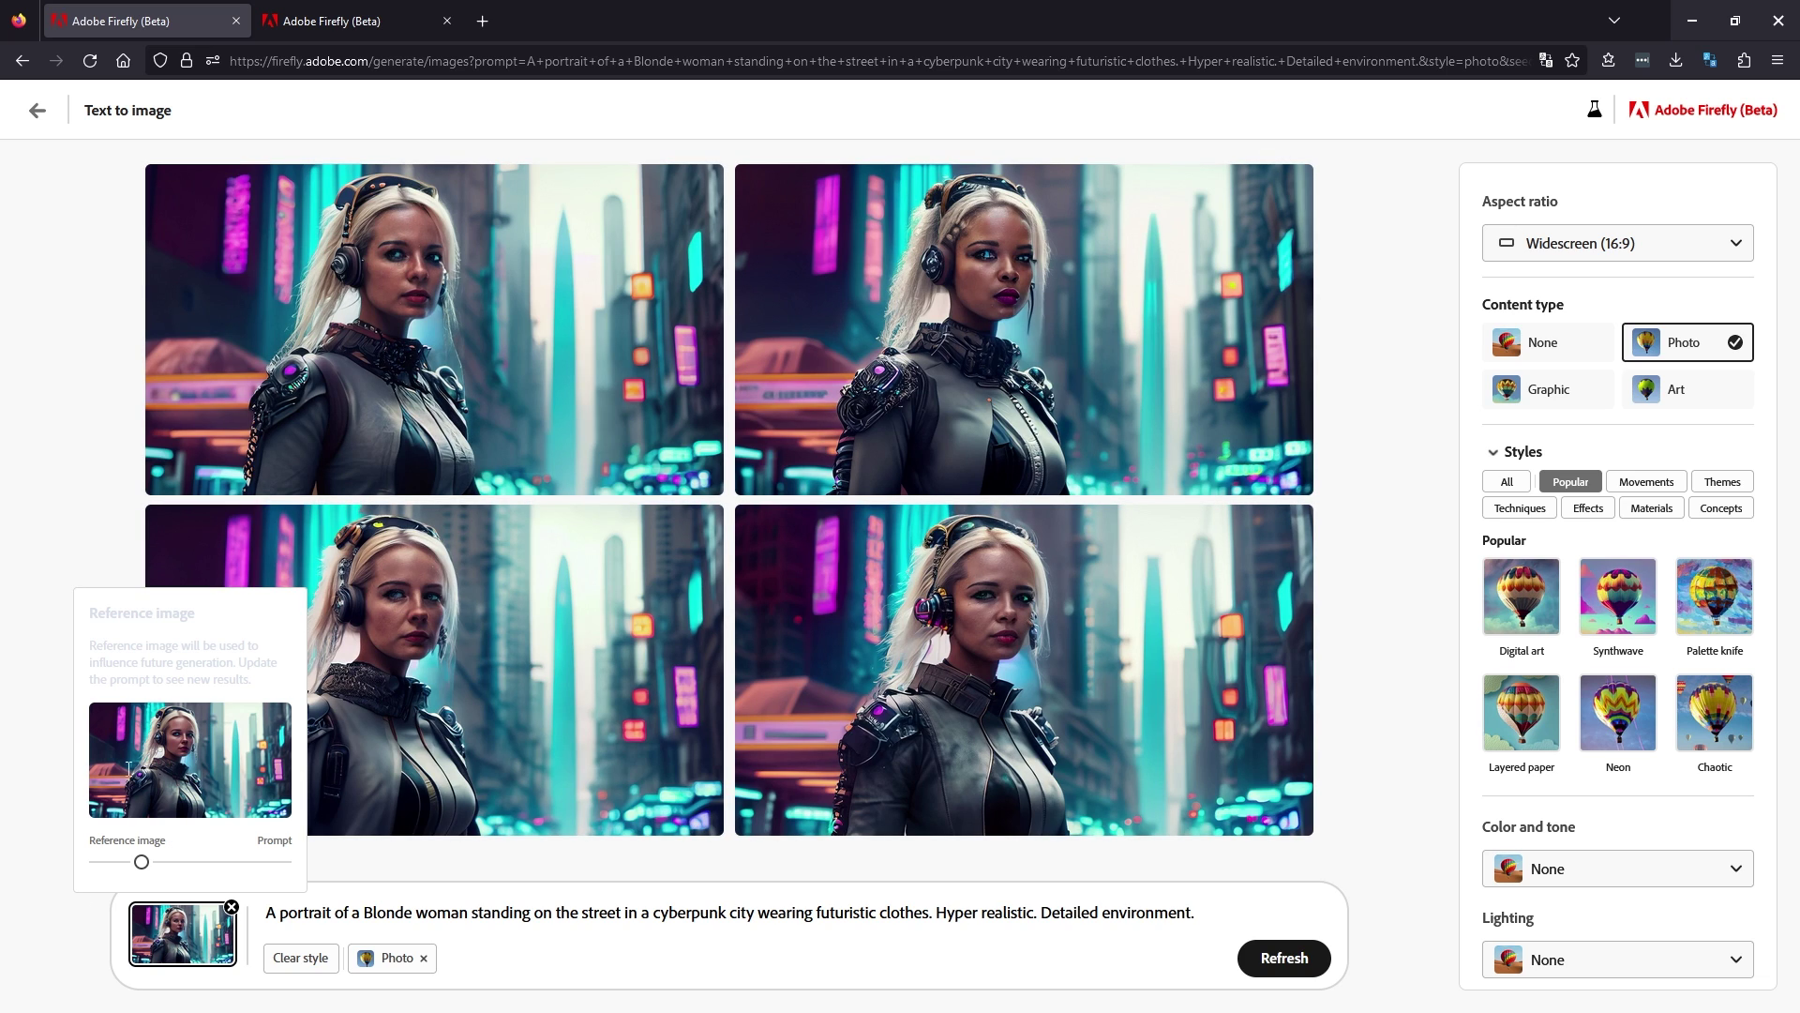
mouse_move(194, 858)
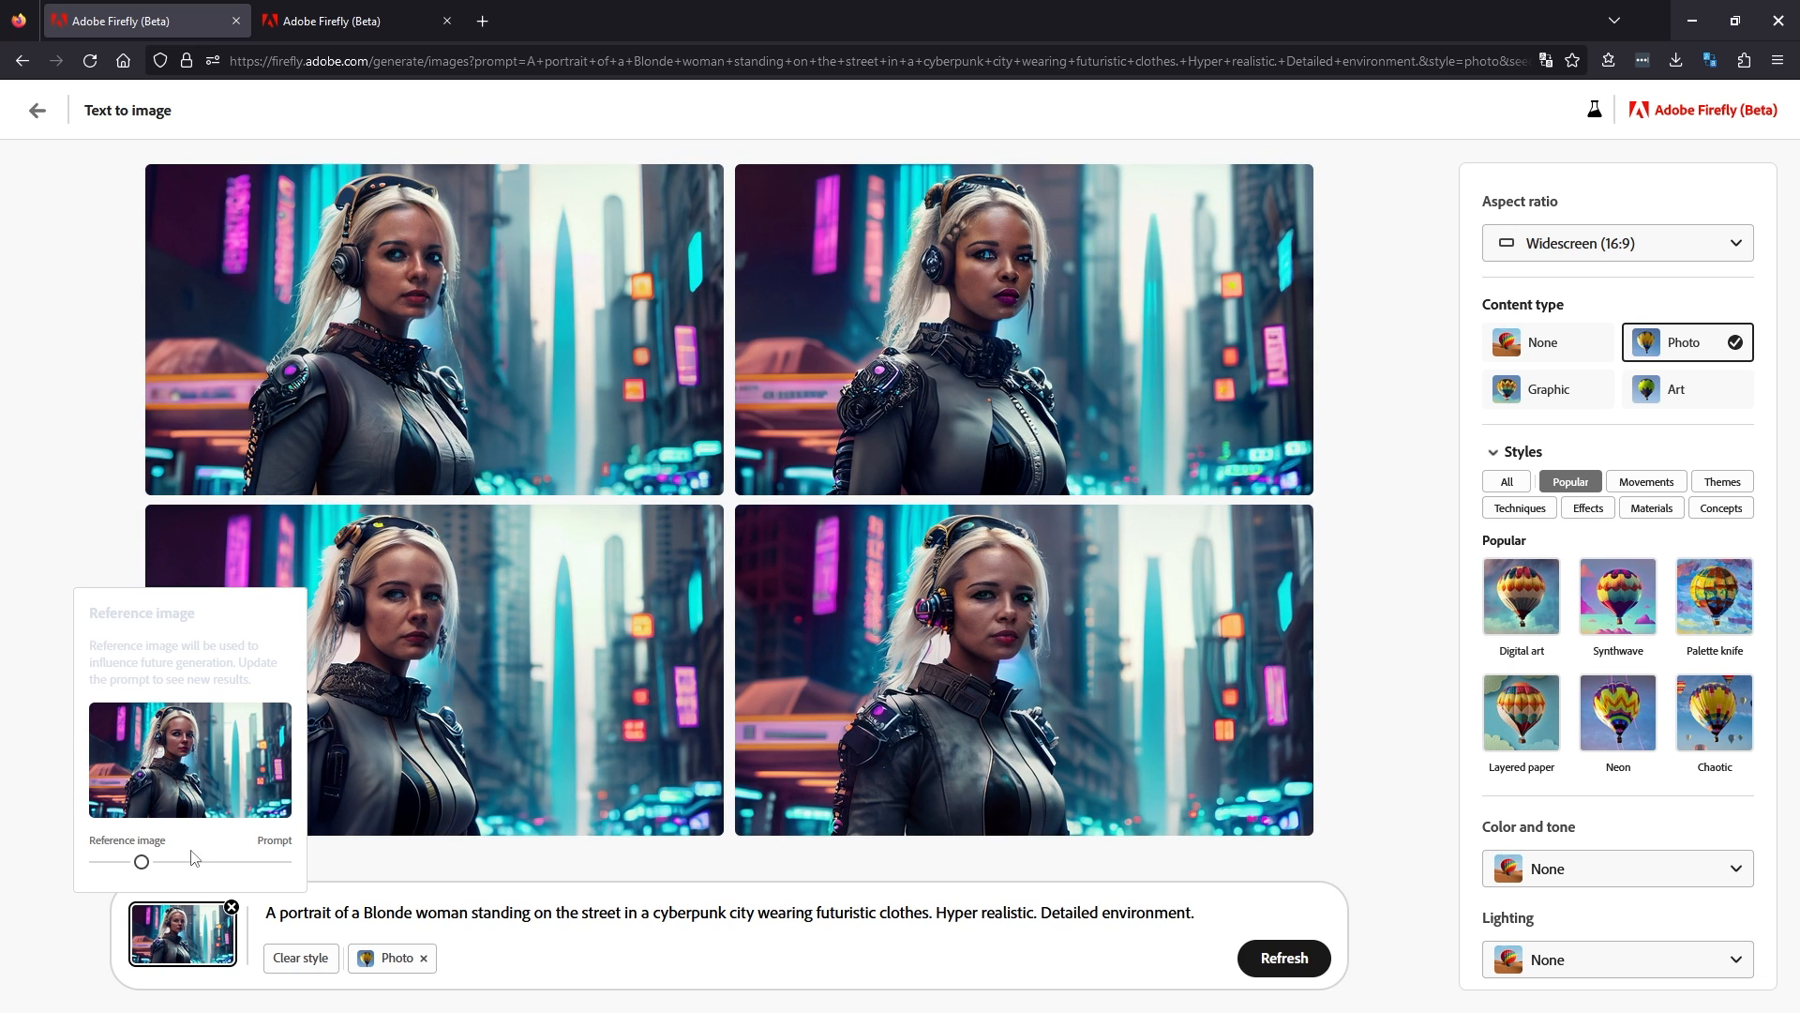
mouse_move(67, 955)
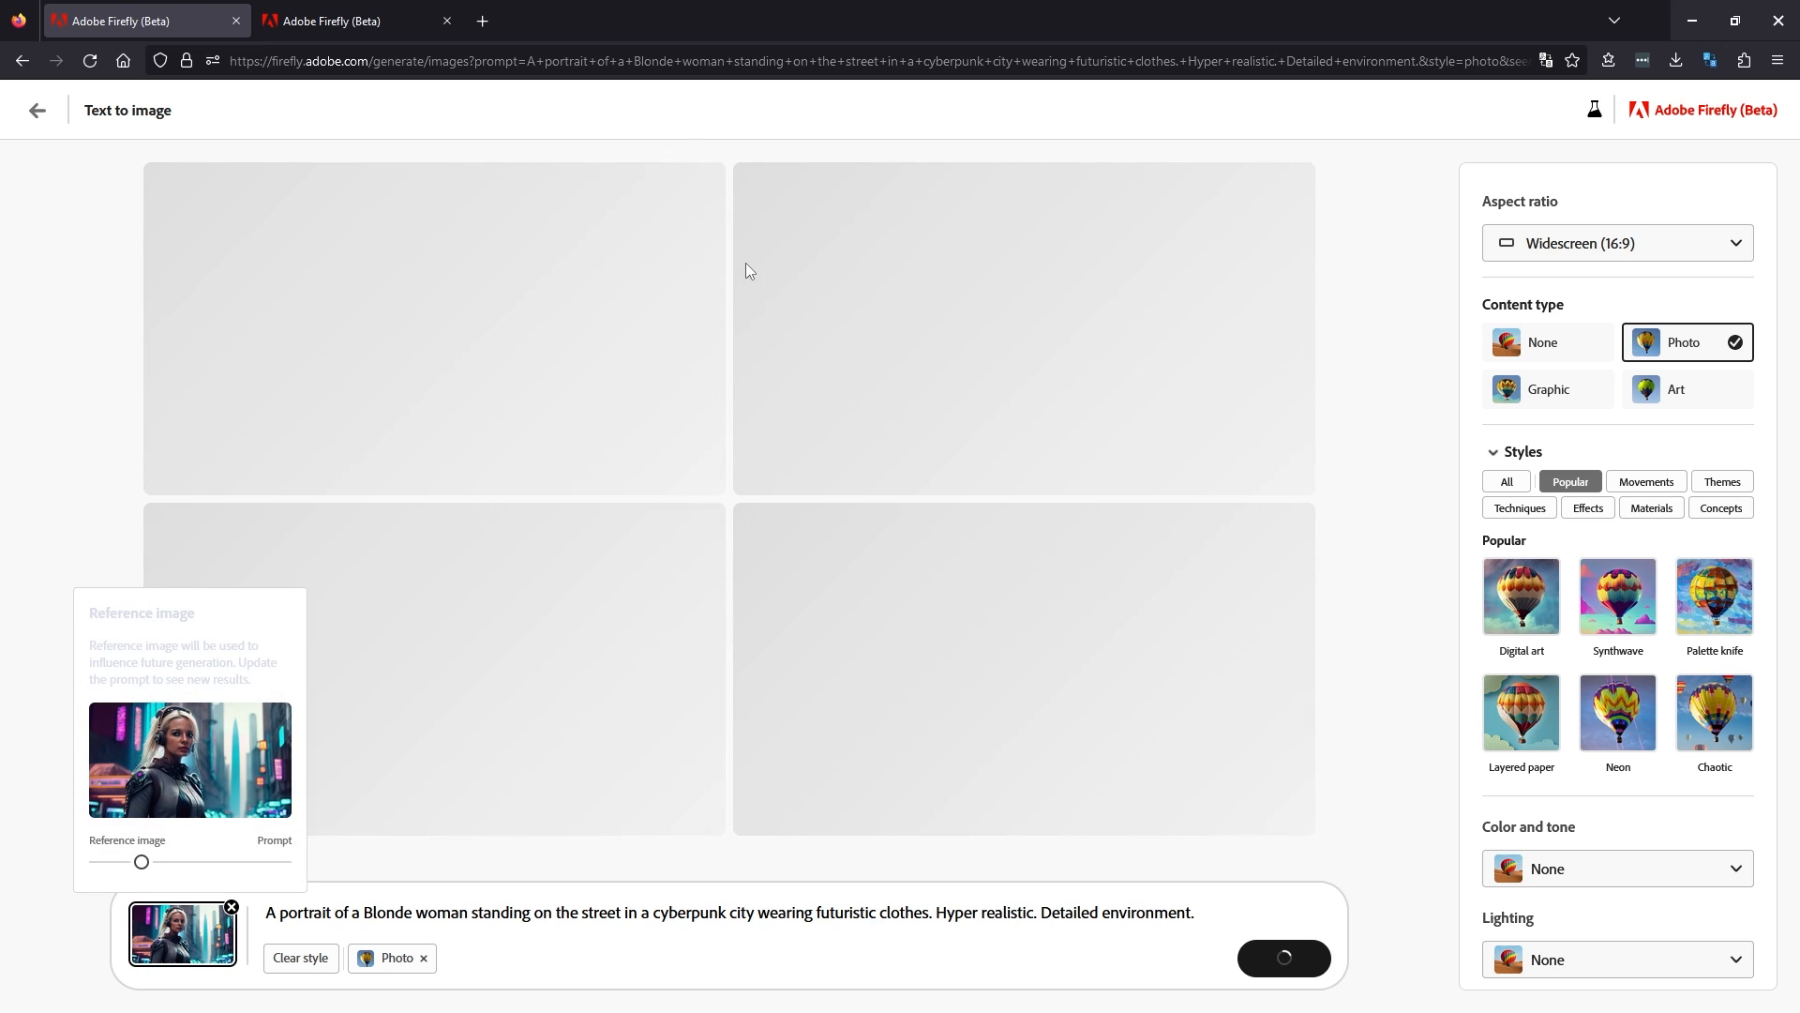
mouse_move(594, 248)
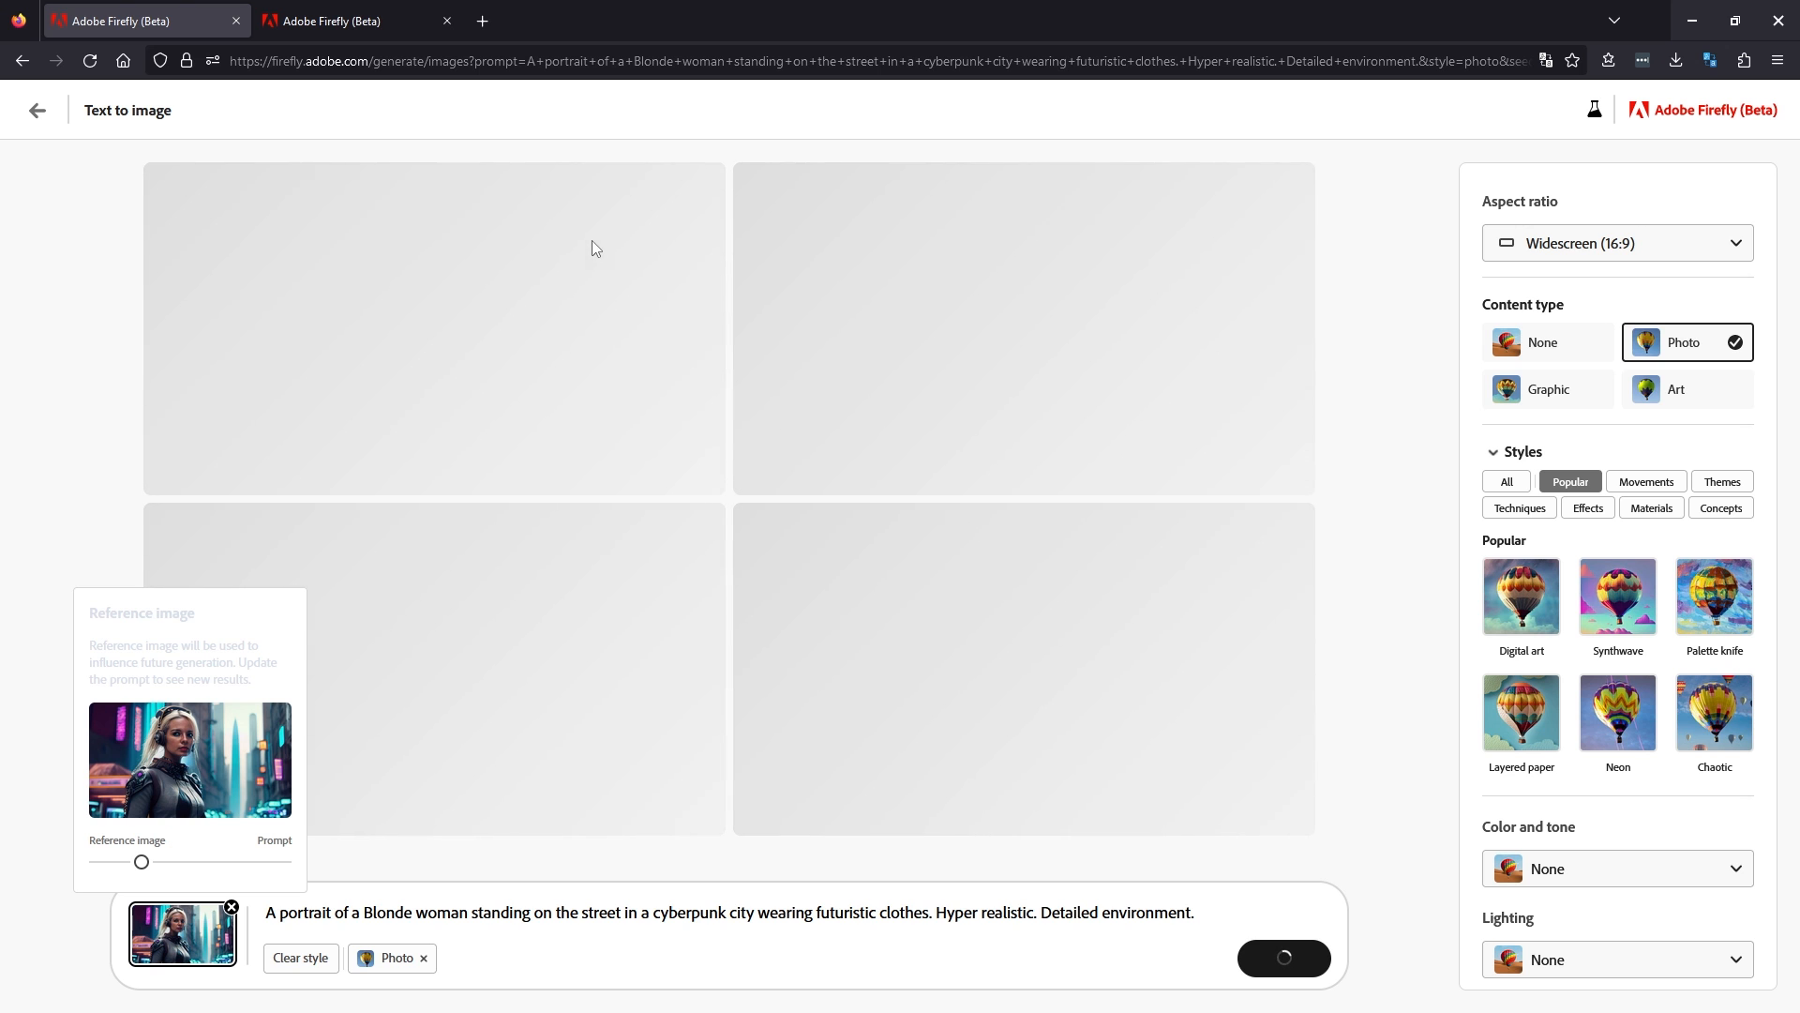
mouse_move(602, 241)
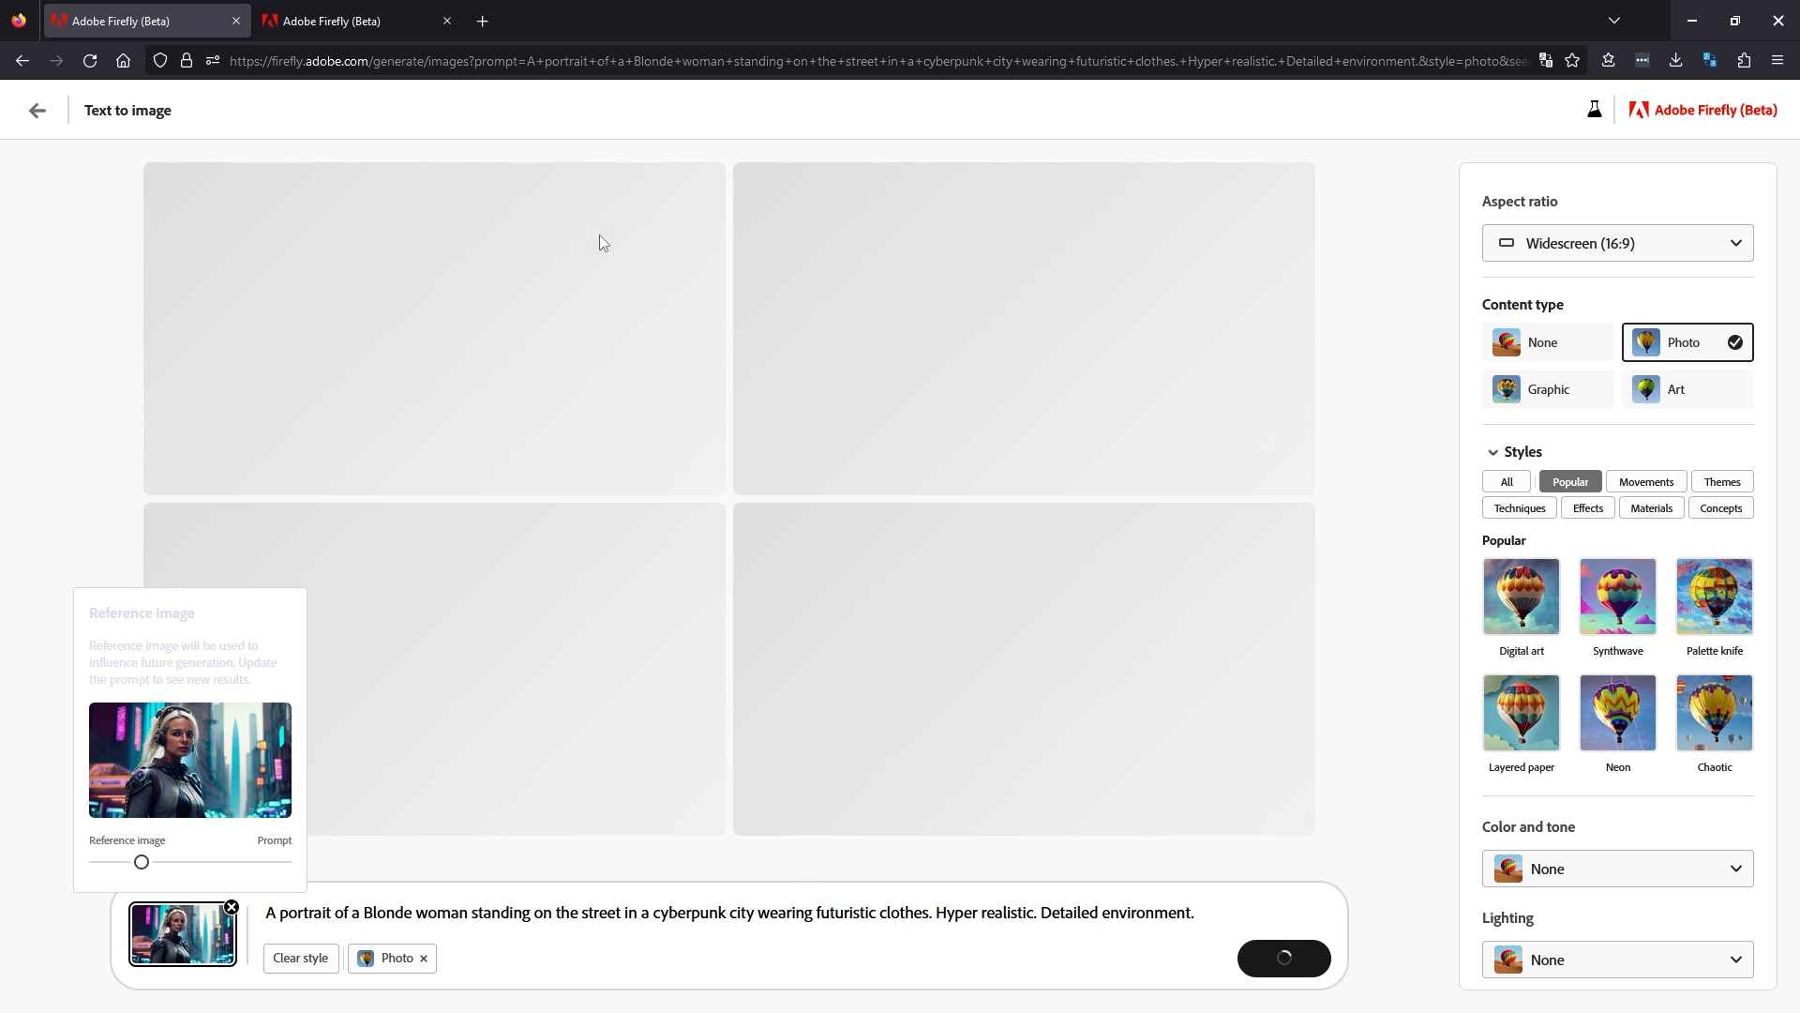
mouse_move(143, 613)
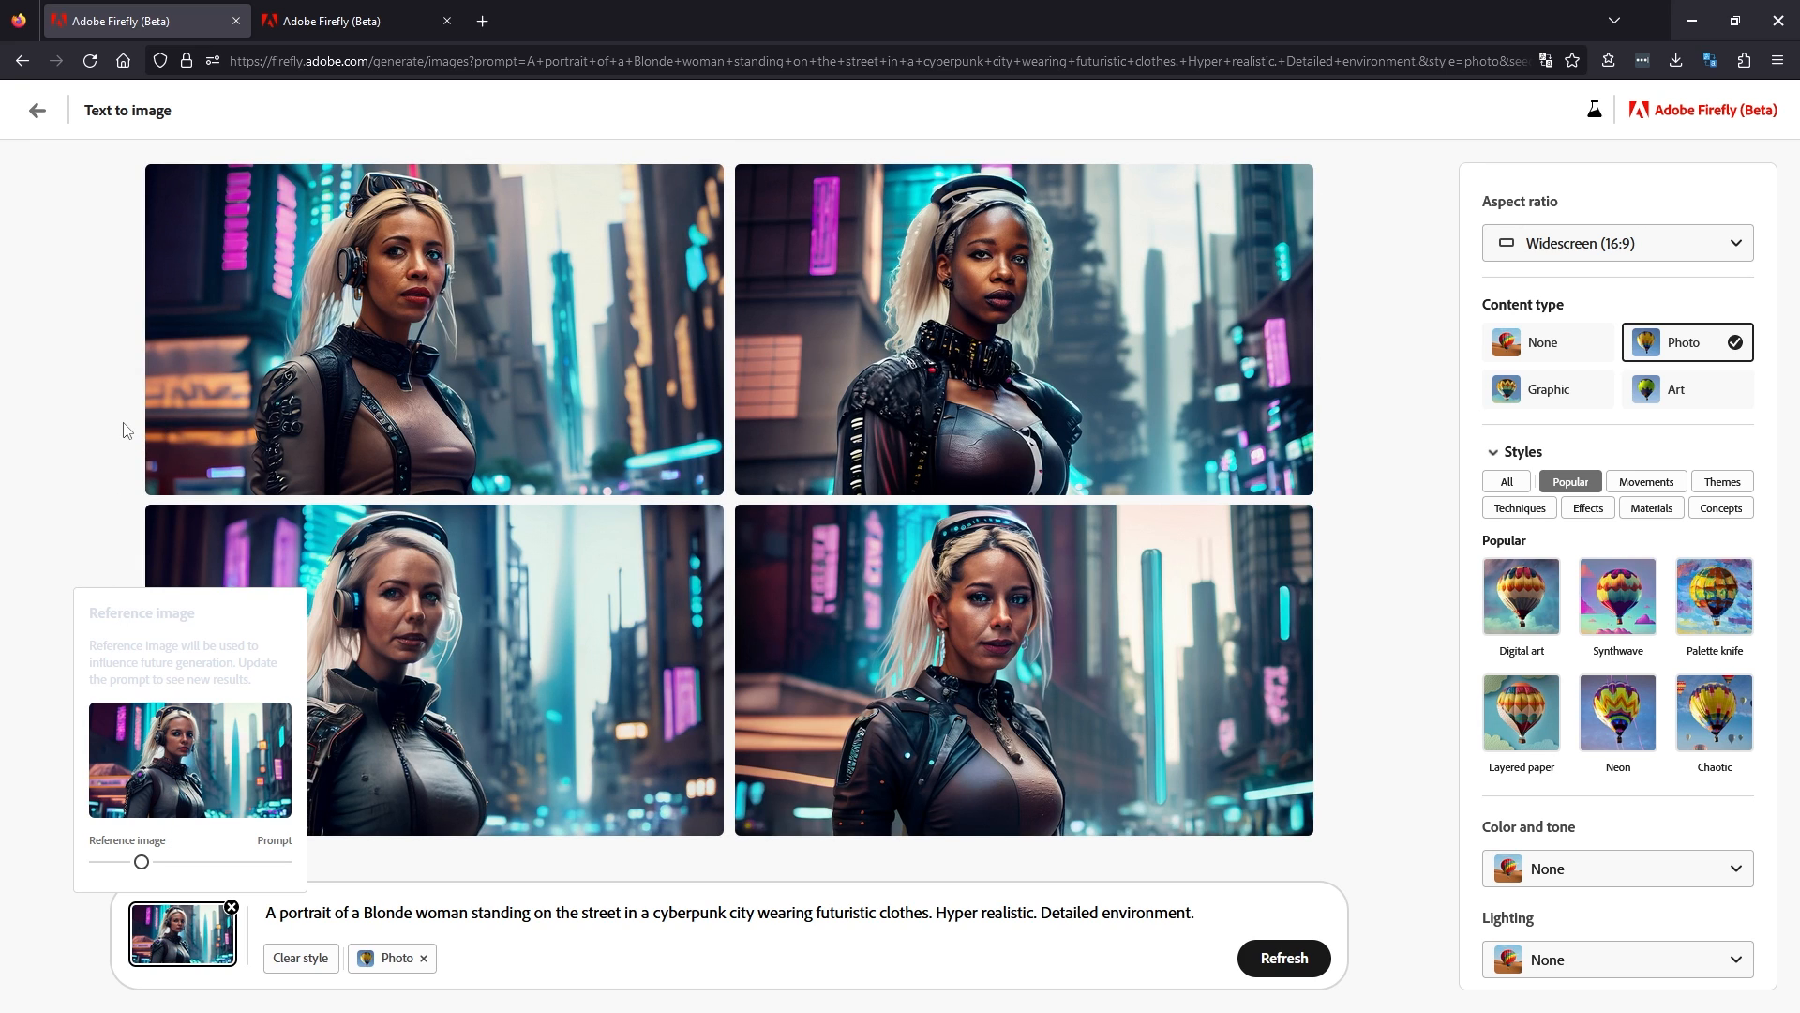
mouse_move(419, 315)
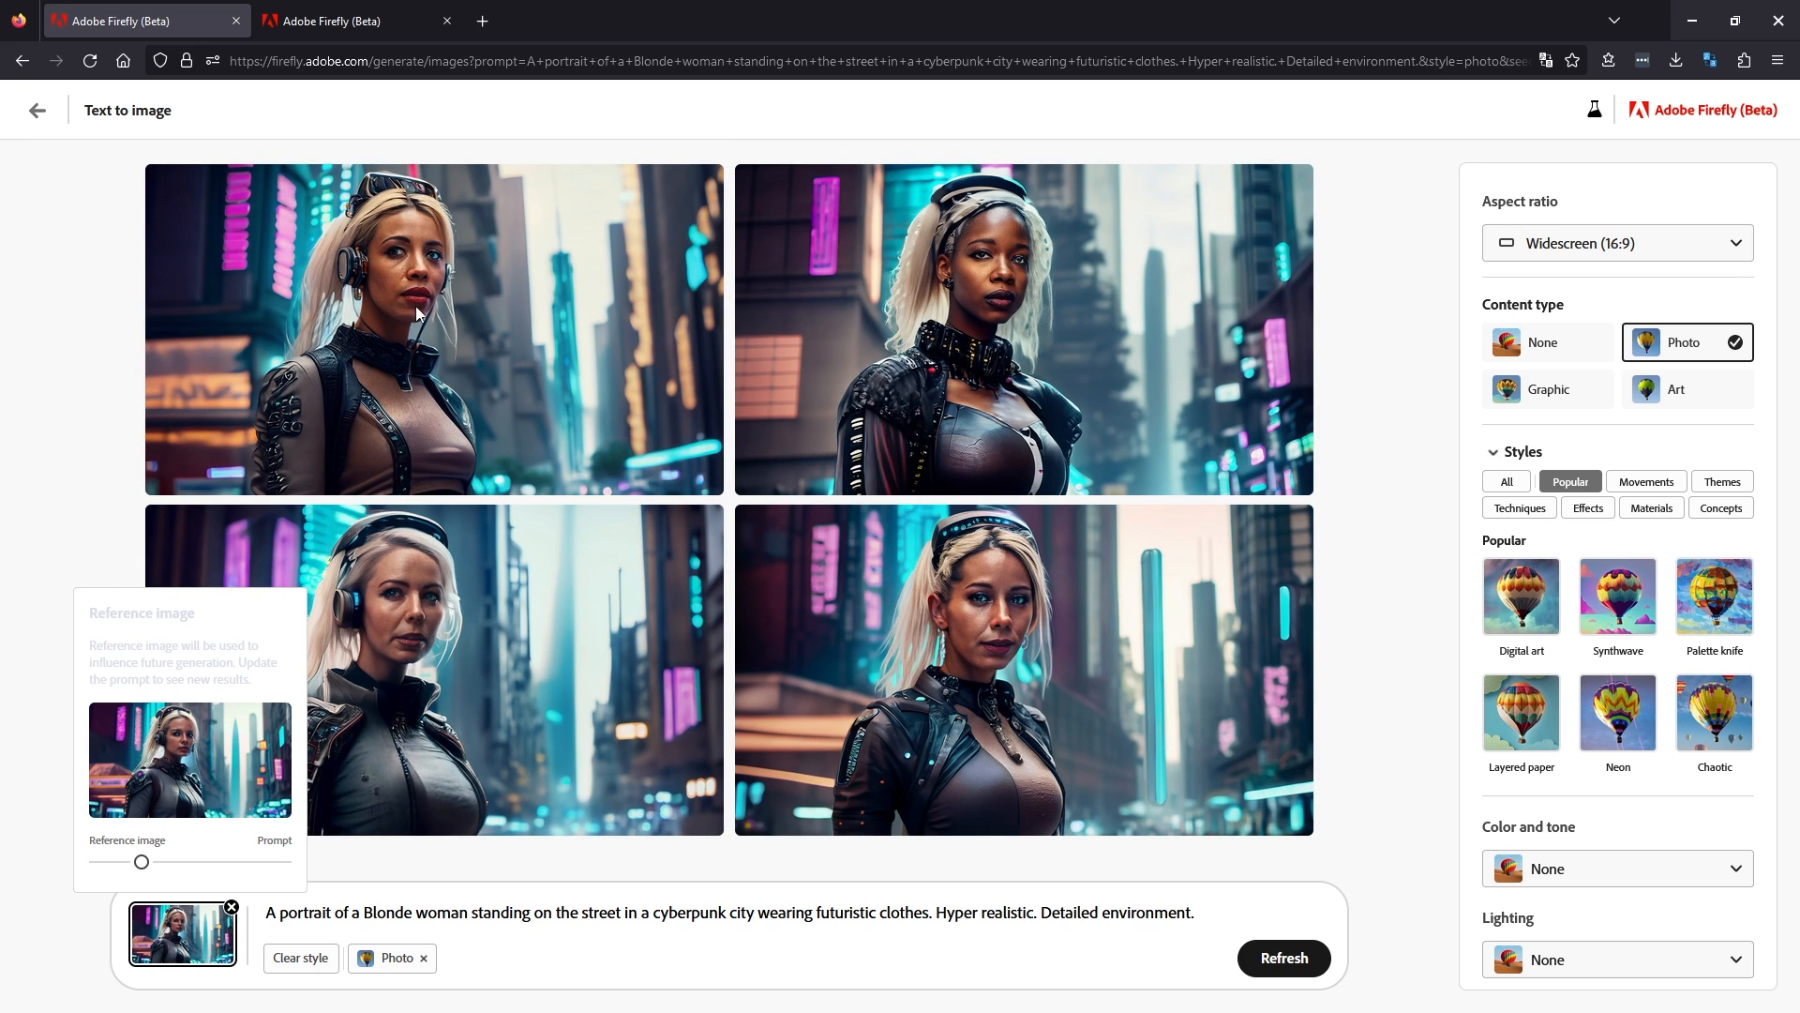
mouse_move(1092, 548)
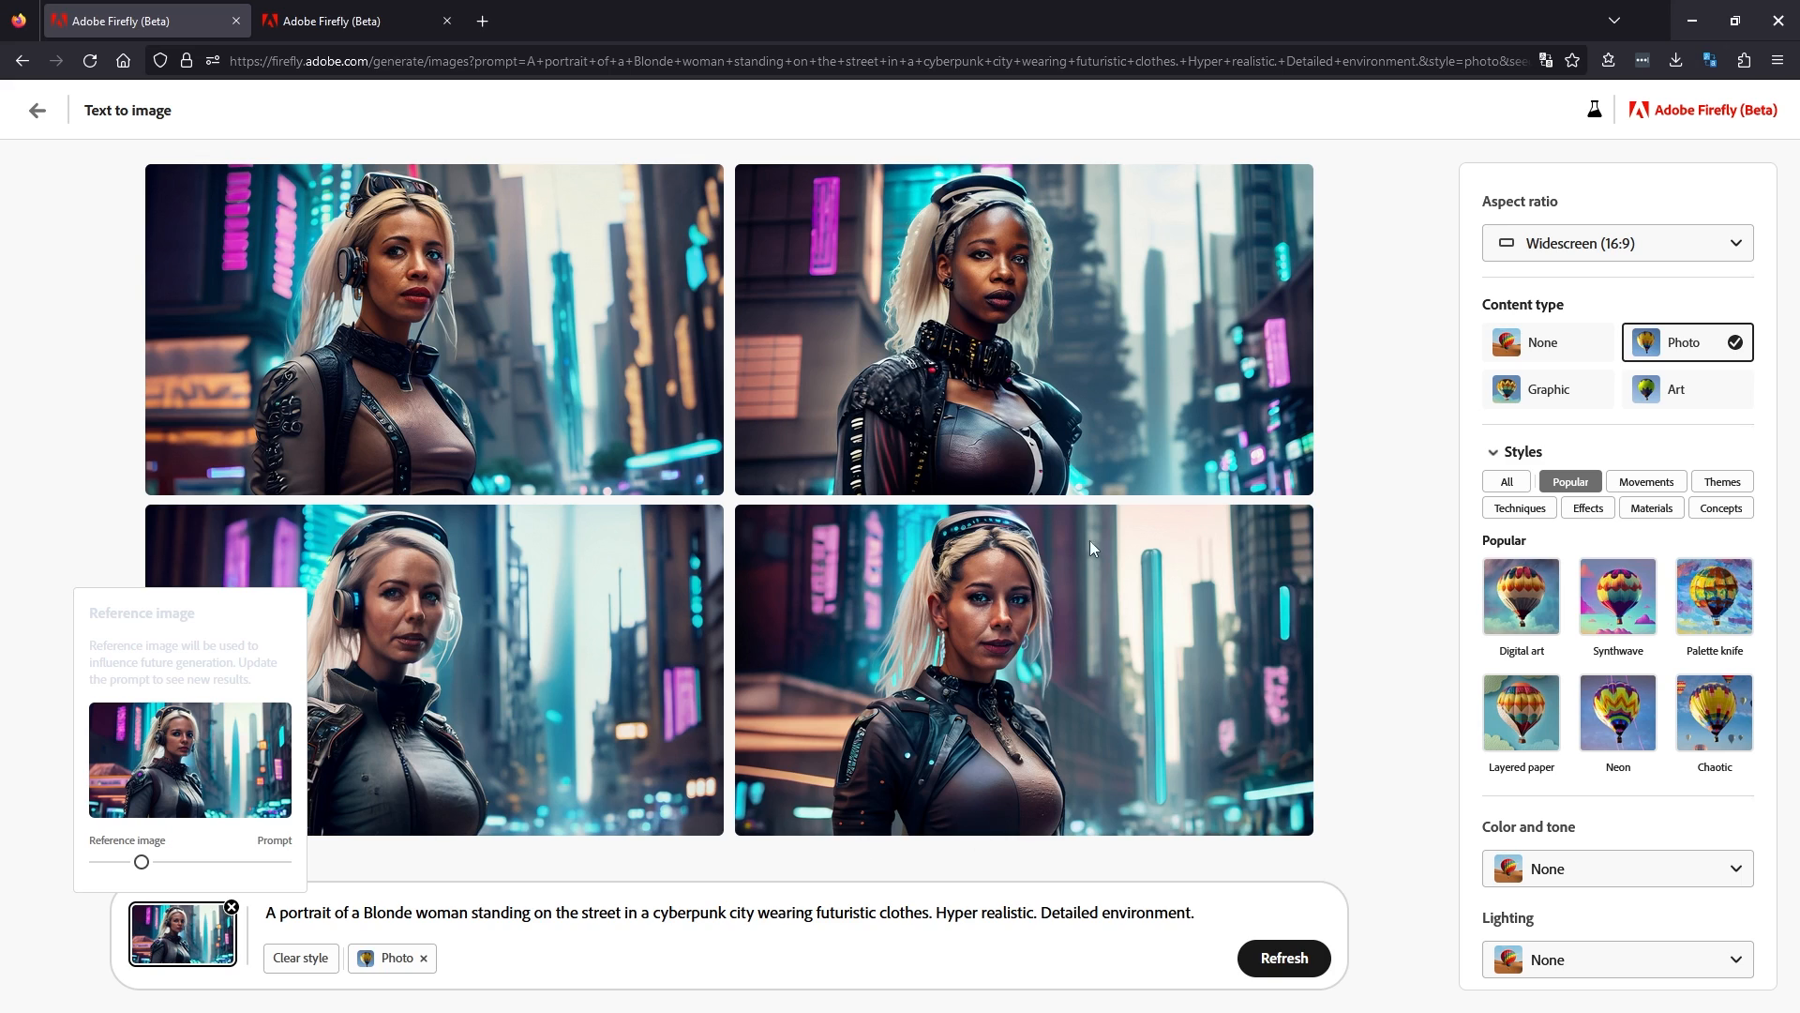
mouse_move(771, 752)
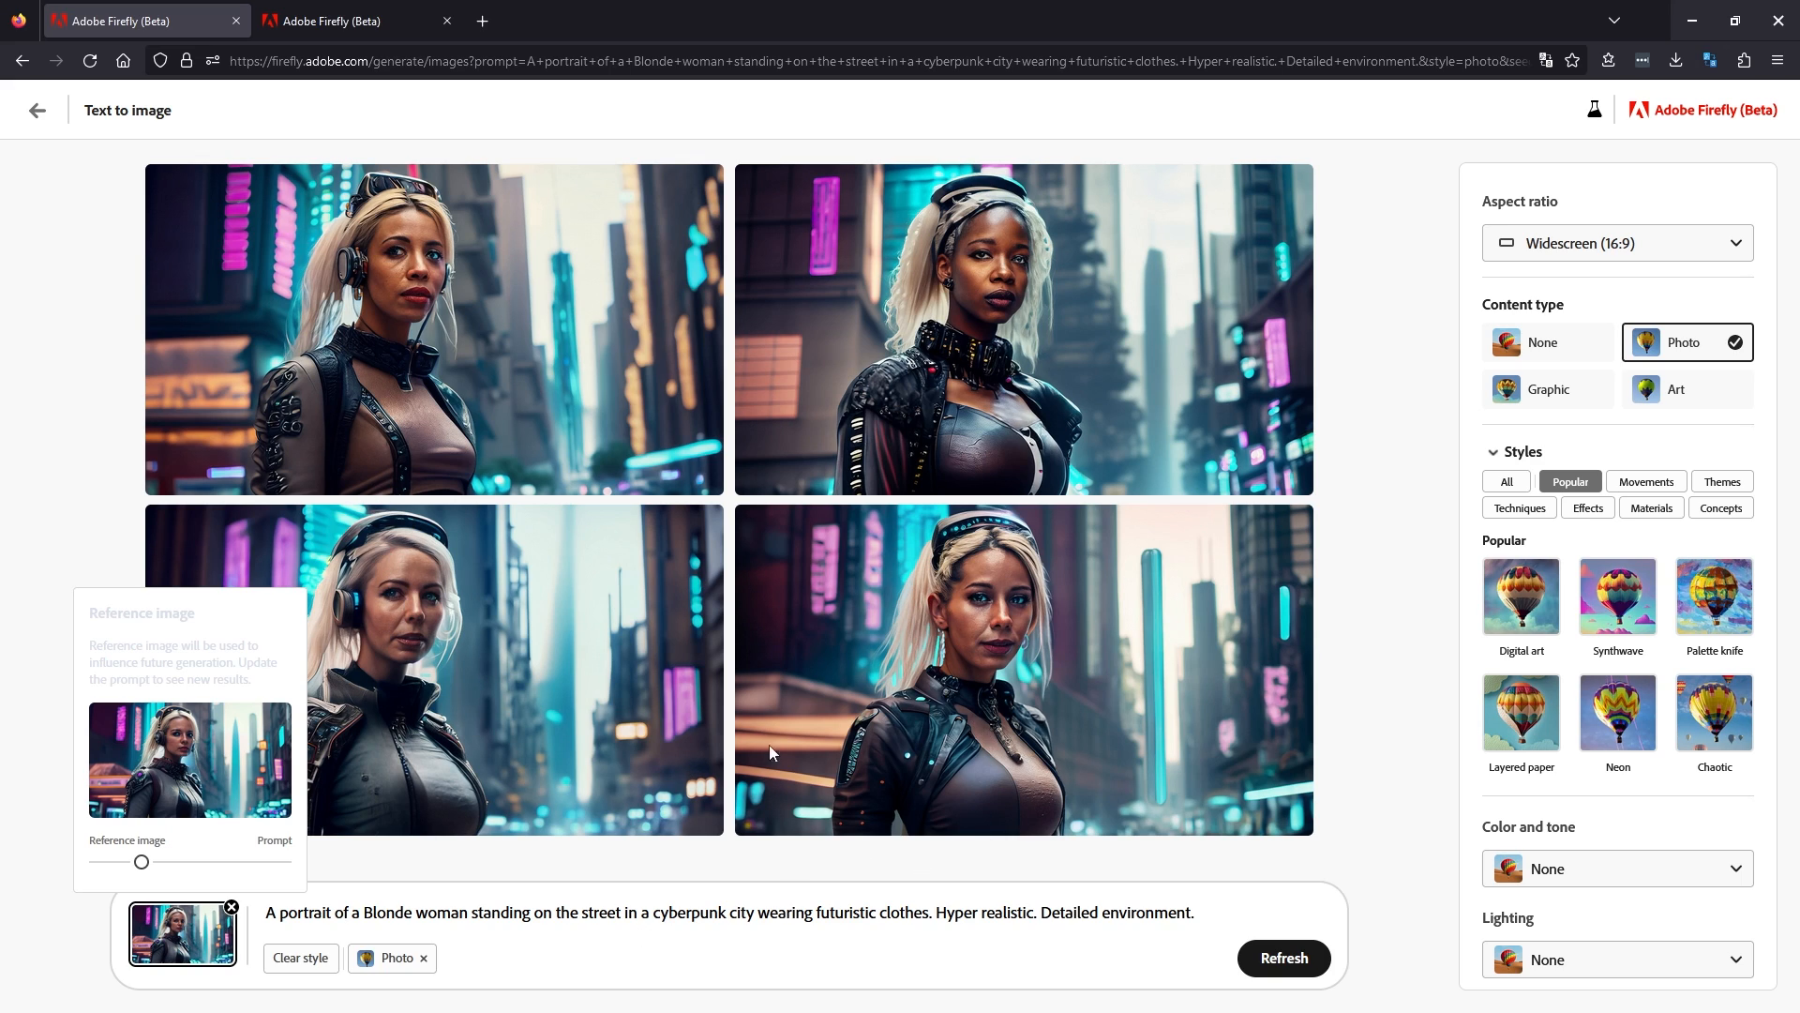
mouse_move(1355, 548)
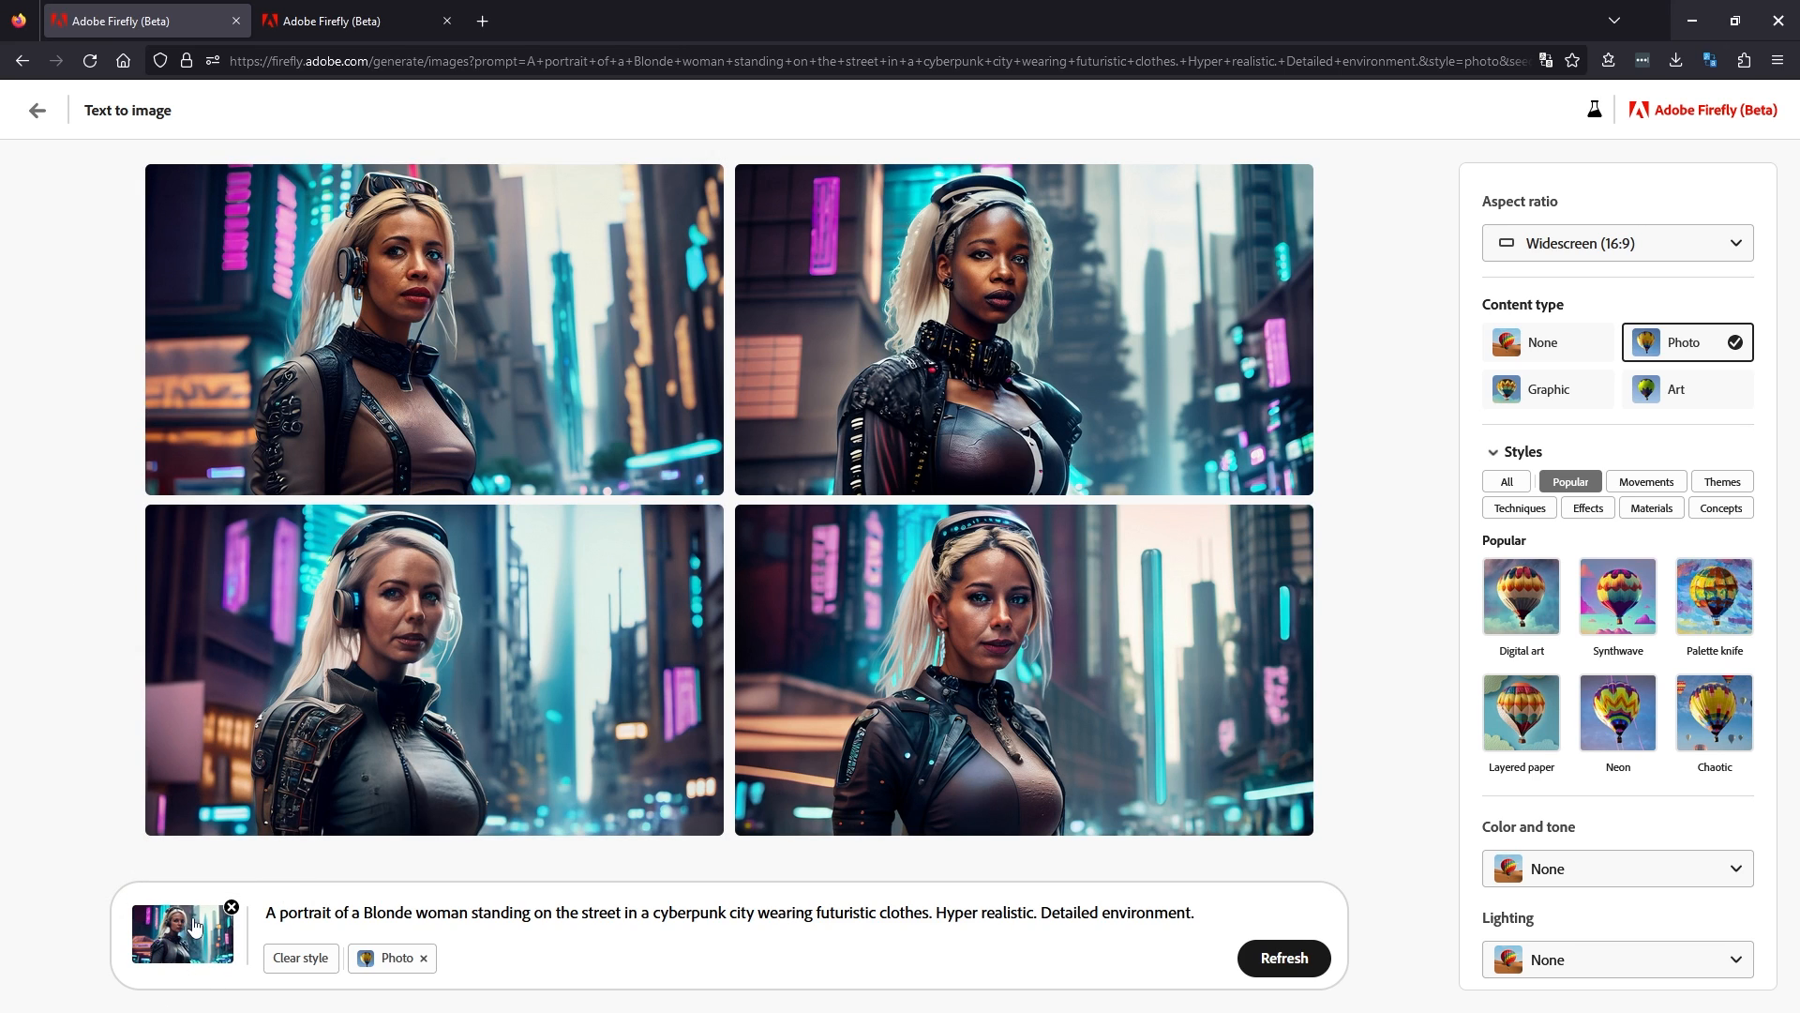
mouse_move(1588, 507)
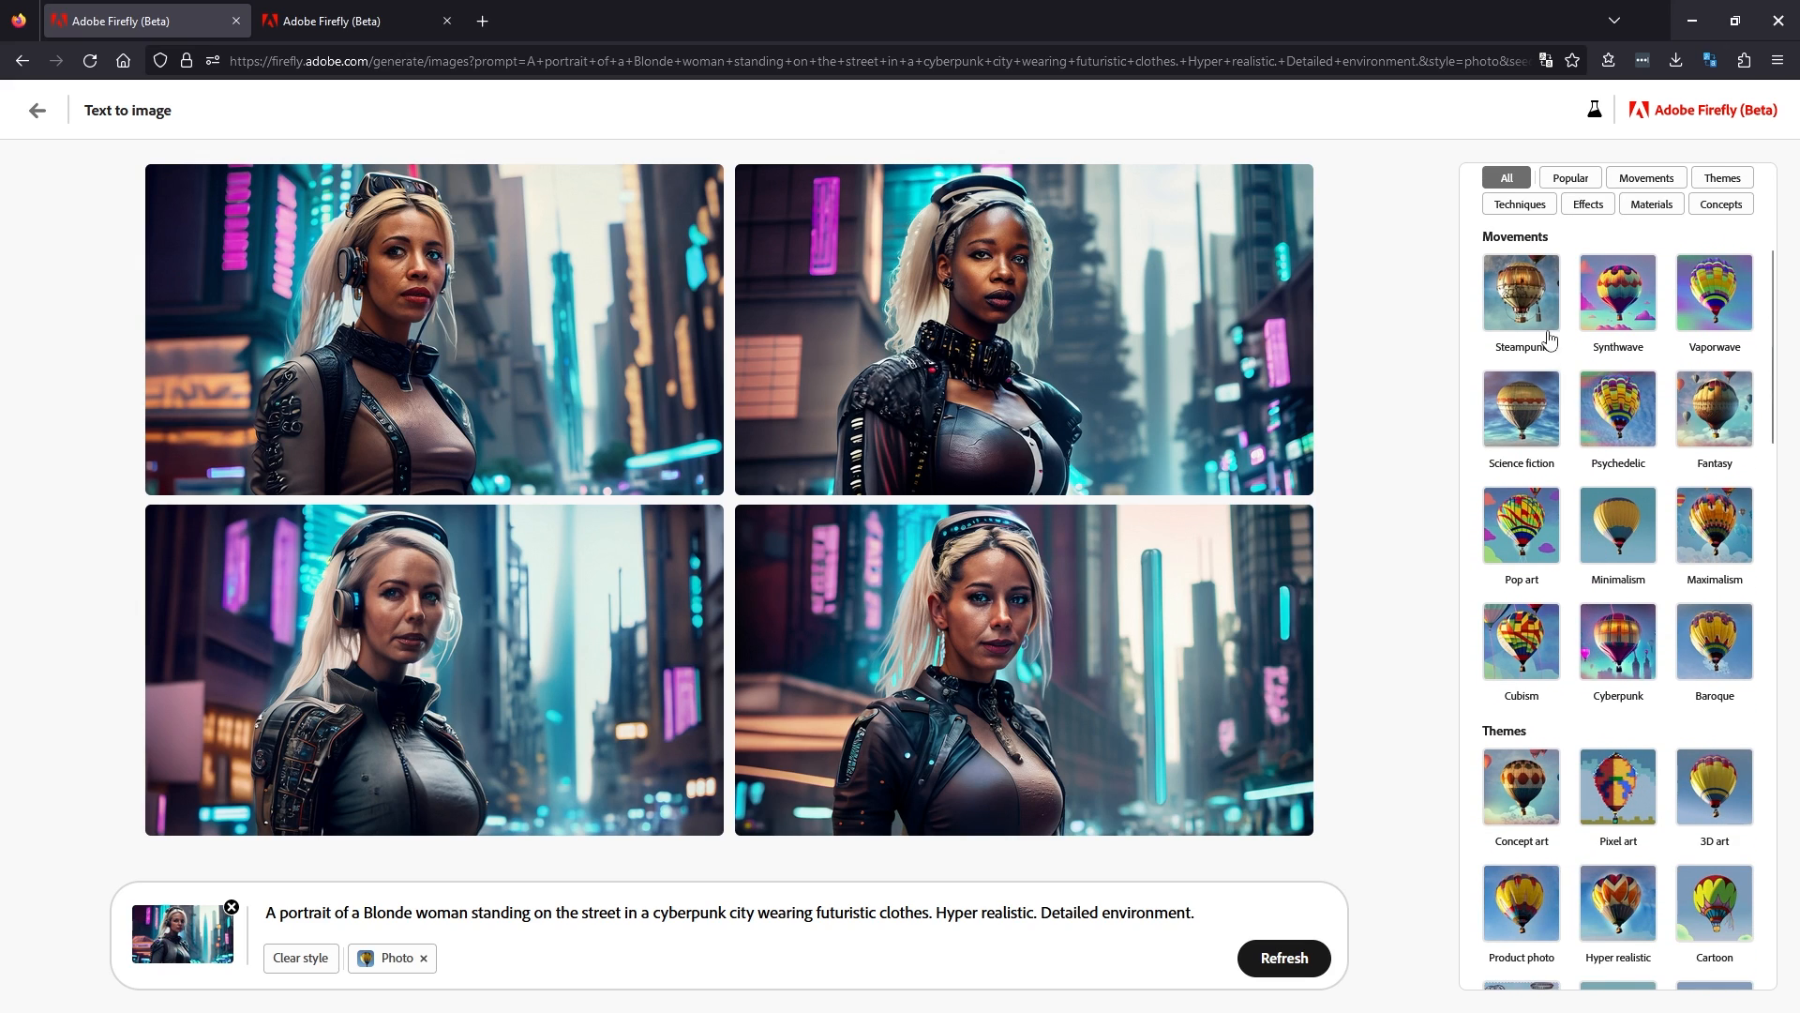
mouse_move(1549, 767)
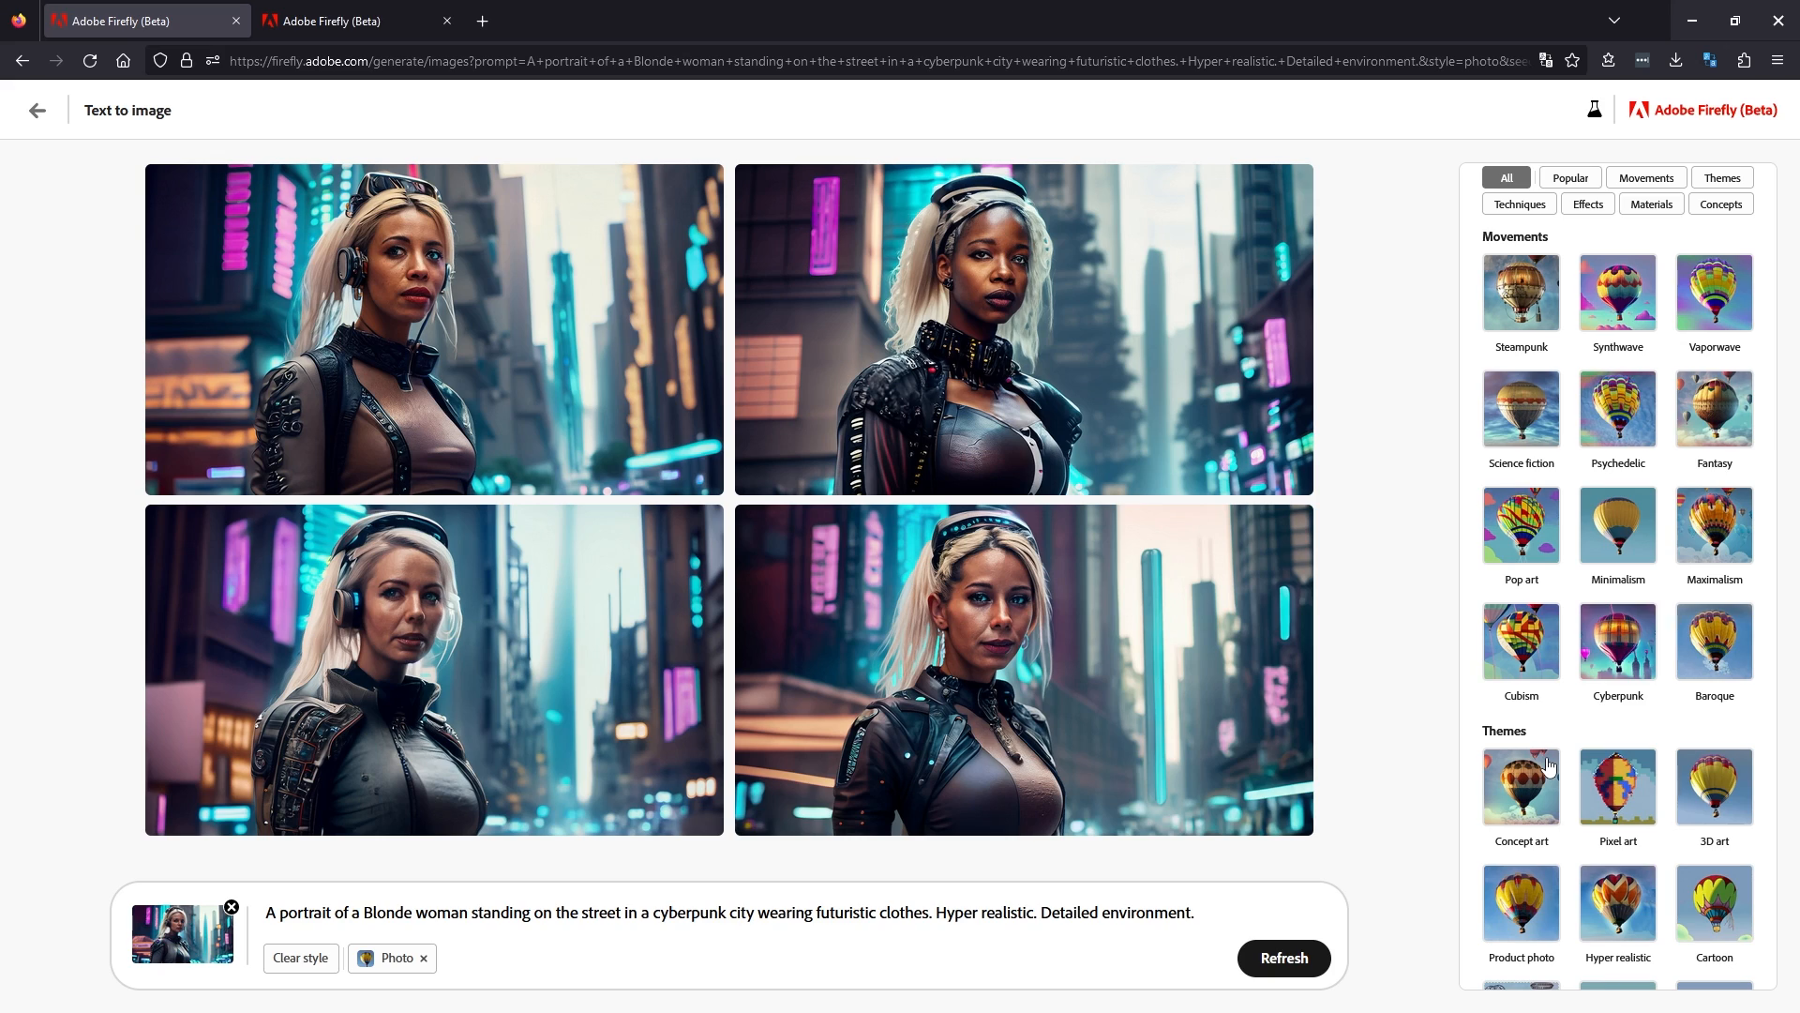
mouse_move(1591, 743)
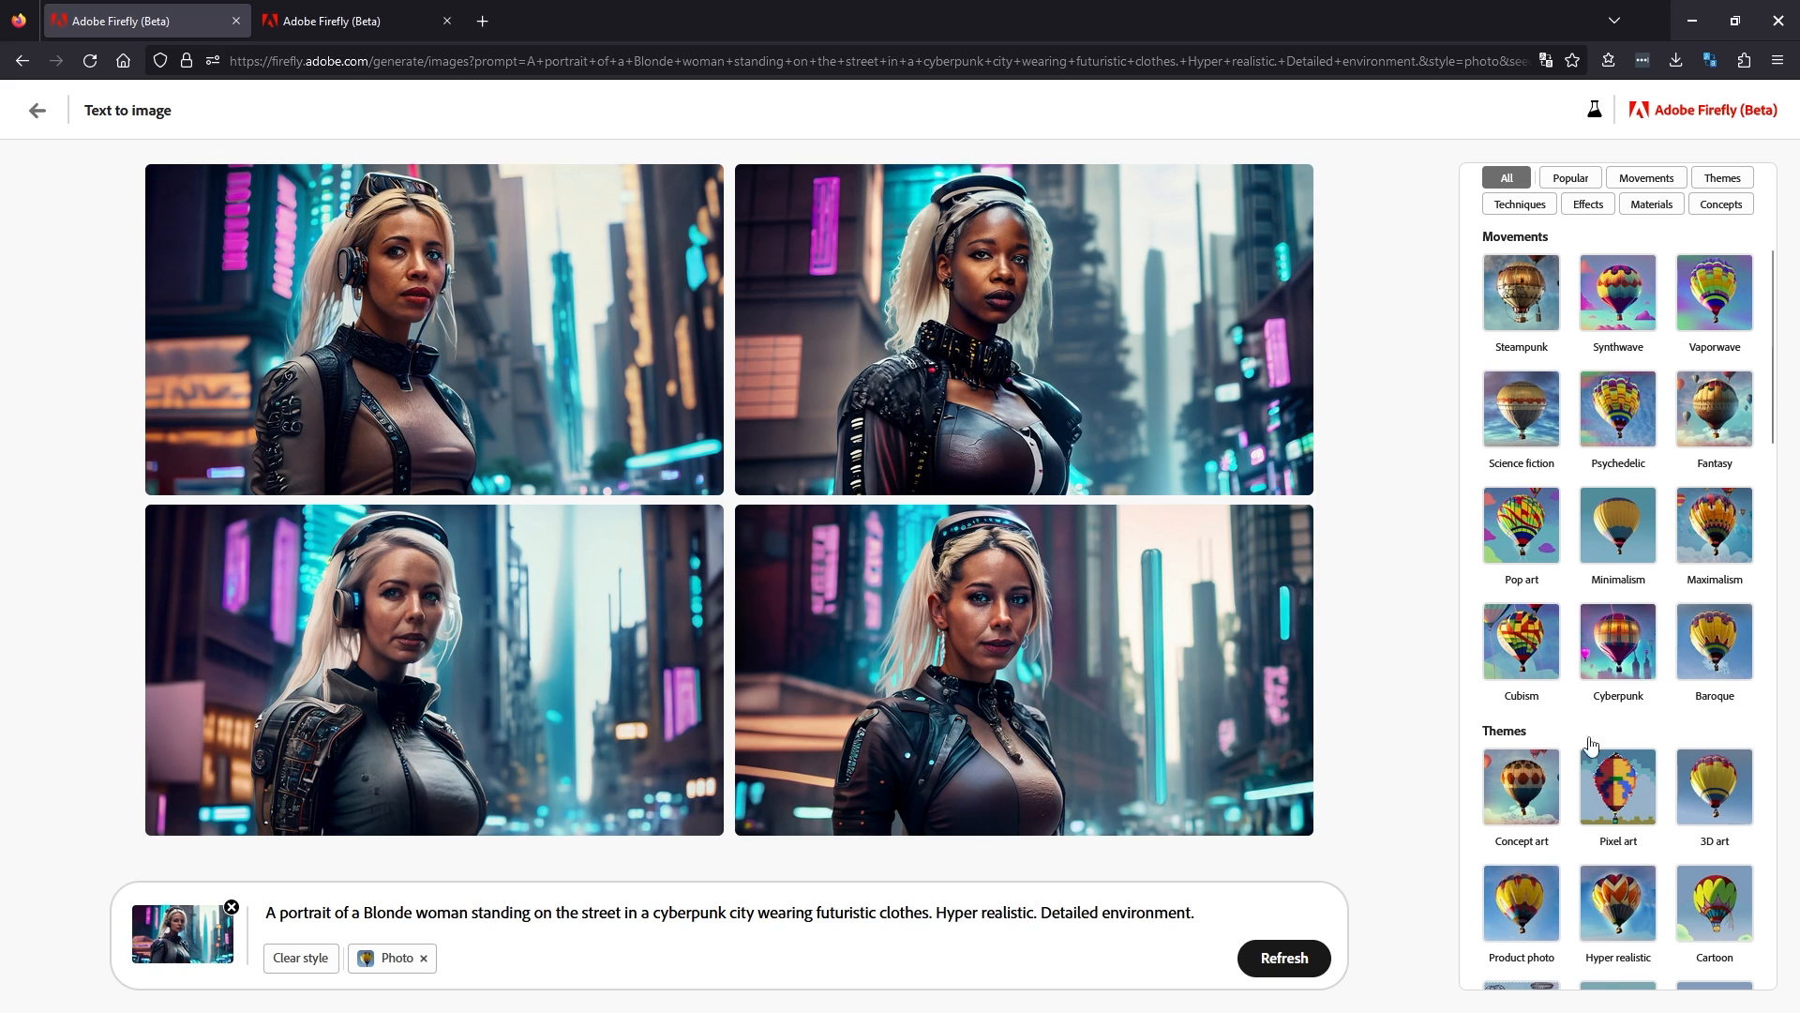
mouse_move(1623, 665)
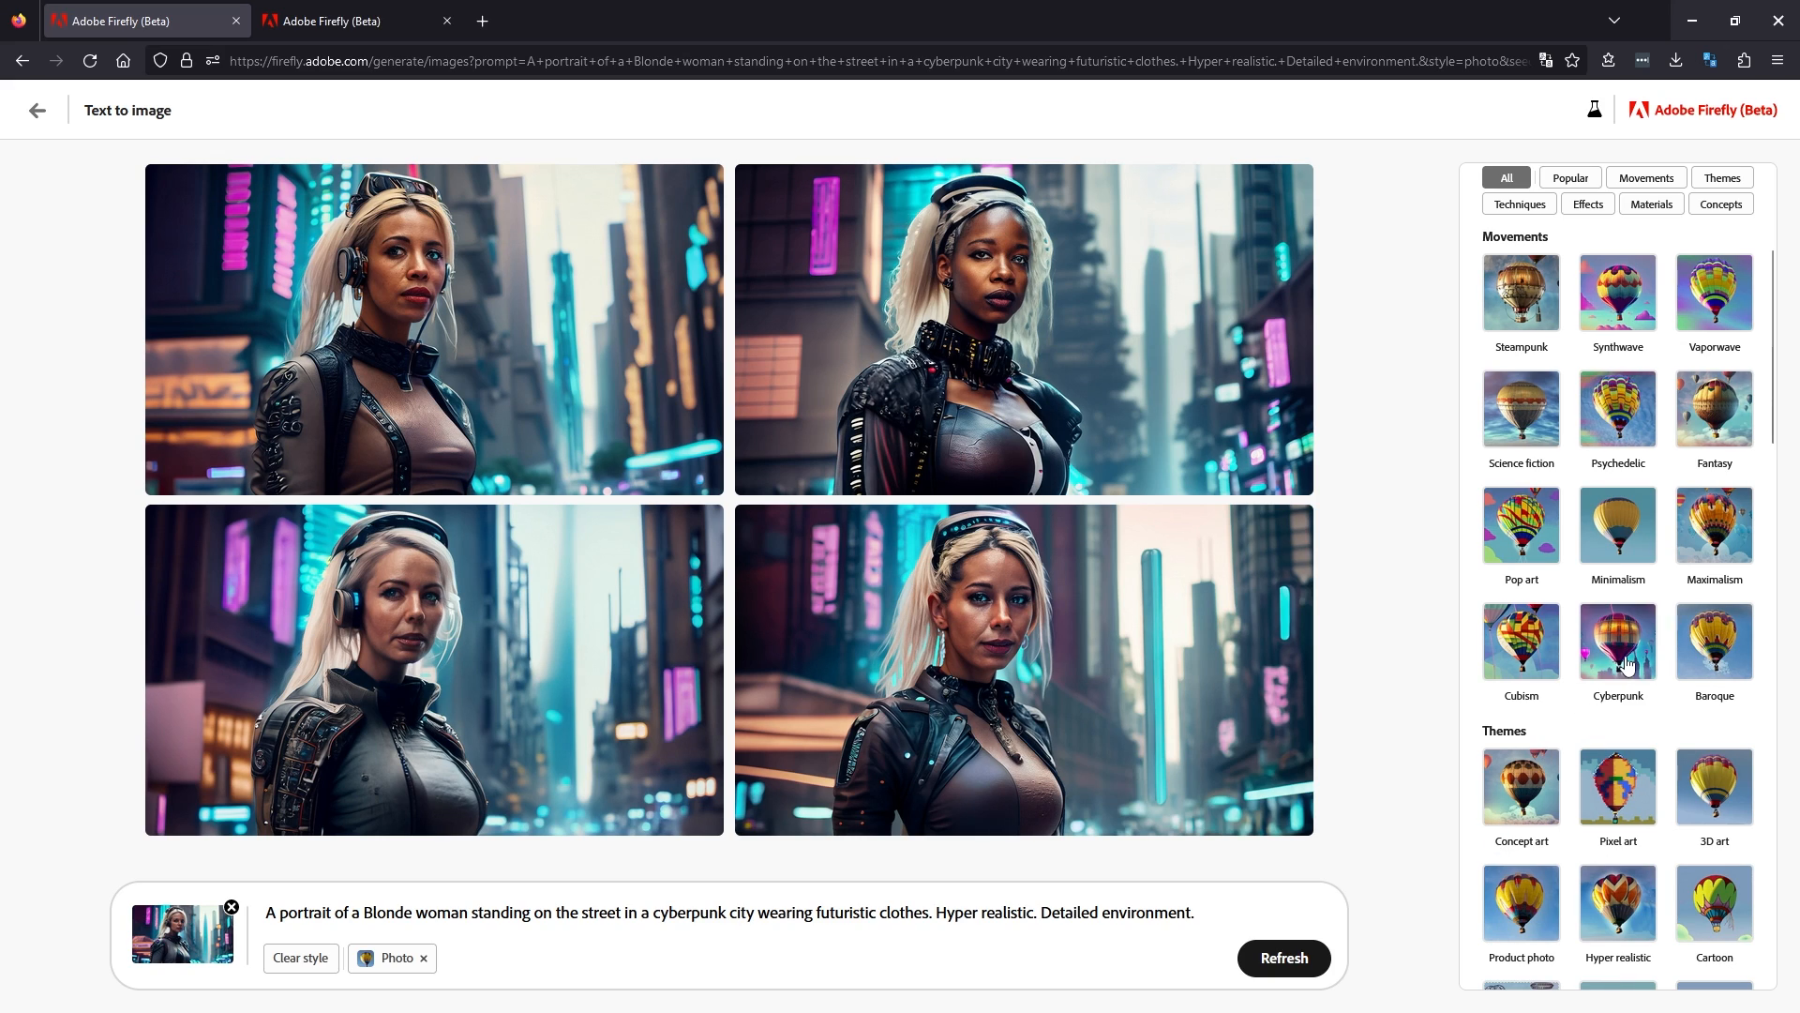
Add the Cyberpunk style and scroll the style list toward Hyper realistic.
left_click(1618, 643)
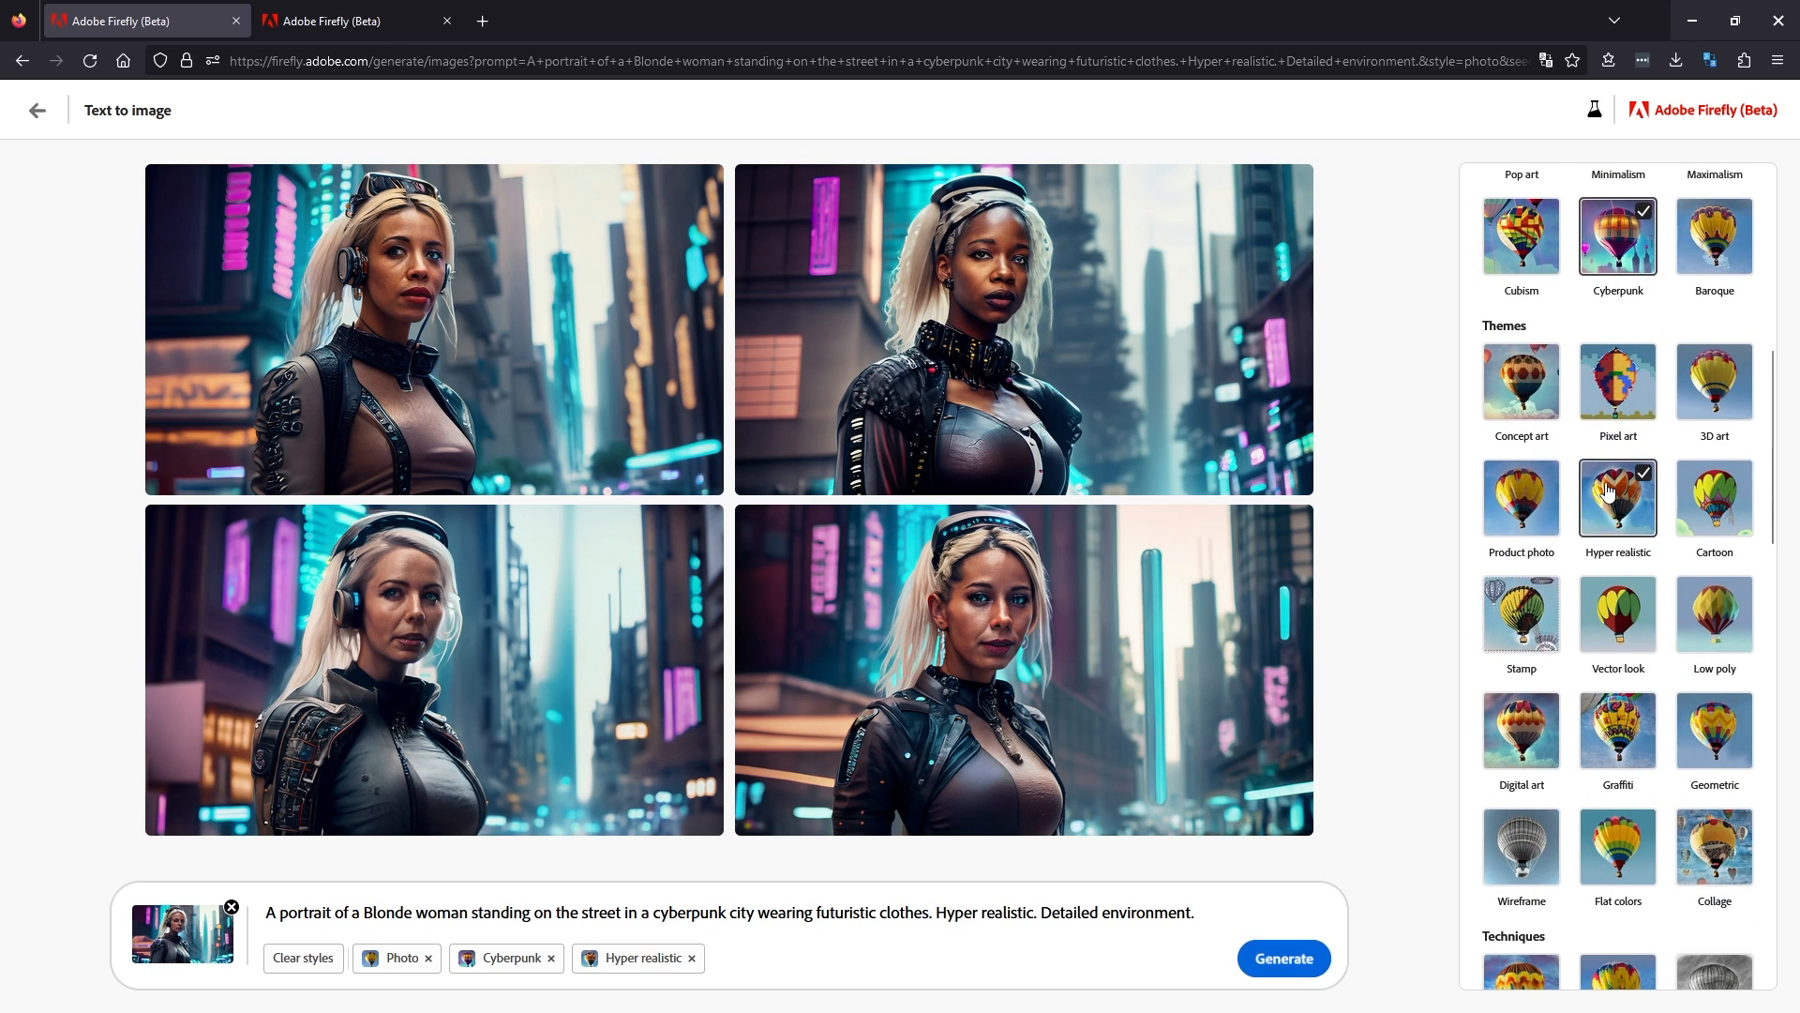
scroll("down", 3)
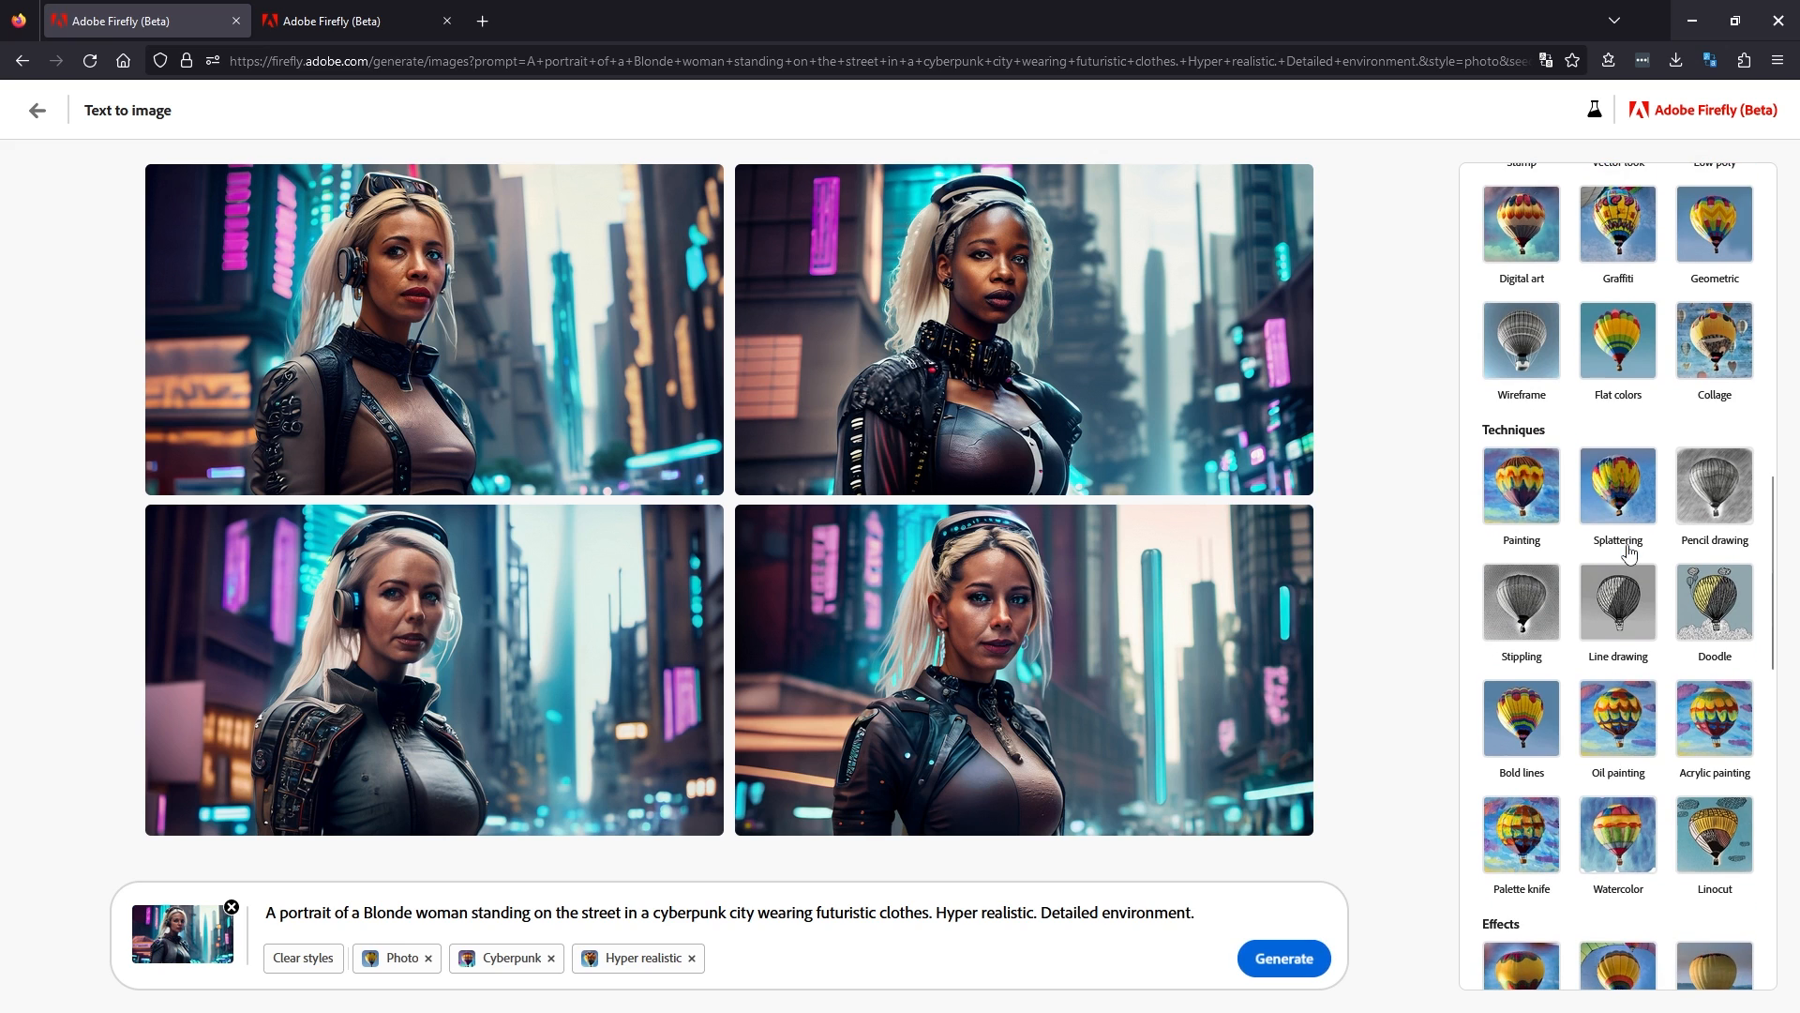
scroll("down", 3)
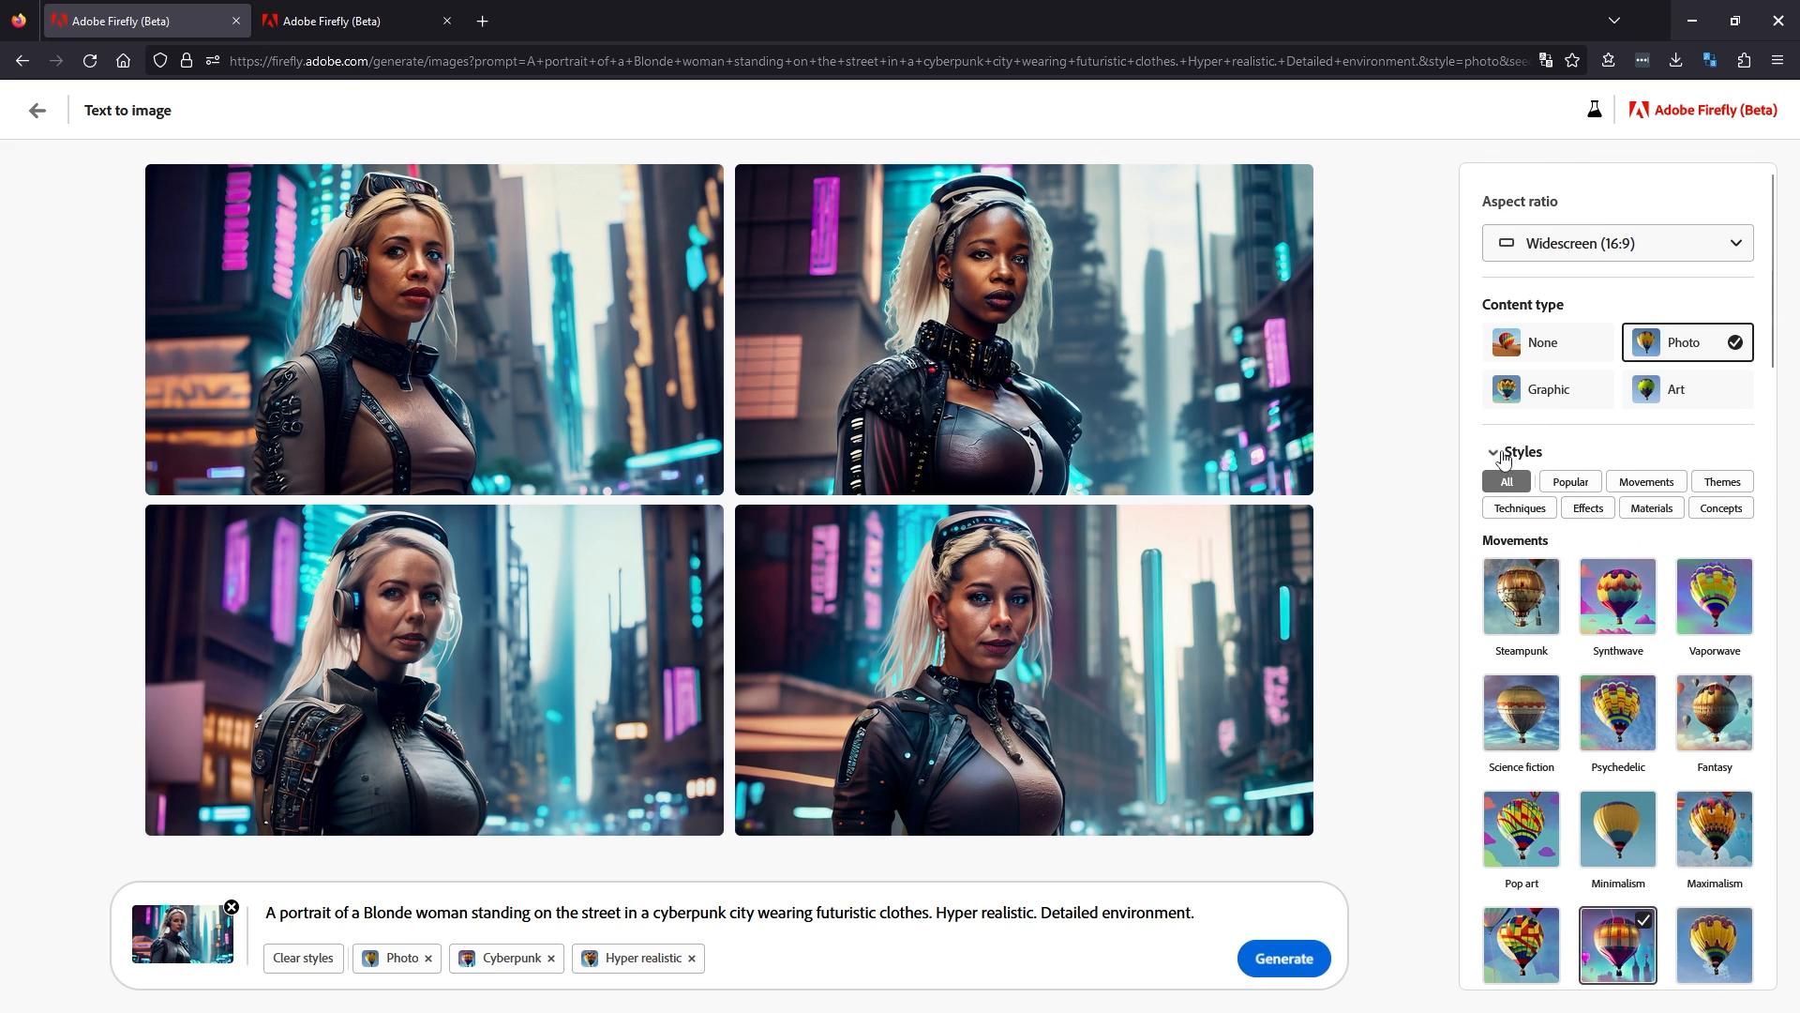
Collapse Styles, then apply Vibrant color tone and Dramatic lighting.
left_click(1494, 451)
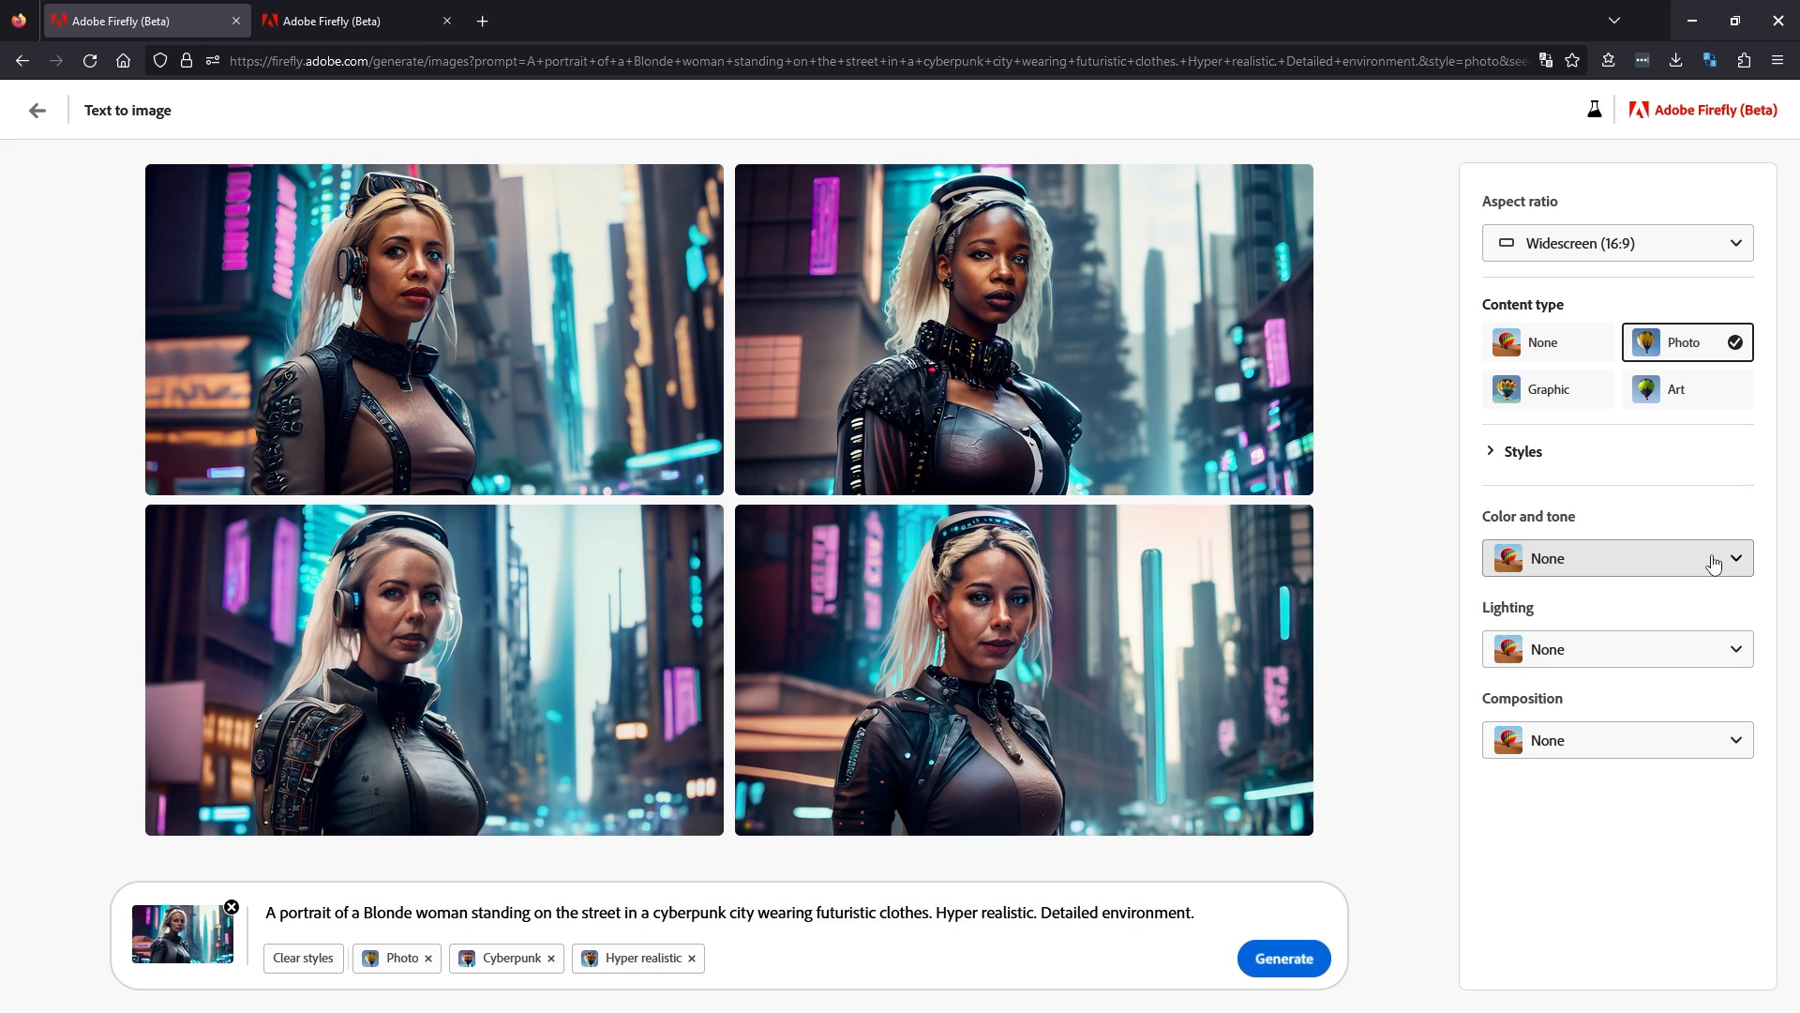
left_click(1615, 558)
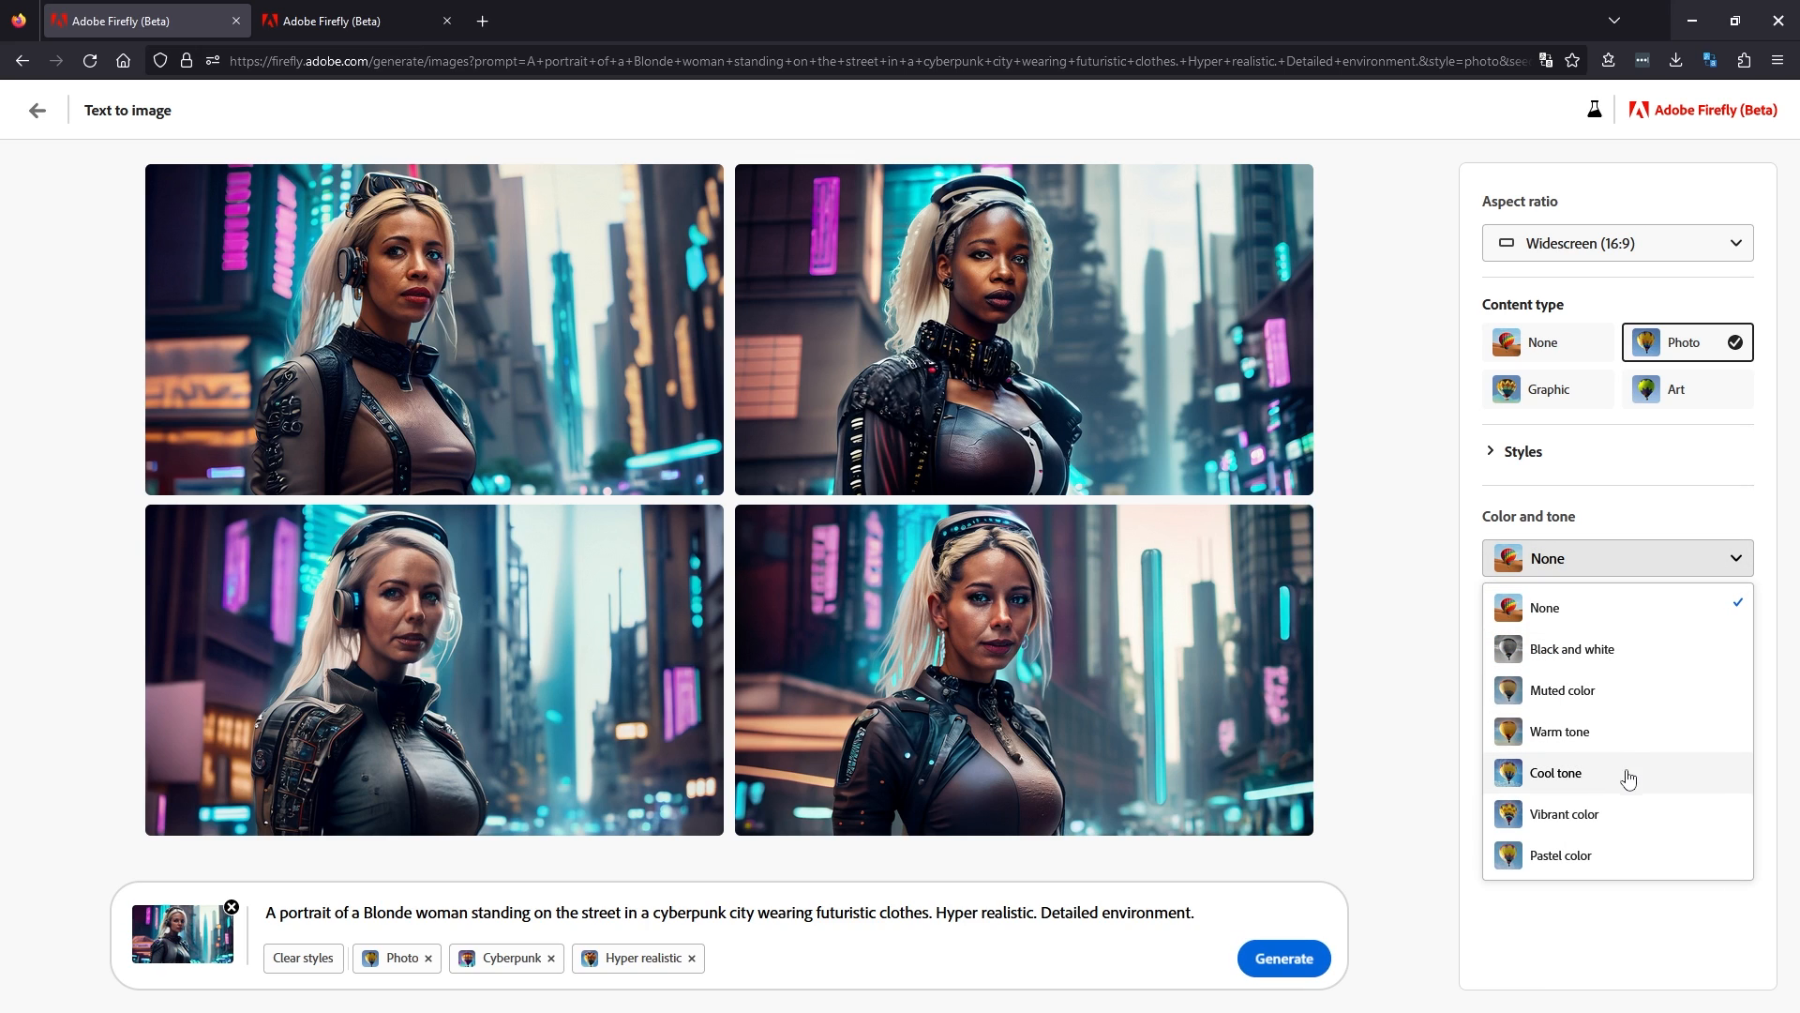
left_click(1565, 814)
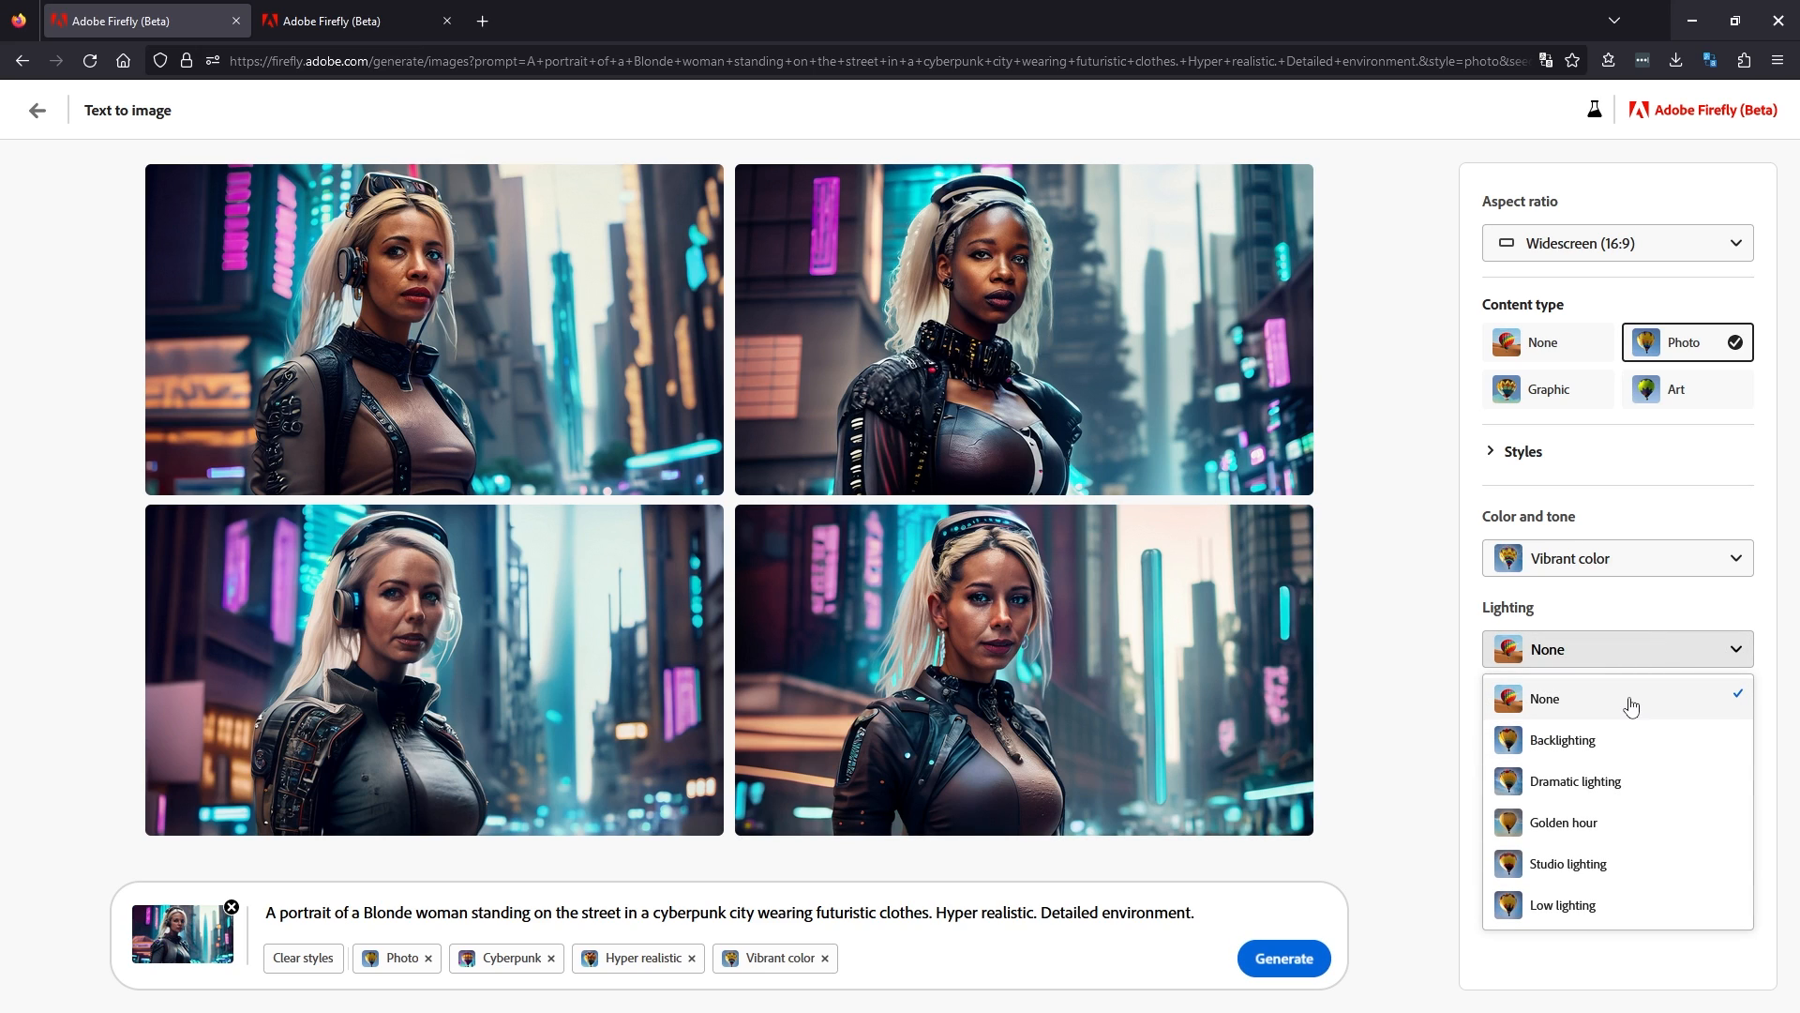
left_click(1575, 781)
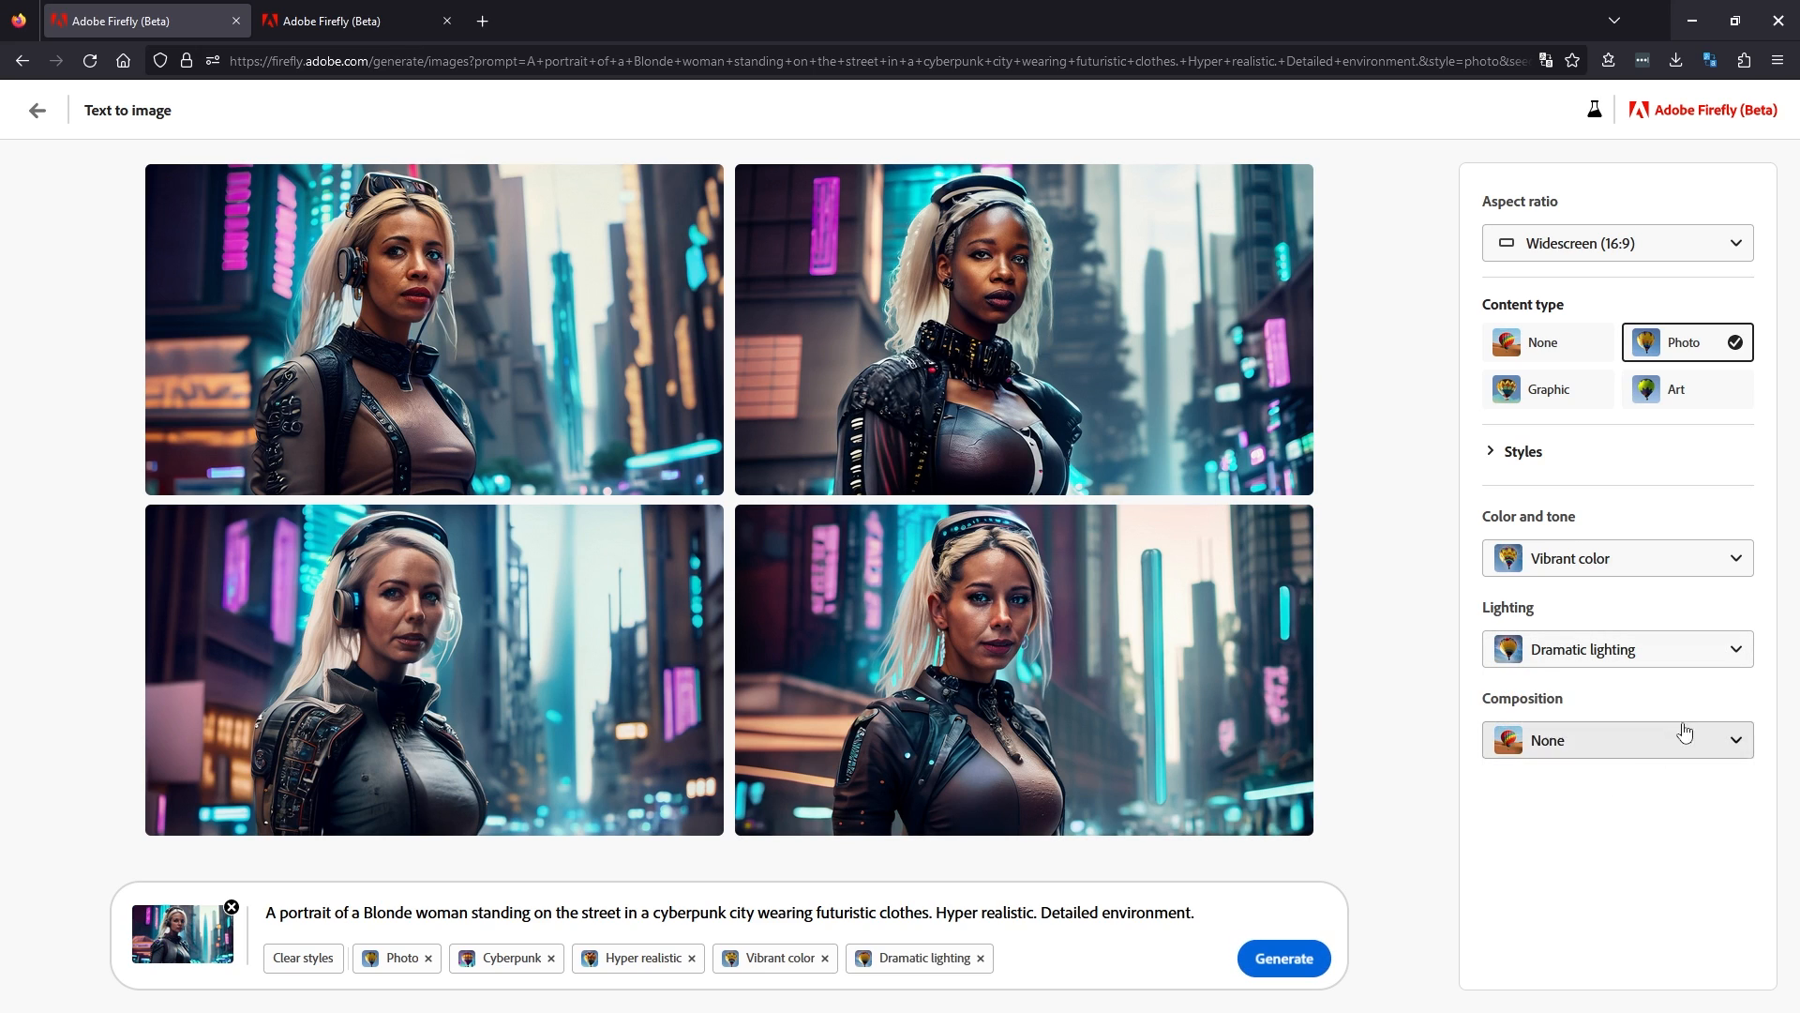
left_click(1617, 649)
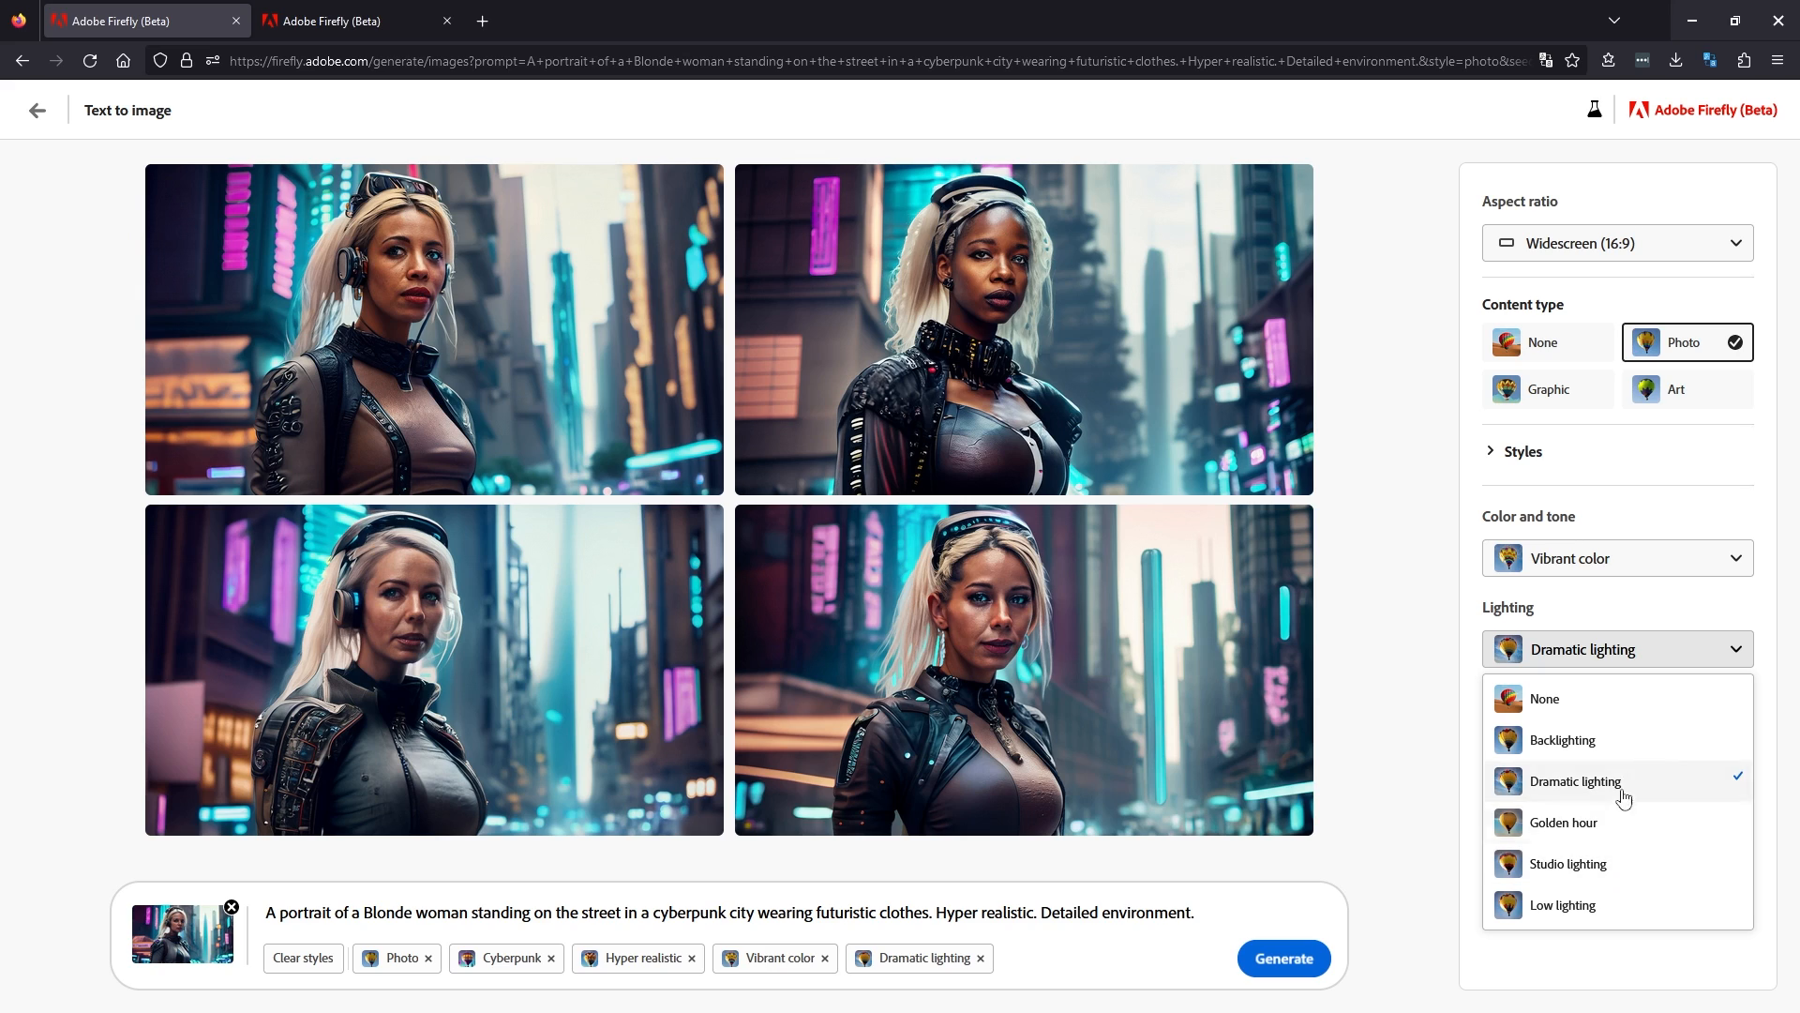
left_click(1575, 781)
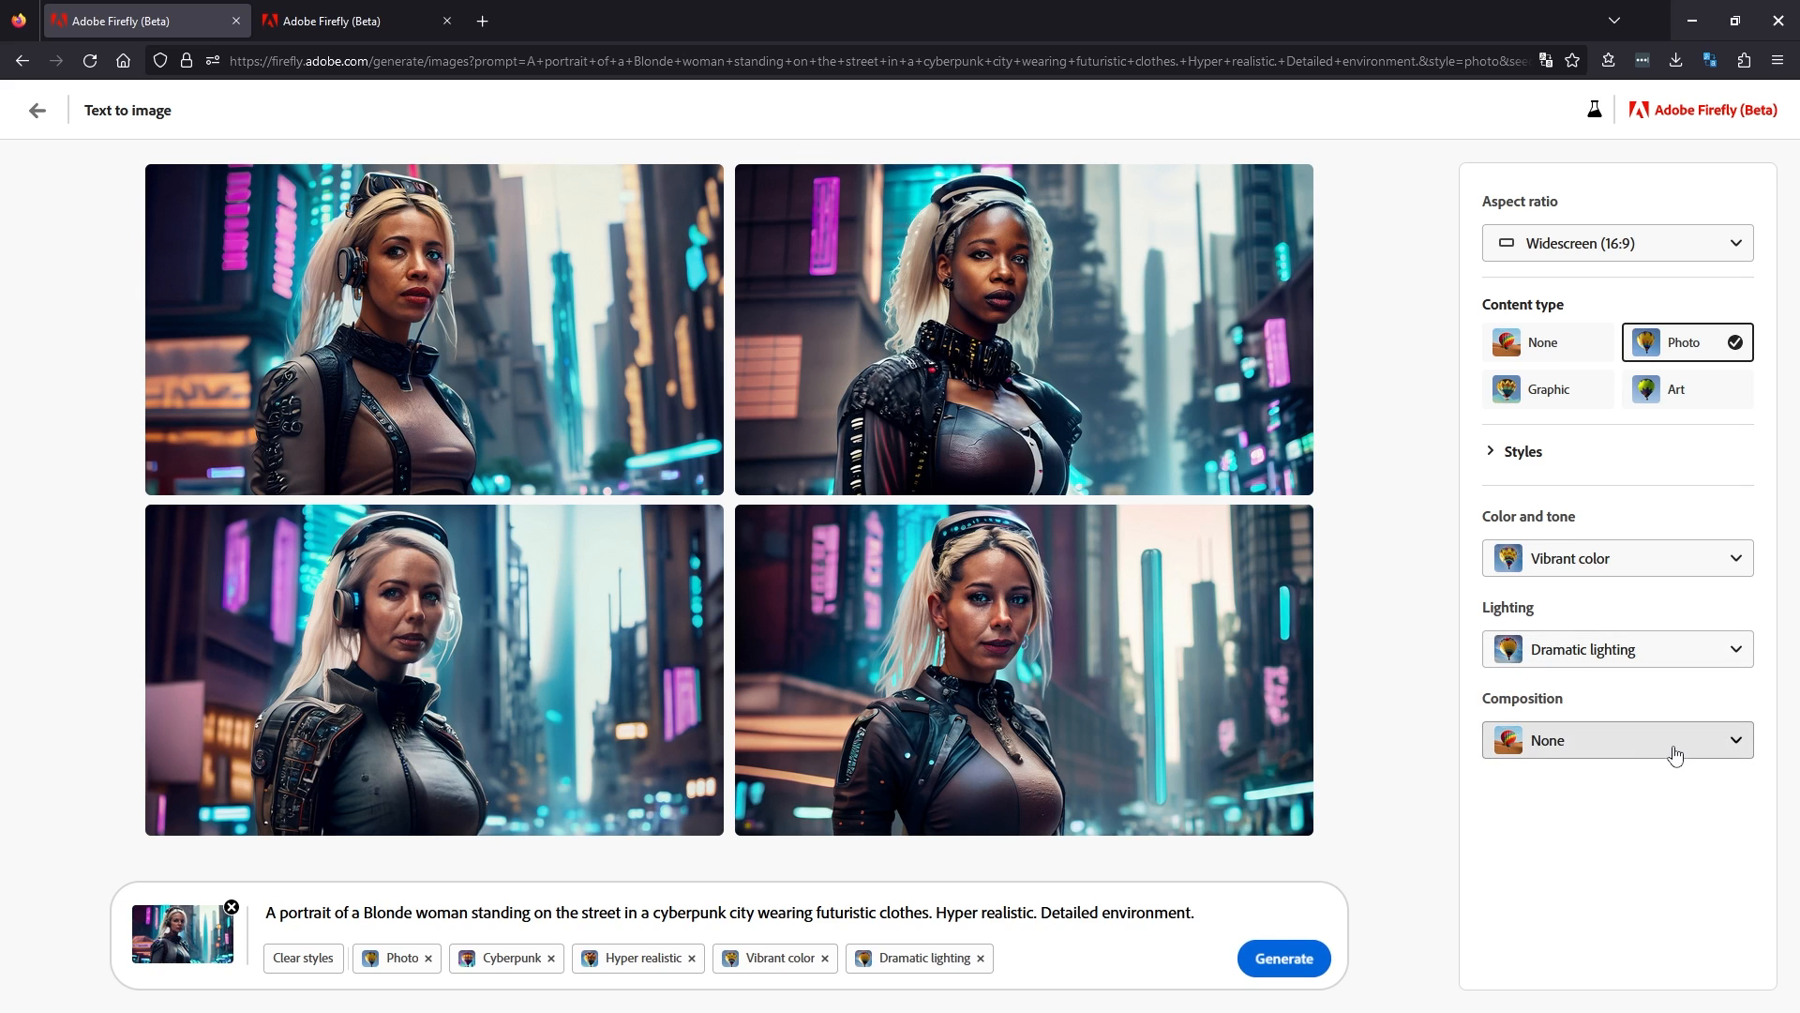
left_click(1616, 740)
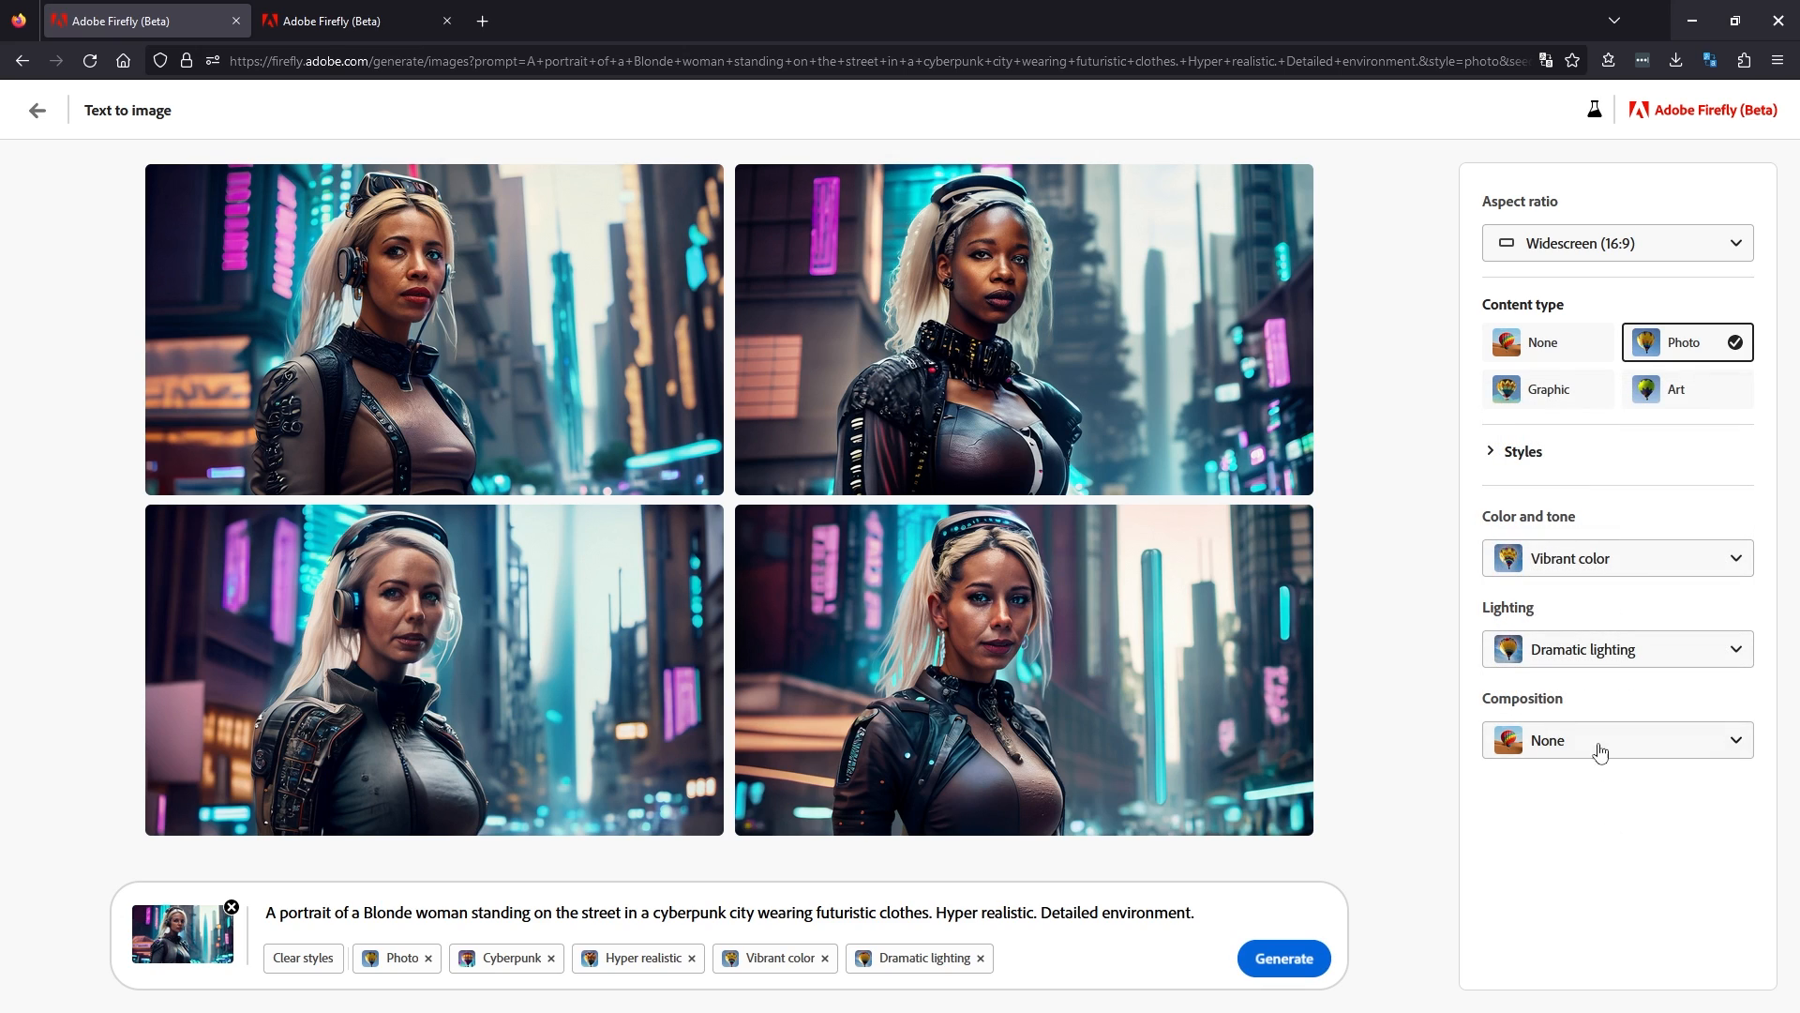
left_click(1615, 740)
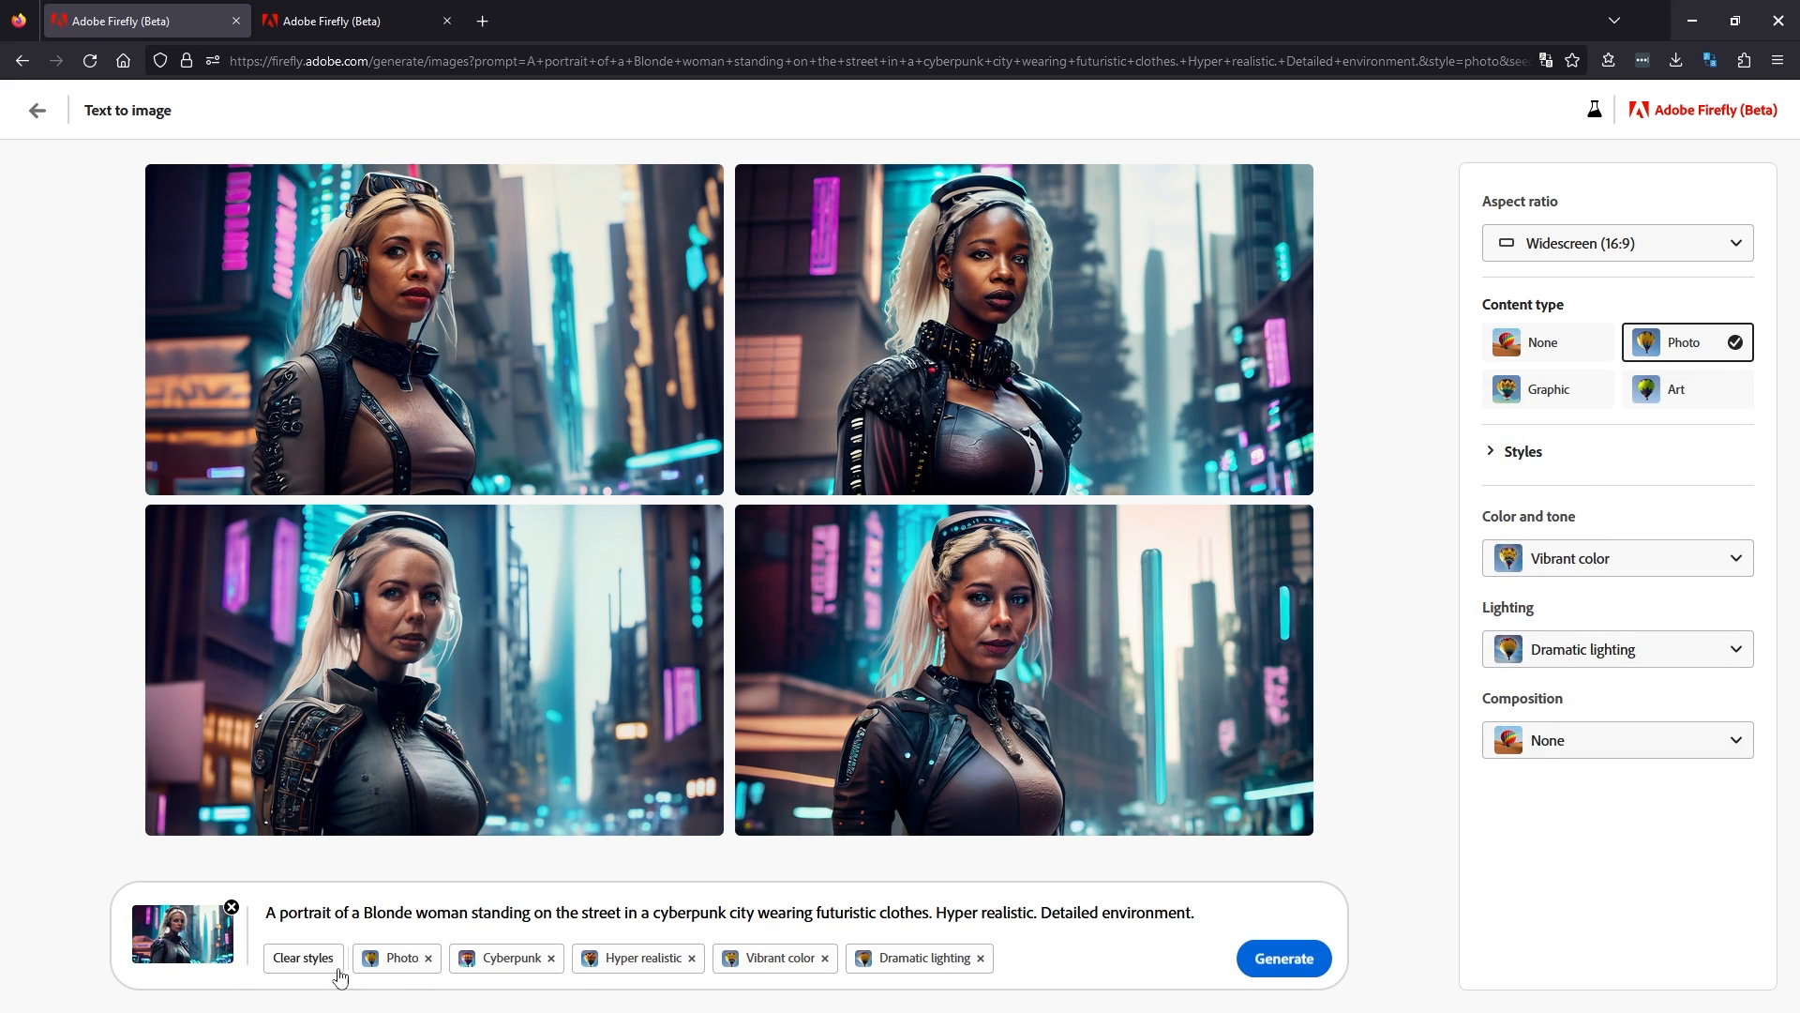
mouse_move(868, 957)
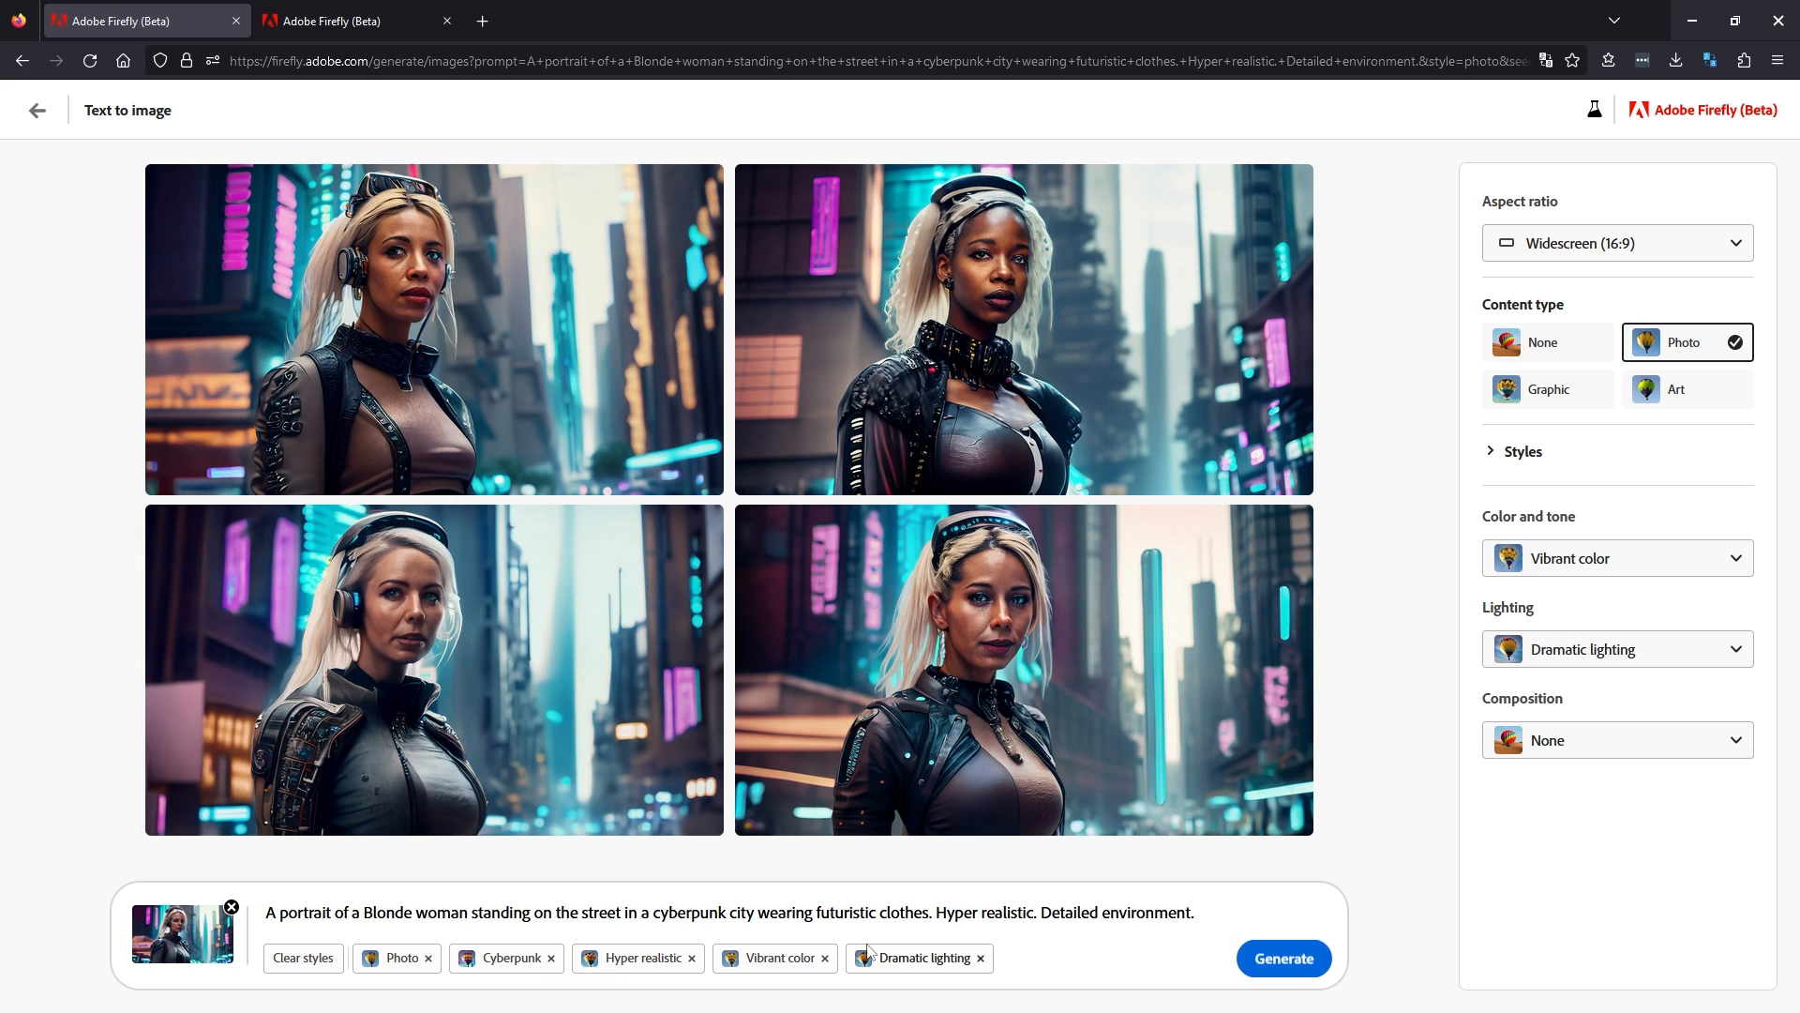
Refresh the portrait grid, enlarge and close the bottom-left portrait, then refresh again.
left_click(1282, 957)
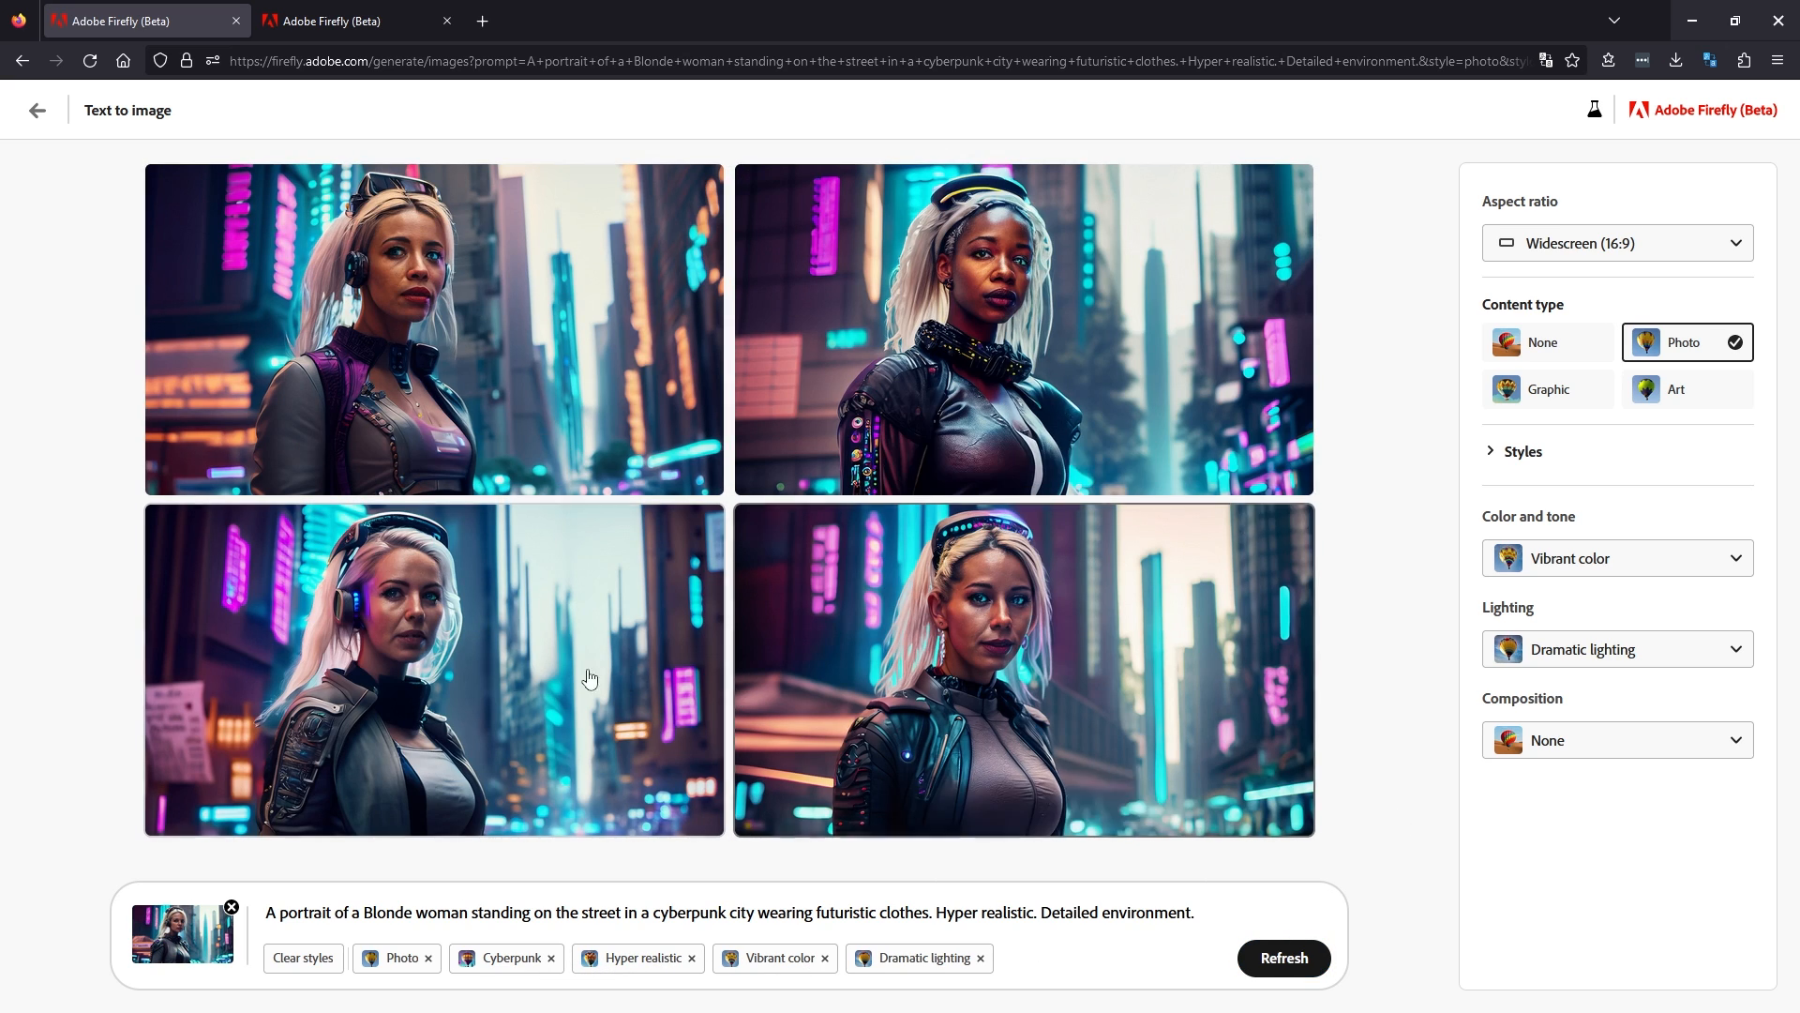
mouse_move(439, 536)
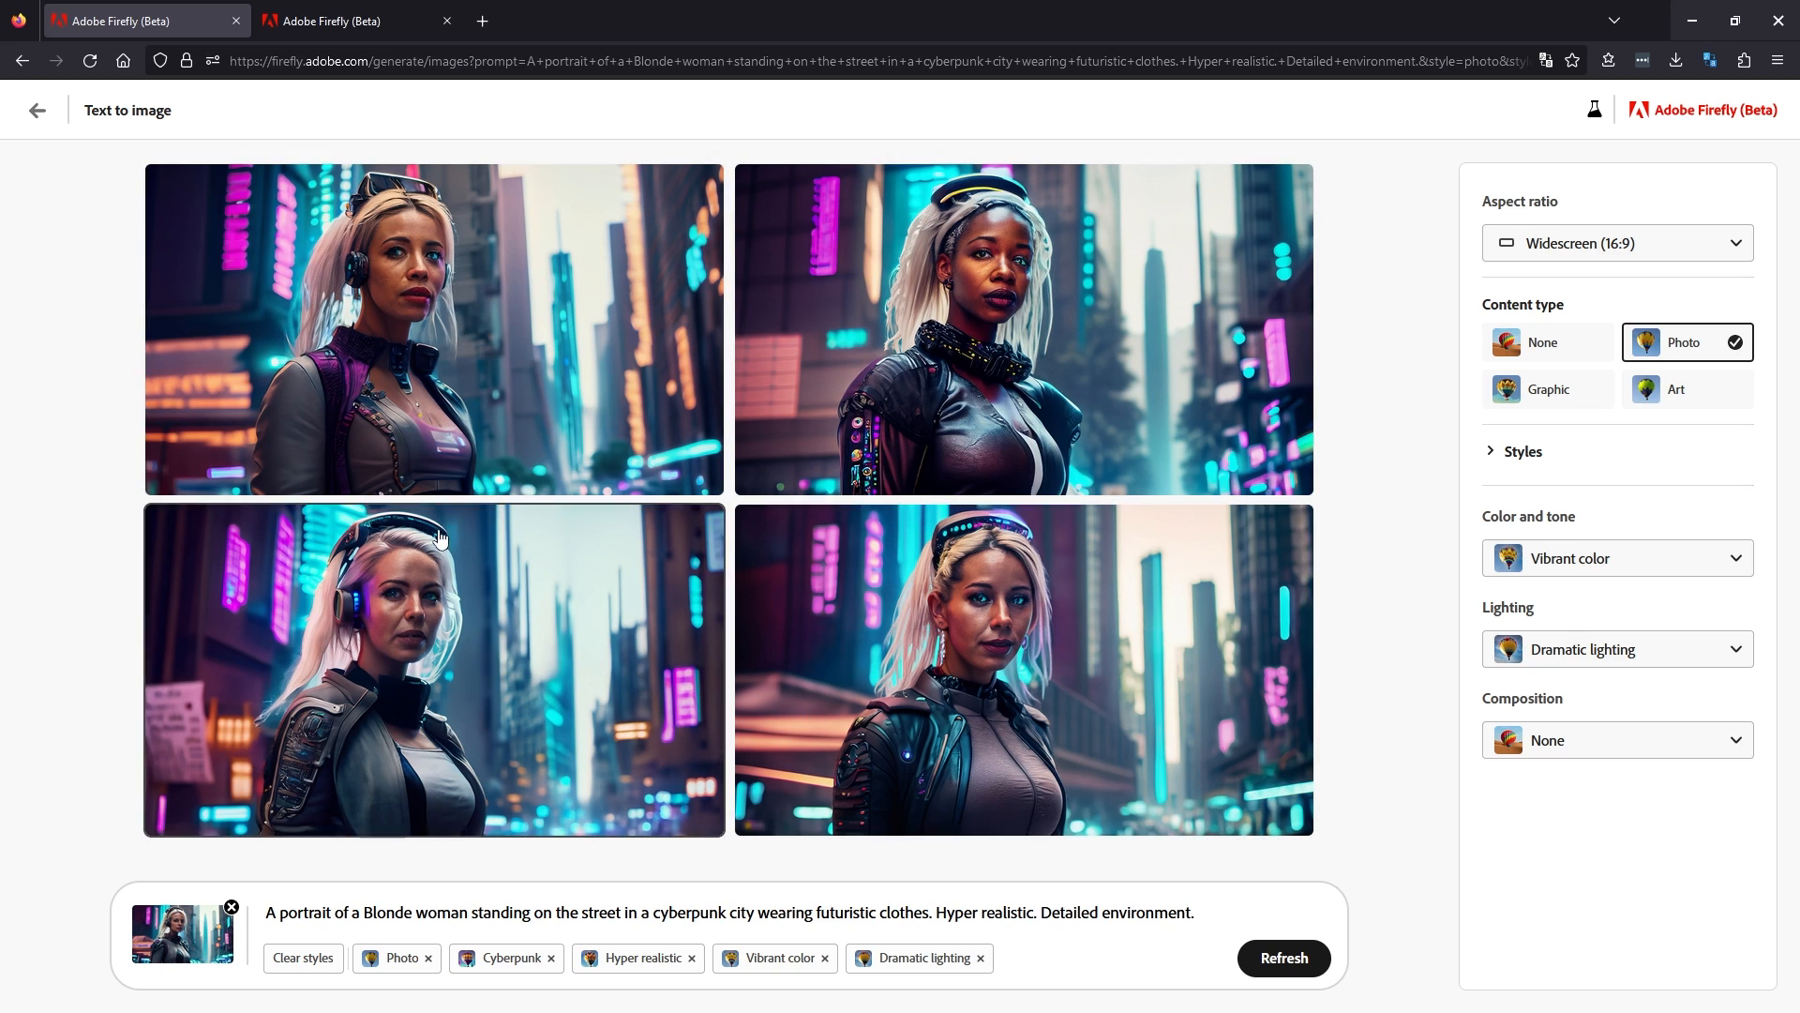
mouse_move(181, 932)
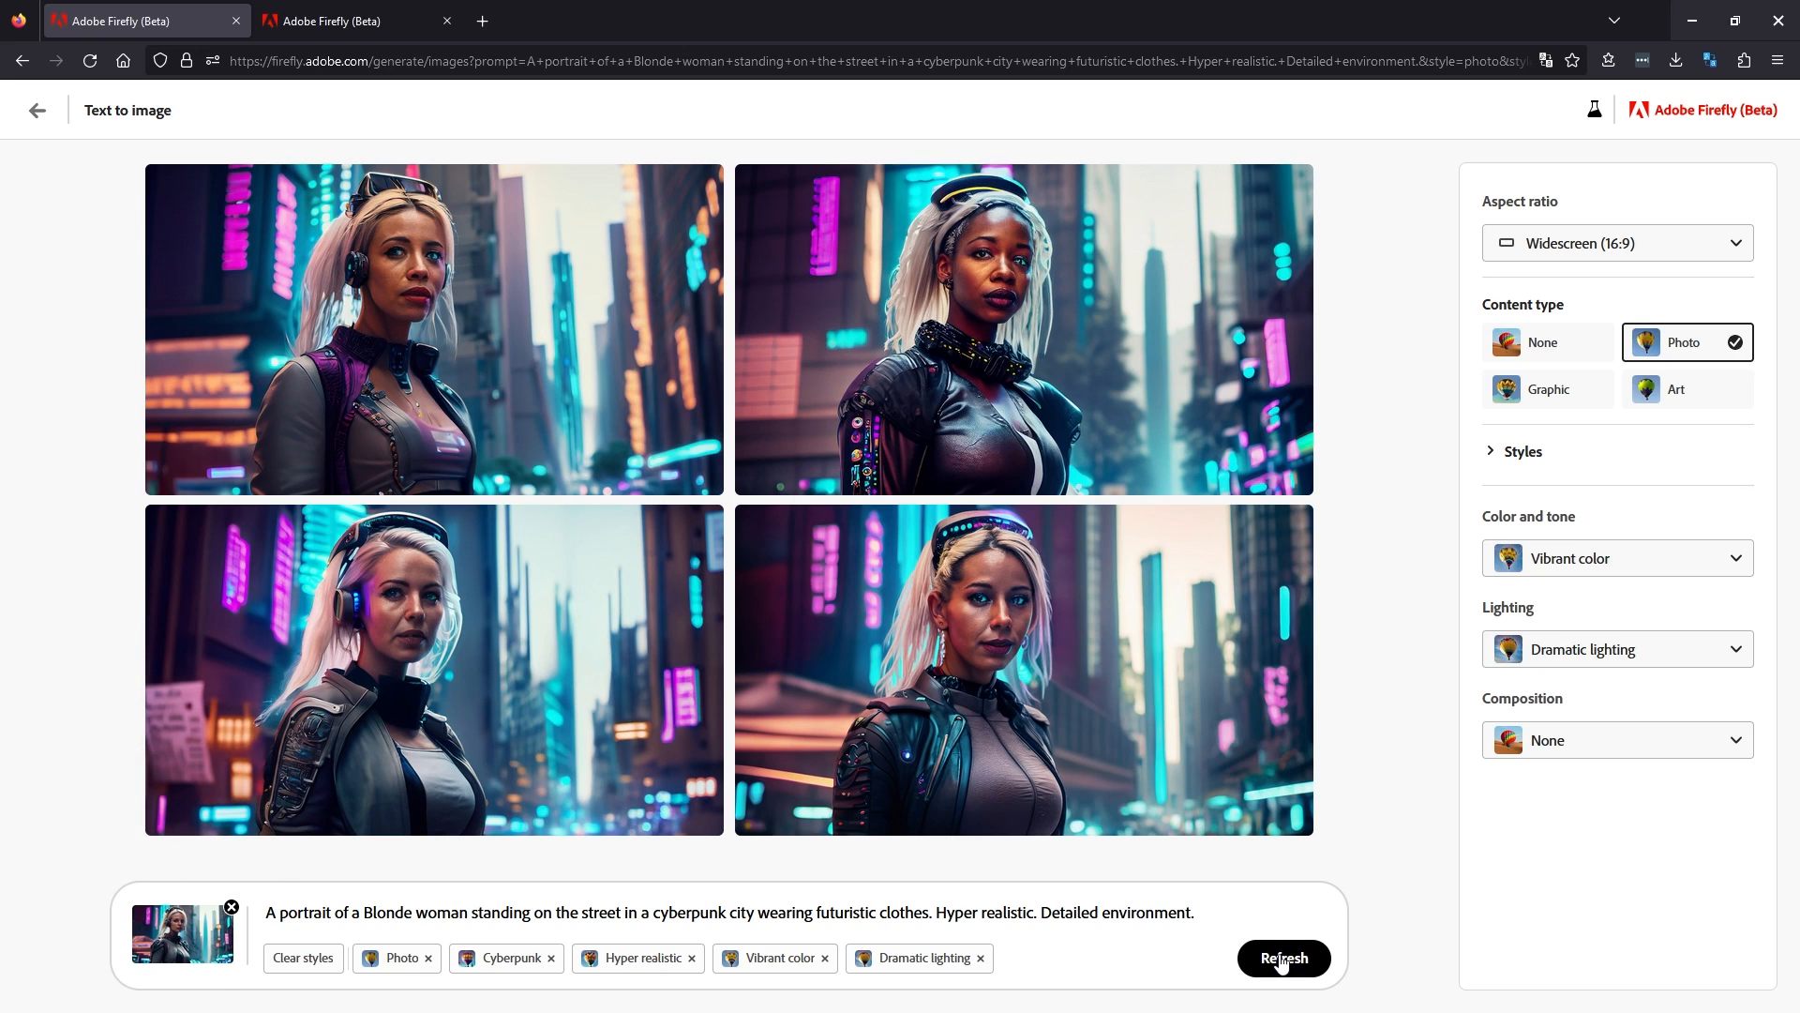
left_click(1283, 957)
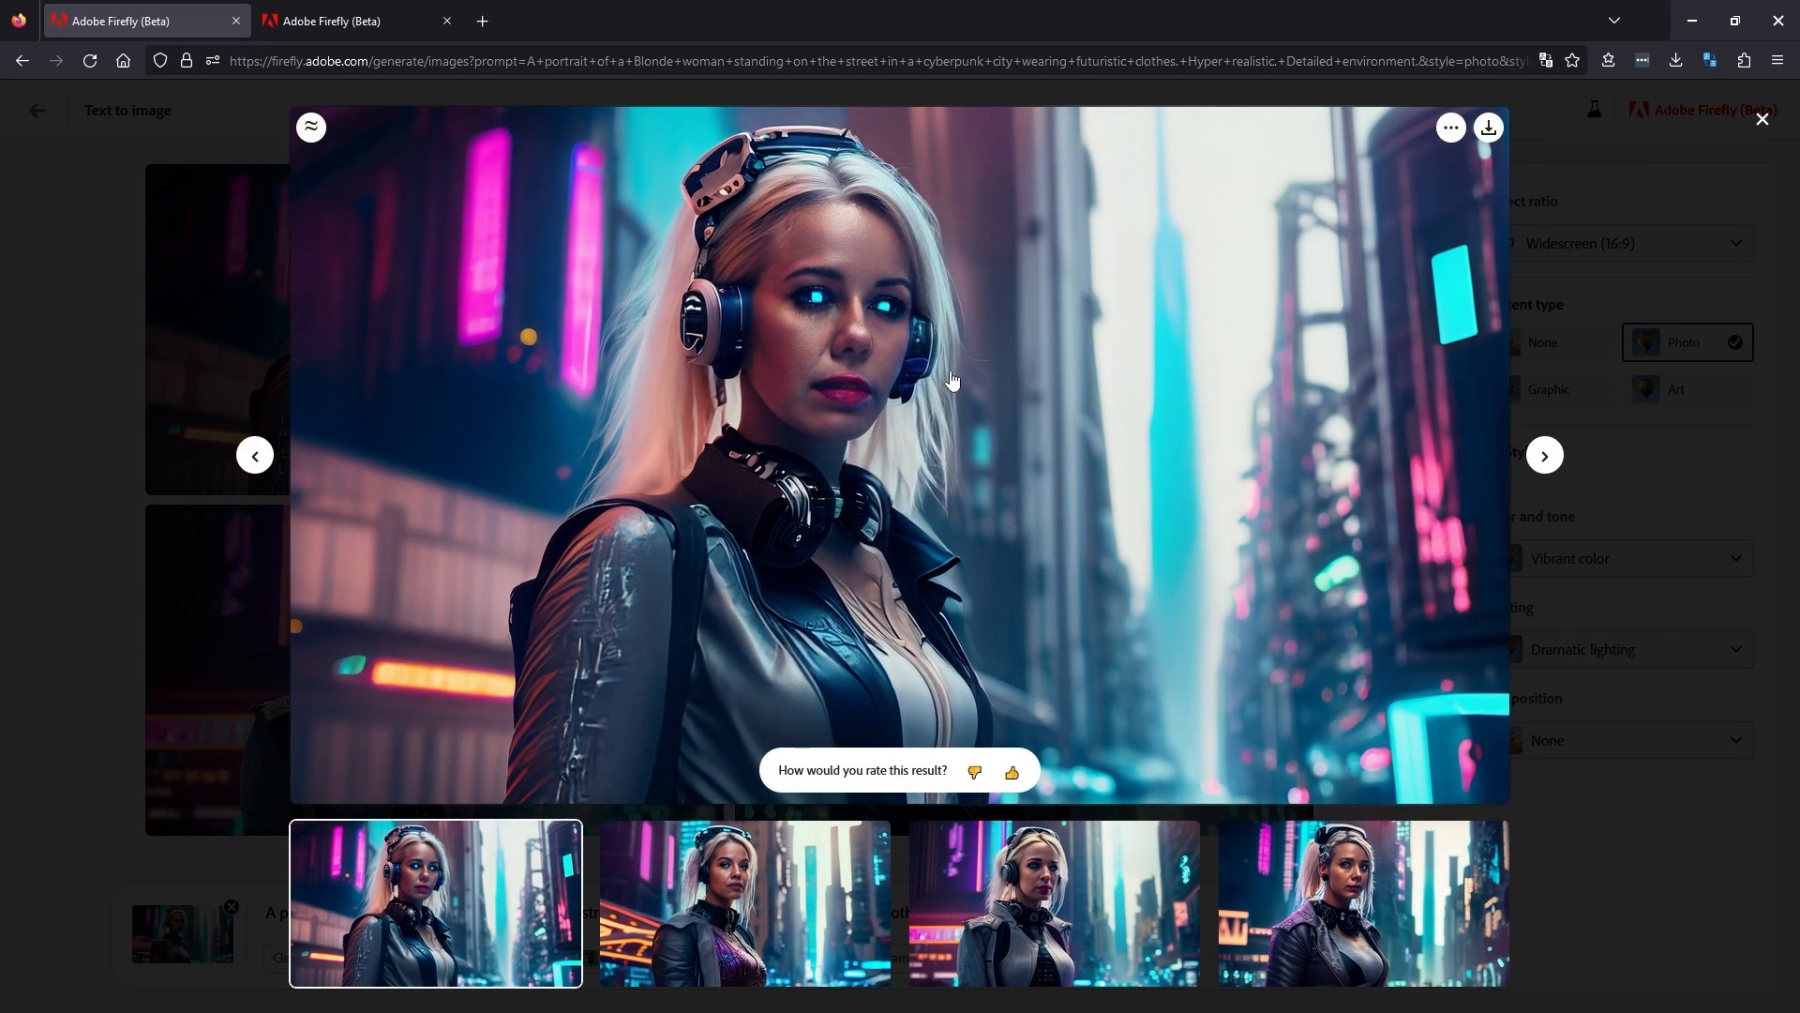
mouse_move(809, 475)
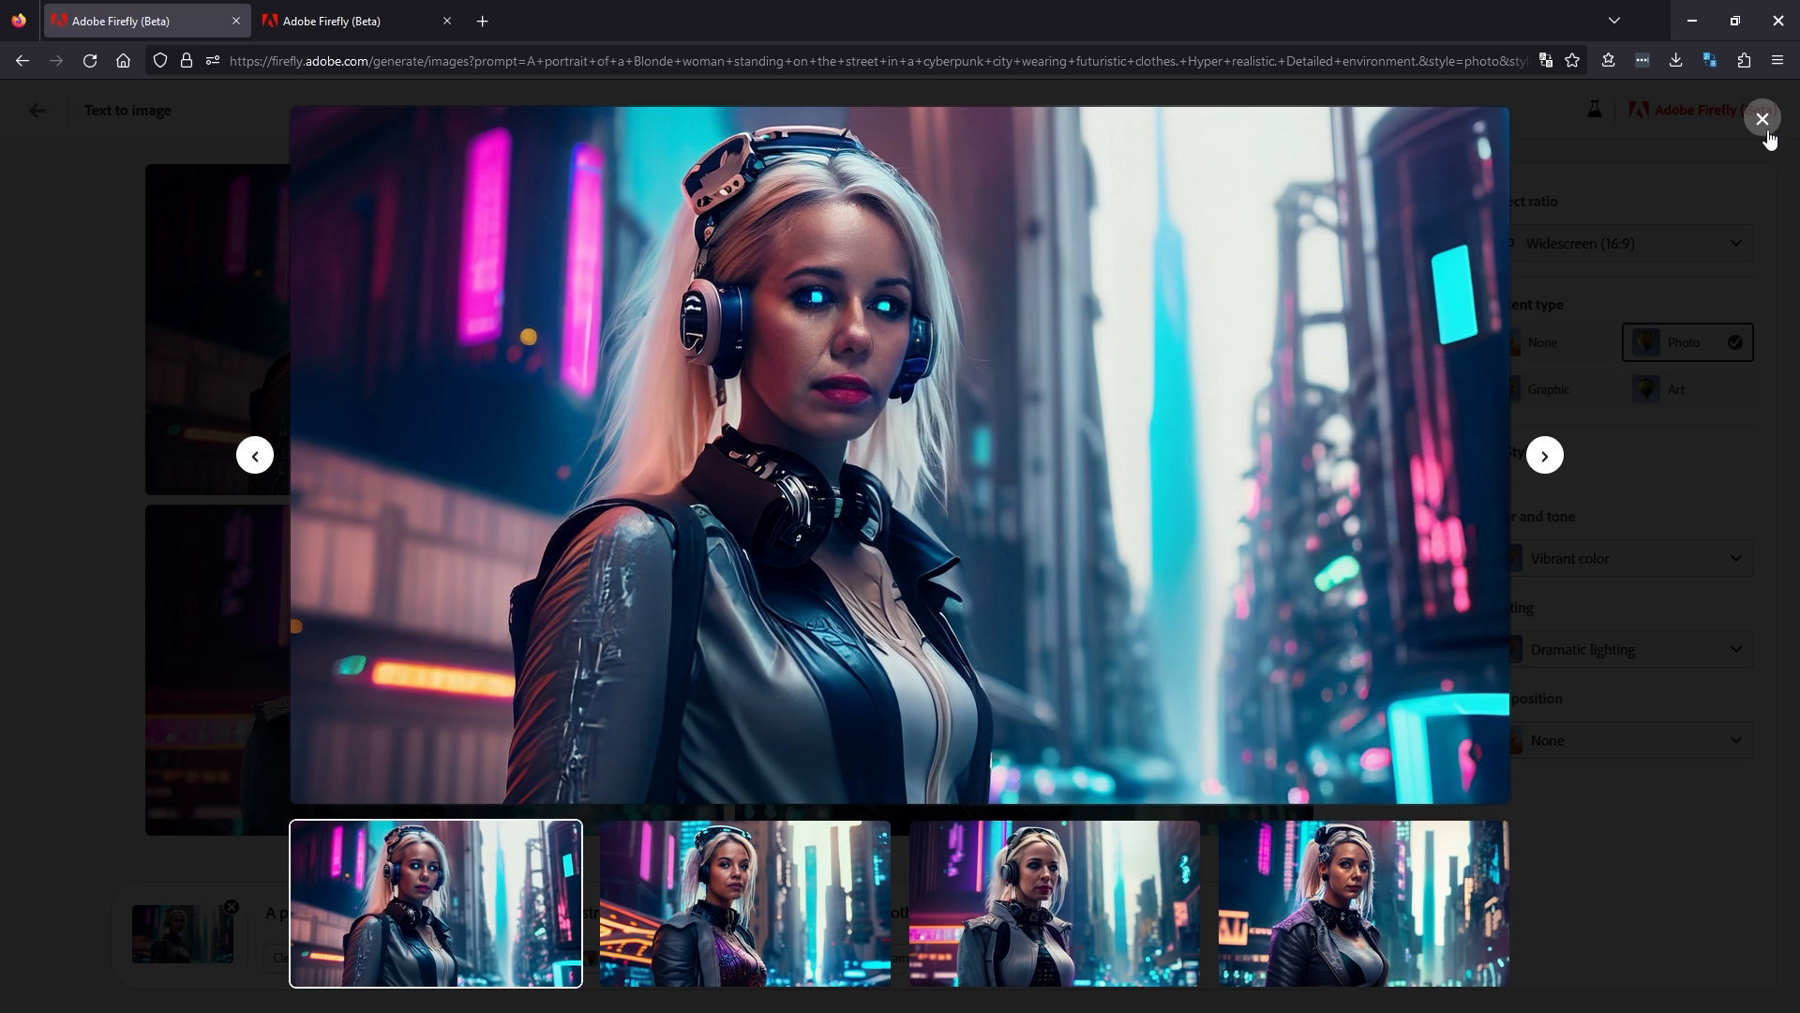
left_click(1763, 119)
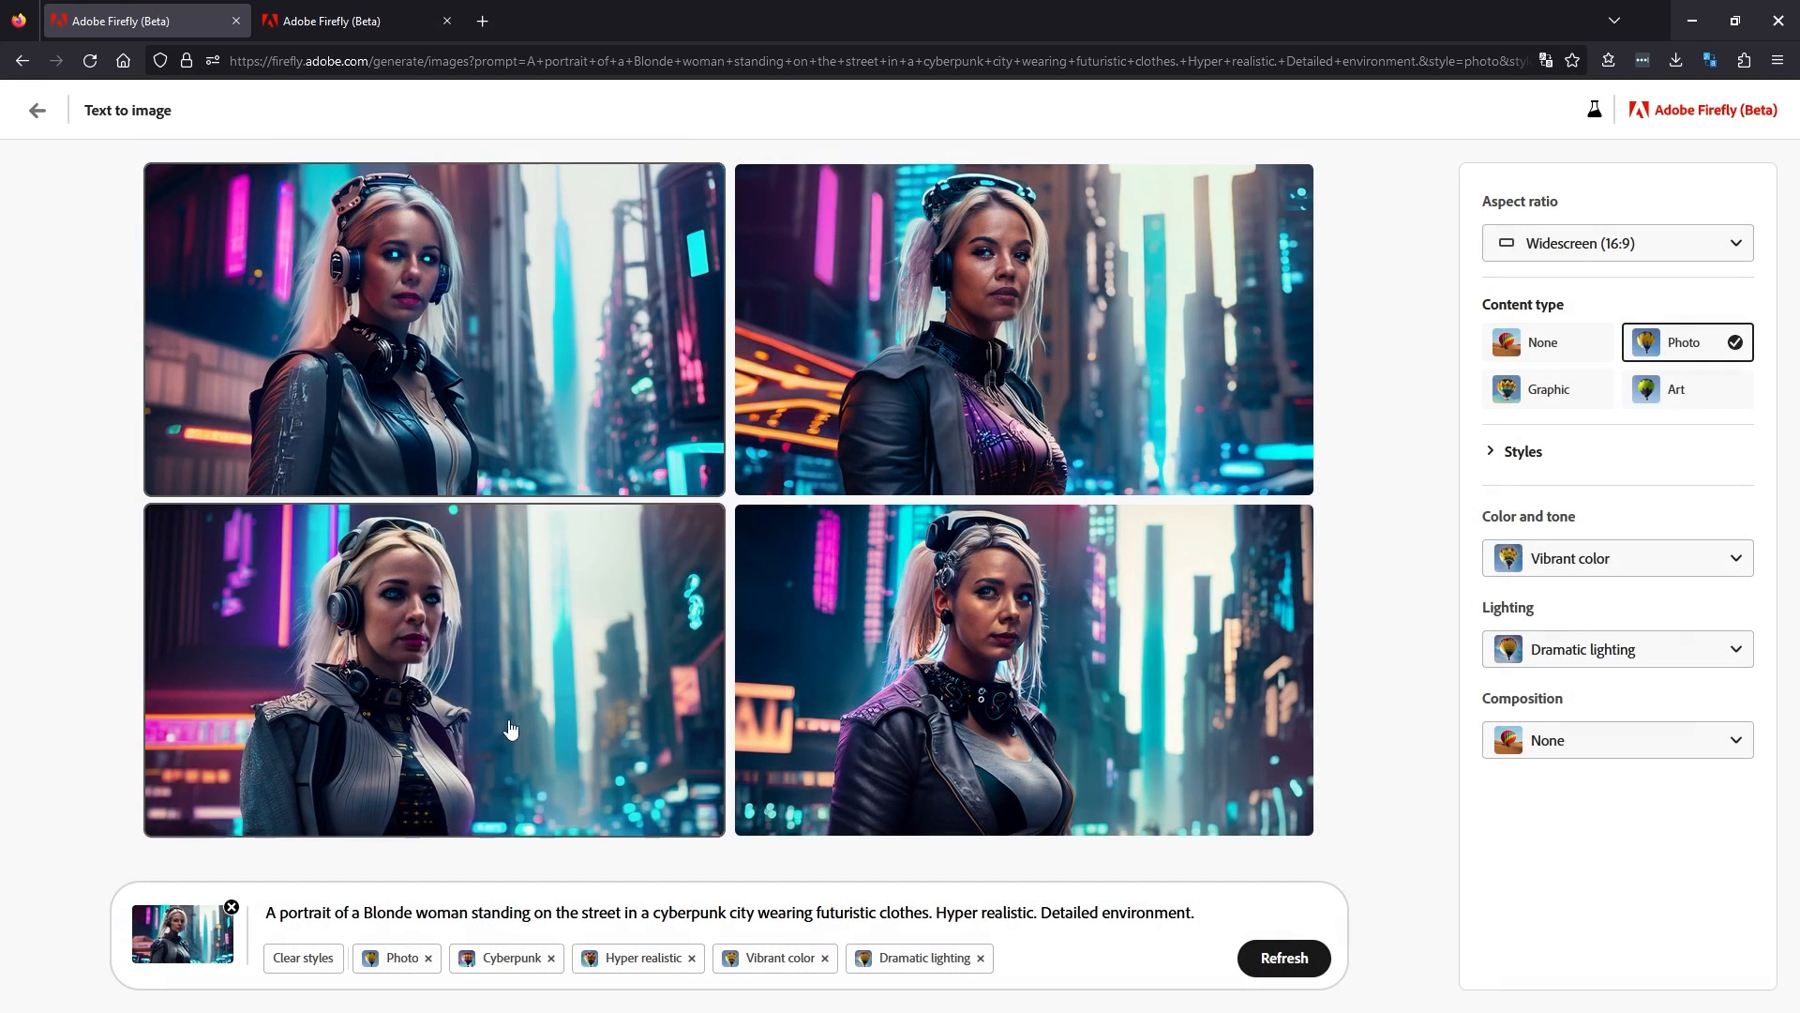
left_click(434, 671)
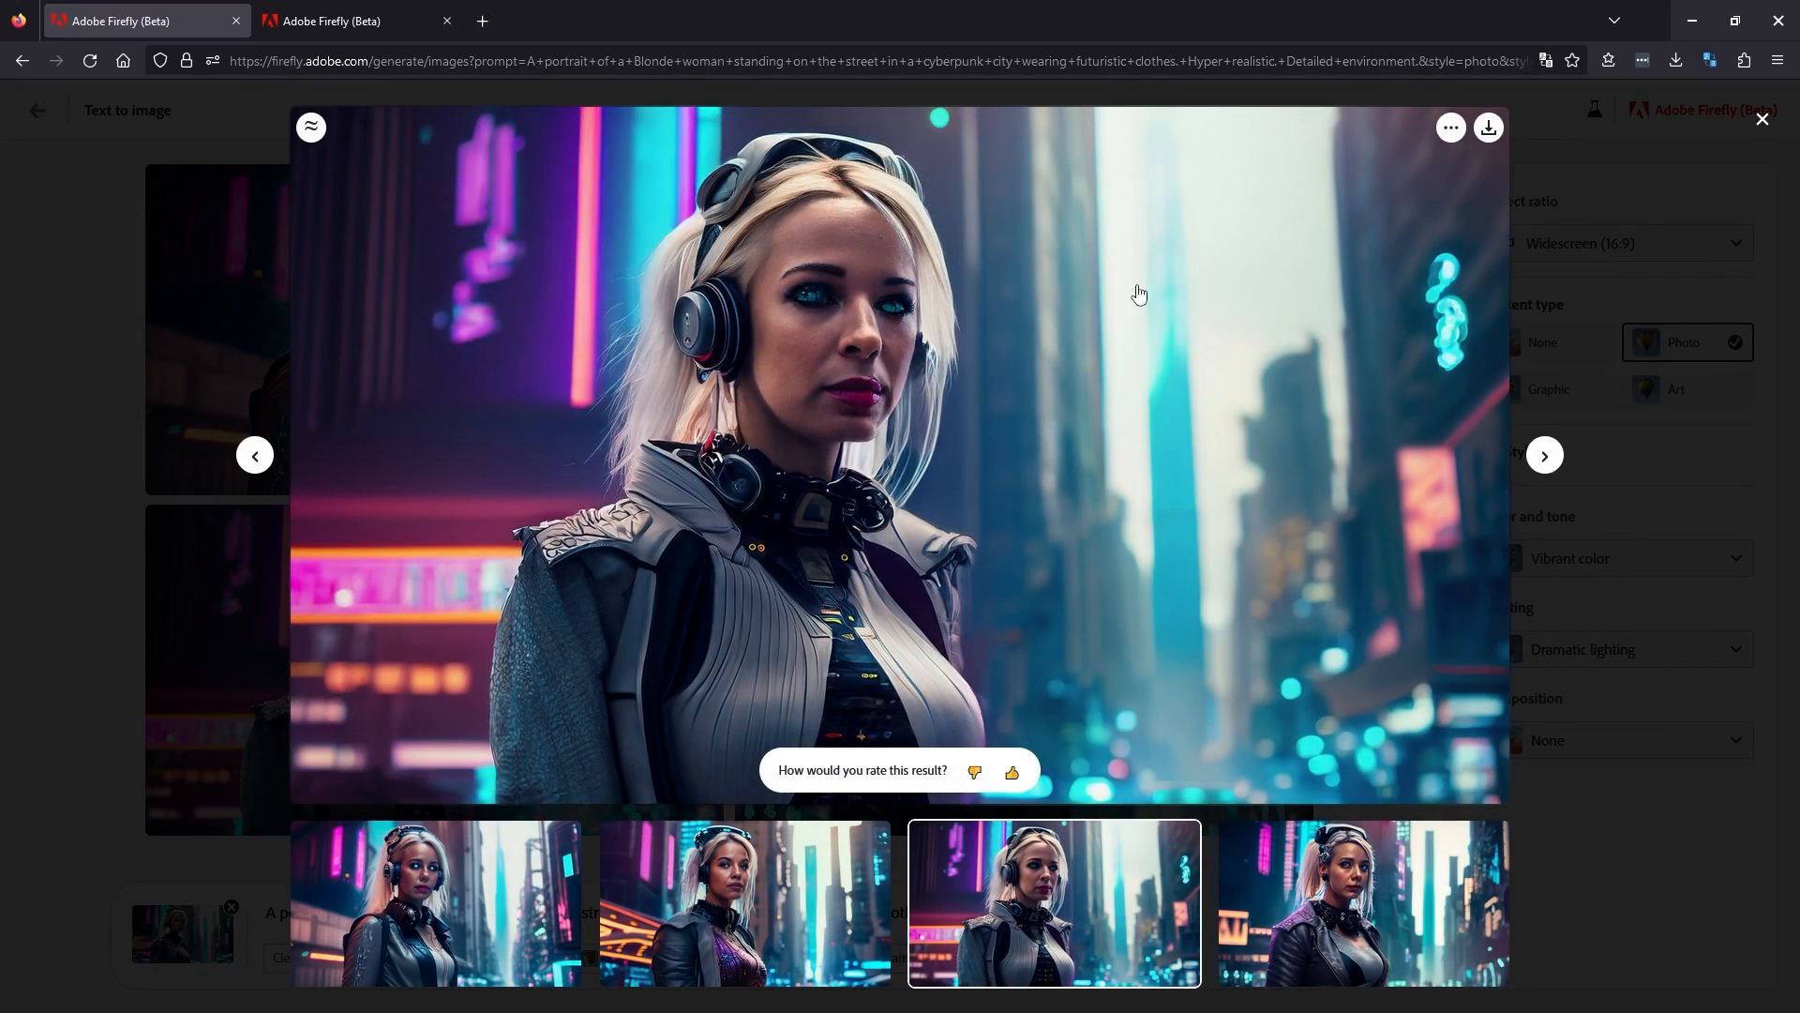
left_click(1761, 119)
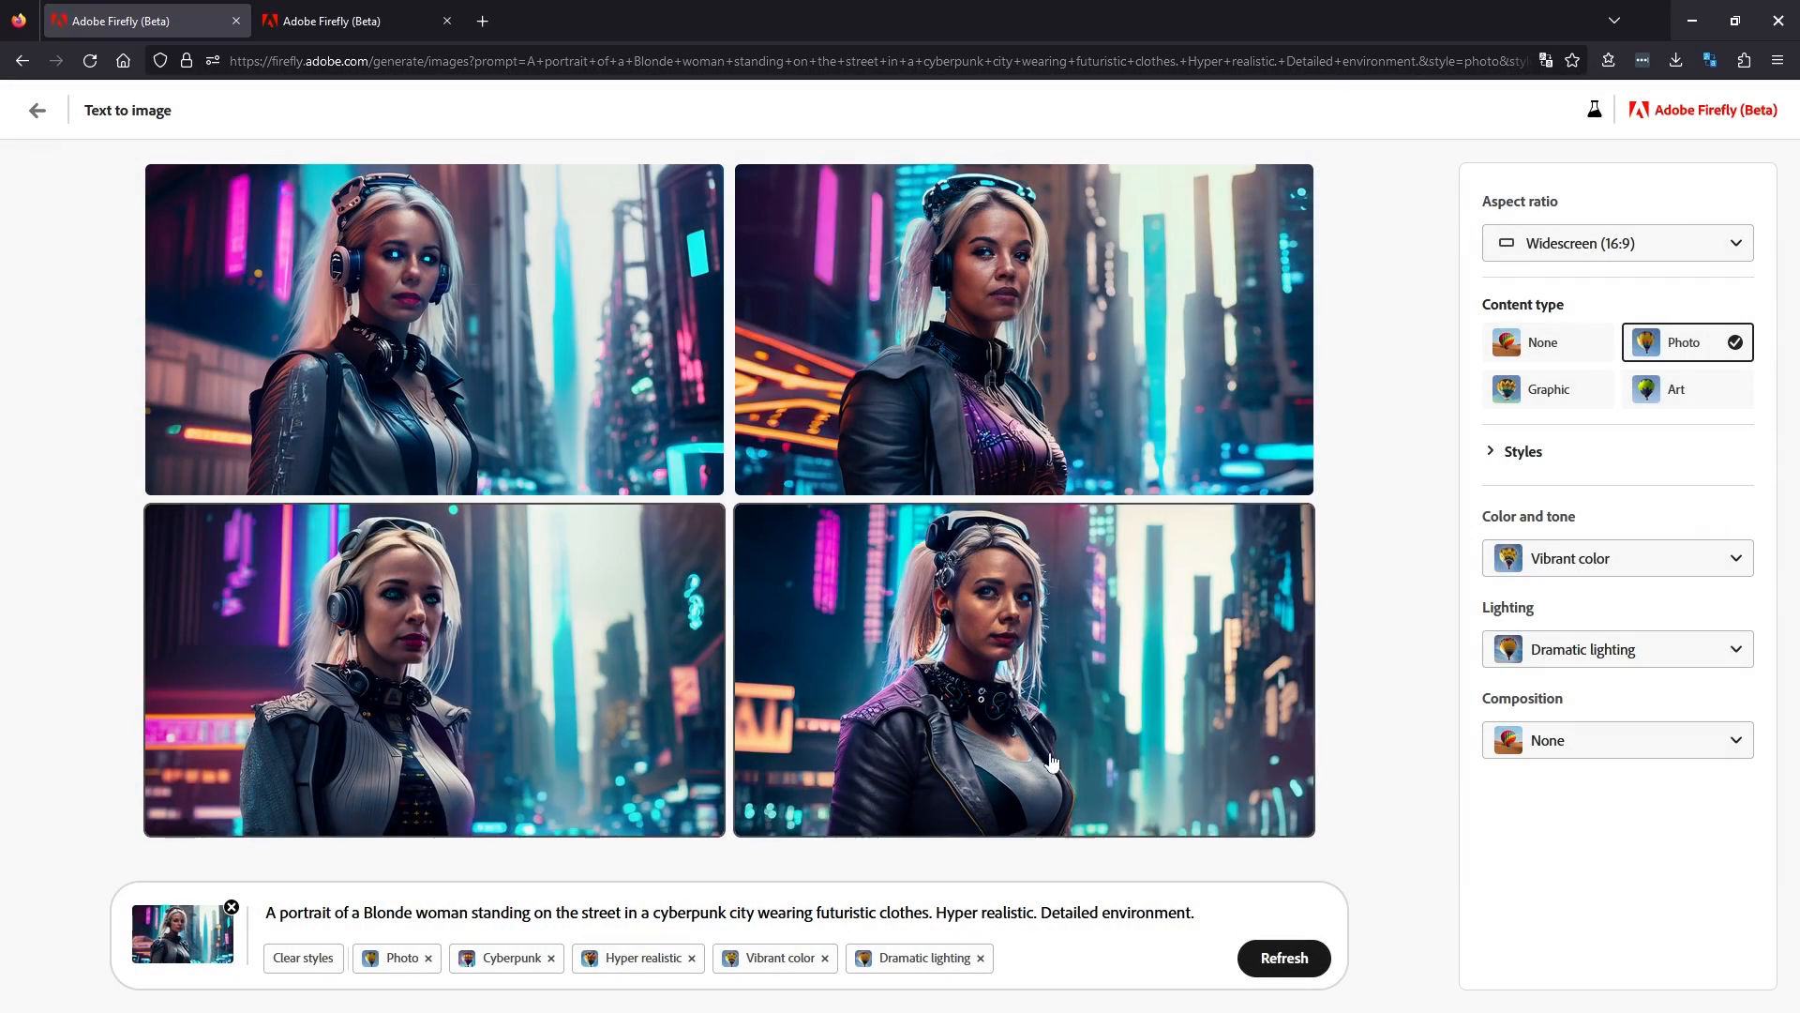
left_click(1282, 957)
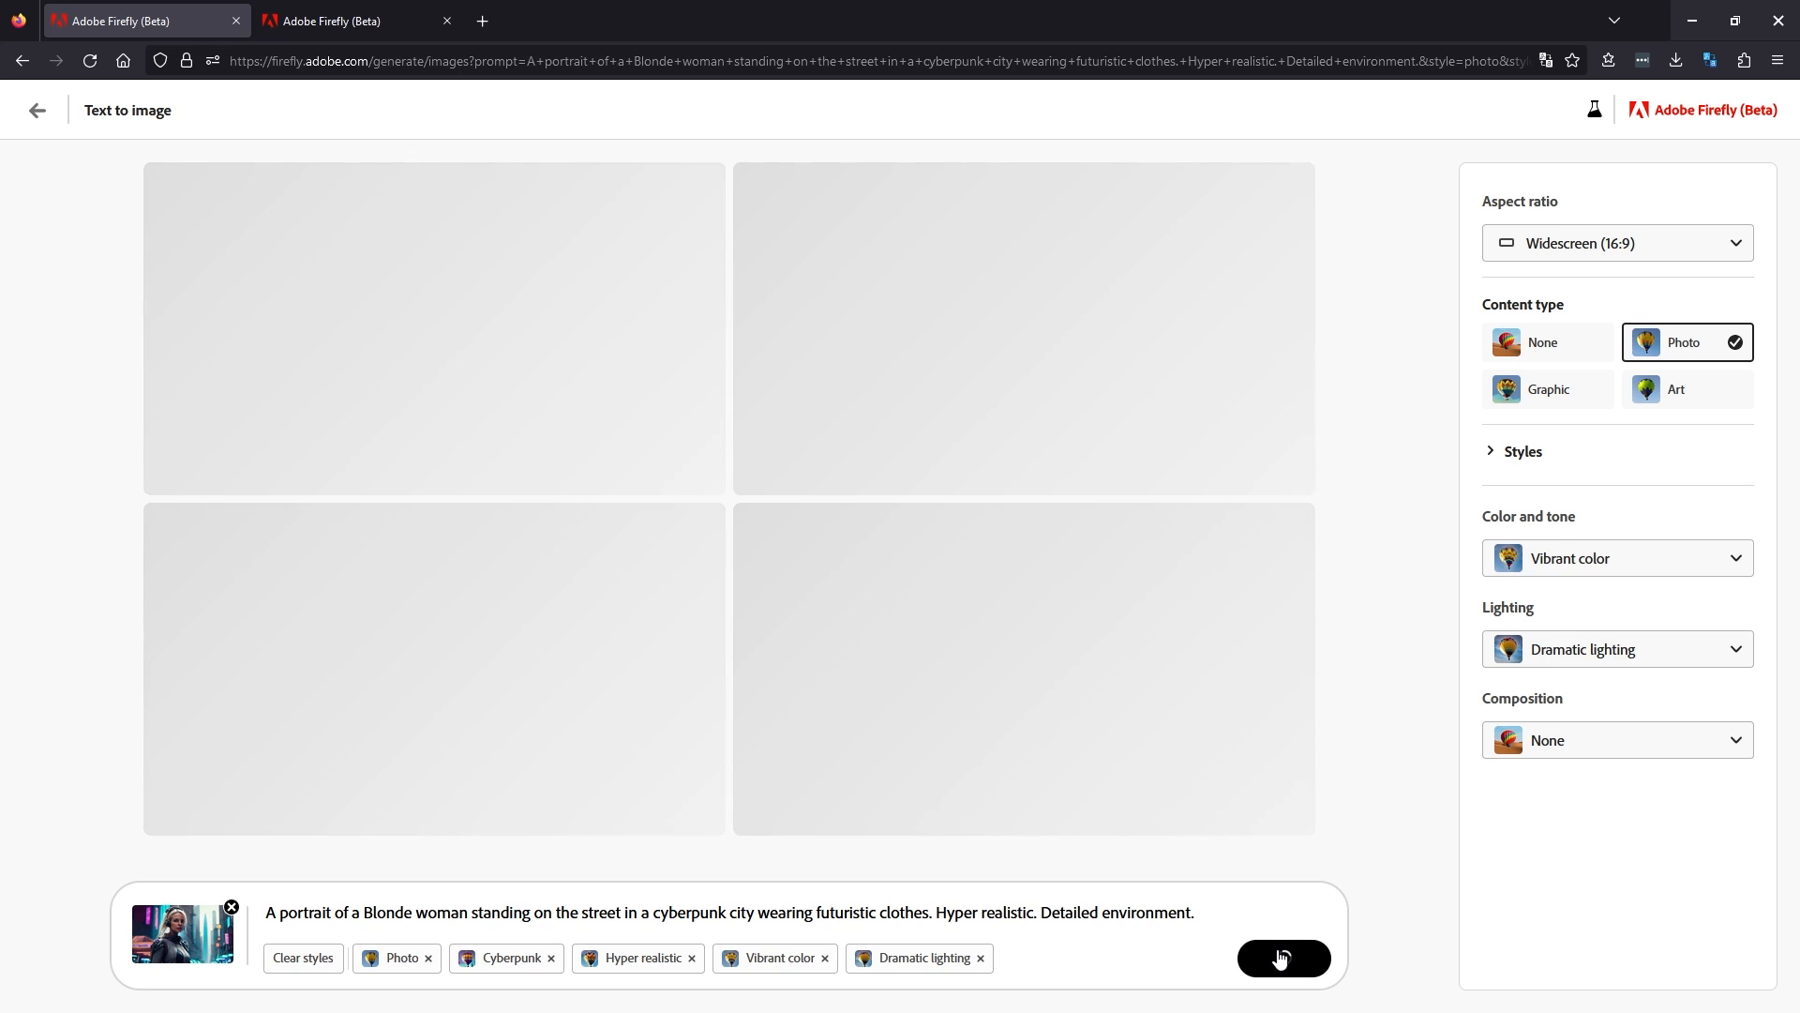
left_click(1283, 957)
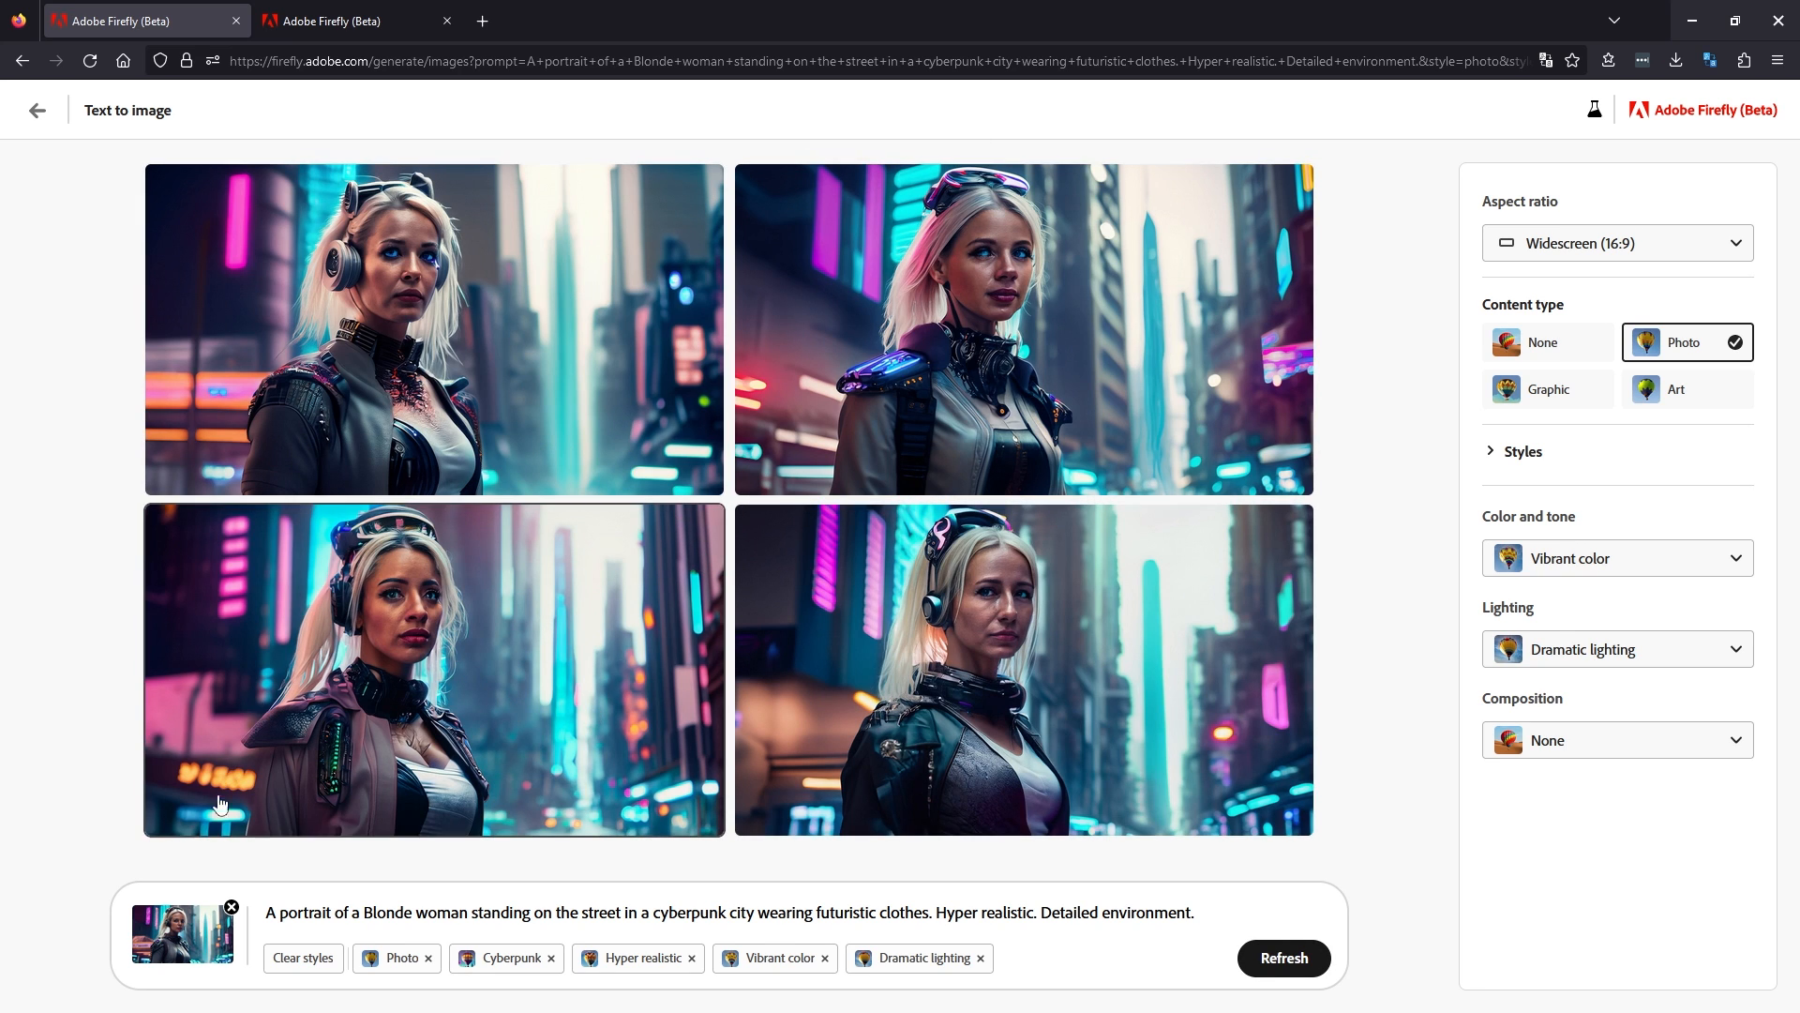
mouse_move(1191, 759)
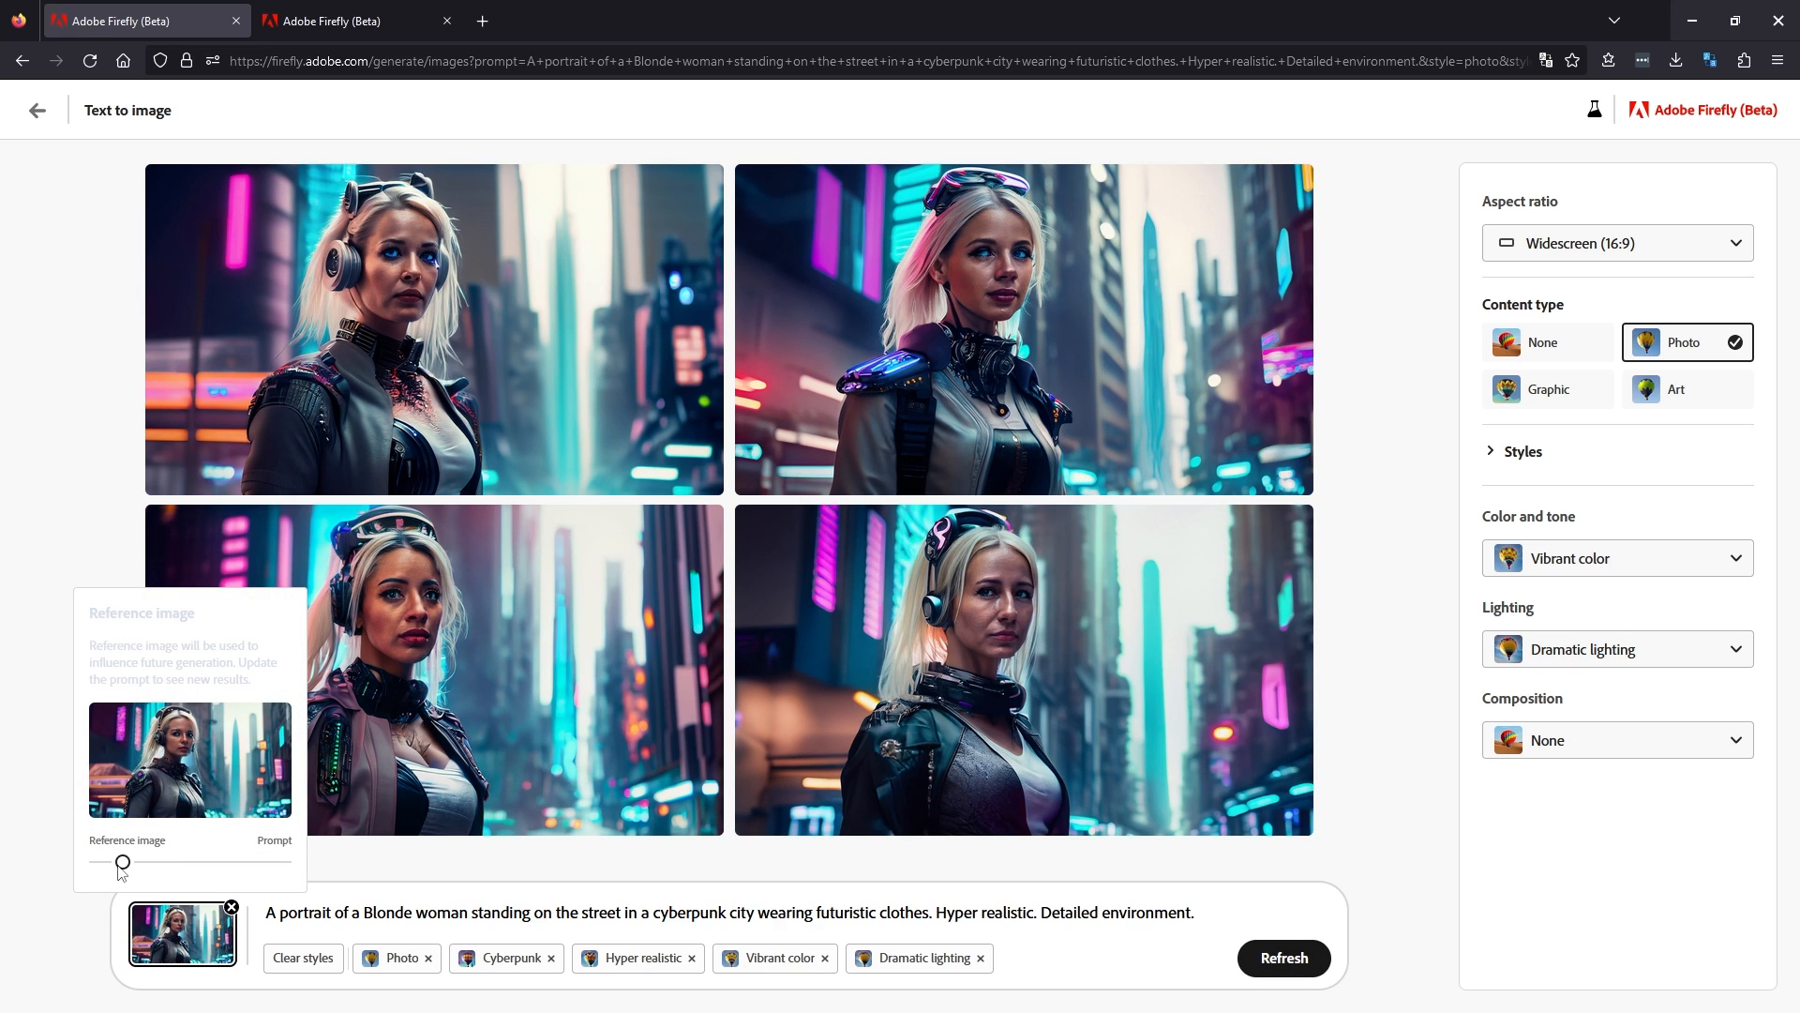
Regenerate reference-guided variations, browse the preview carousel, then download the bottom-right portrait.
left_click(1283, 958)
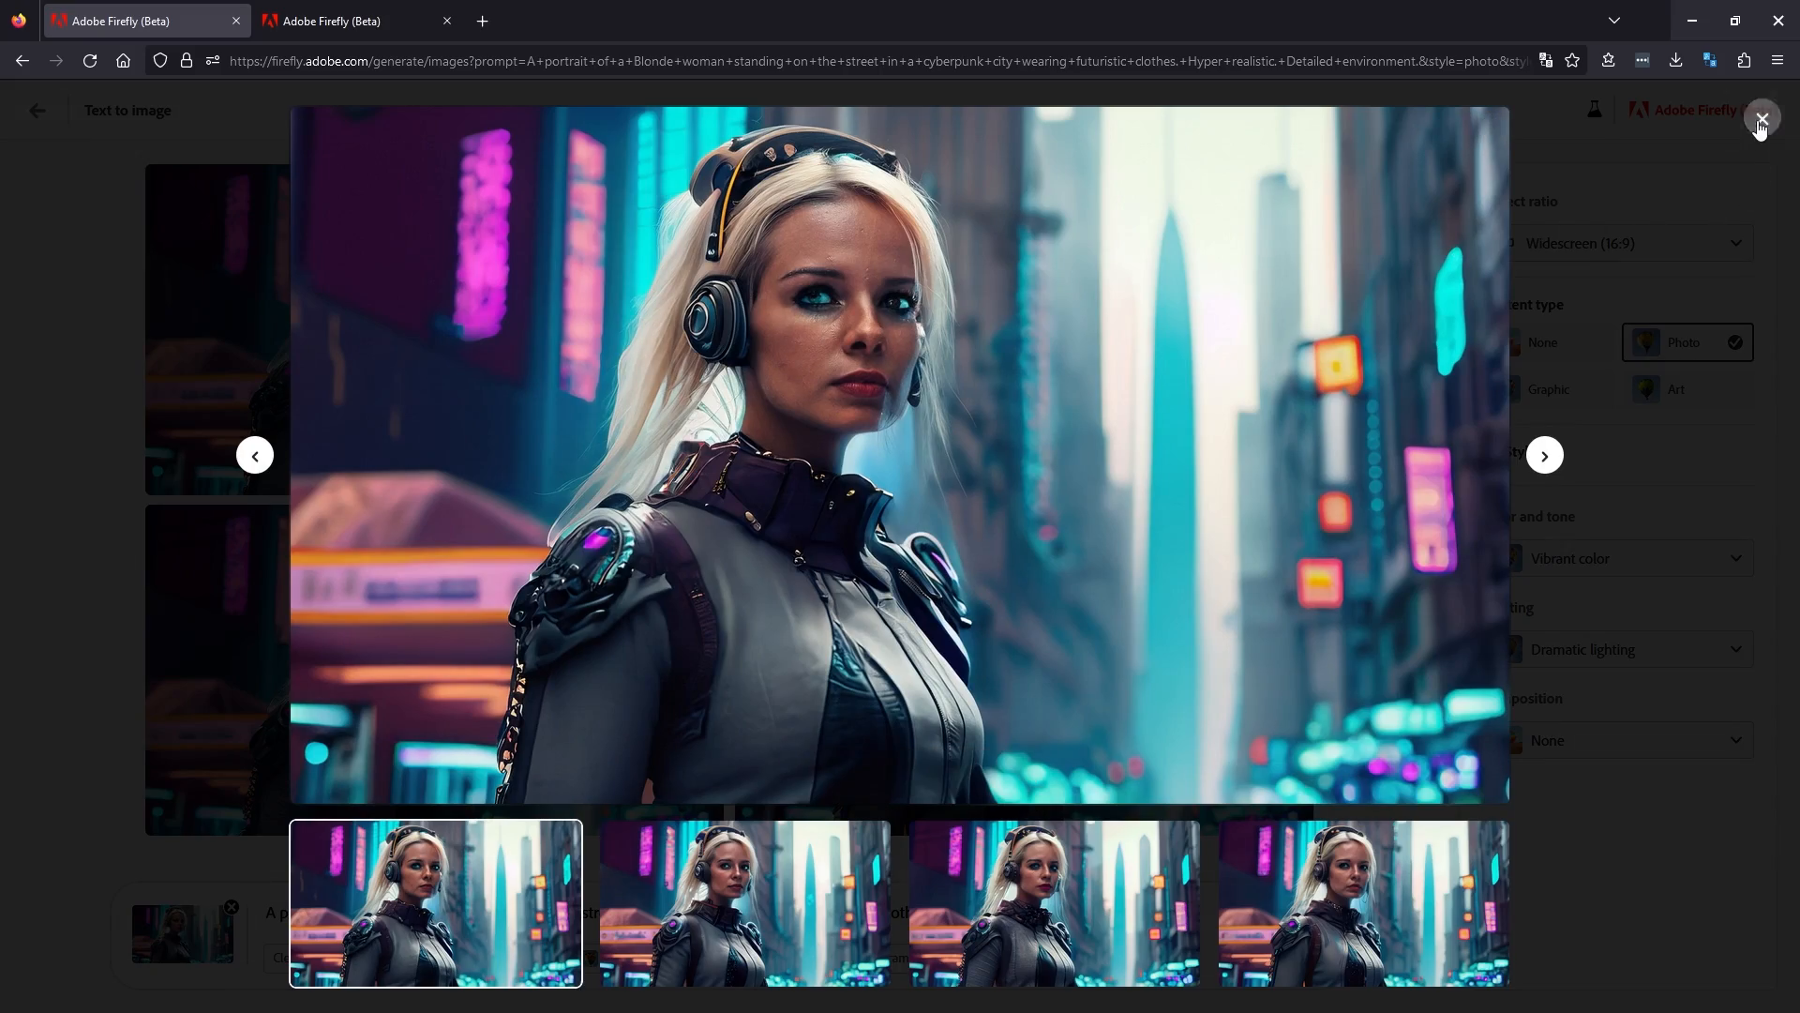
left_click(1362, 902)
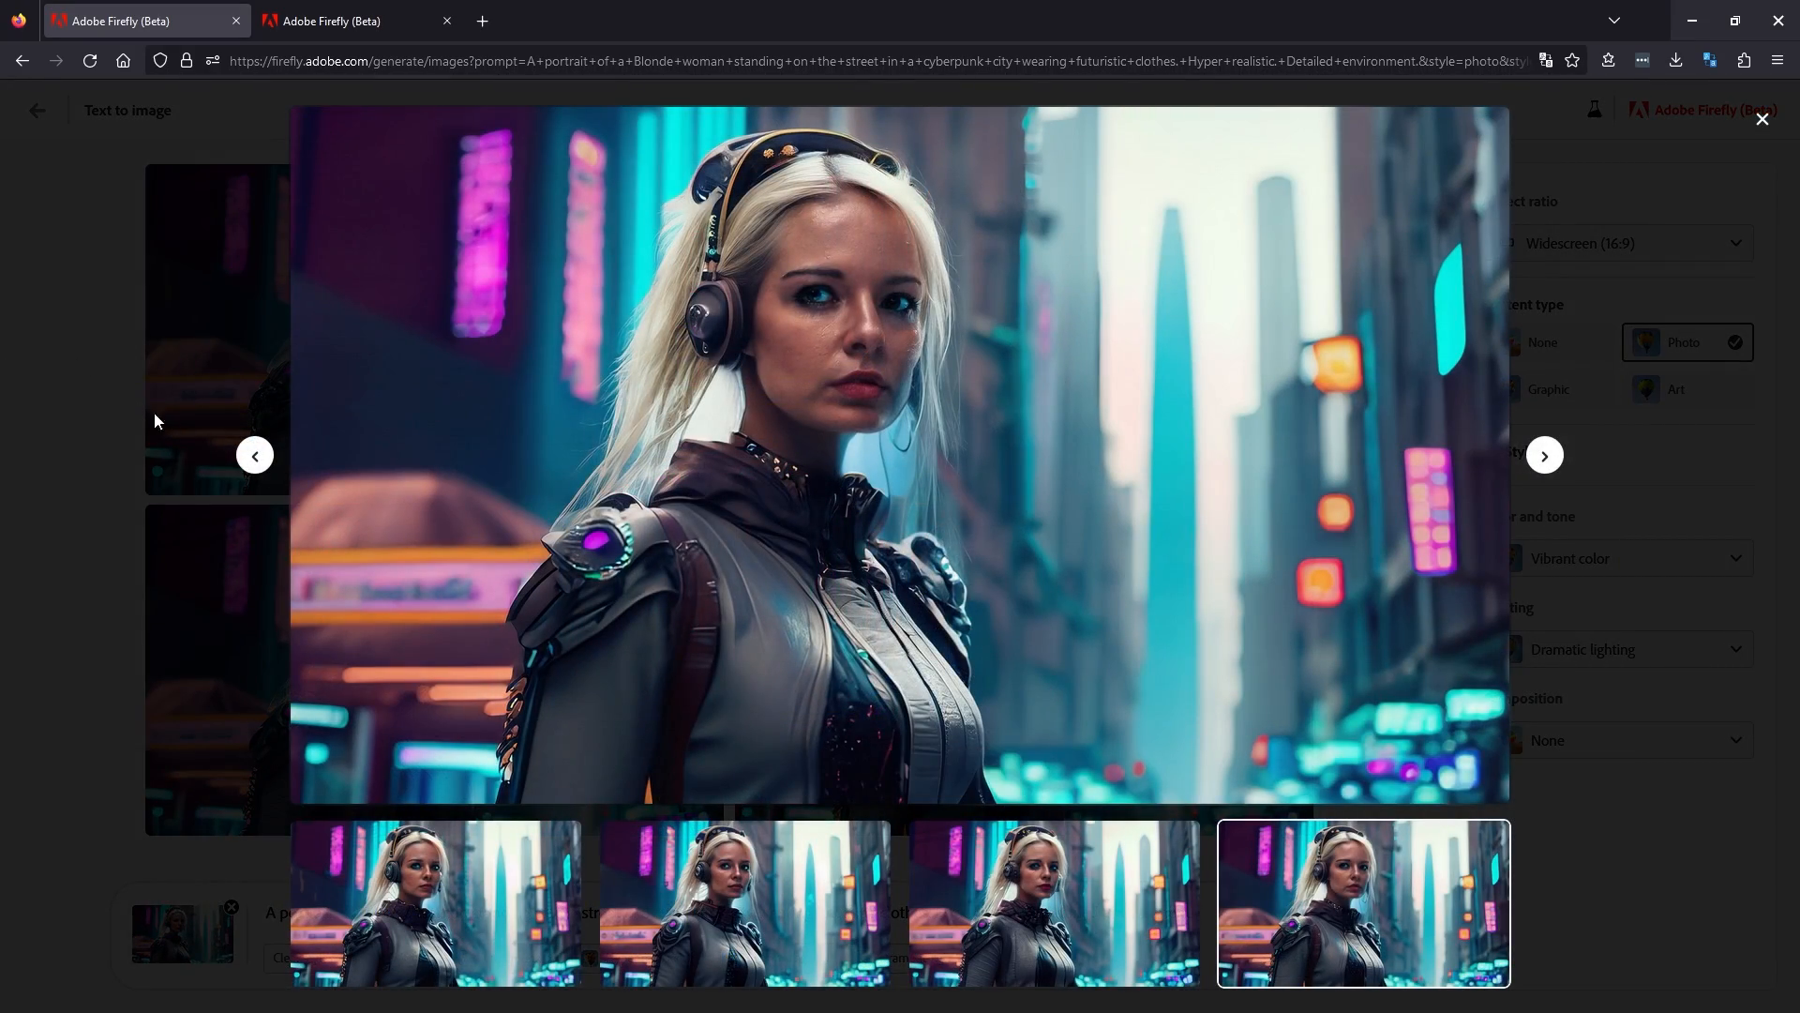
mouse_move(255, 461)
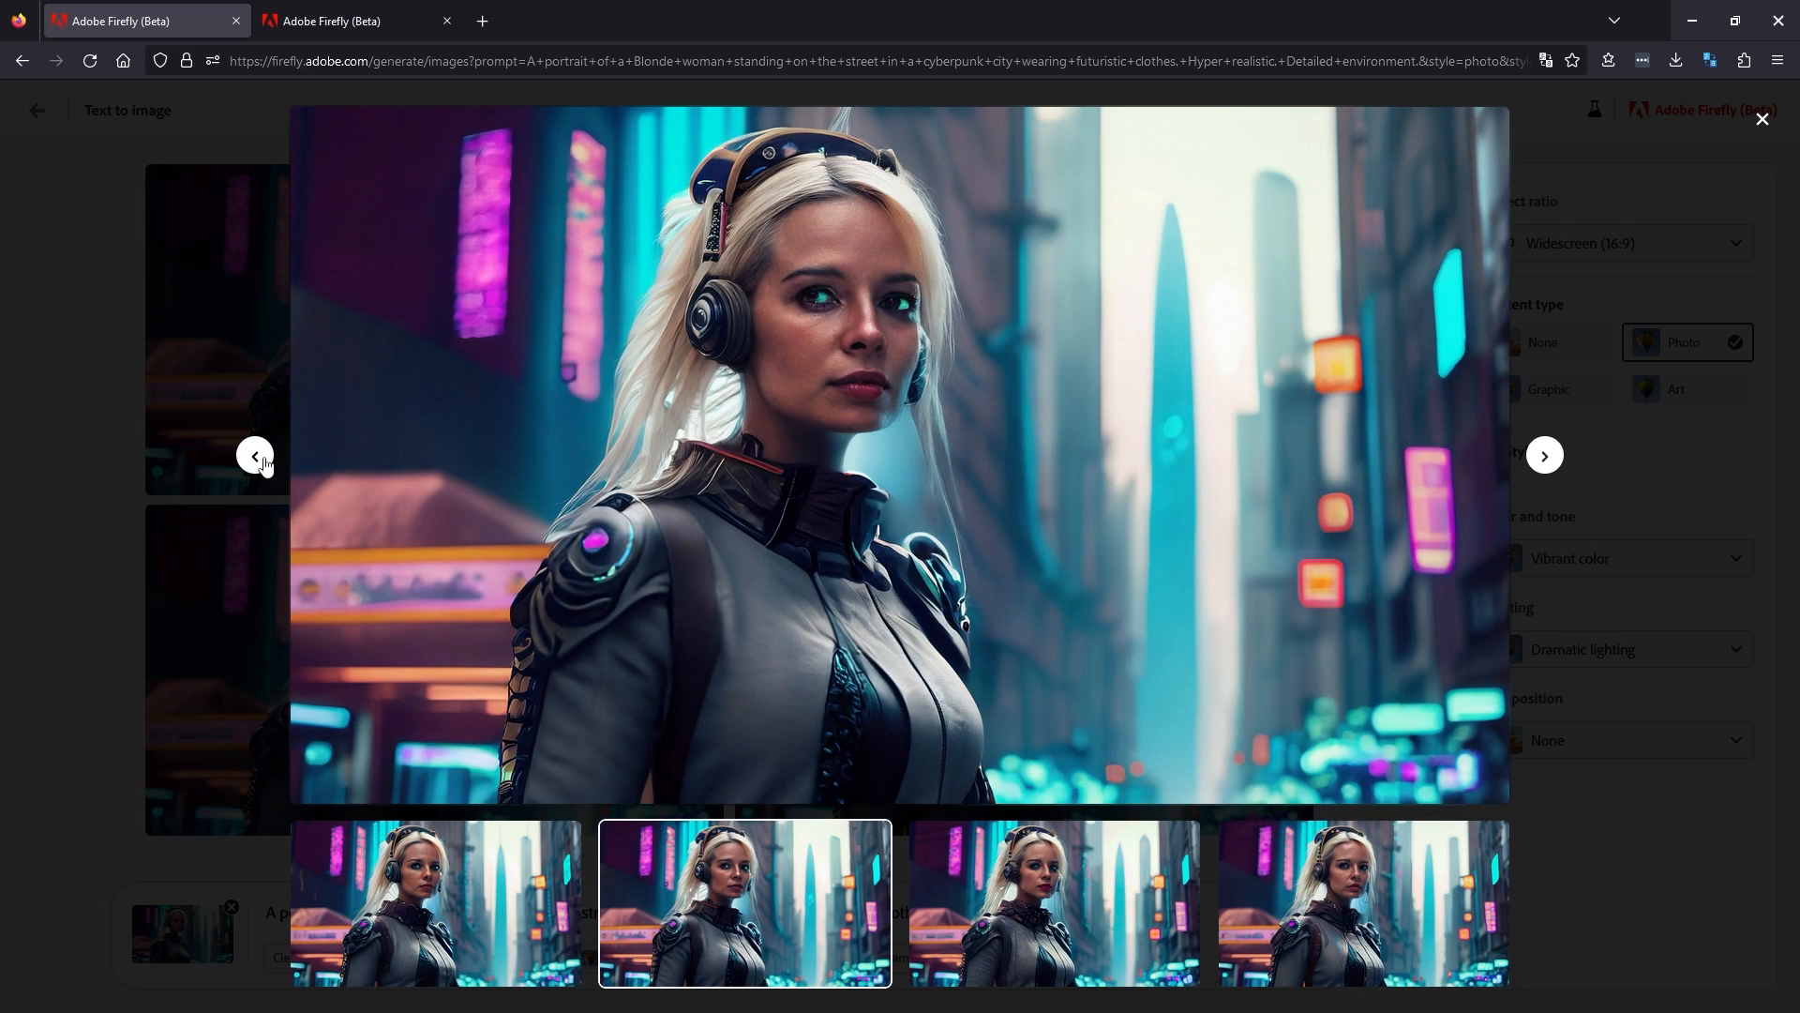
left_click(1362, 902)
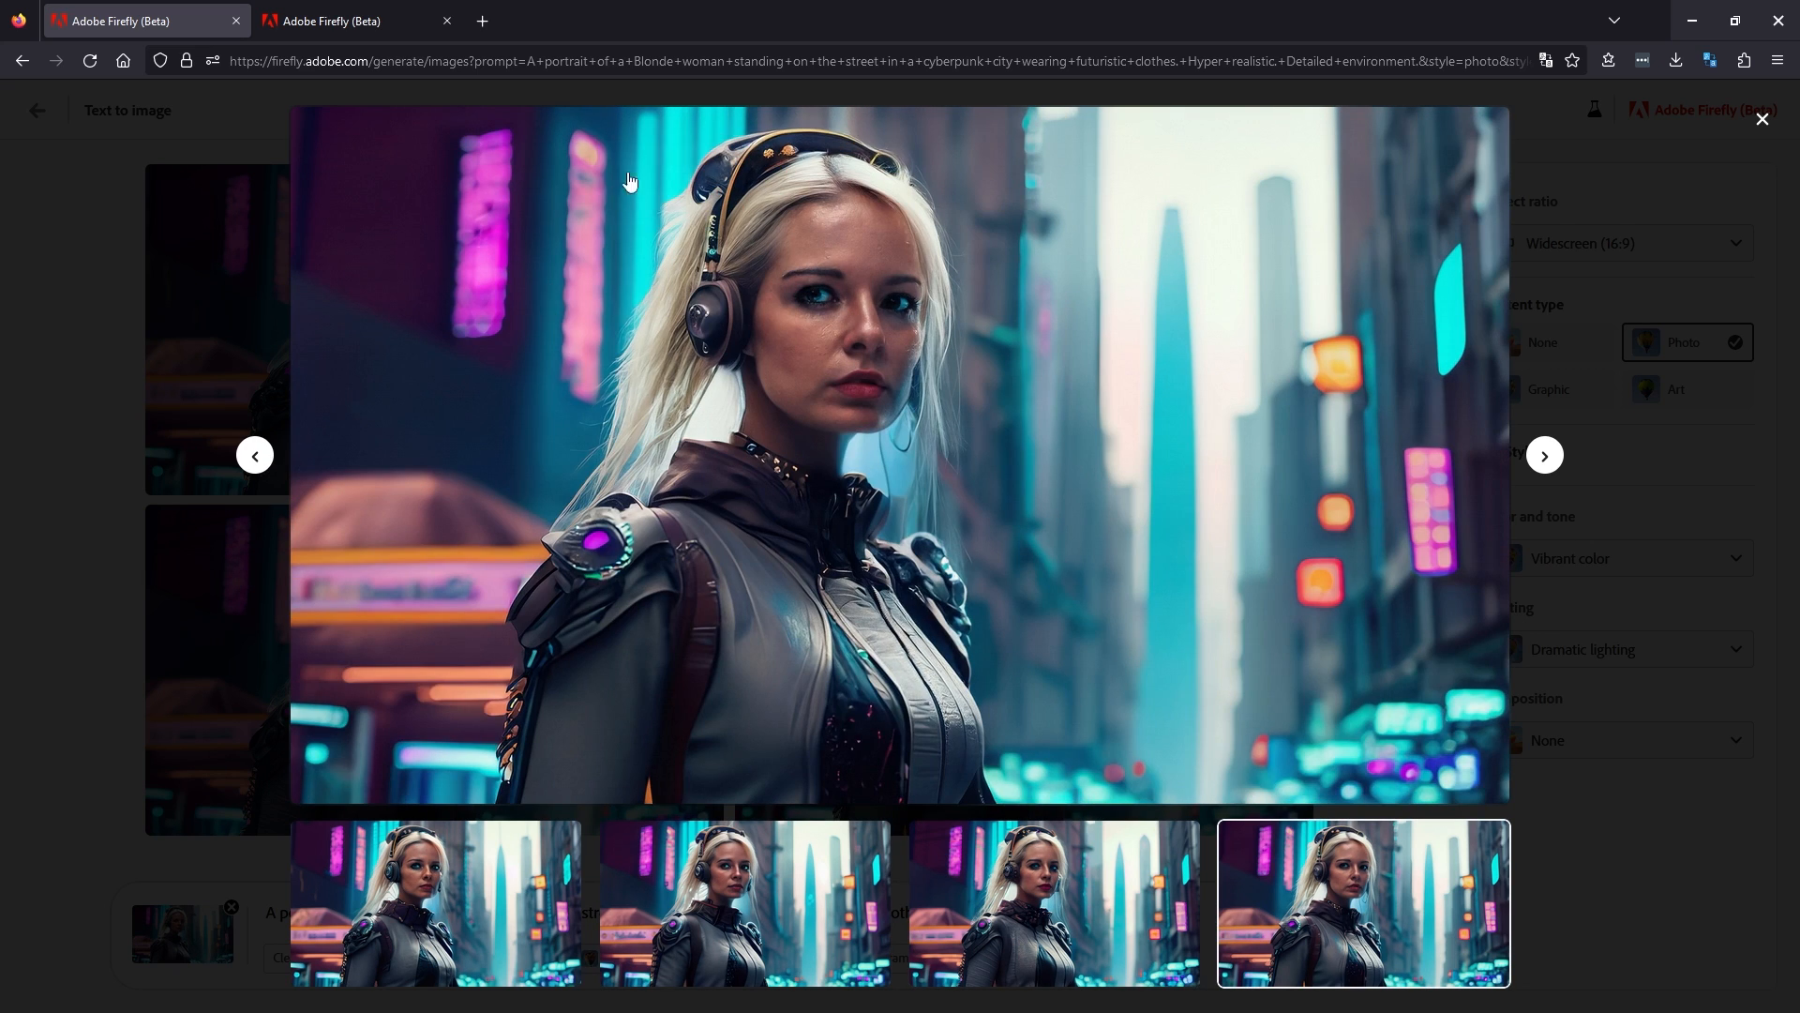
mouse_move(1484, 706)
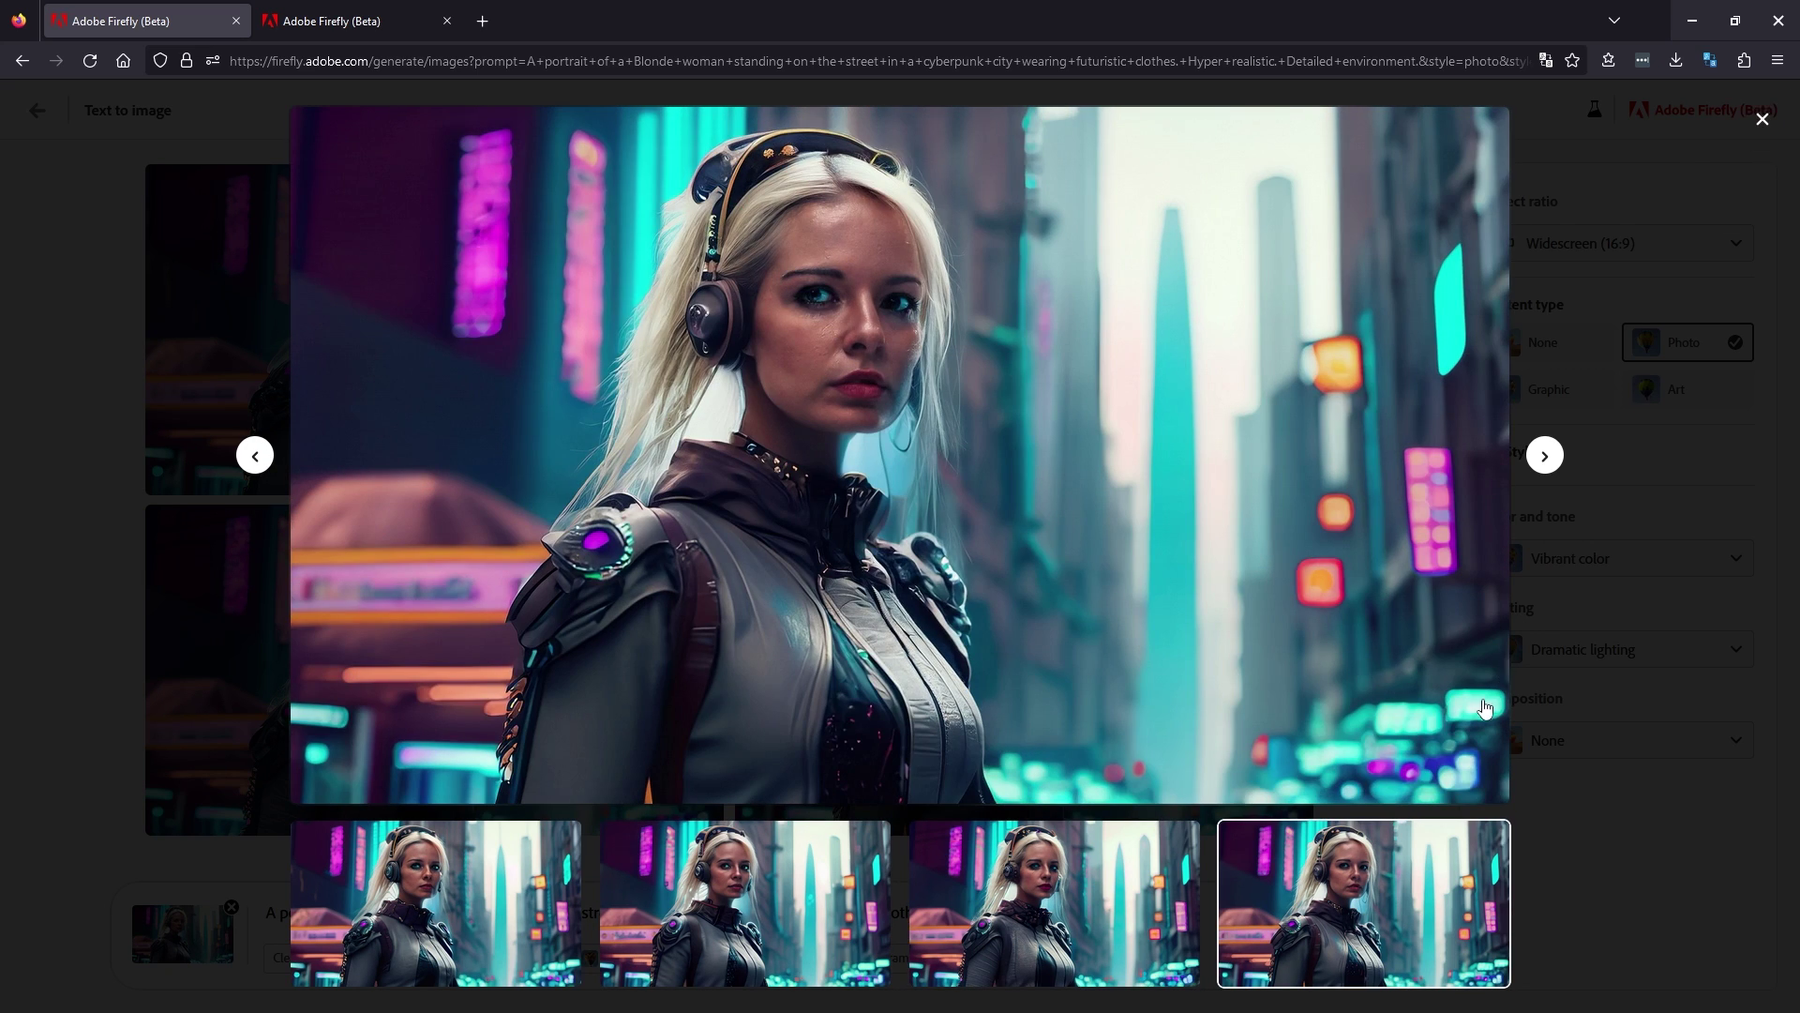
left_click(1763, 119)
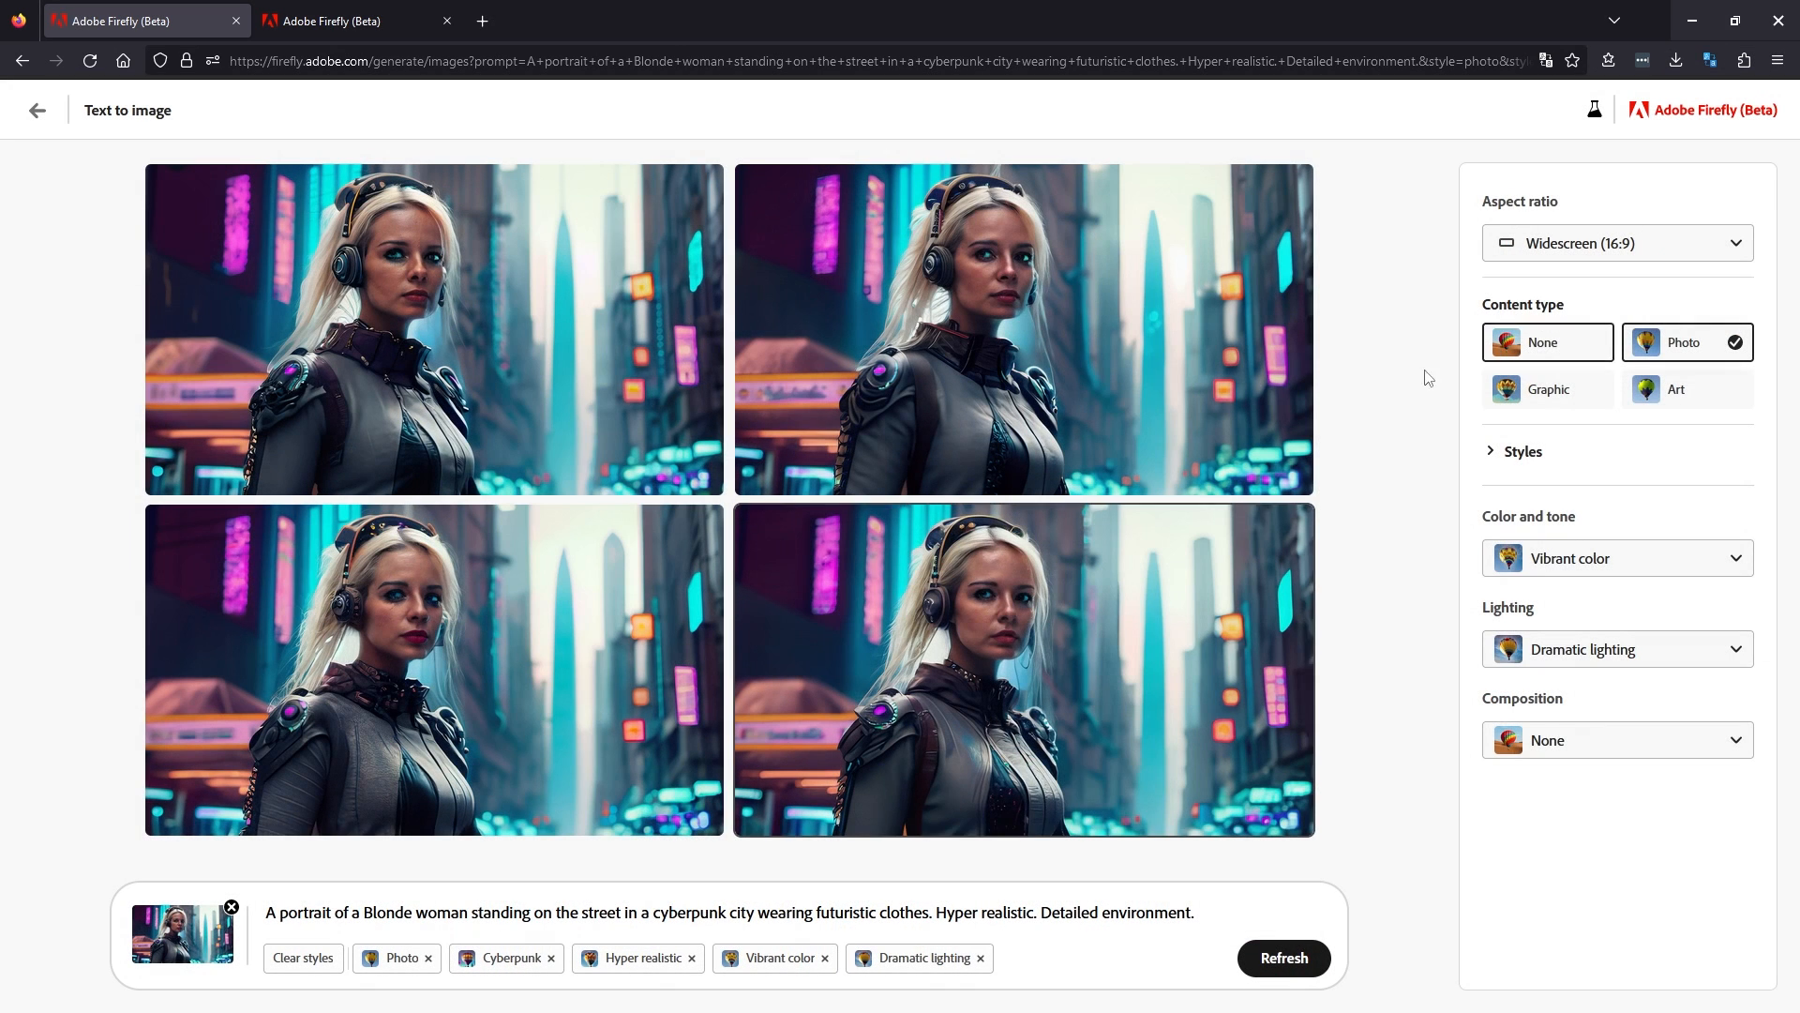
mouse_move(1022, 671)
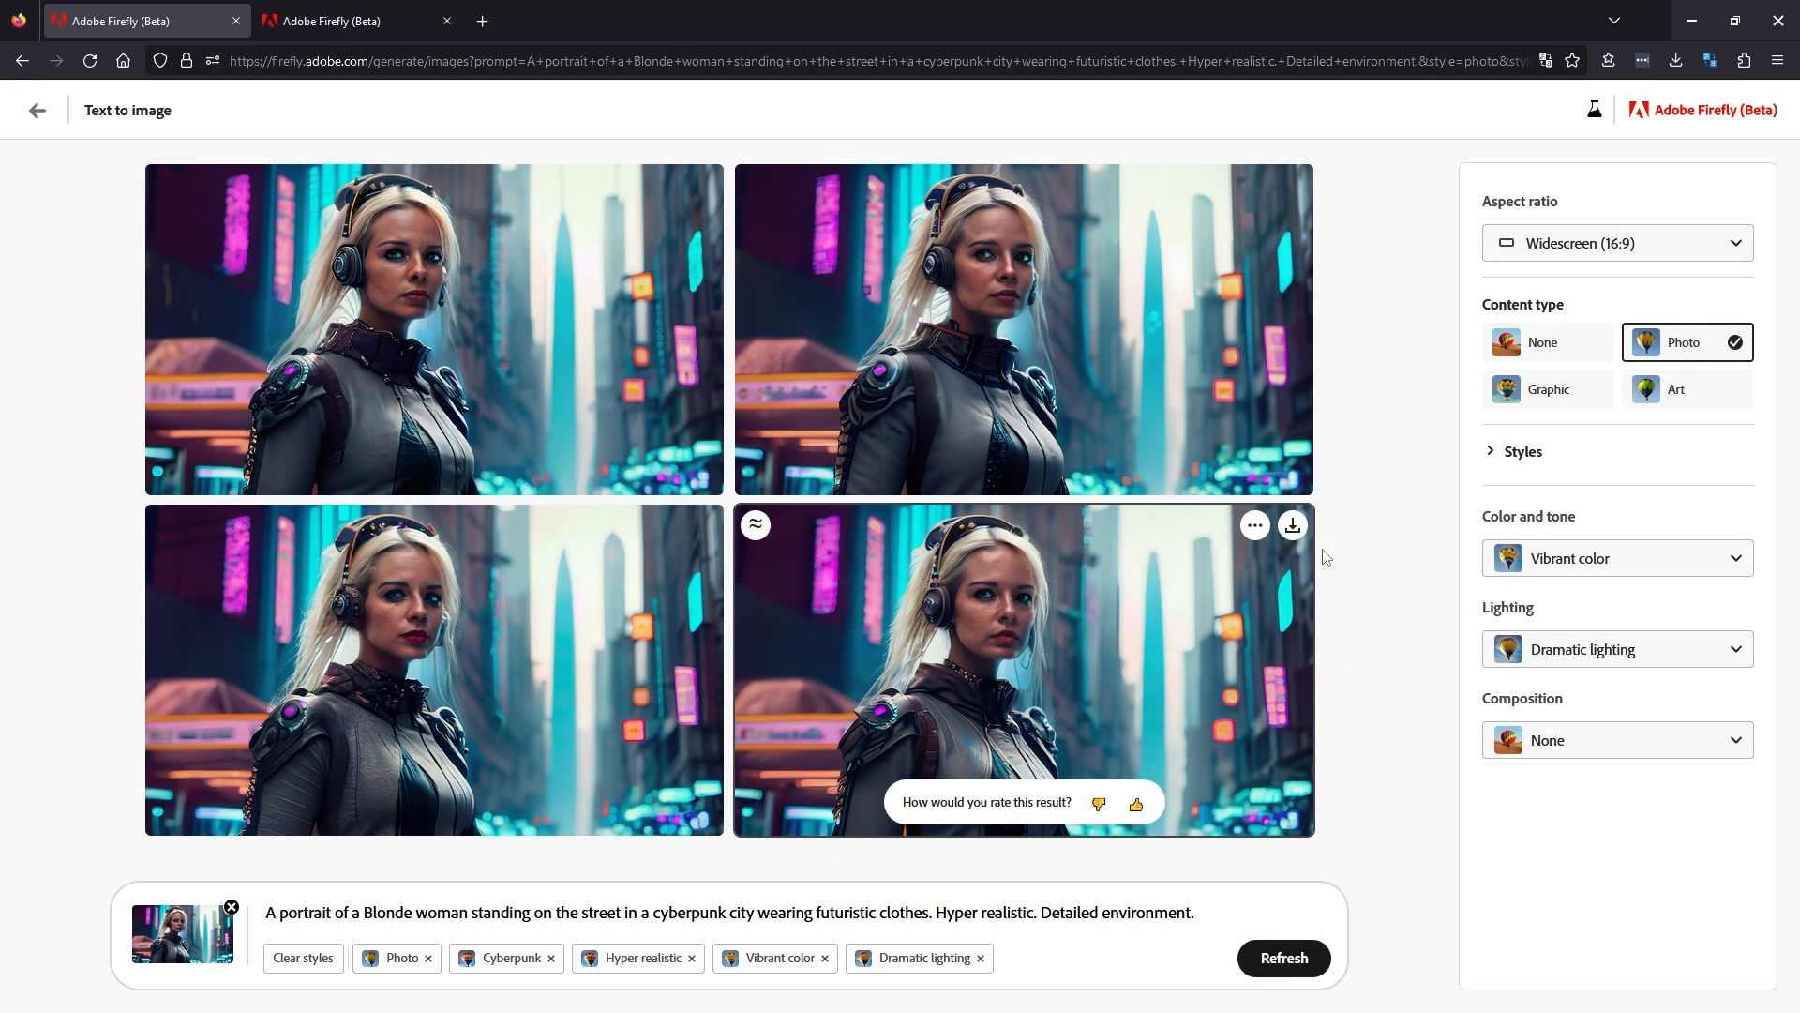
left_click(1292, 525)
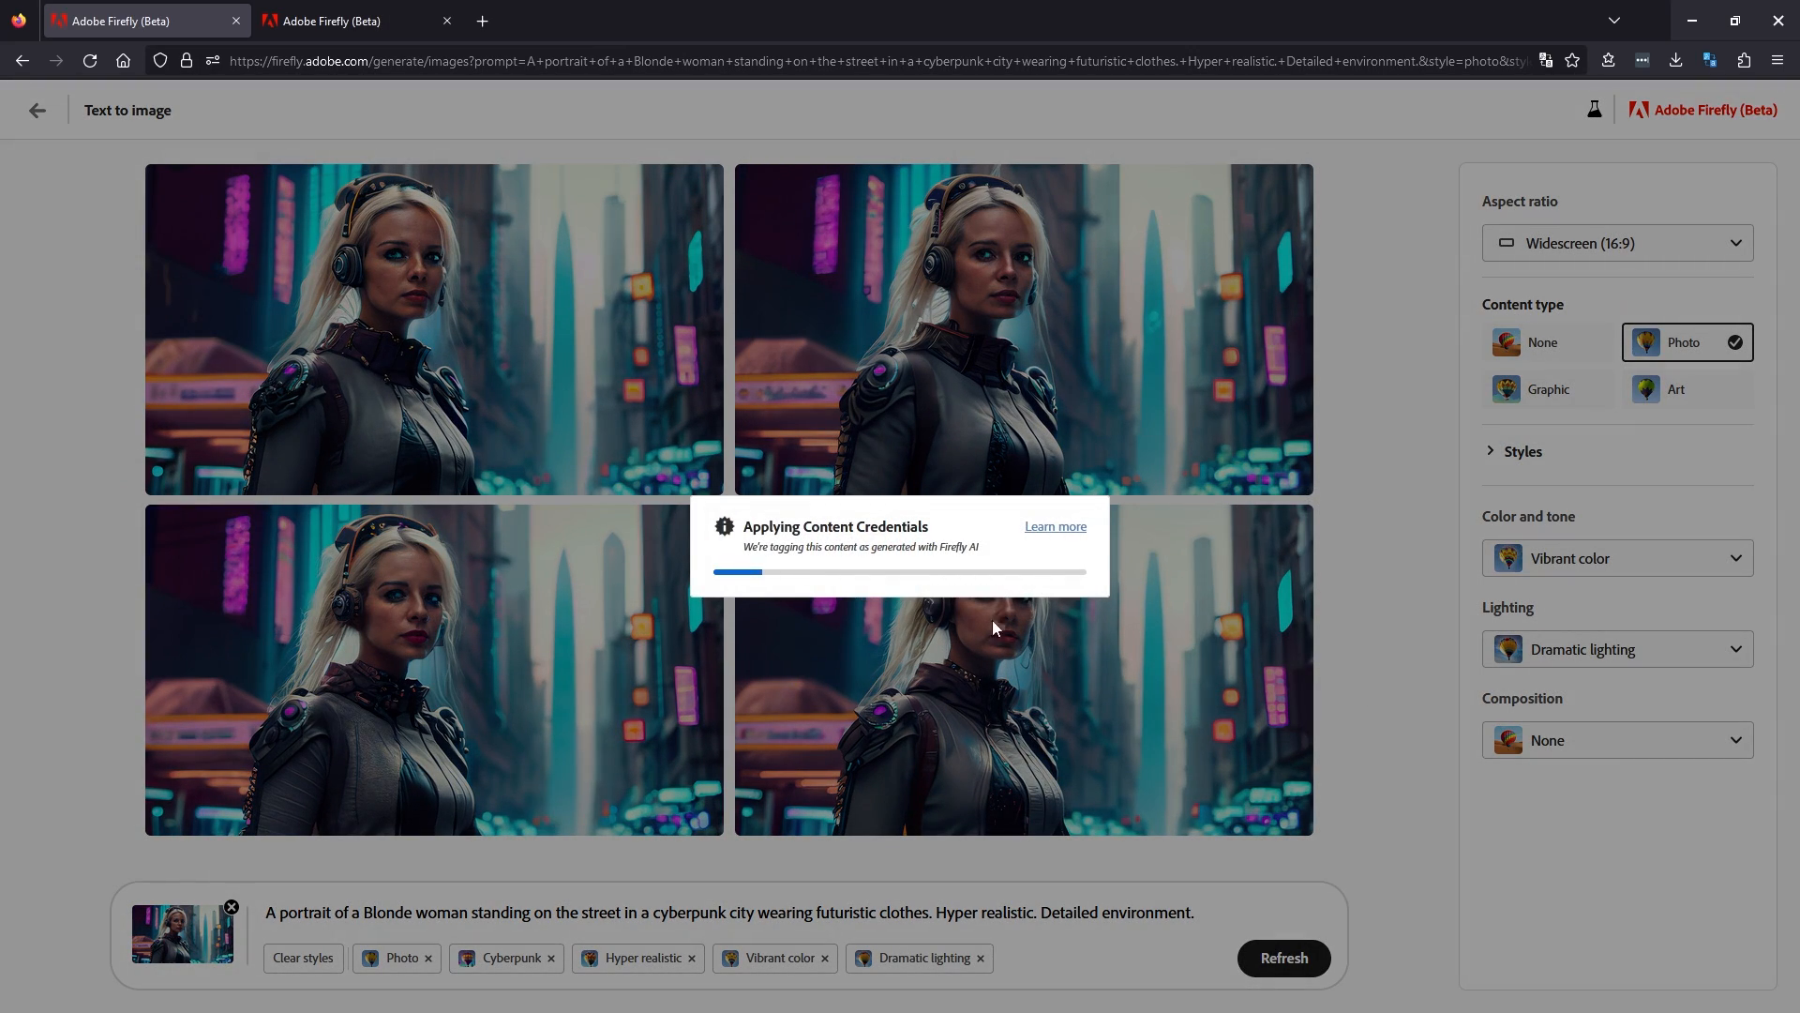
left_click(1676, 60)
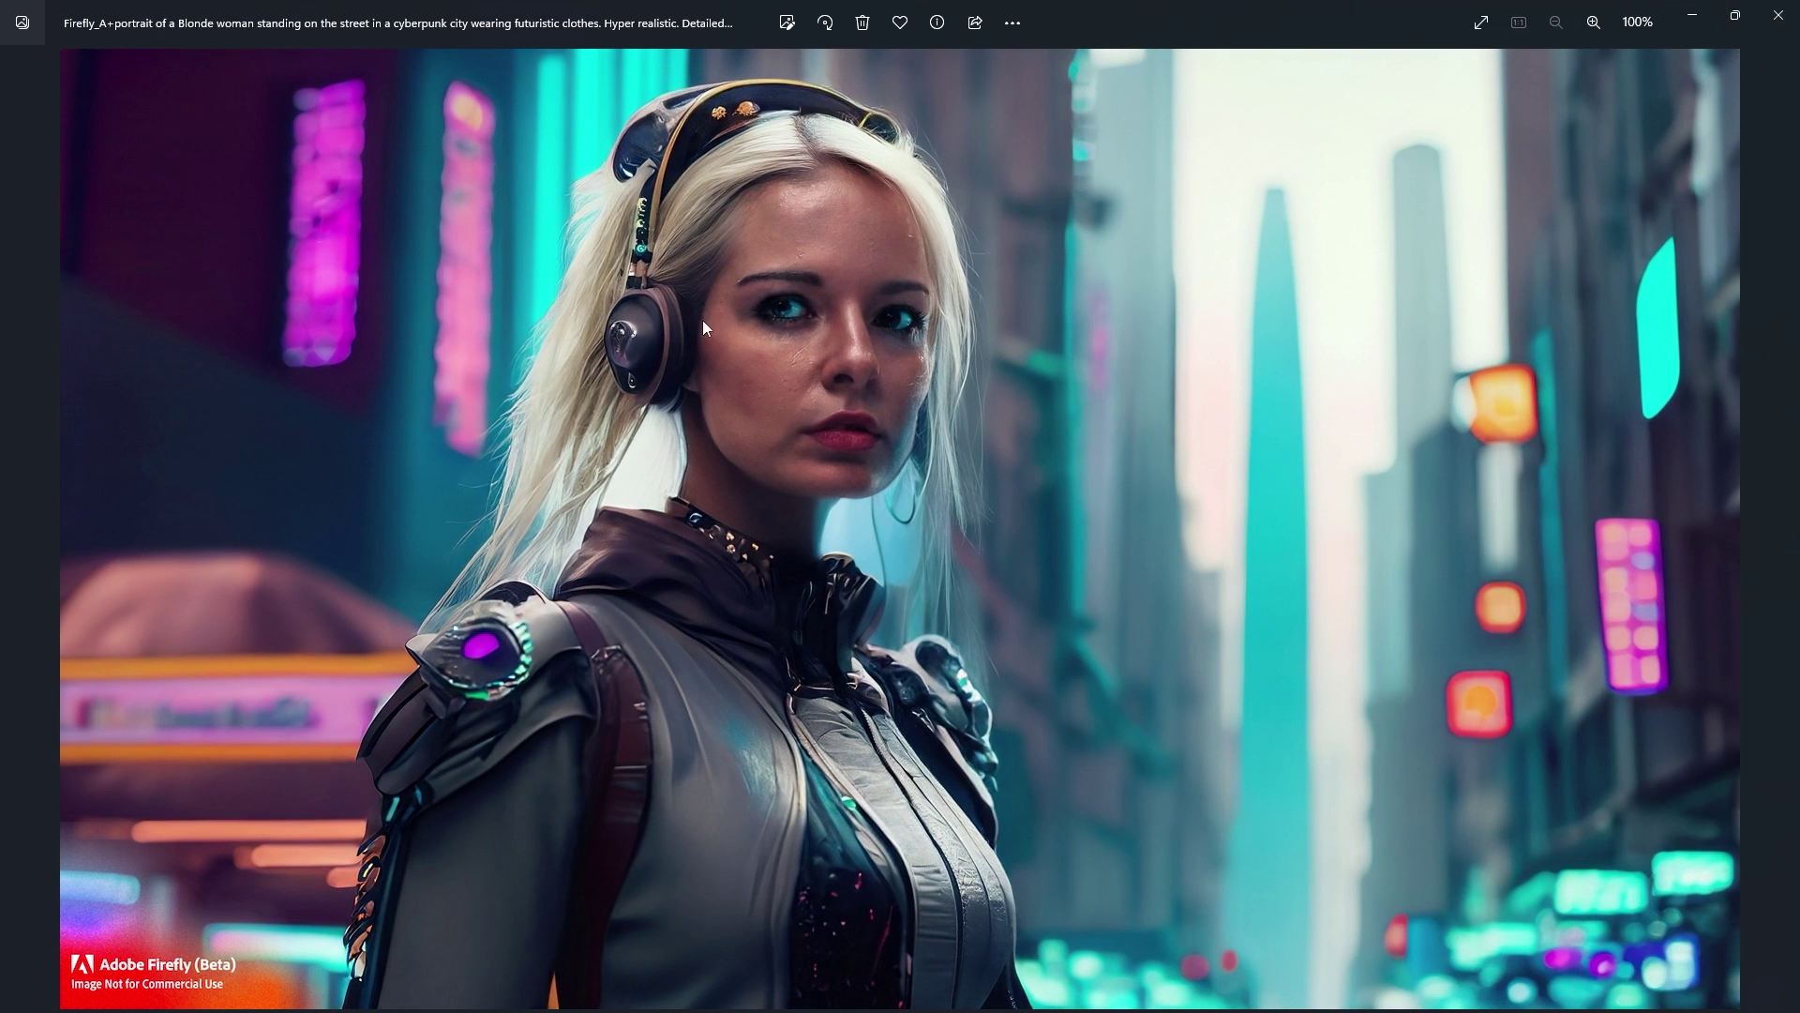
mouse_move(213, 975)
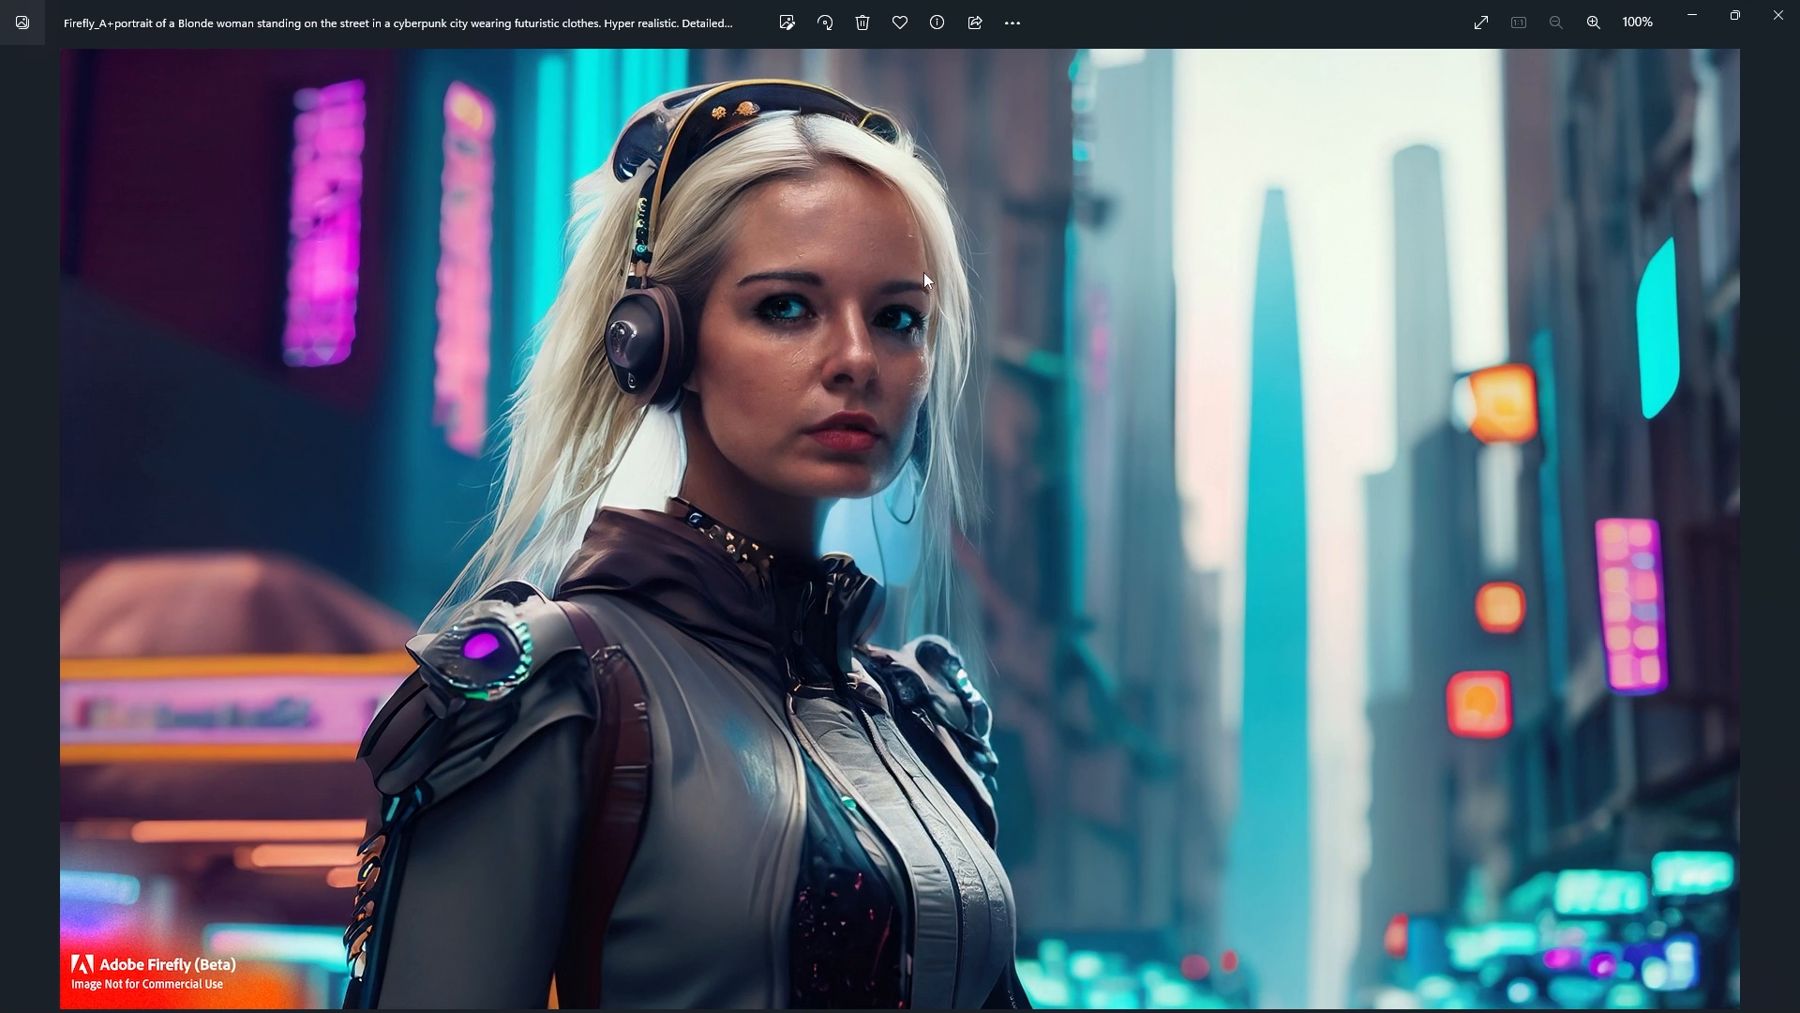
Right-click the downloaded portrait in Photos and reveal its file in File Explorer.
right_click(927, 281)
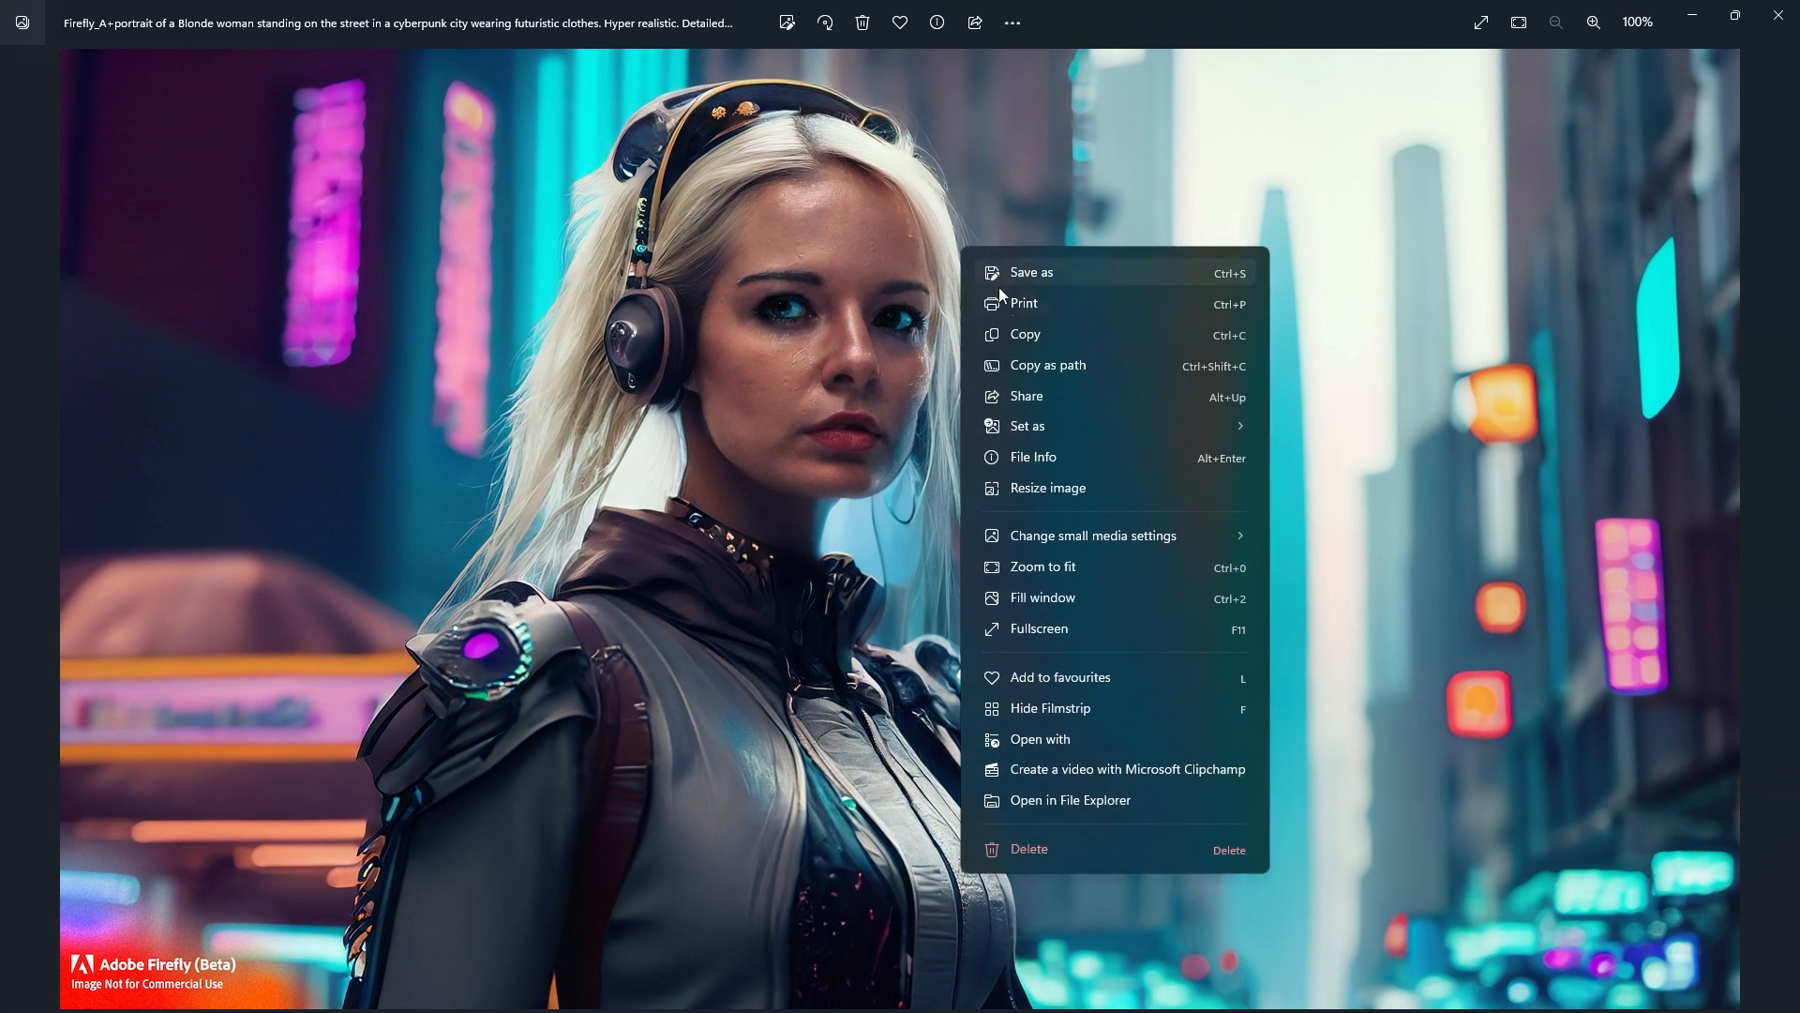
mouse_move(1058, 676)
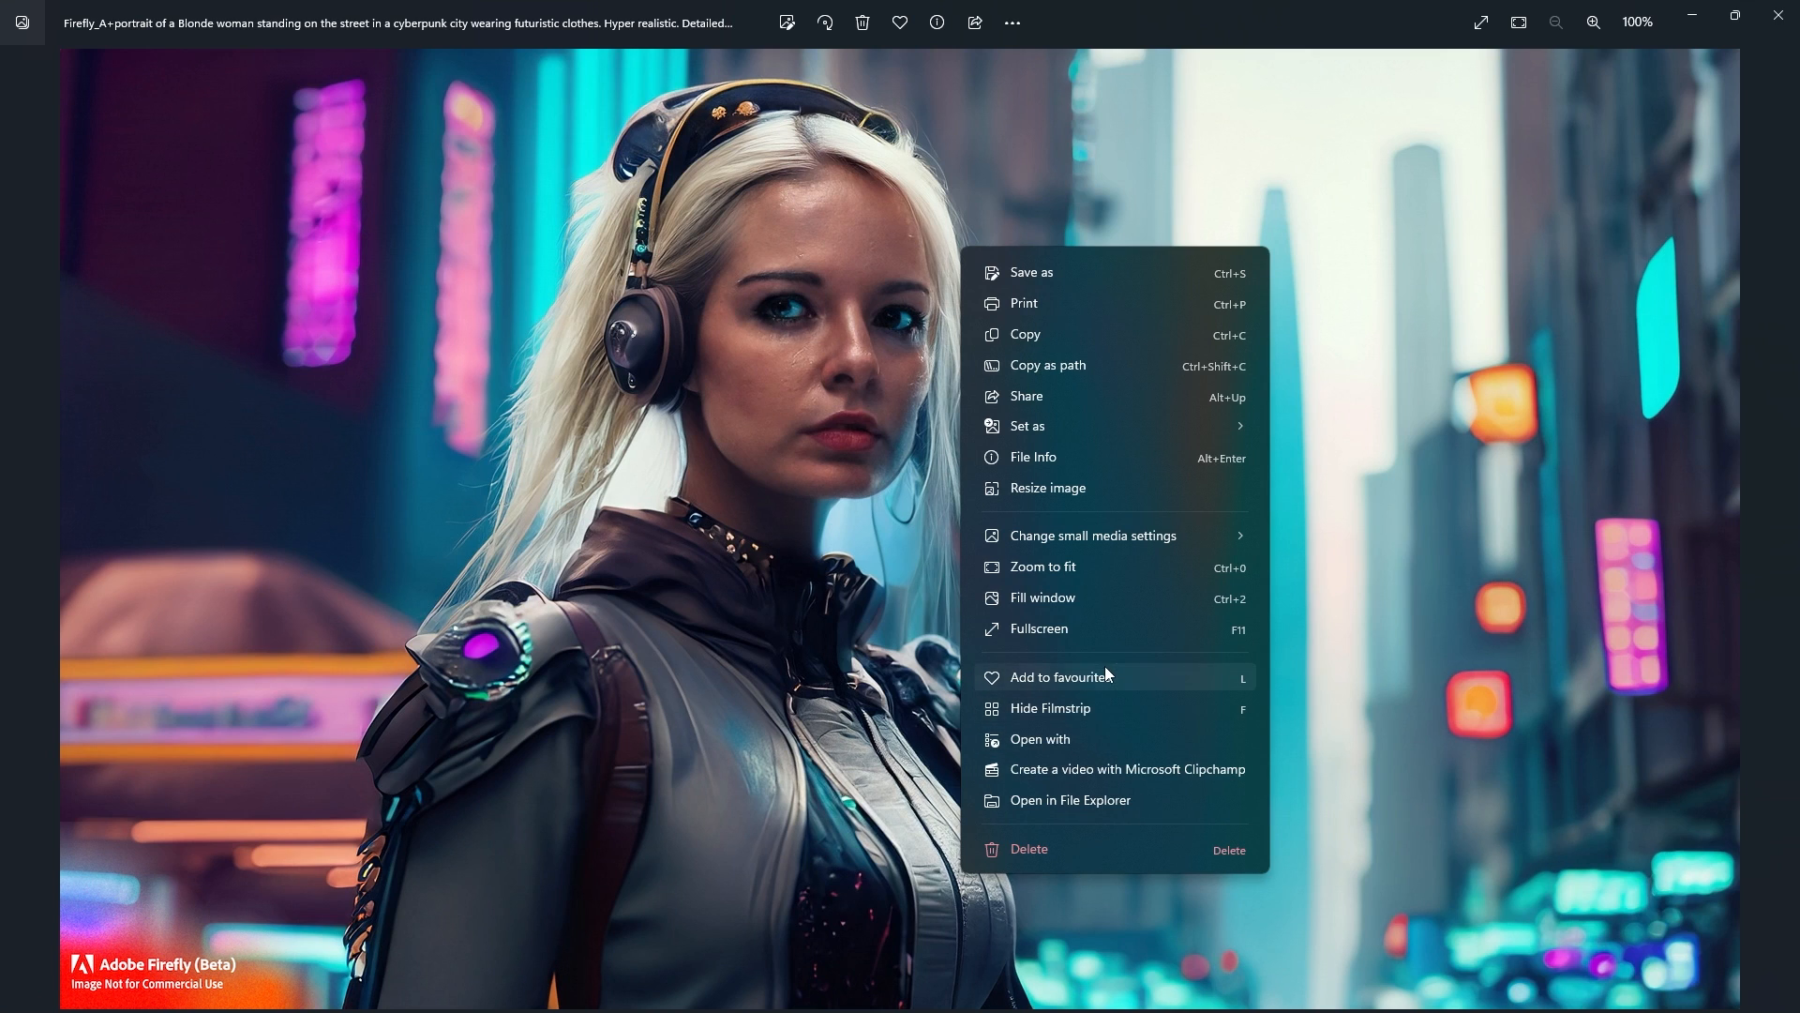
mouse_move(1057, 519)
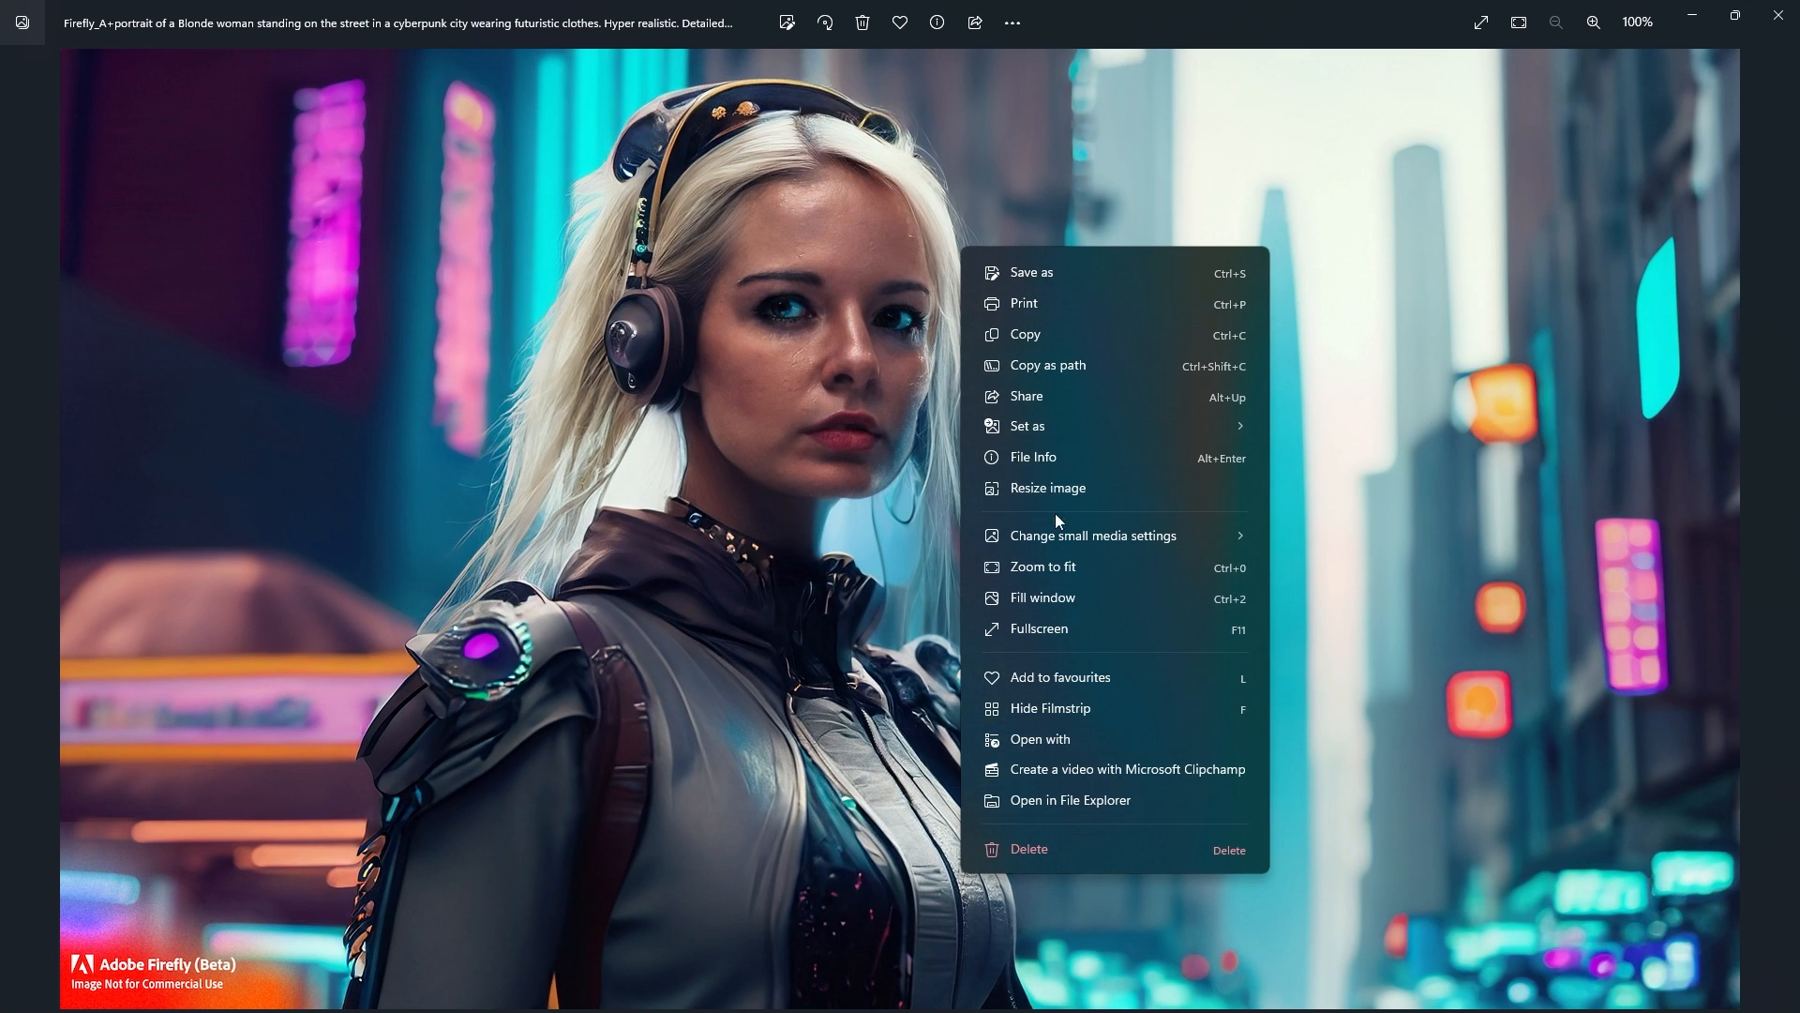
mouse_move(1140, 500)
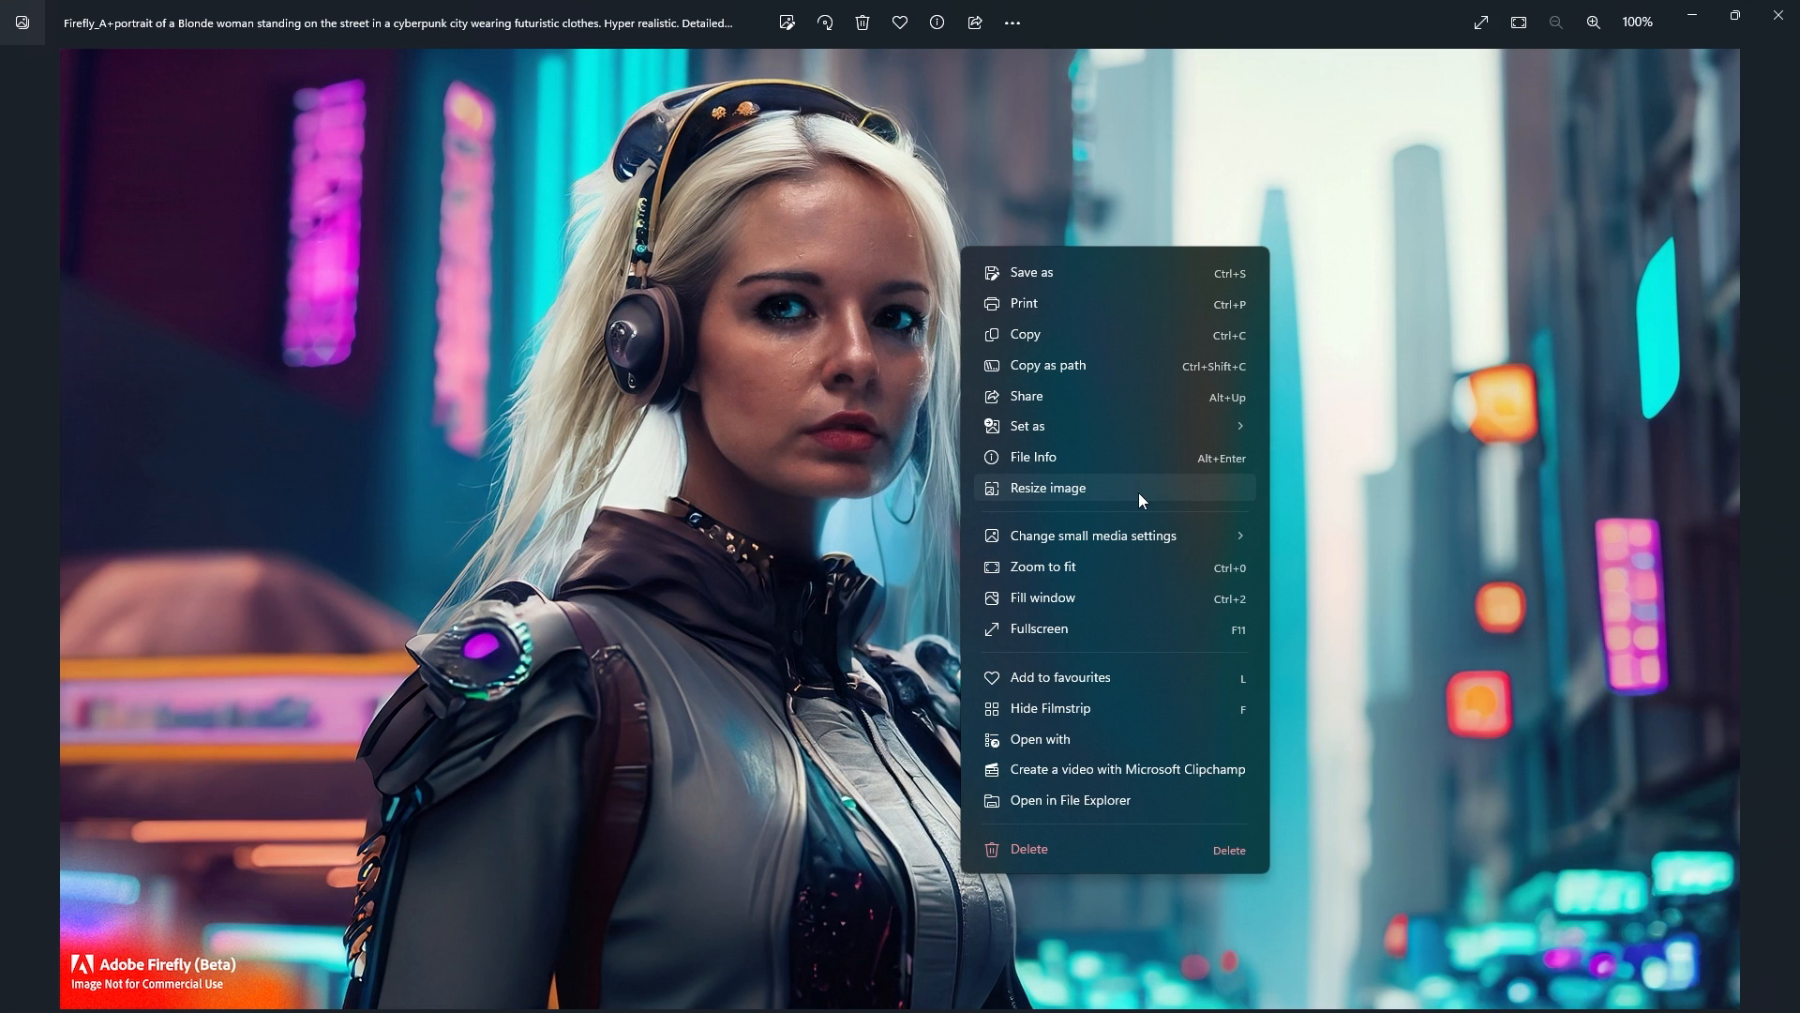
mouse_move(1108, 821)
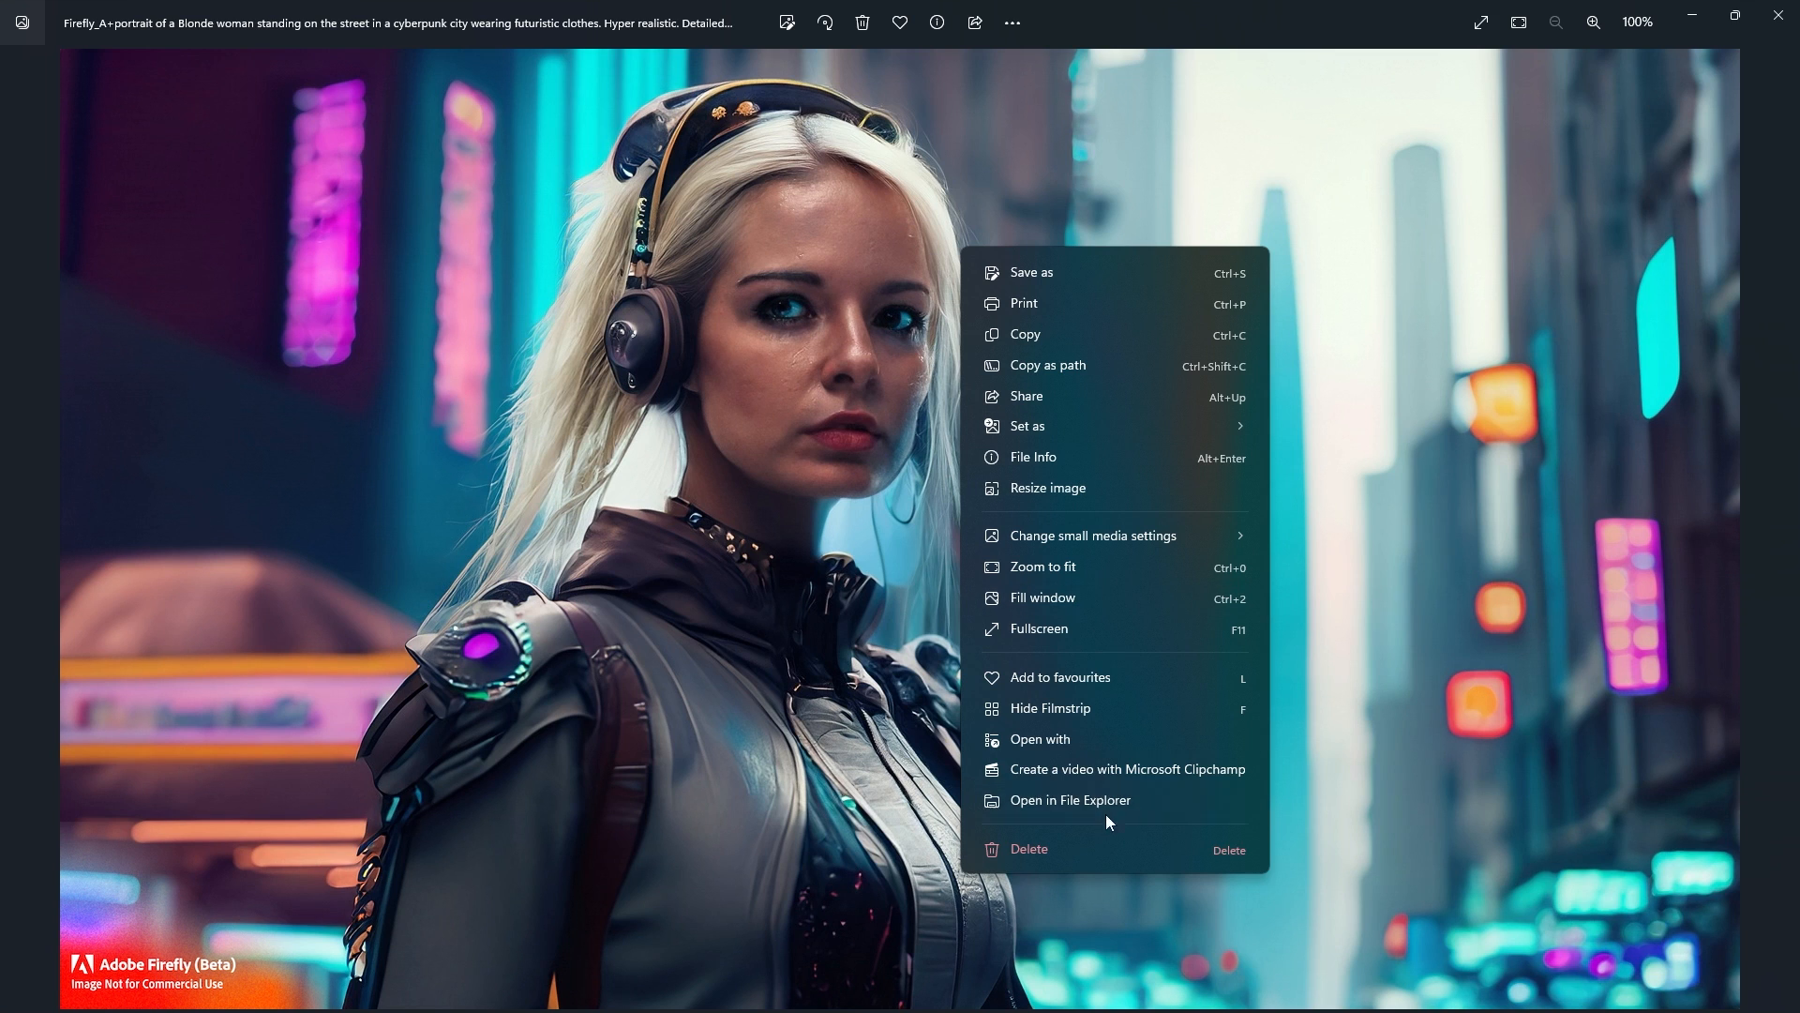
left_click(1069, 799)
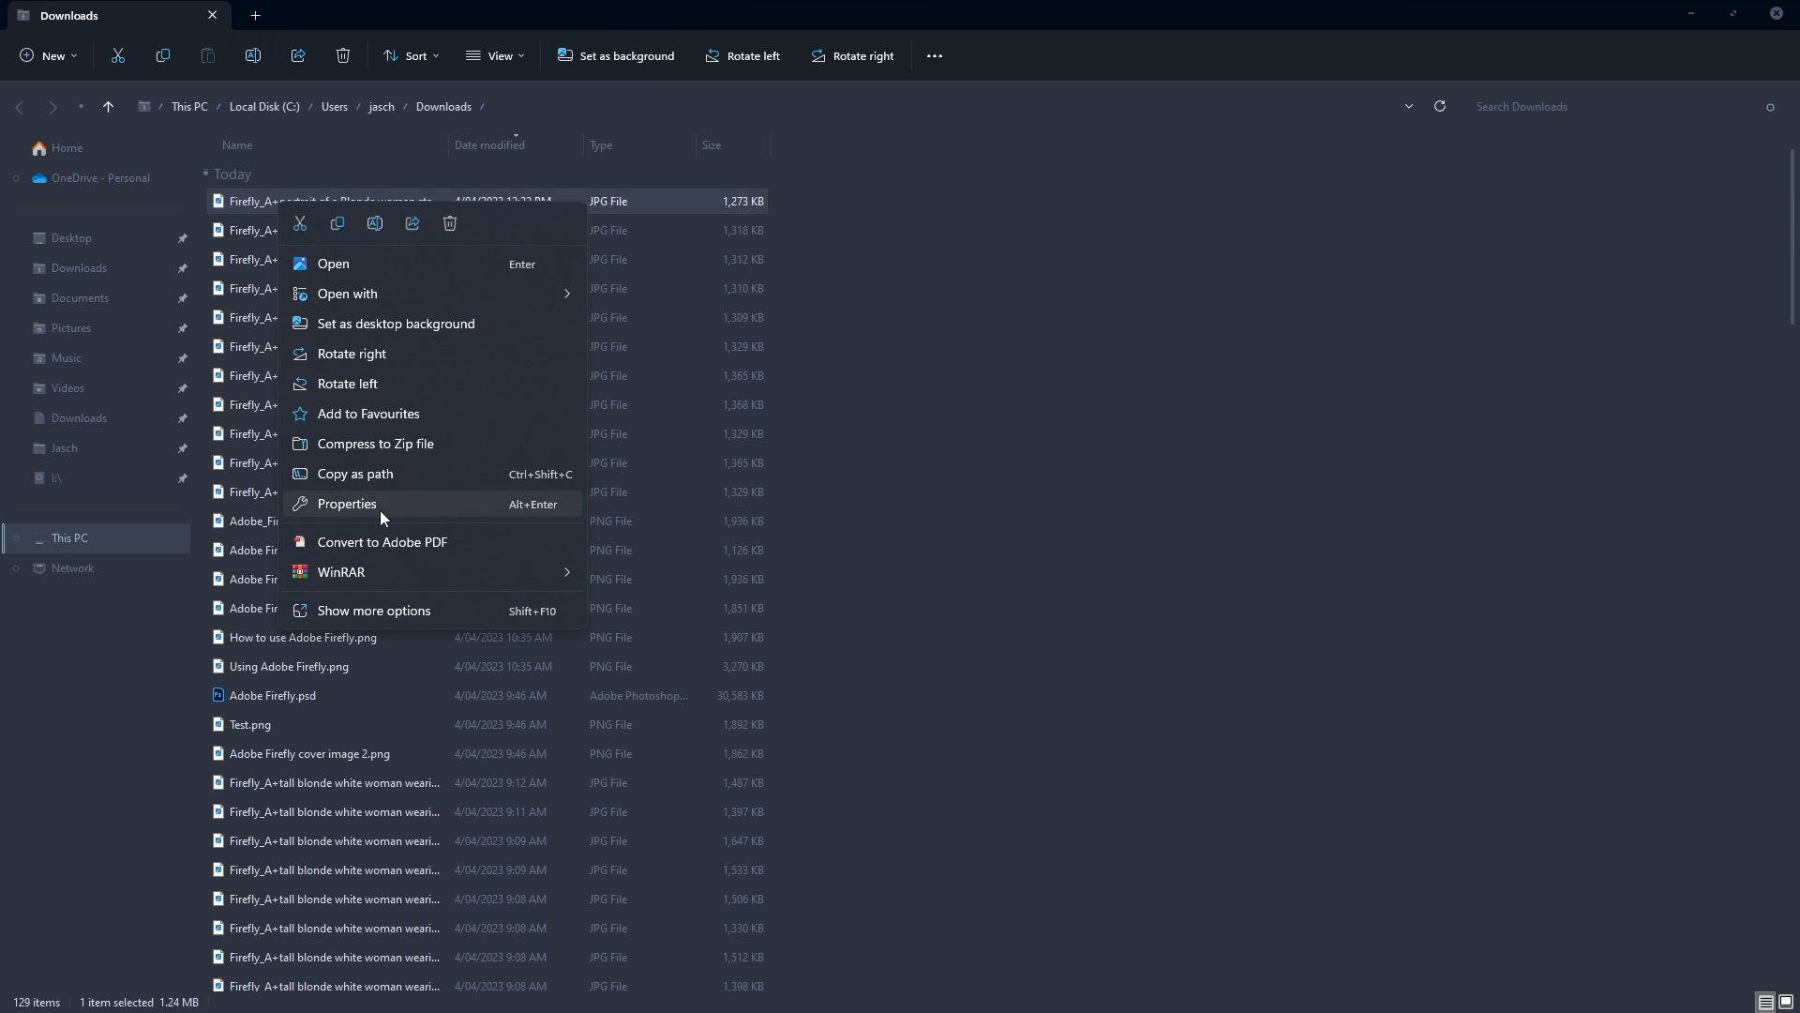
Check the newest portrait JPG's properties for 1792 x 1024 pixels at 96 dpi, then close.
left_click(346, 503)
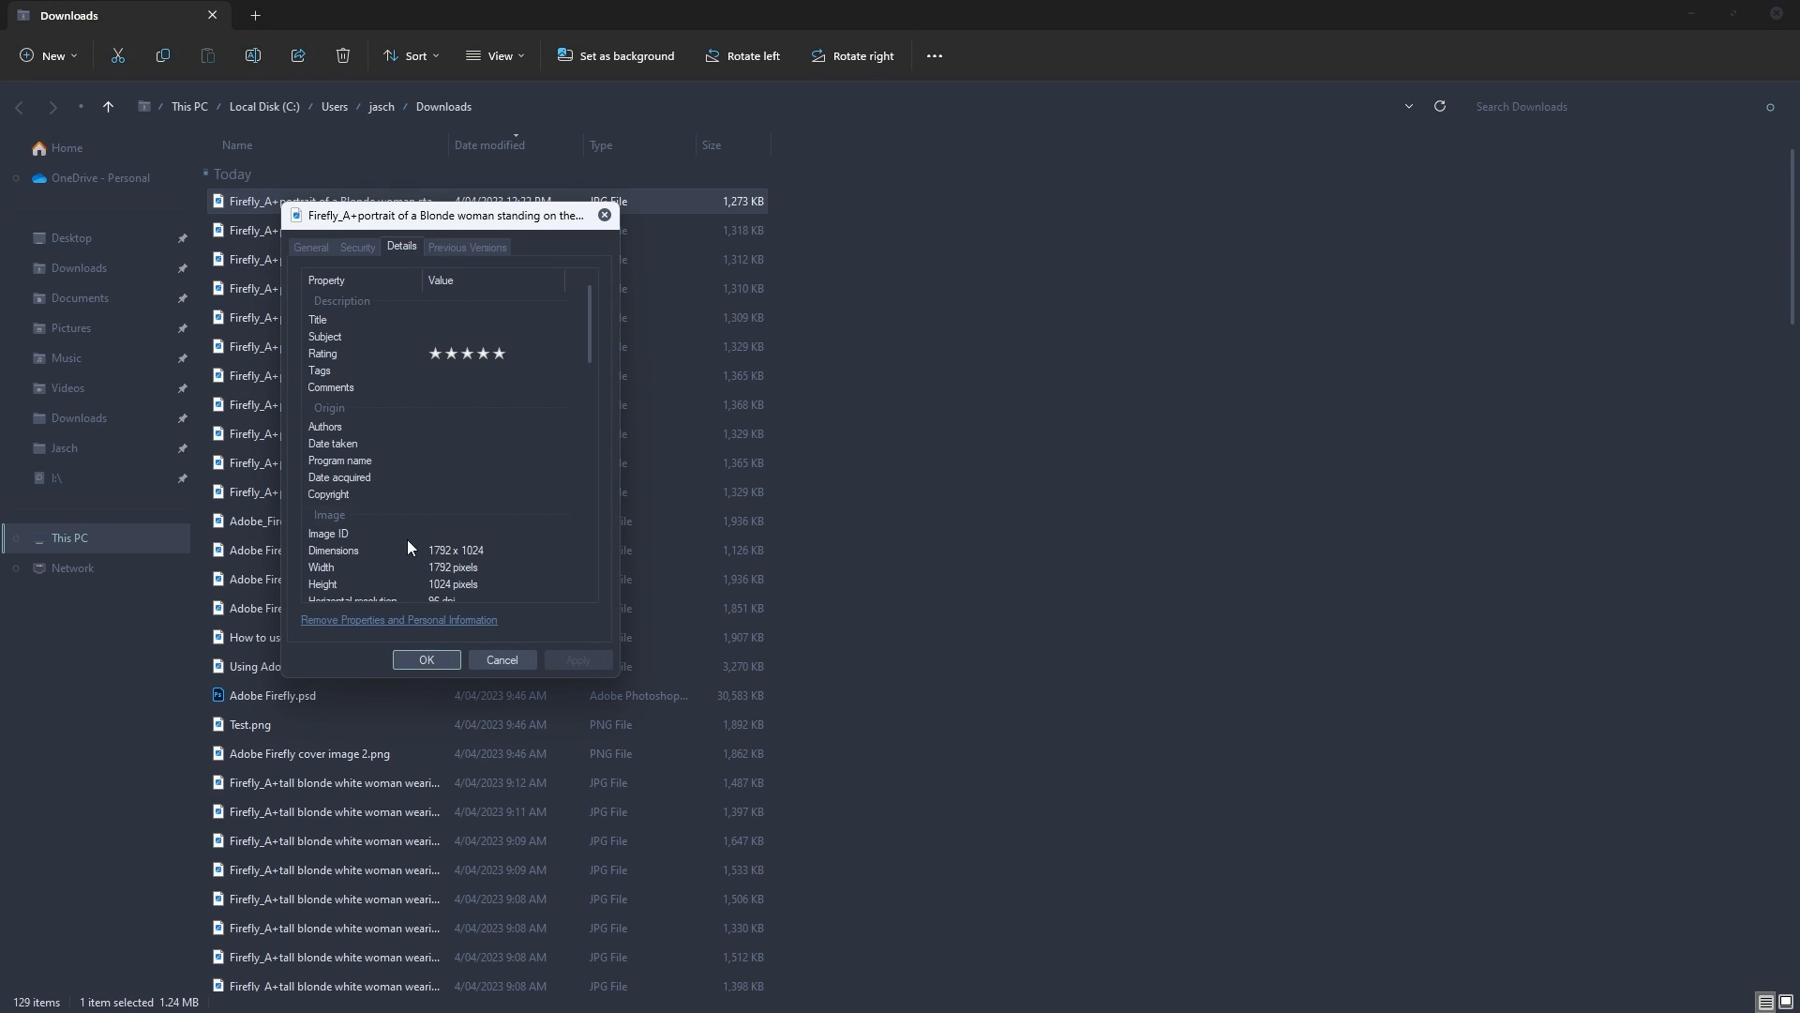
mouse_move(465, 559)
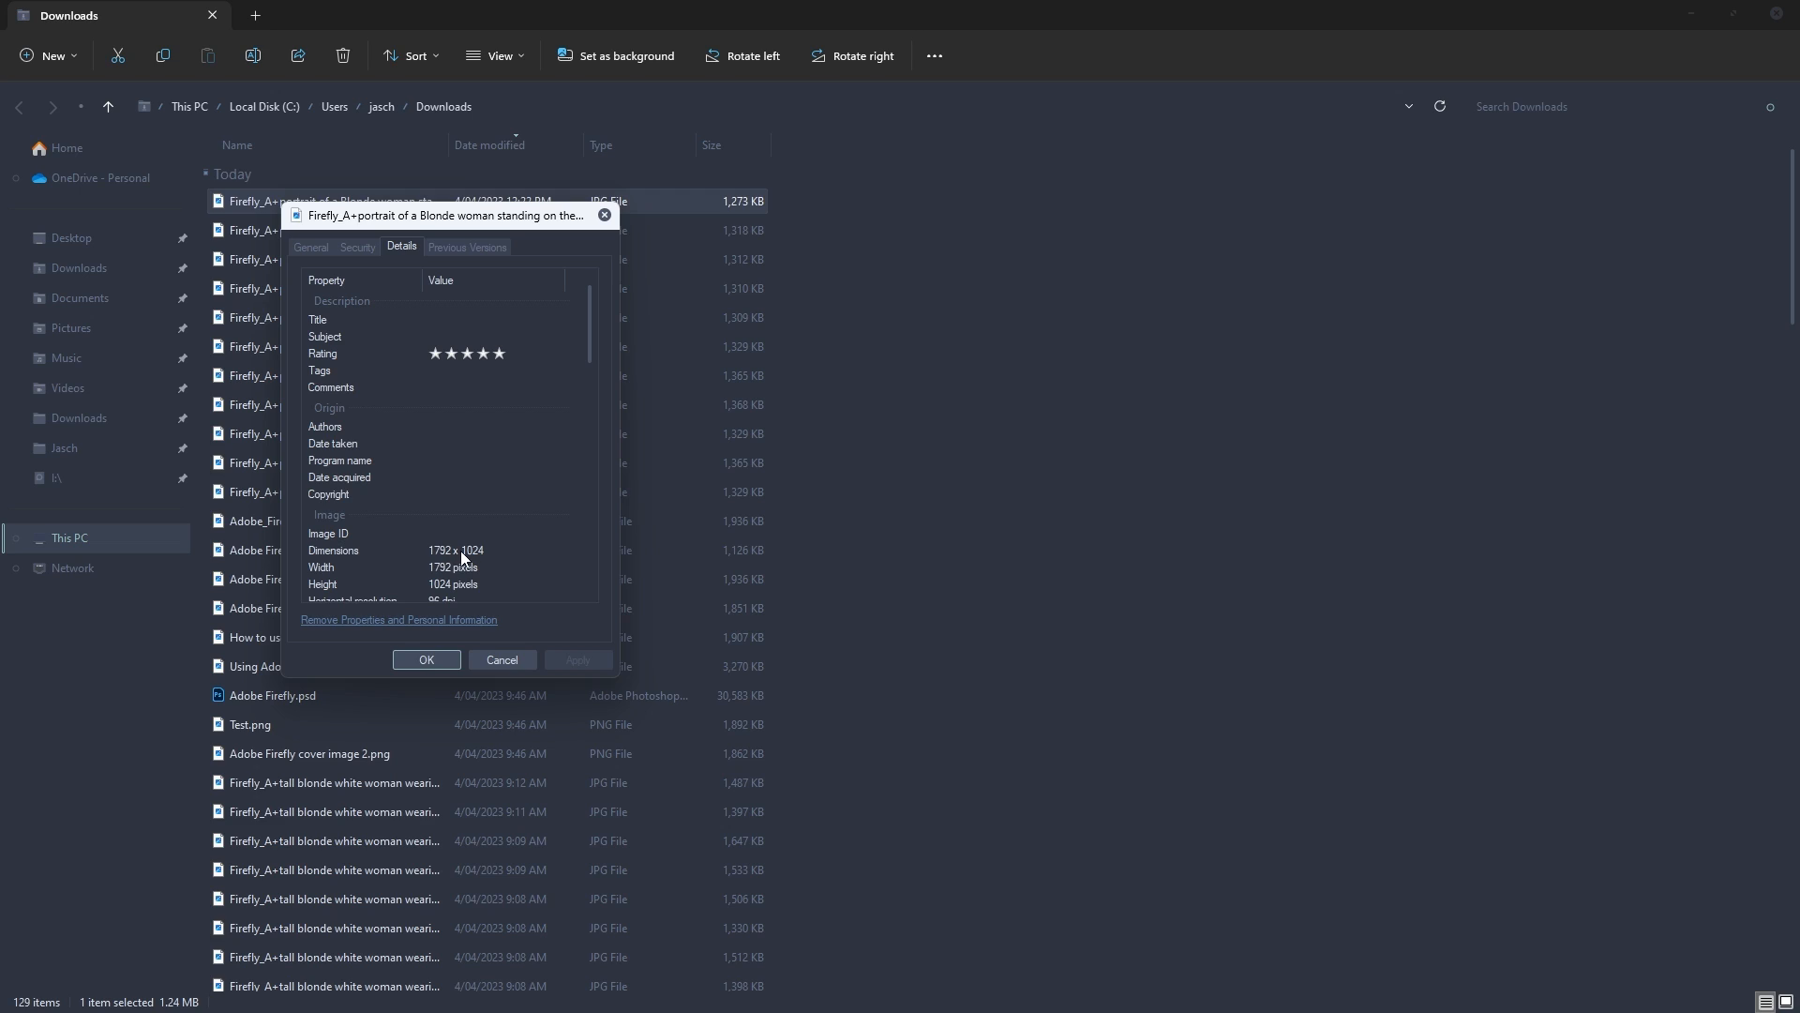
scroll("down", 3)
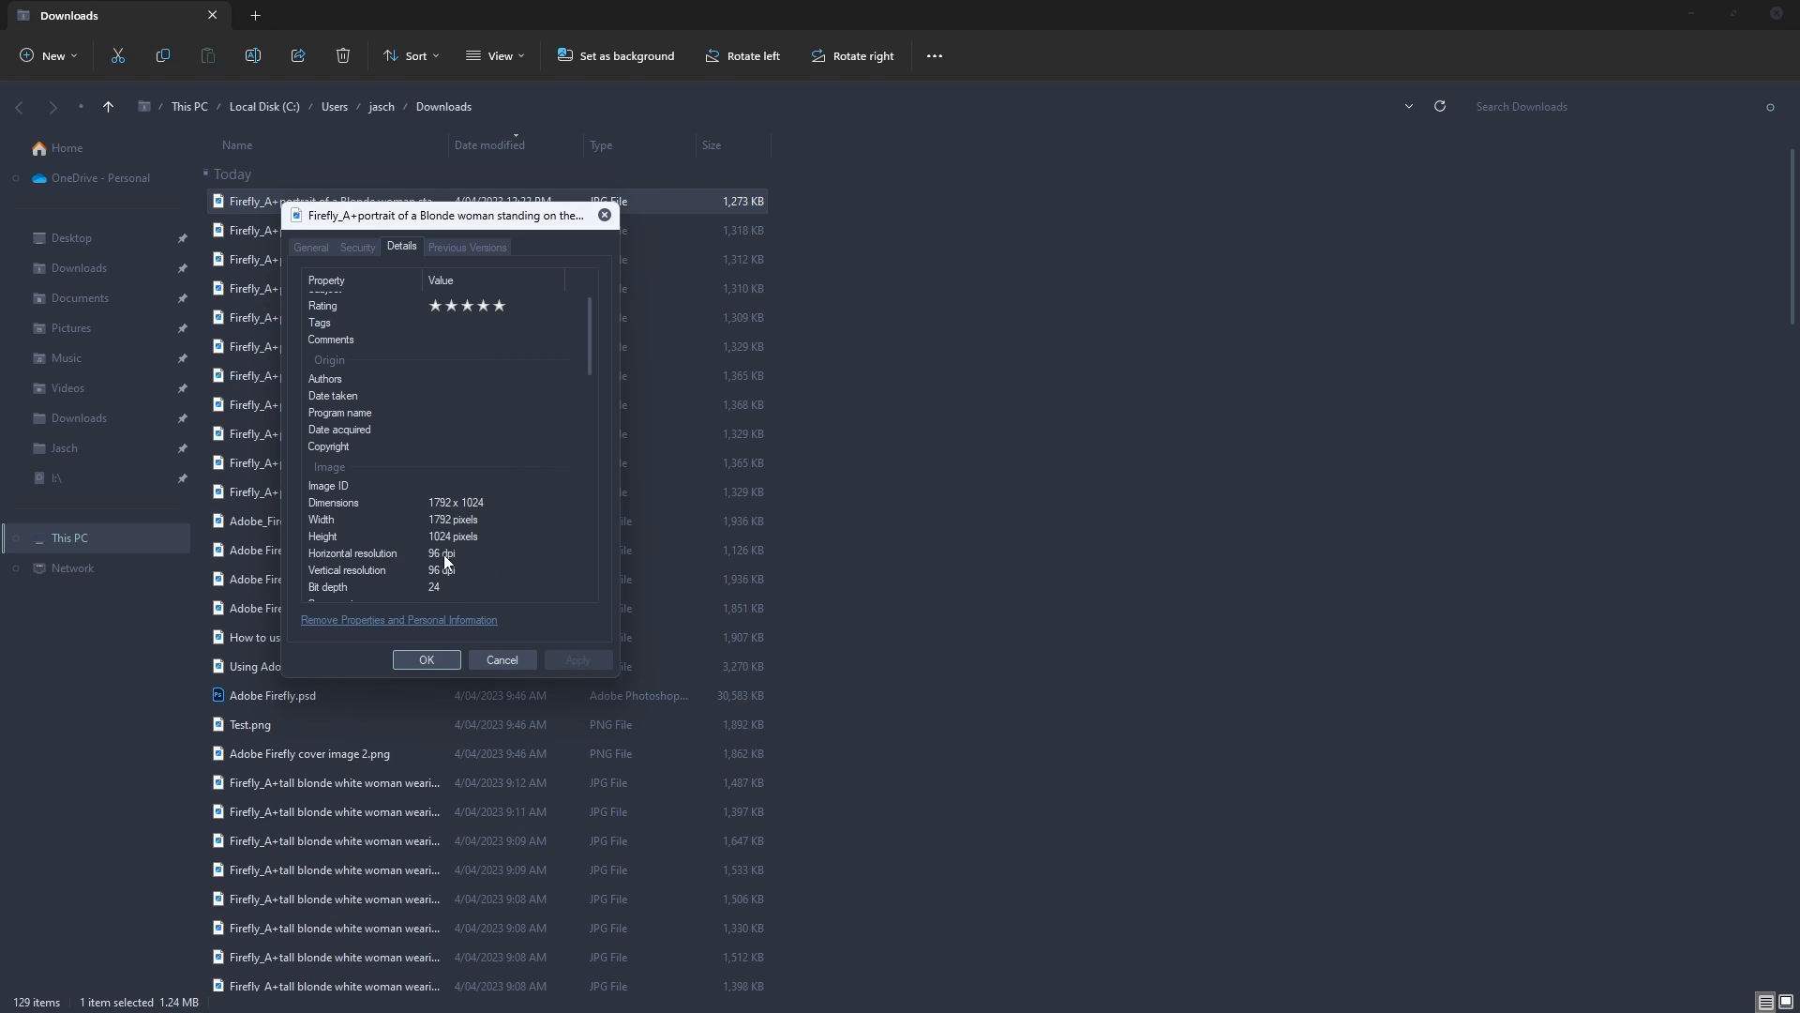
scroll("down", 3)
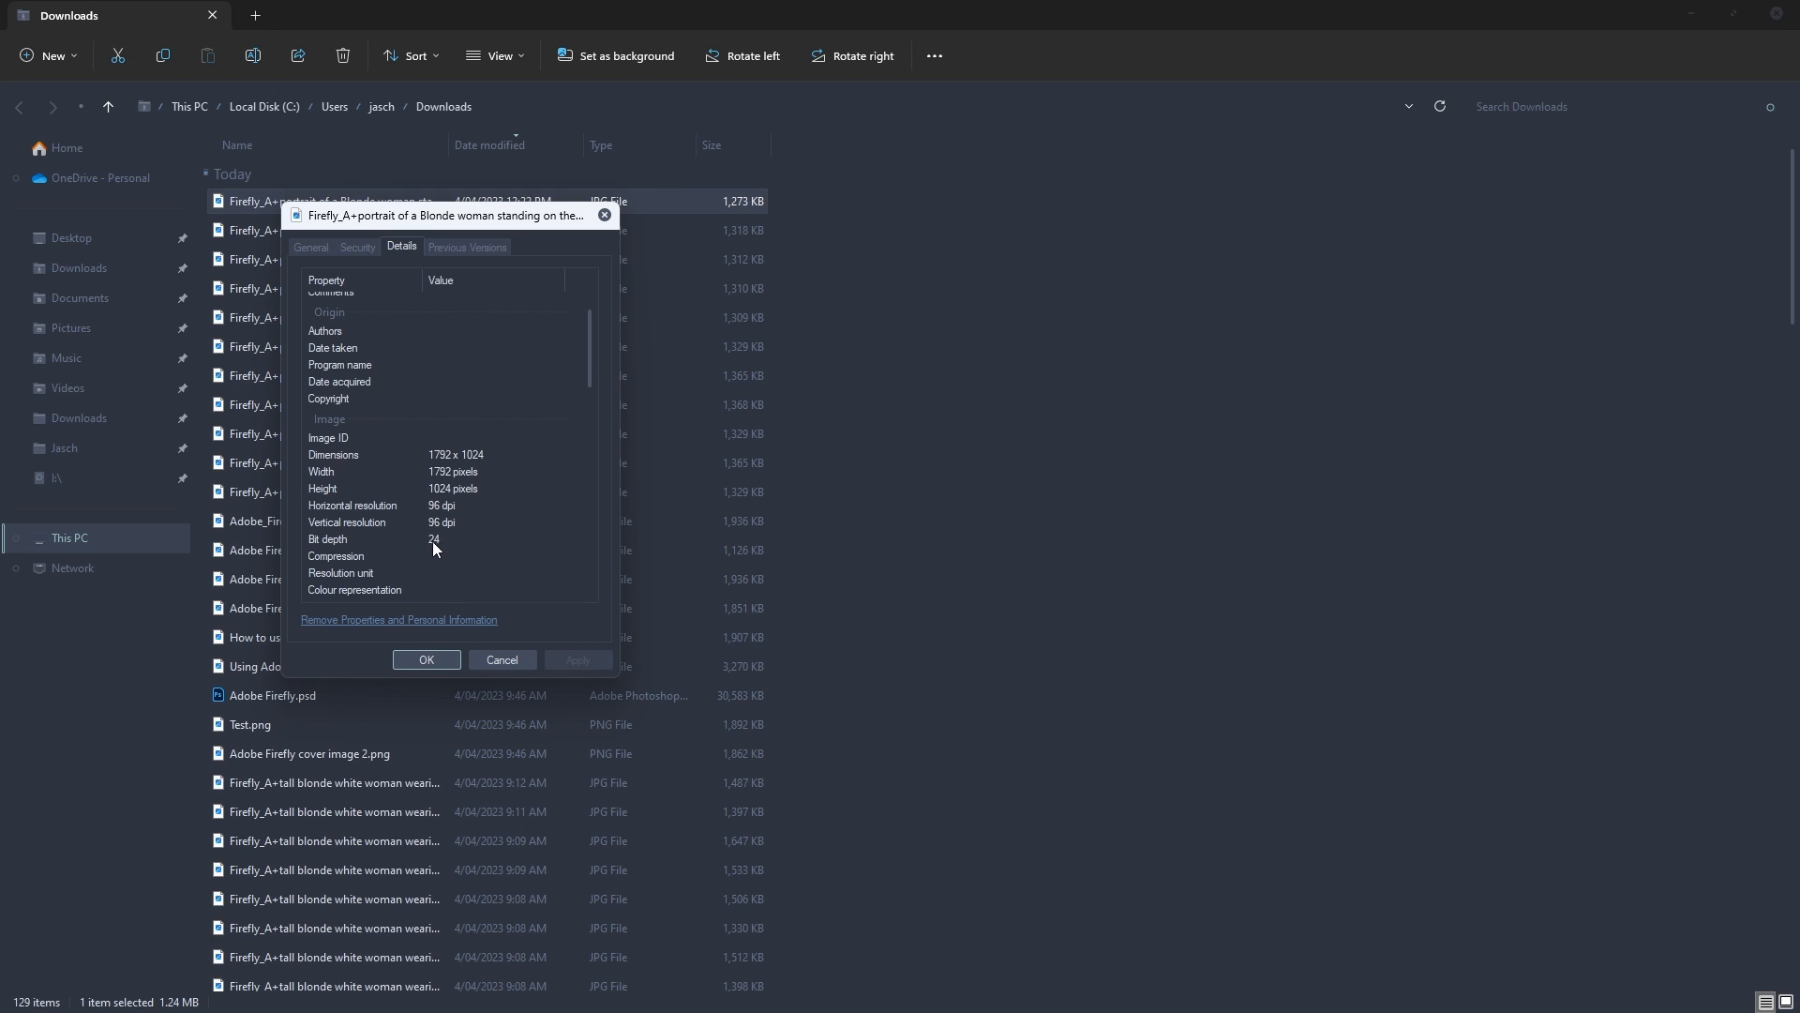
left_click(501, 659)
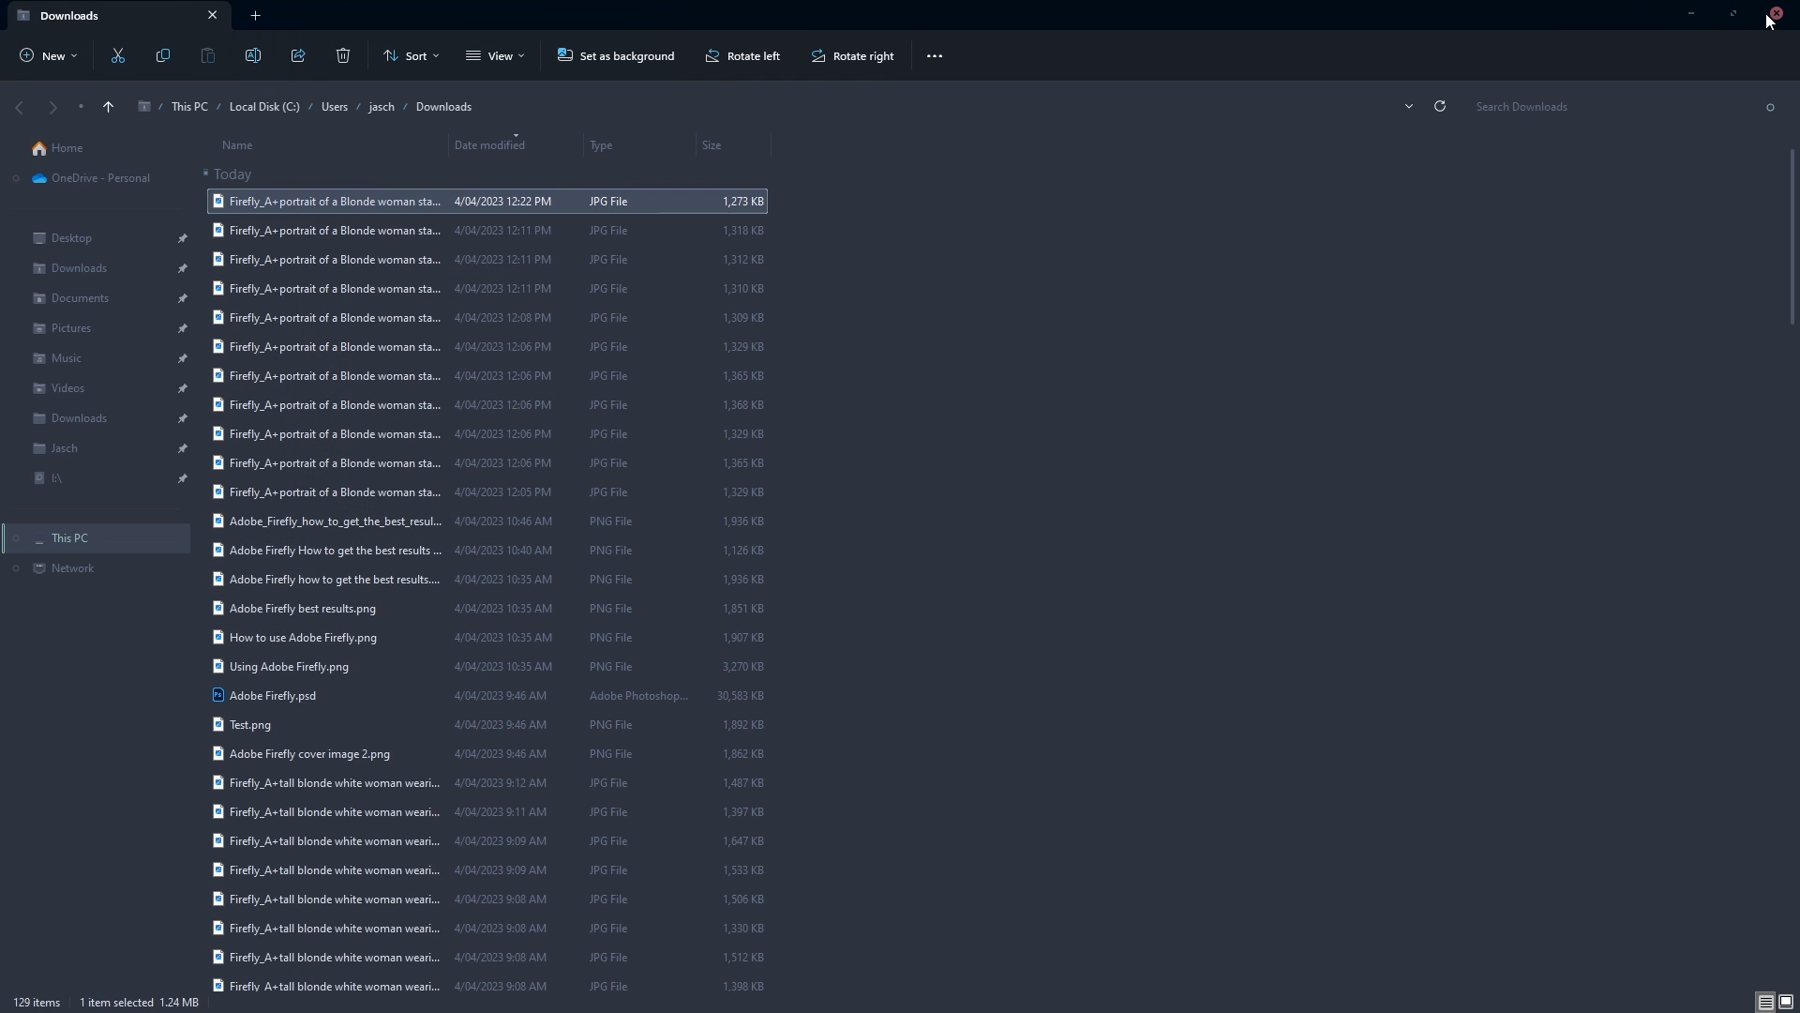
Reopen the newest portrait in Windows Photos, inspect it, then close Photos.
double_click(333, 201)
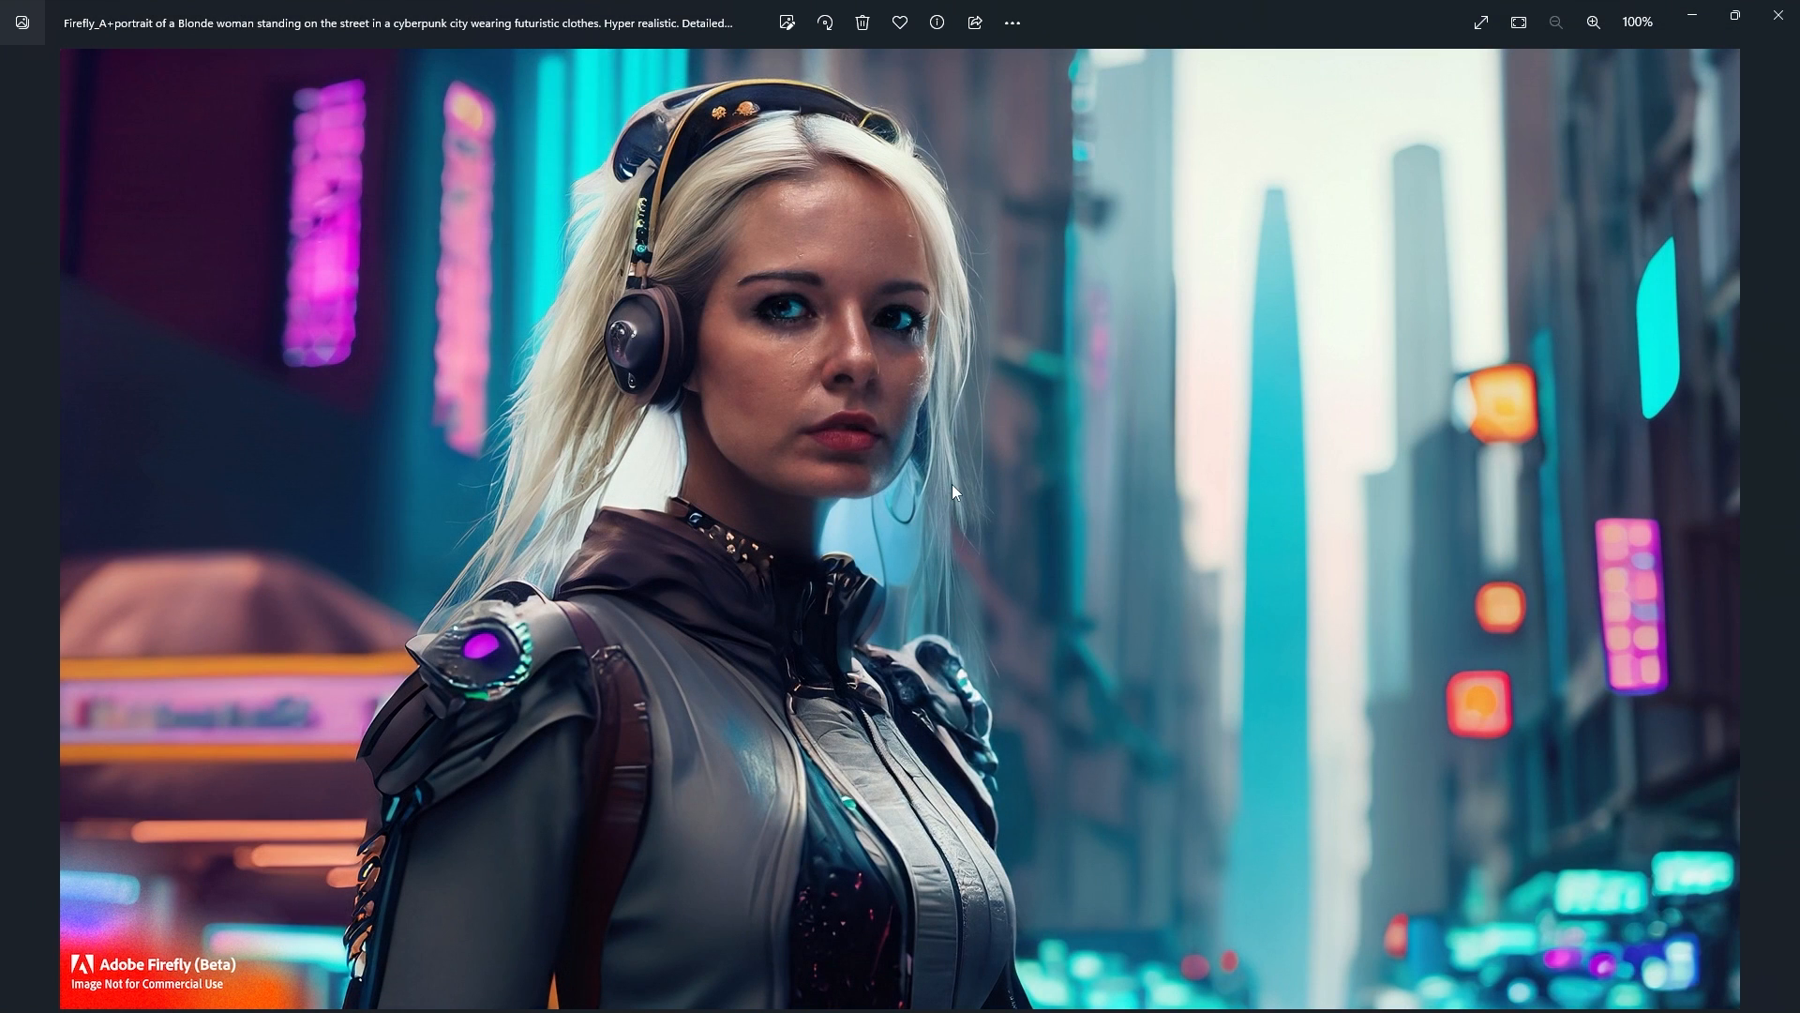
left_click(1594, 21)
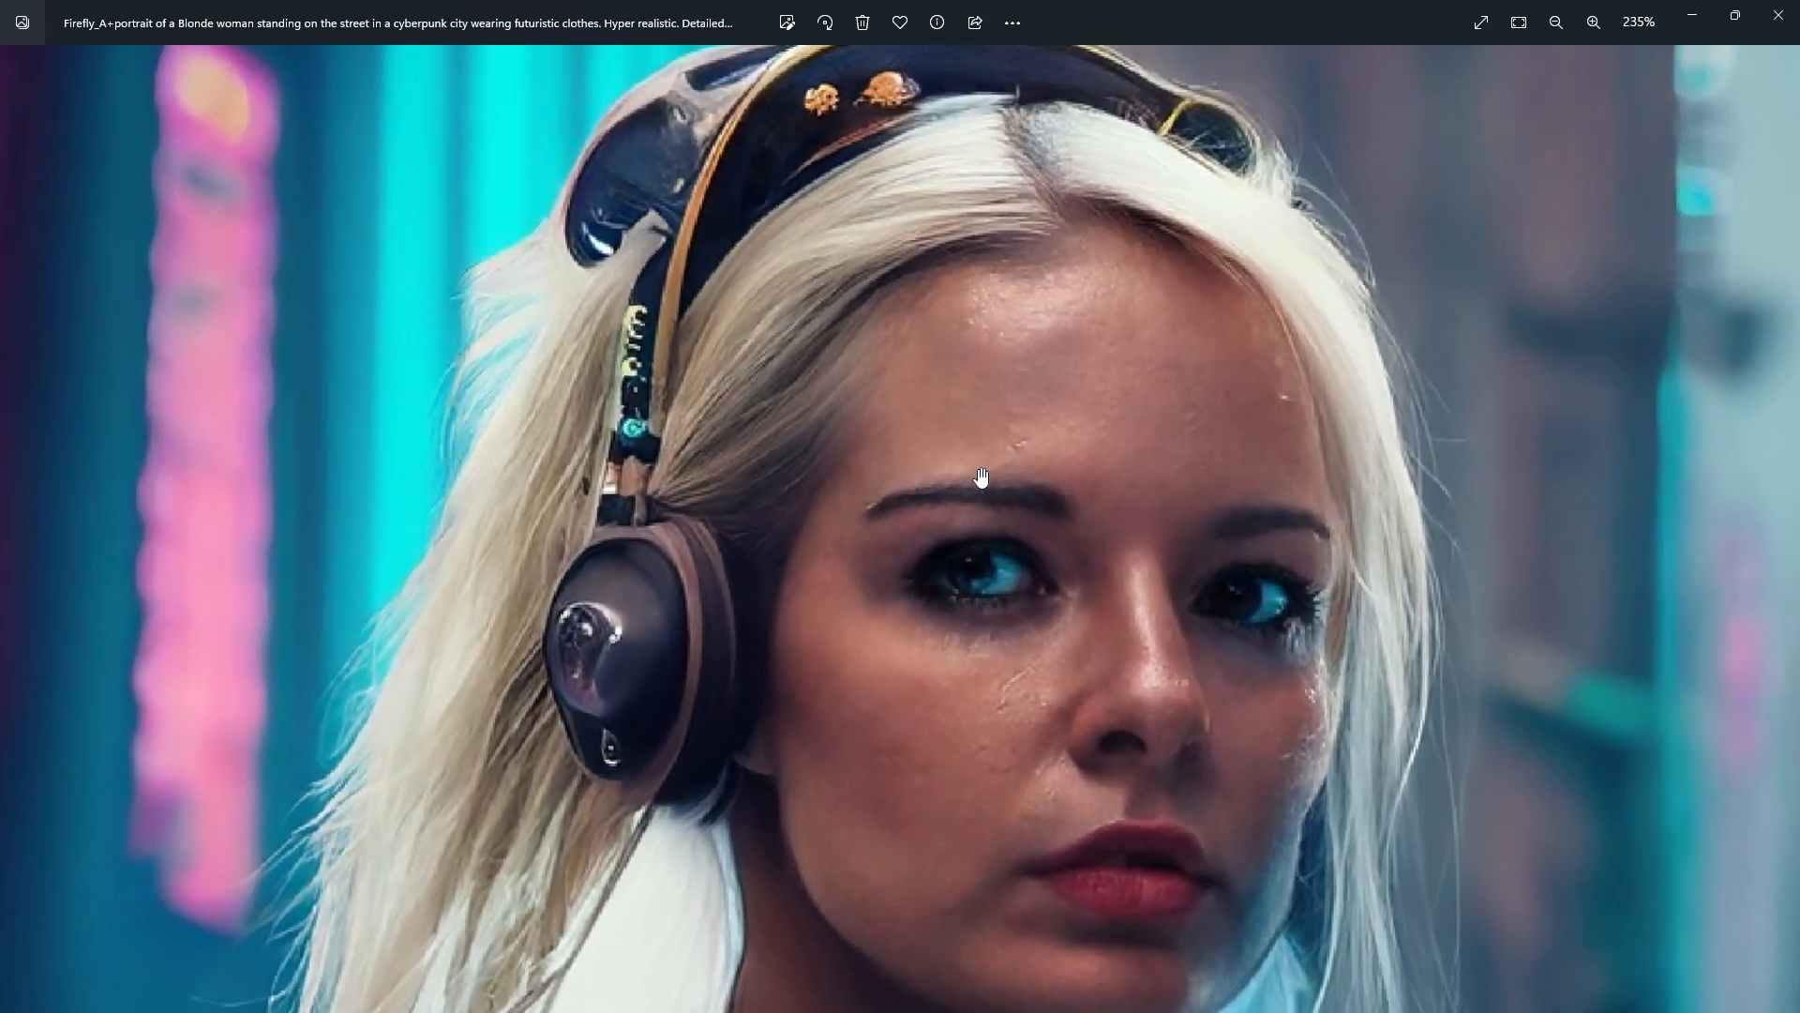
left_click(1555, 21)
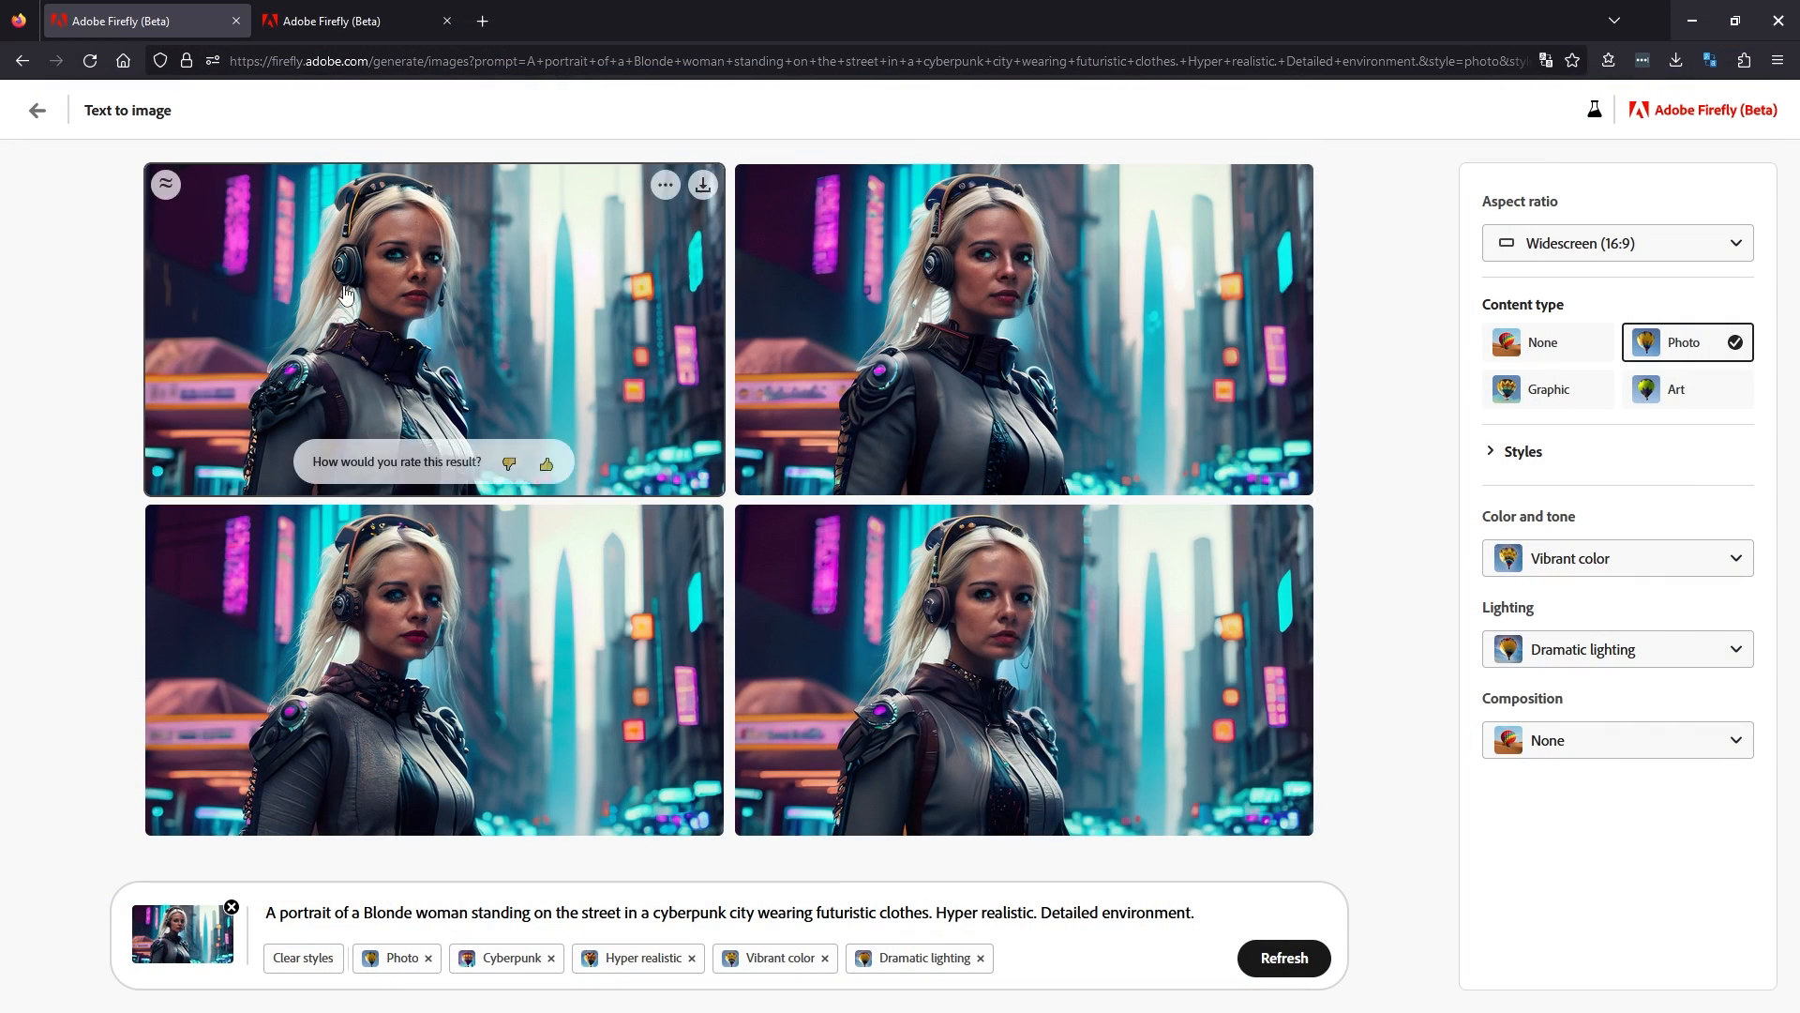
mouse_move(233, 379)
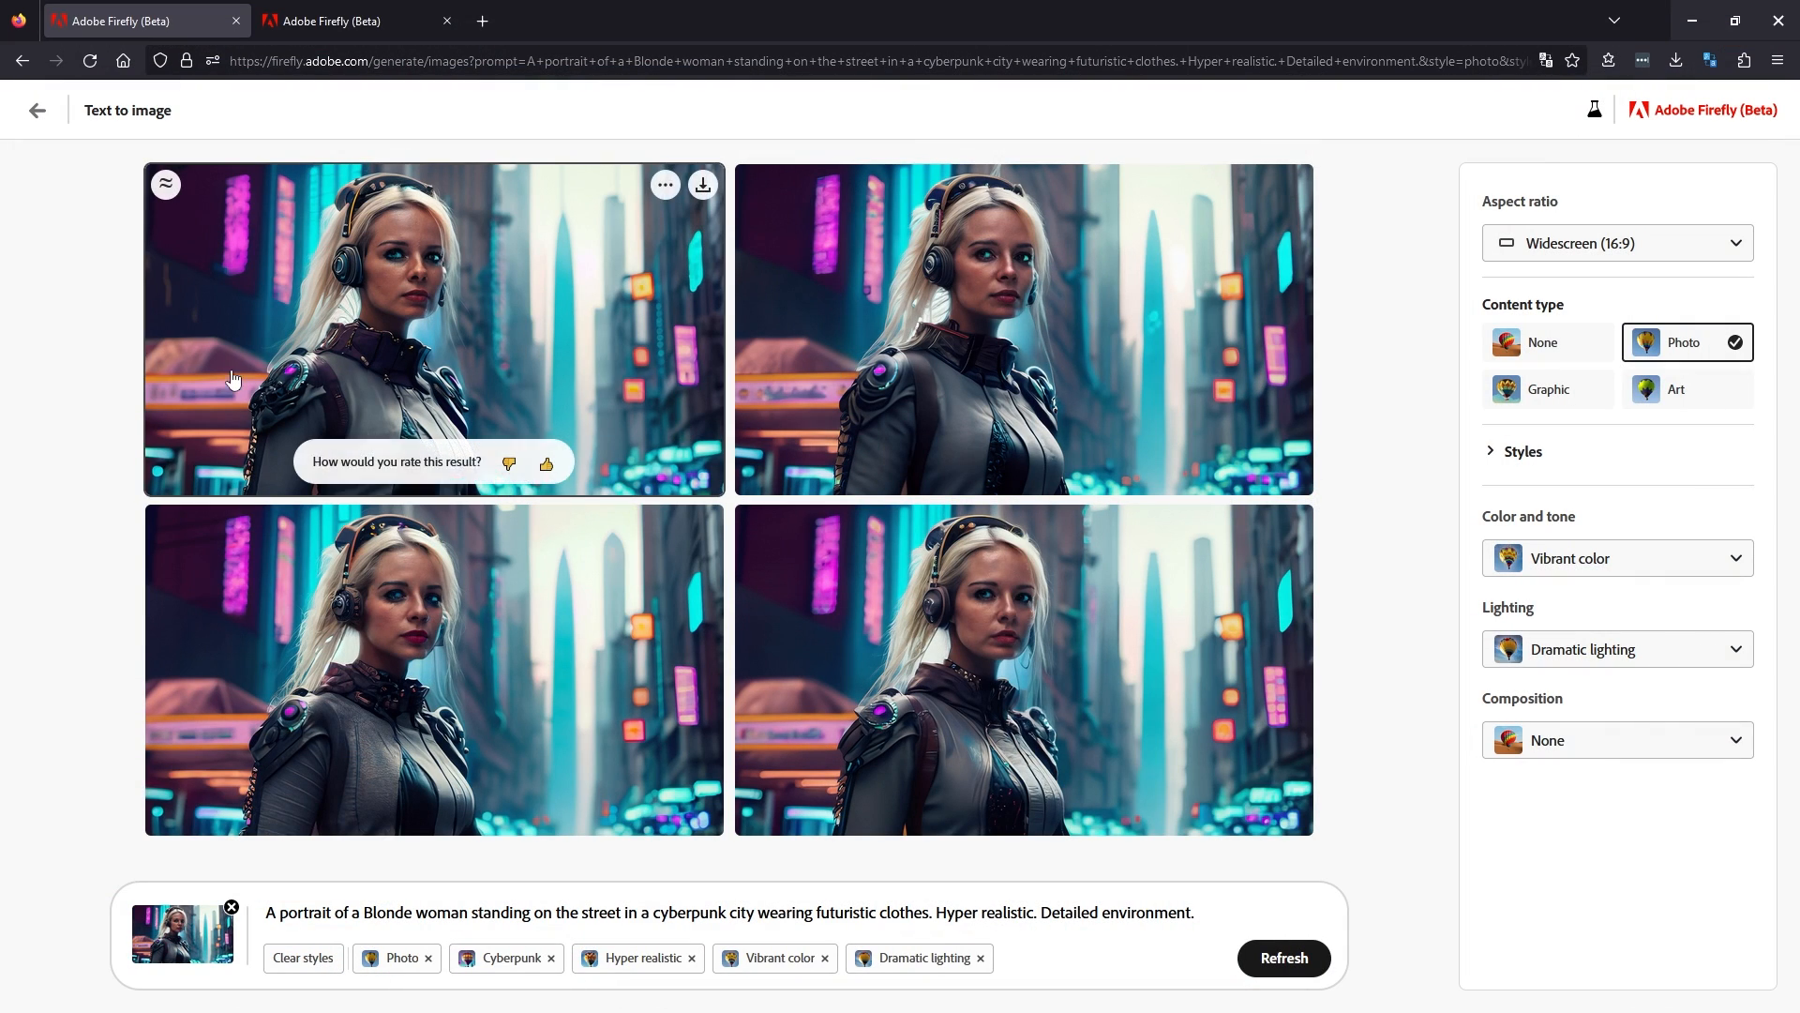
mouse_move(1405, 170)
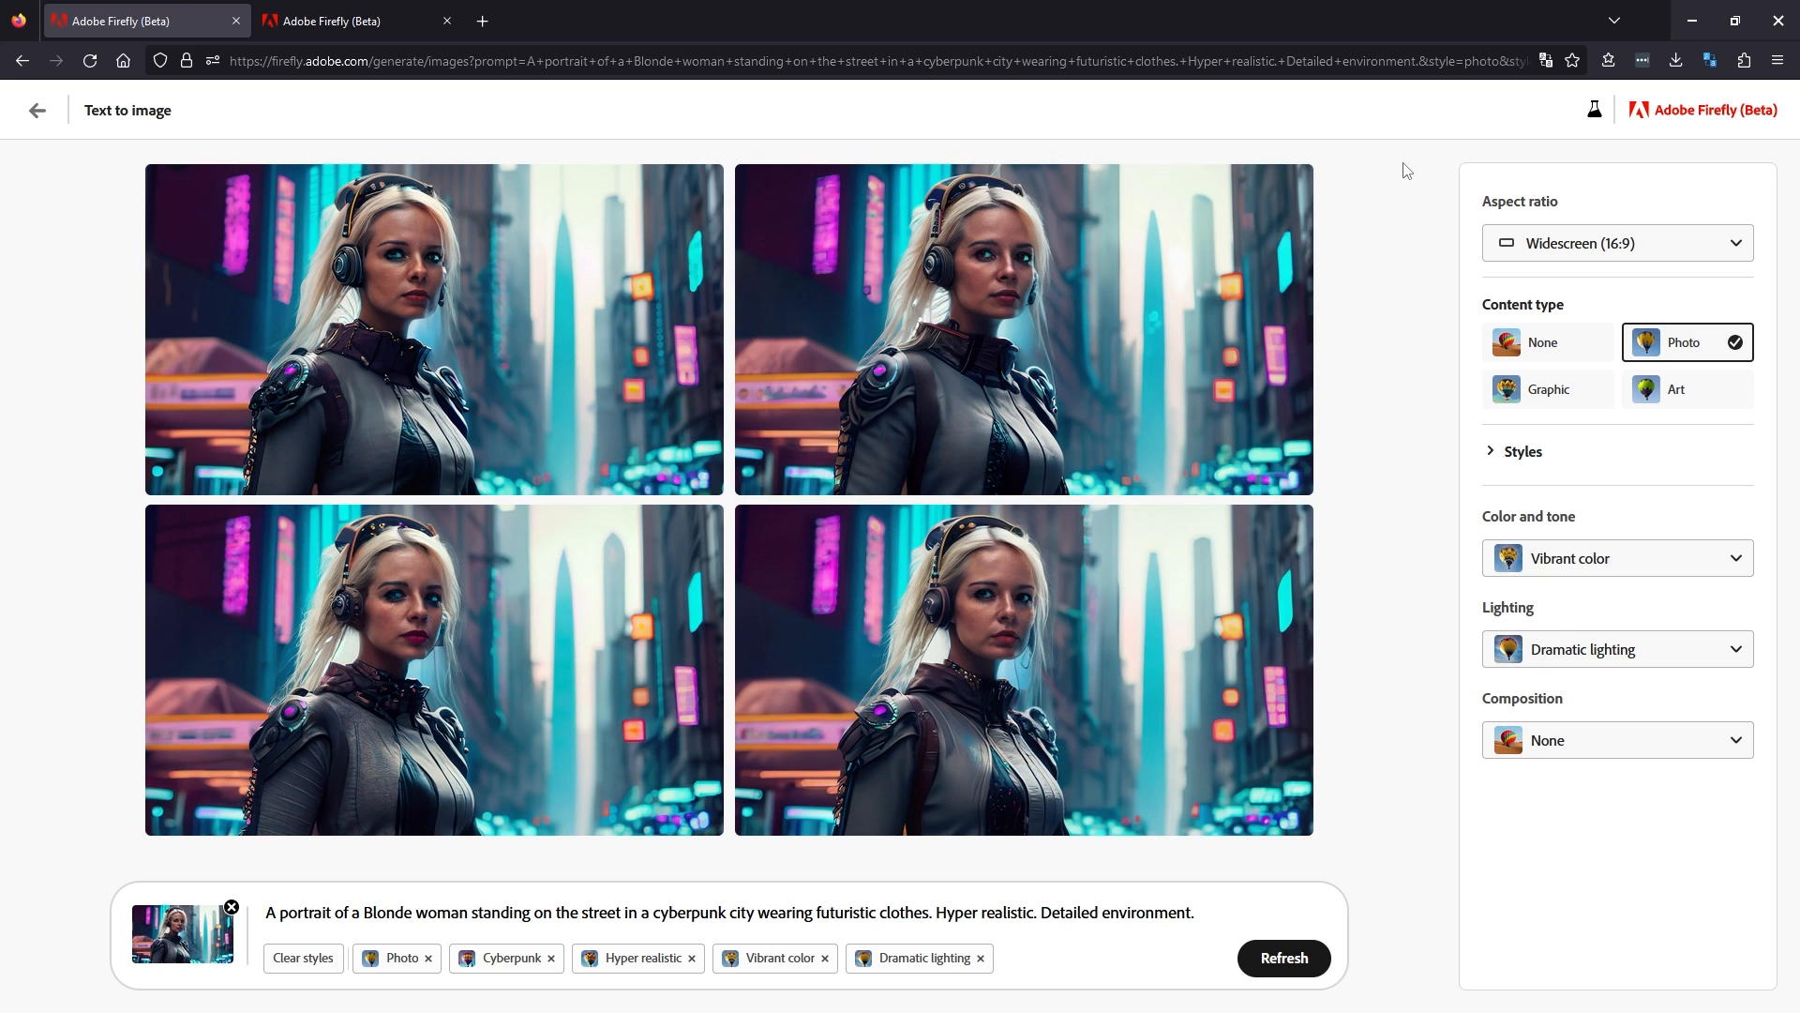
mouse_move(1085, 319)
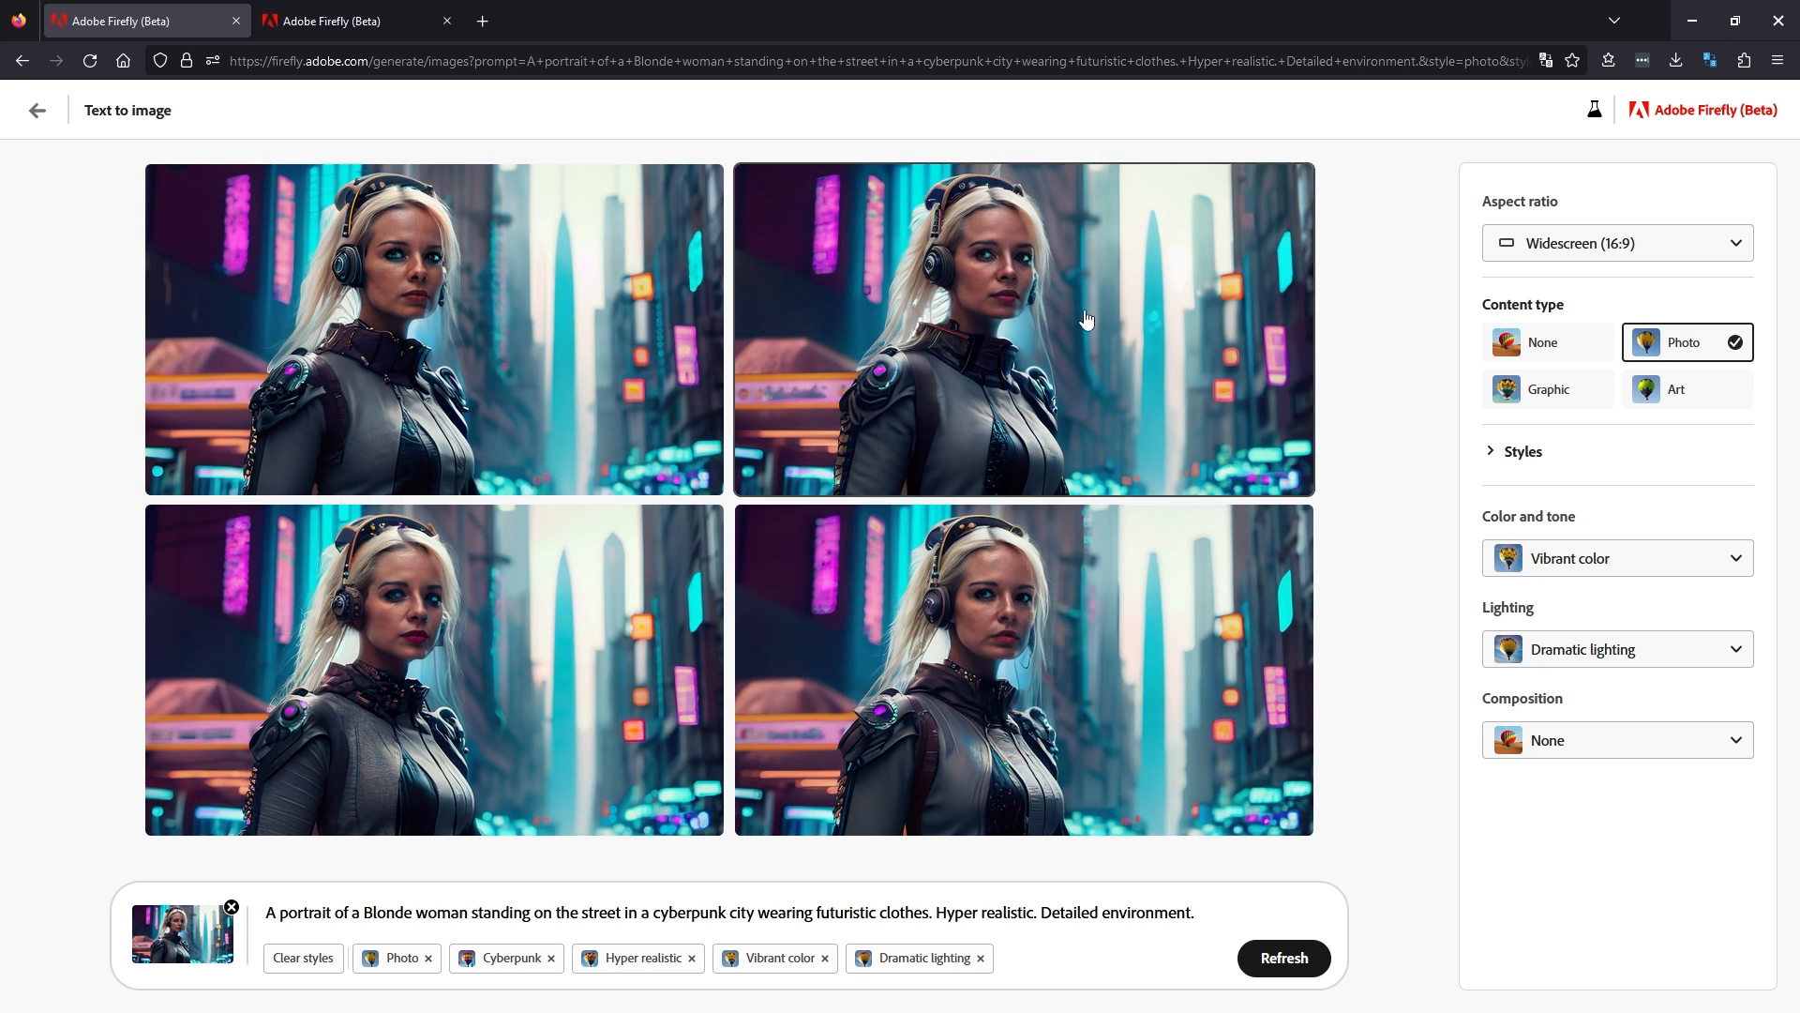
left_click(434, 327)
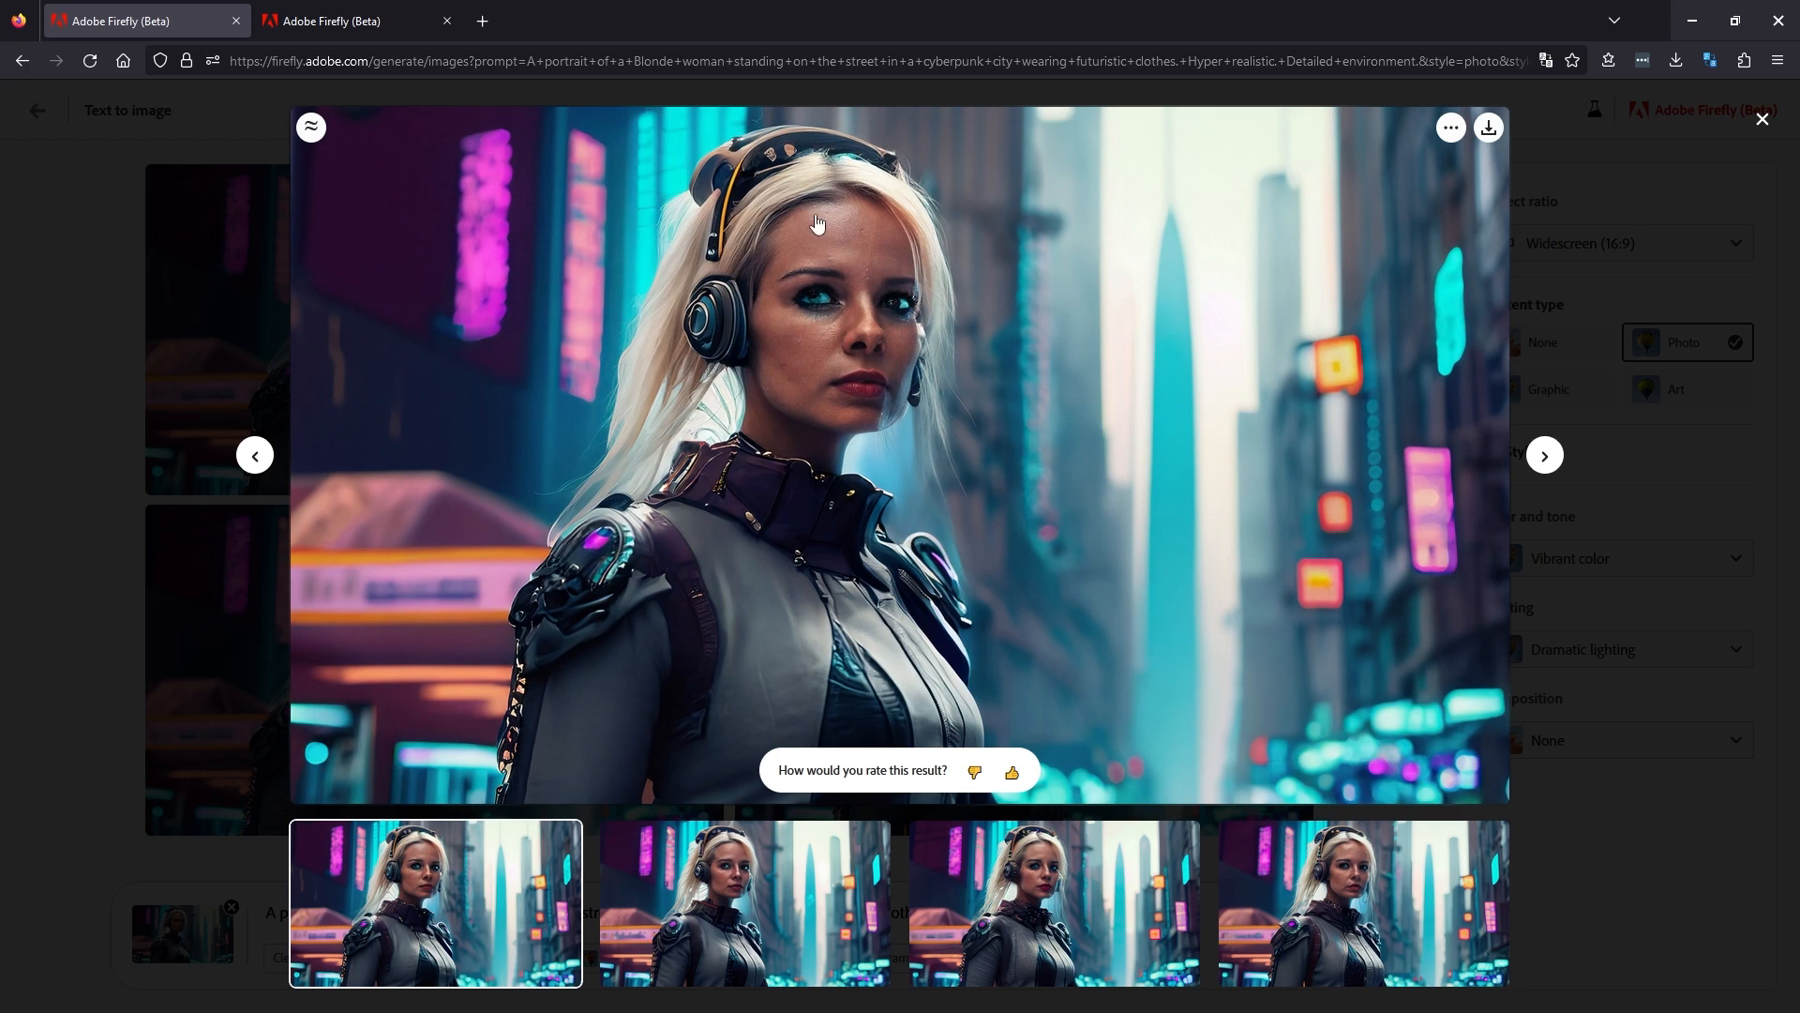
mouse_move(653, 690)
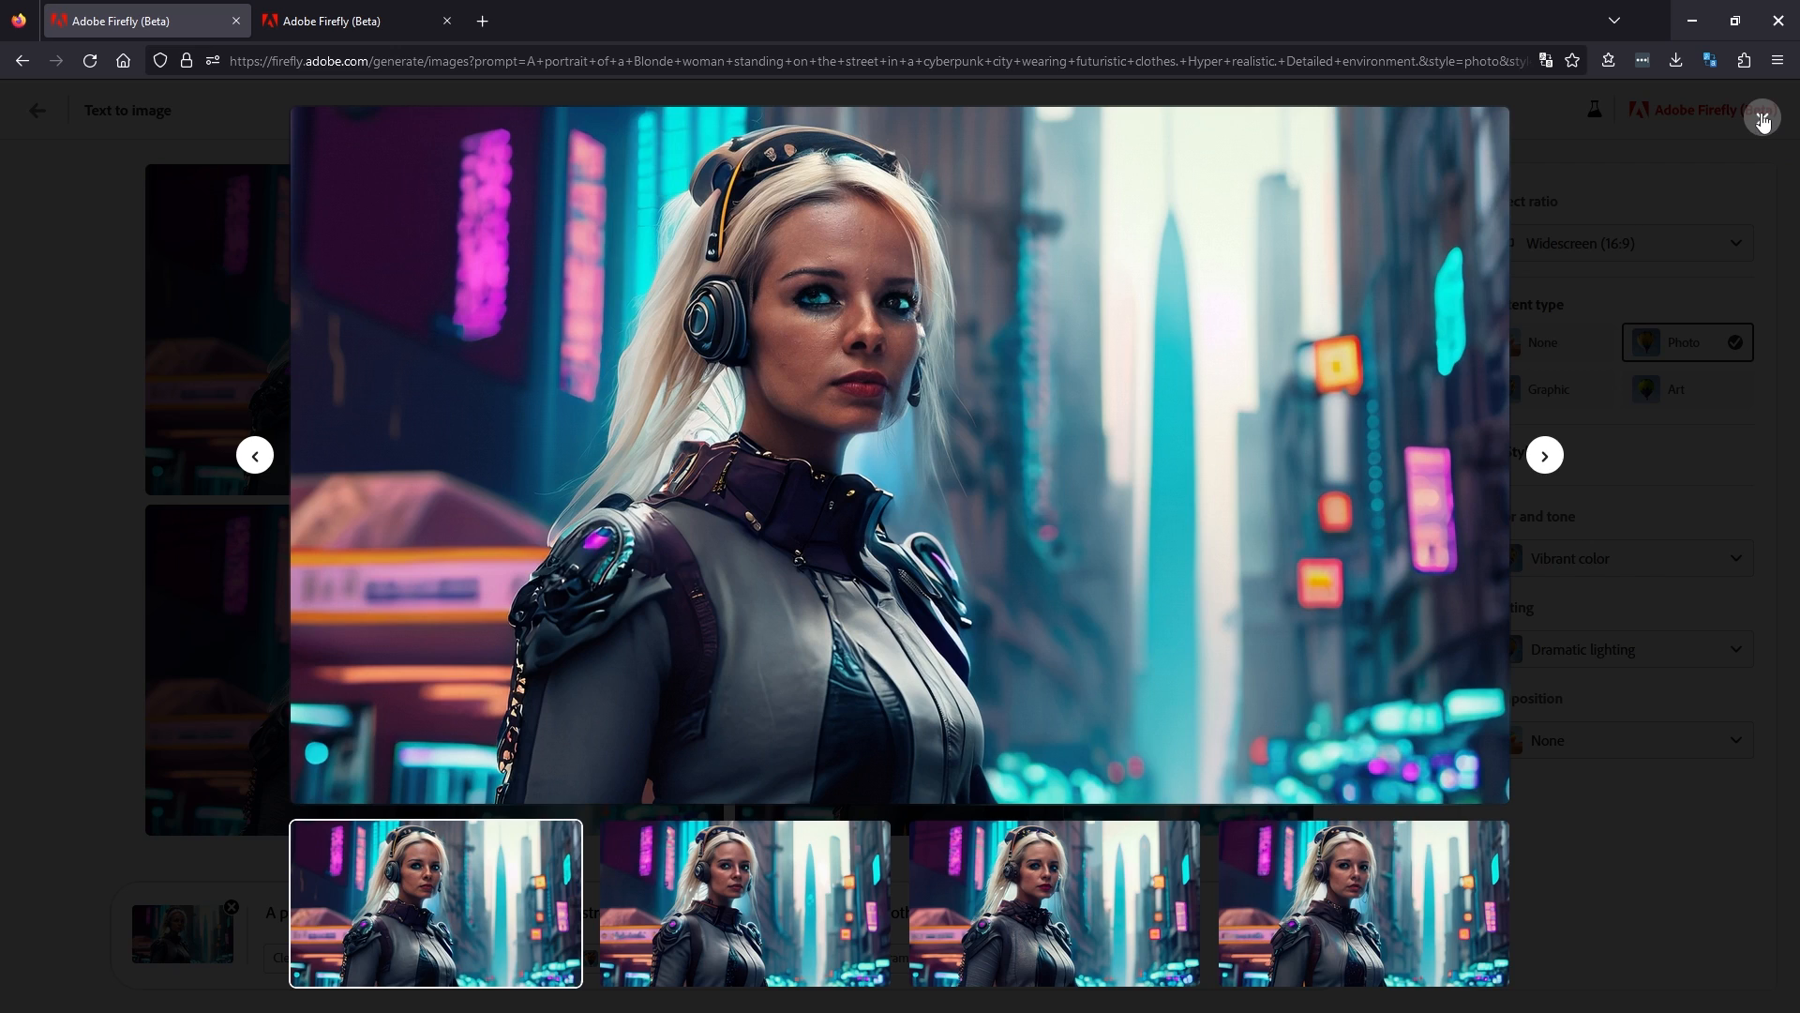
left_click(1763, 119)
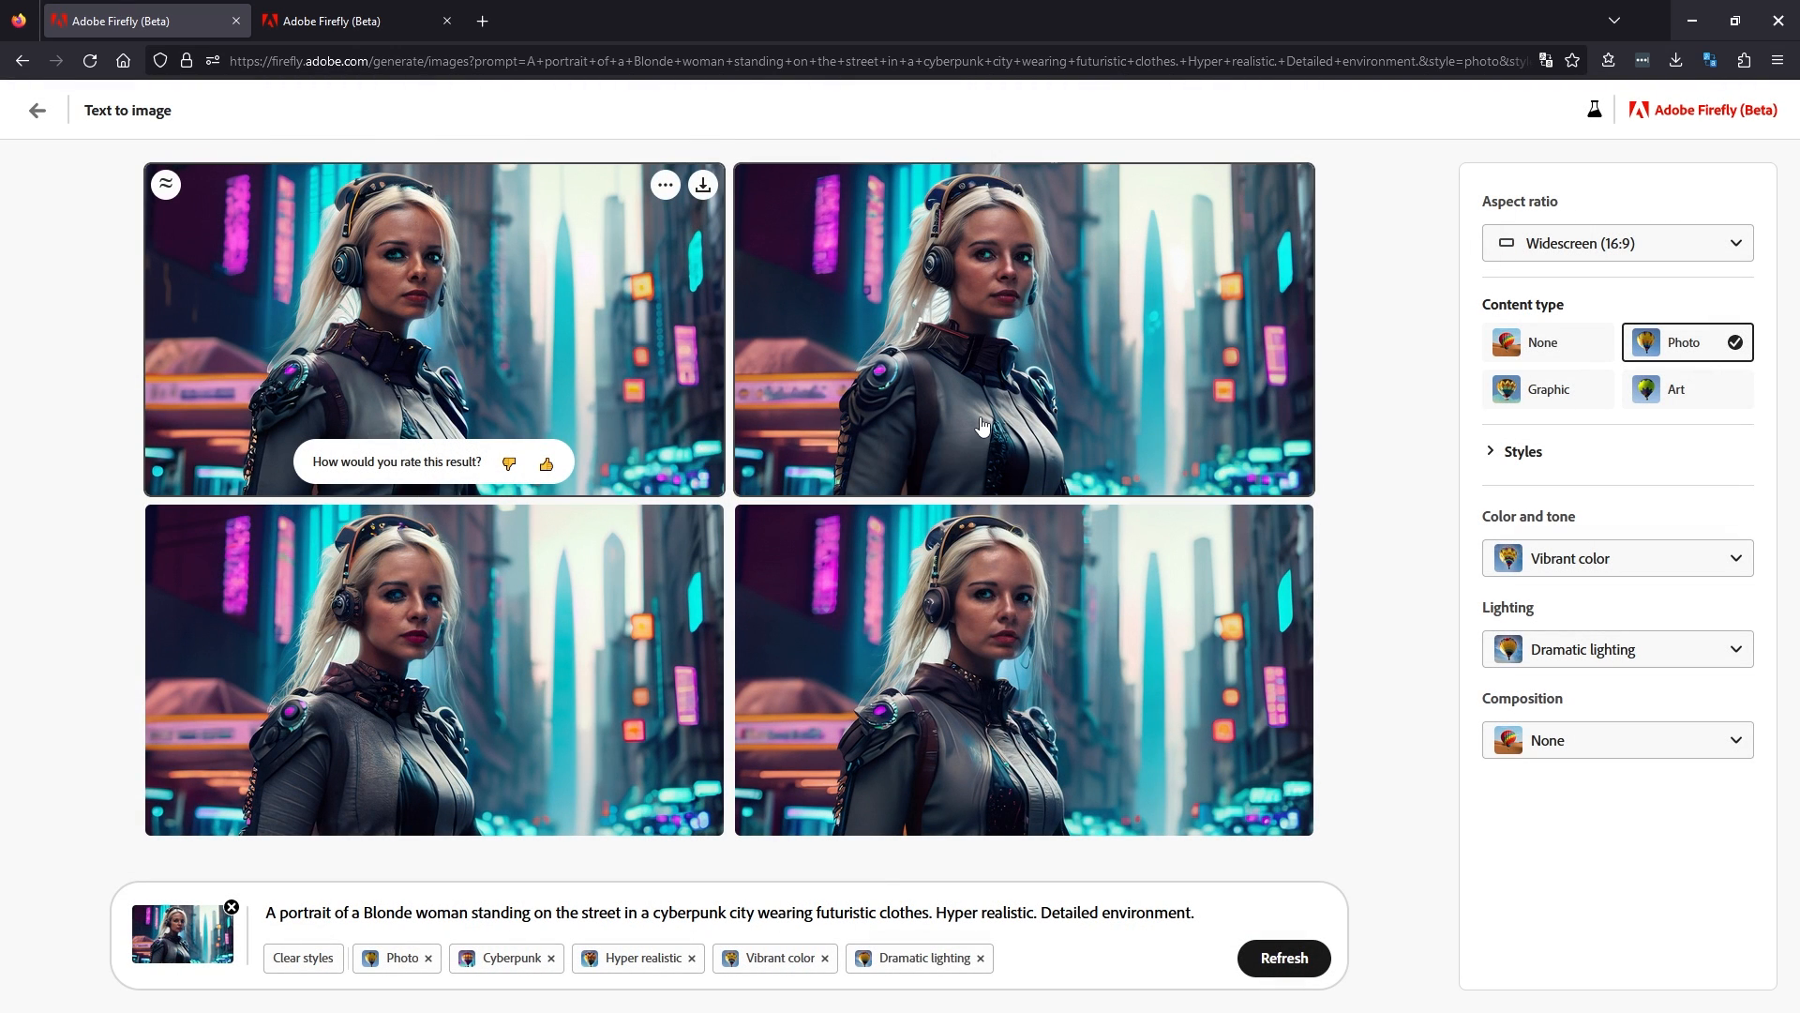
mouse_move(411, 566)
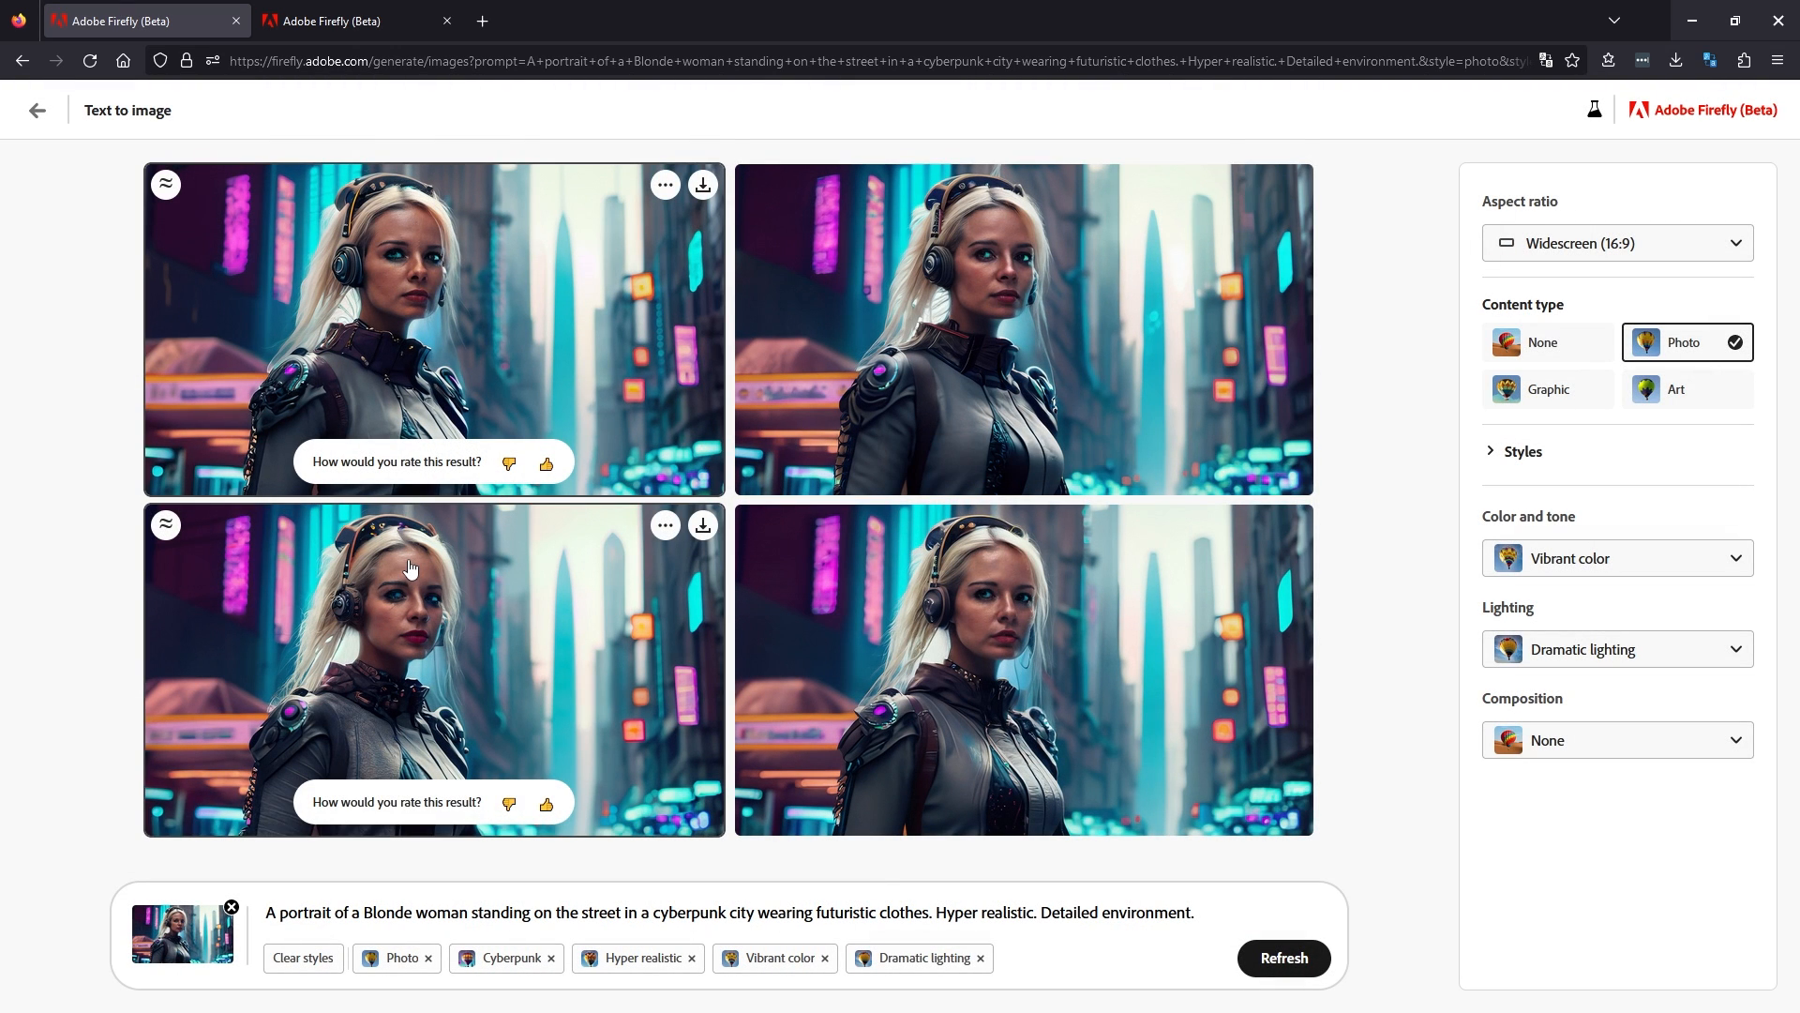
mouse_move(1413, 298)
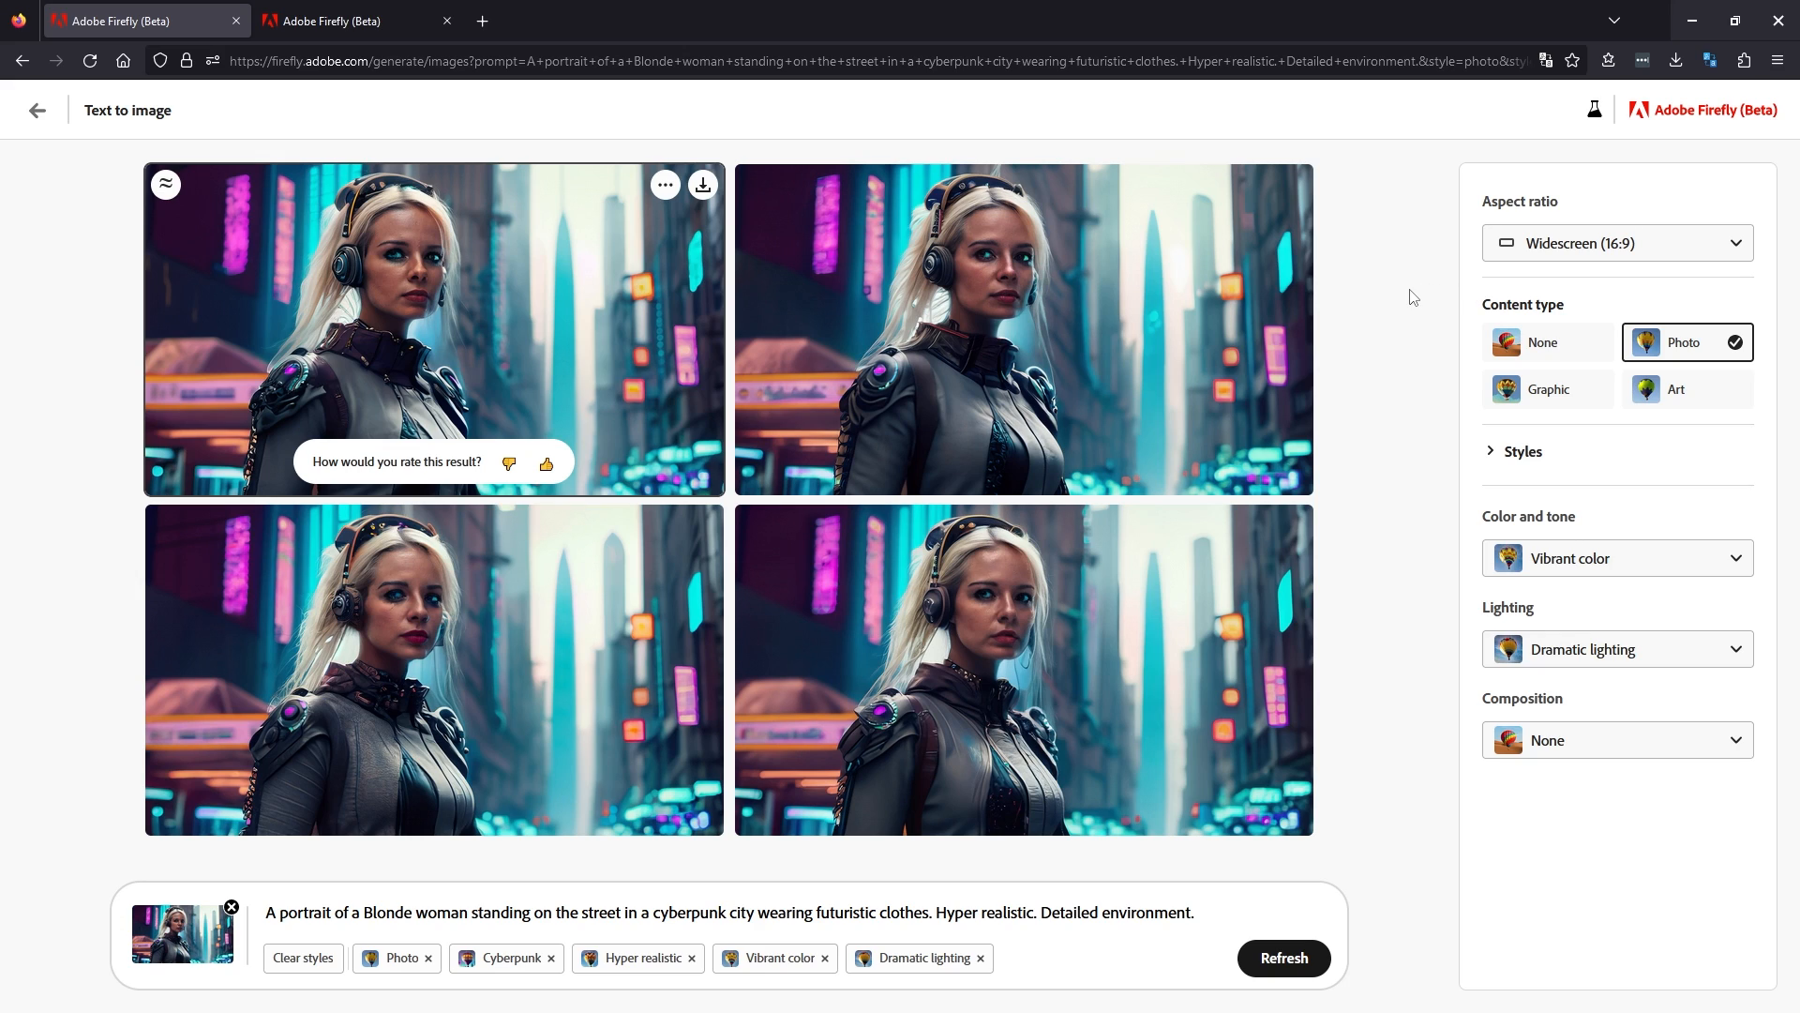
mouse_move(302, 966)
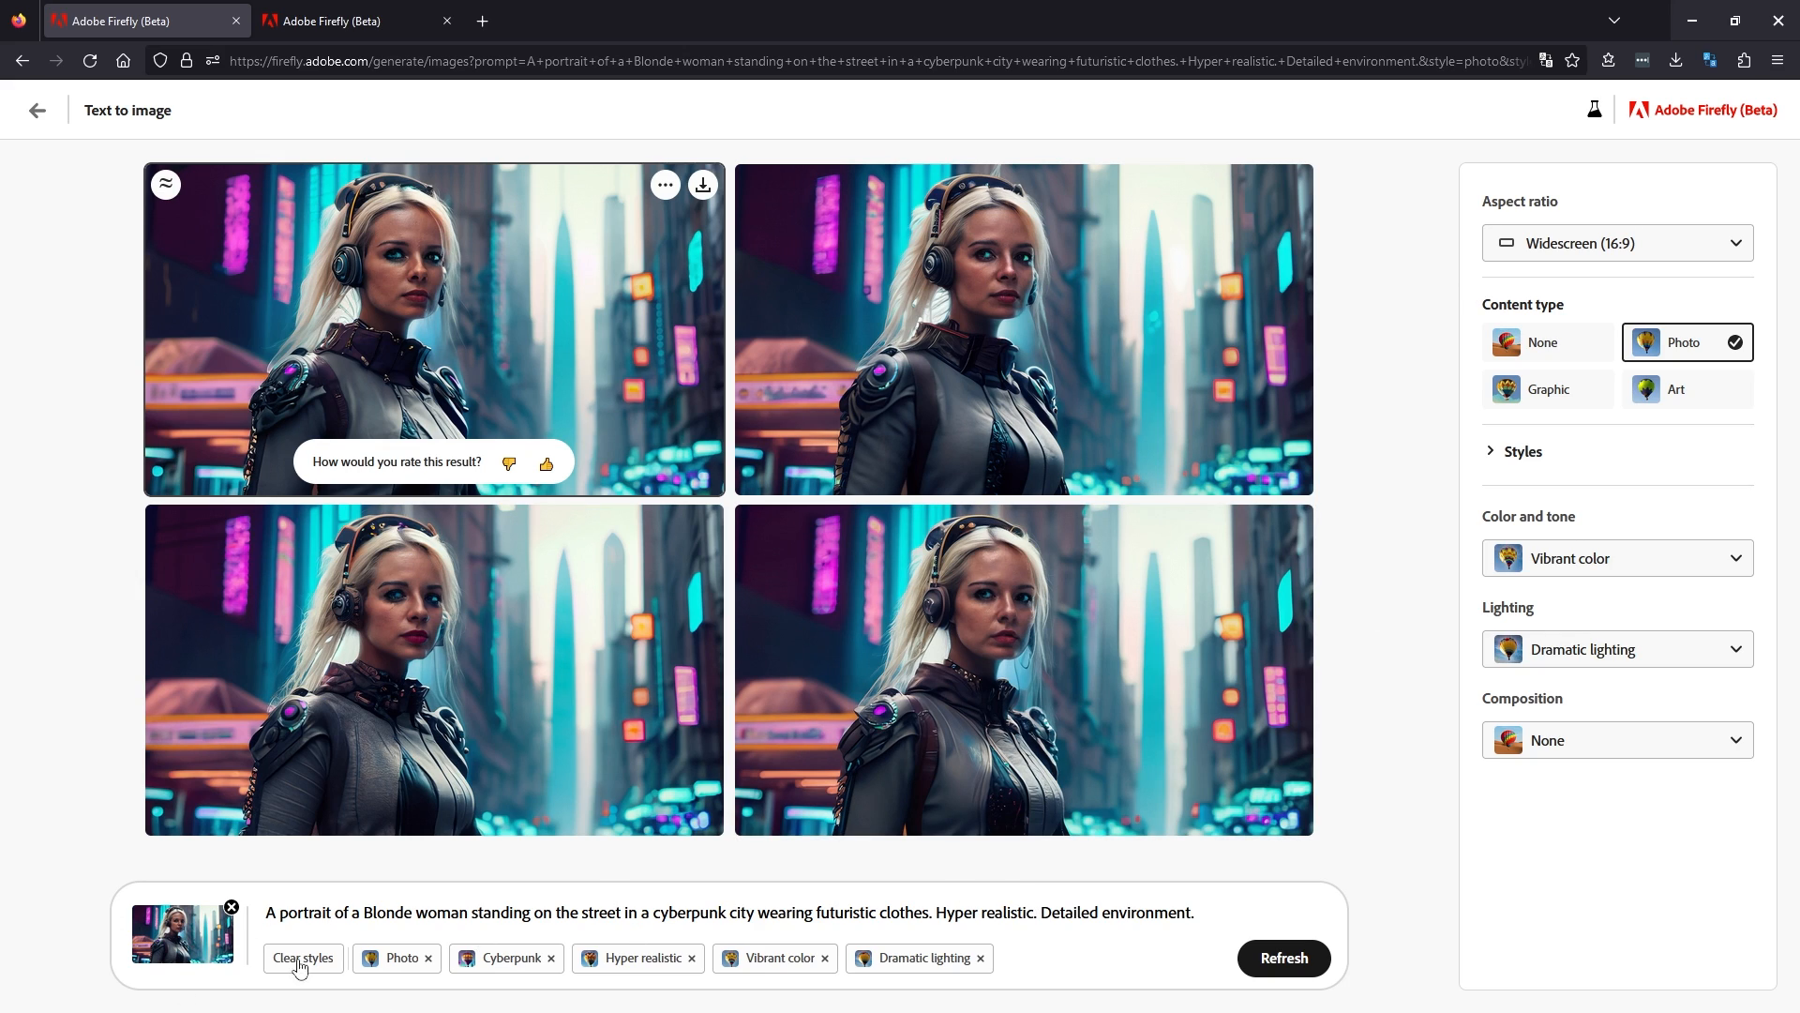
mouse_move(1141, 817)
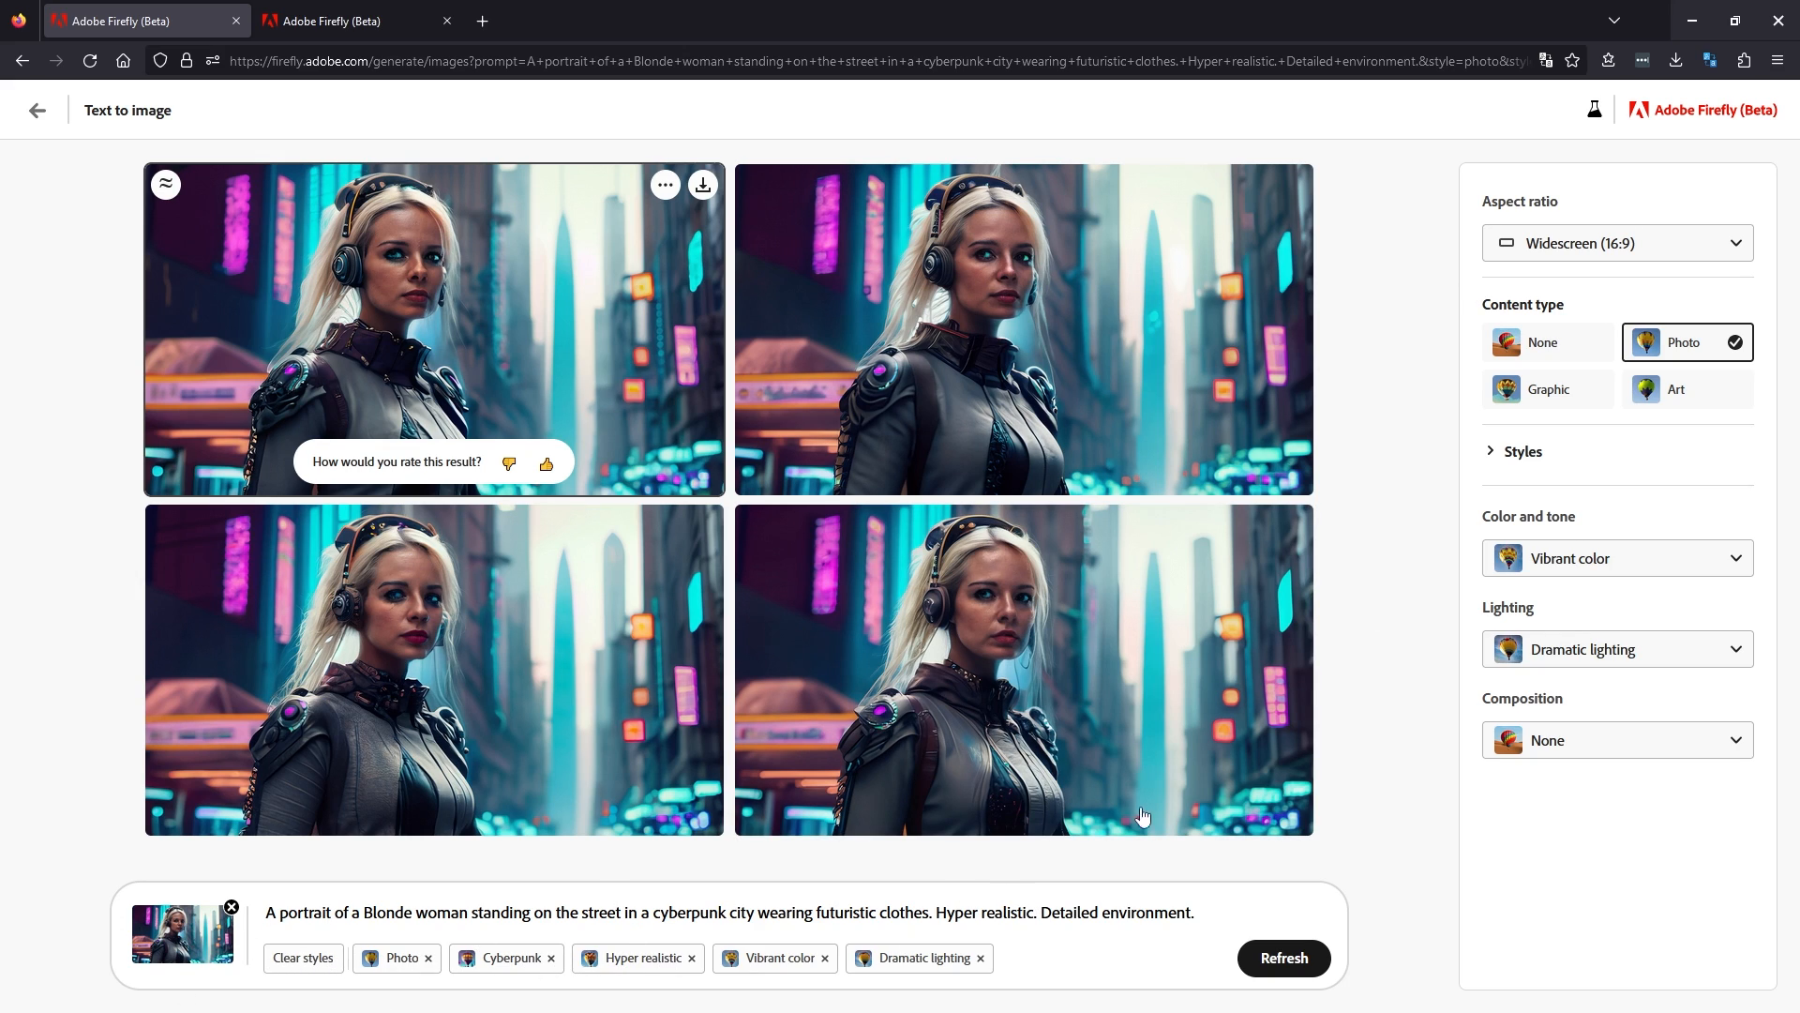
mouse_move(1636, 710)
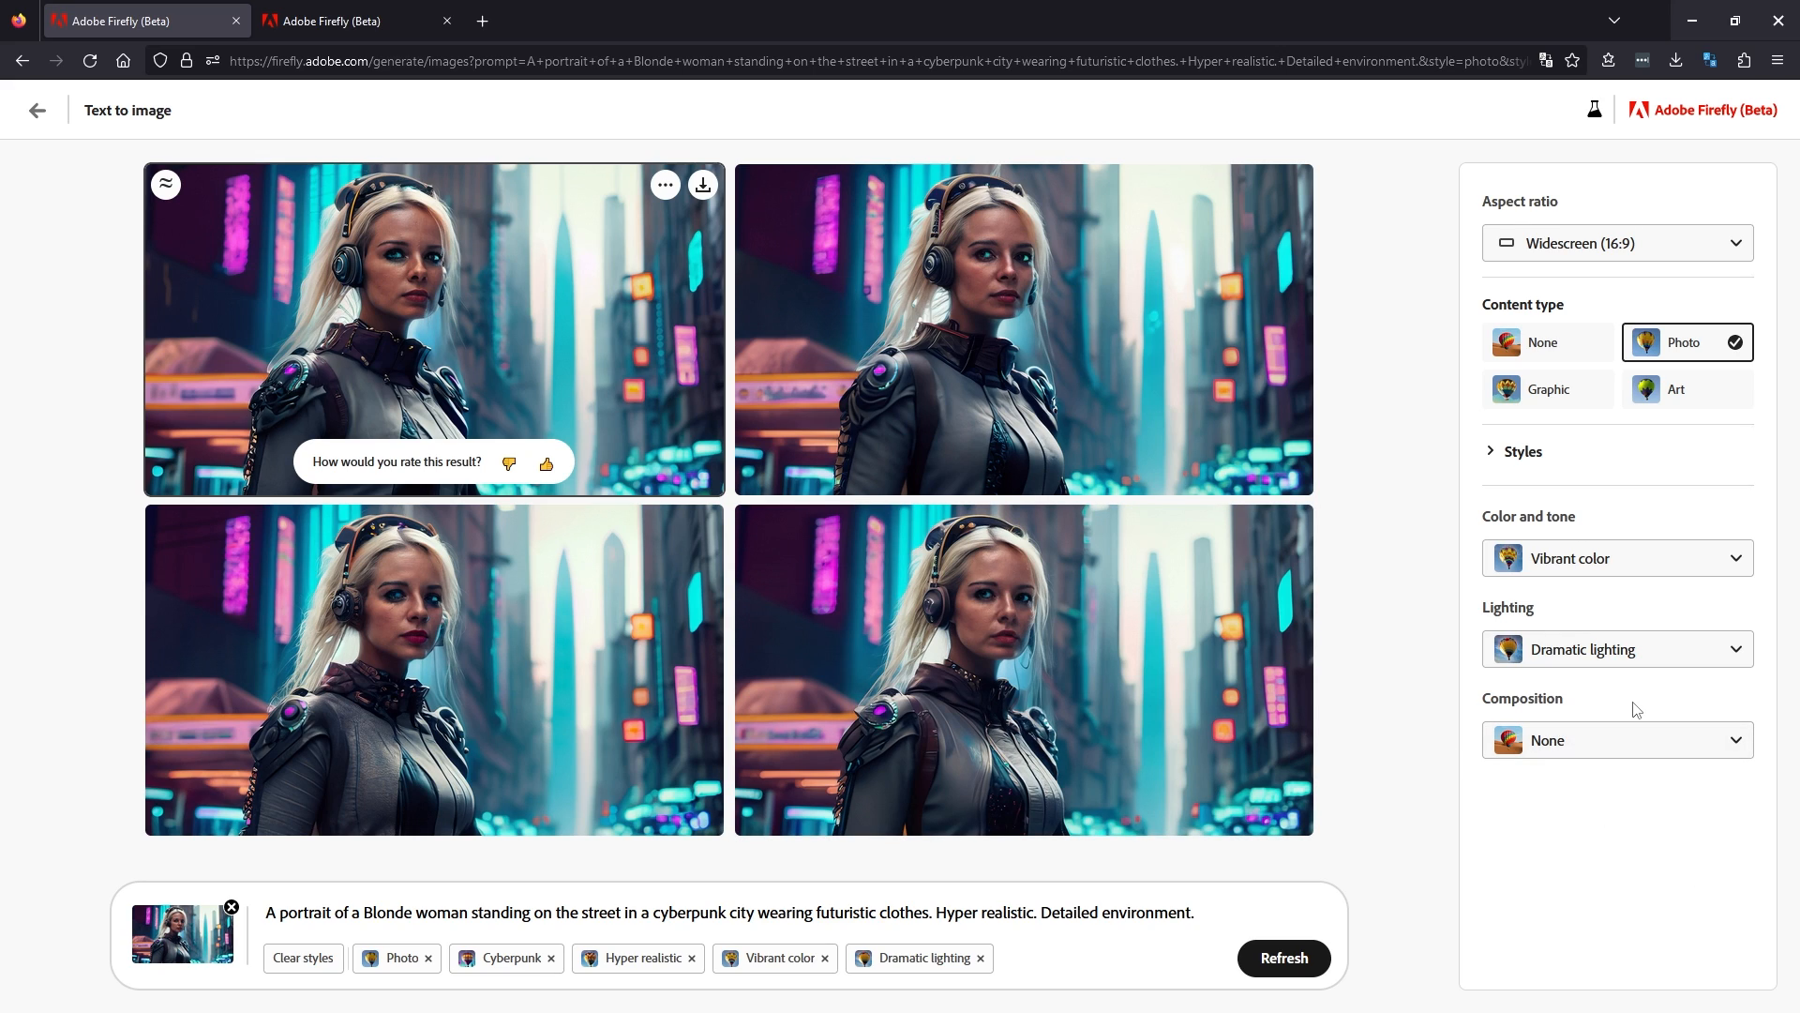
mouse_move(1733, 674)
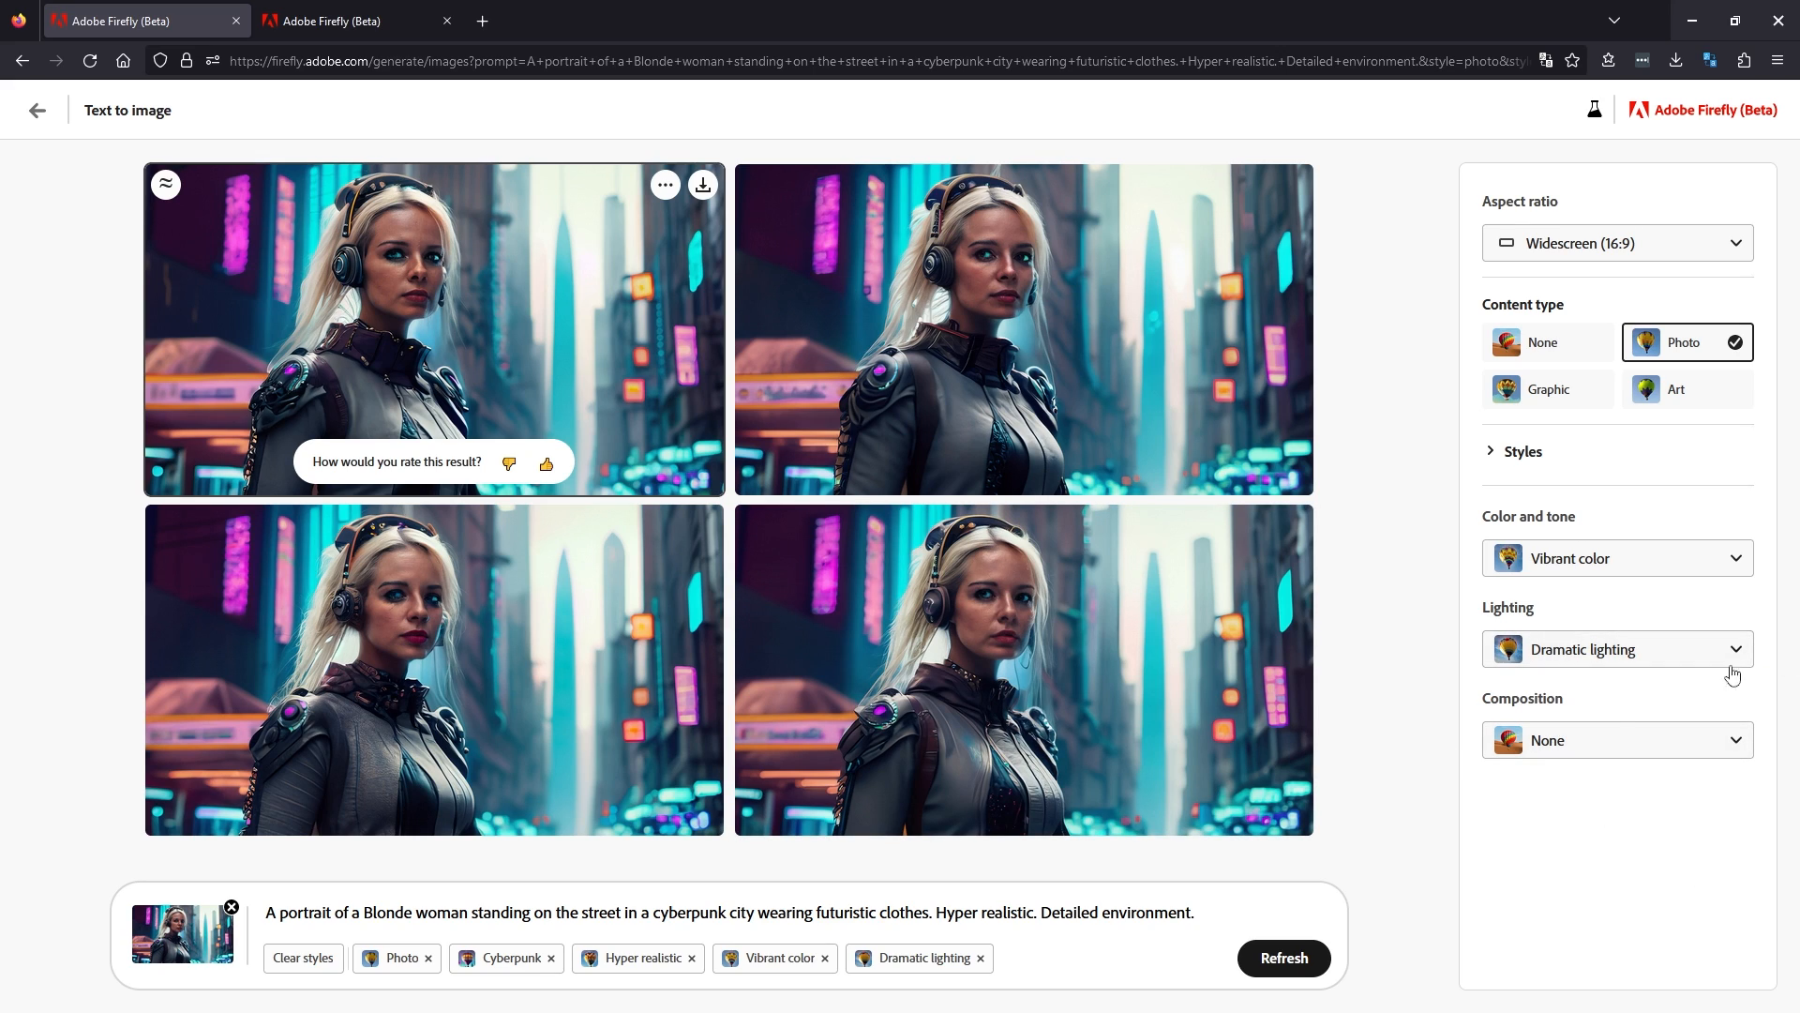
Set the lighting to Backlighting and the content type to None.
left_click(1616, 649)
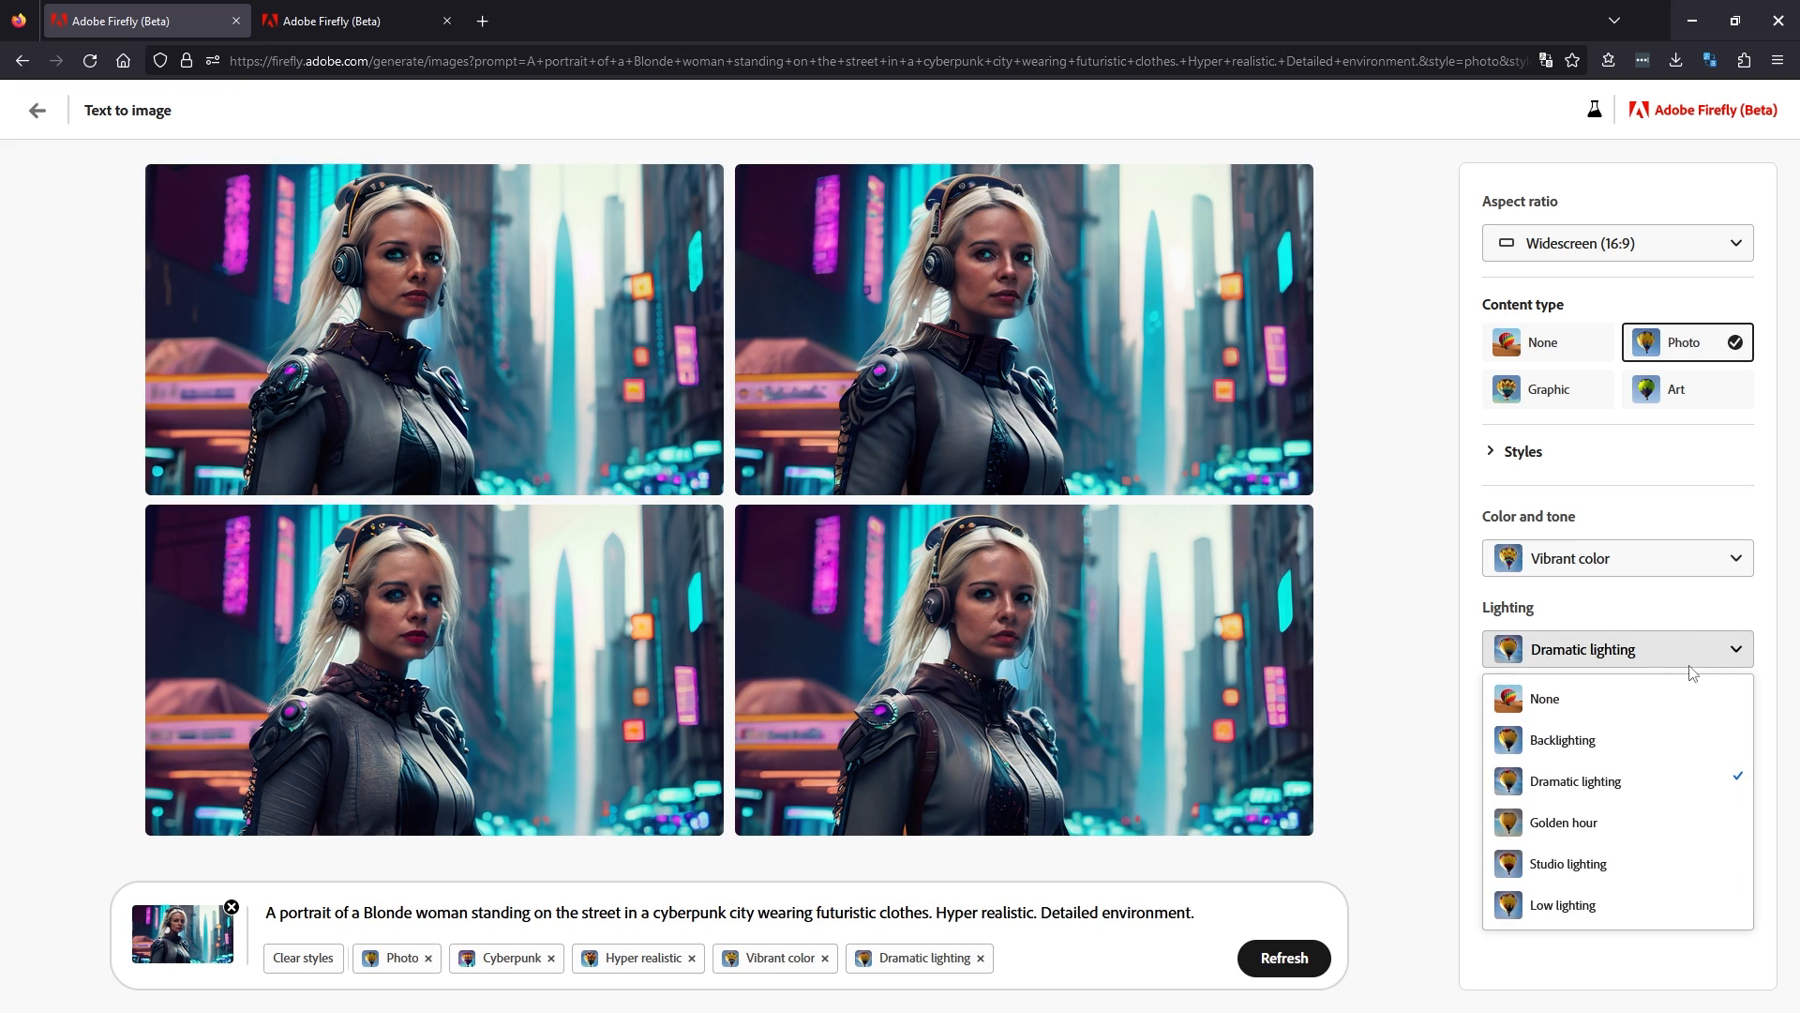
left_click(1561, 739)
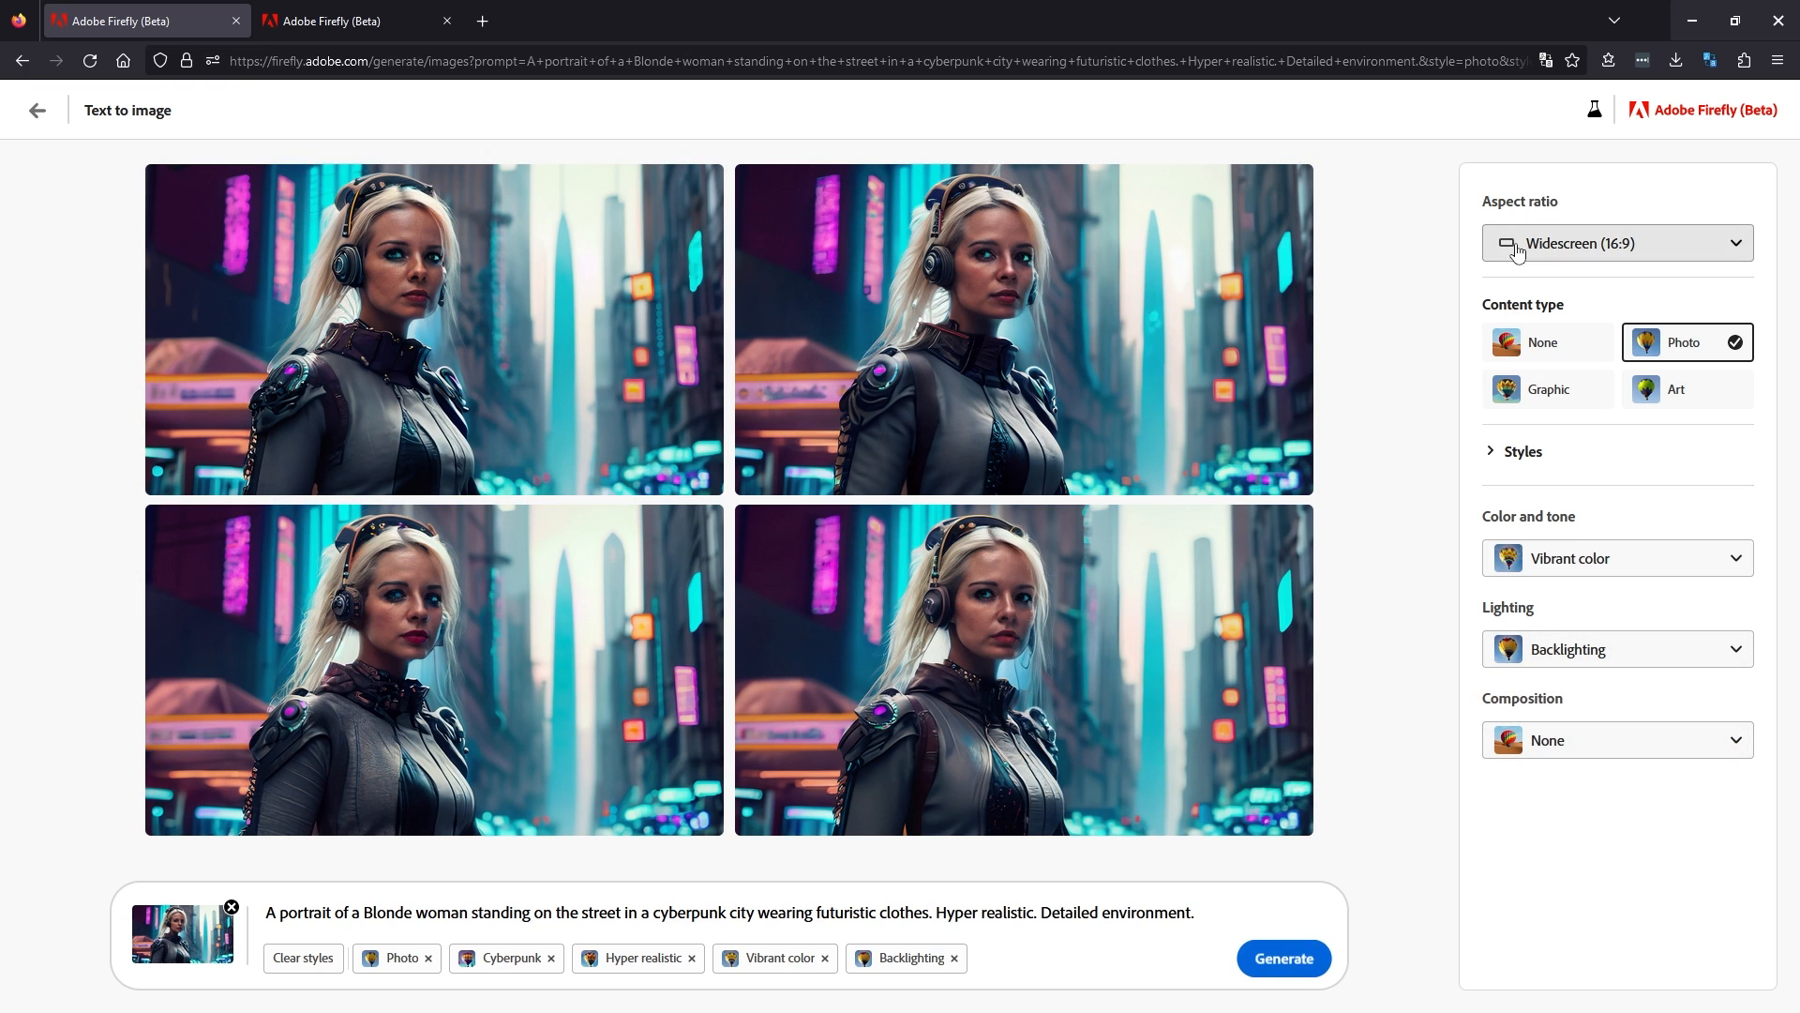
left_click(1541, 342)
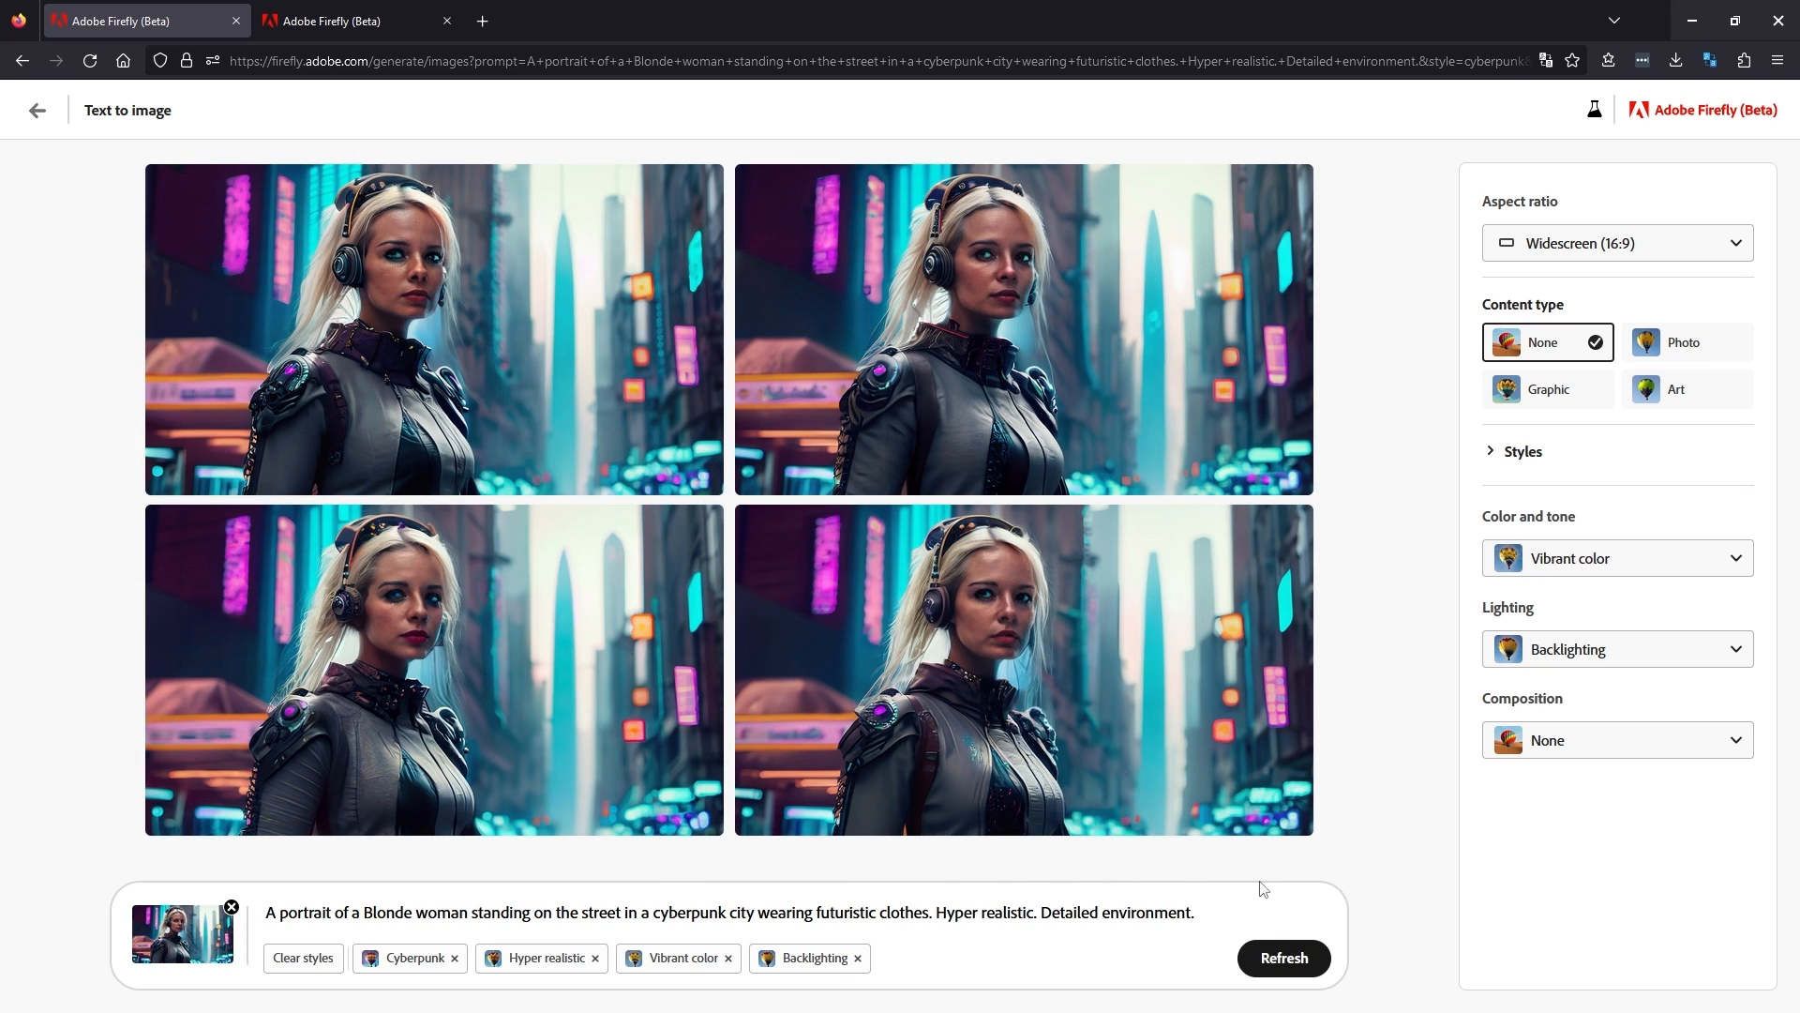
View the generated portraits full size, browsing through the other results, then close the viewer.
left_click(434, 328)
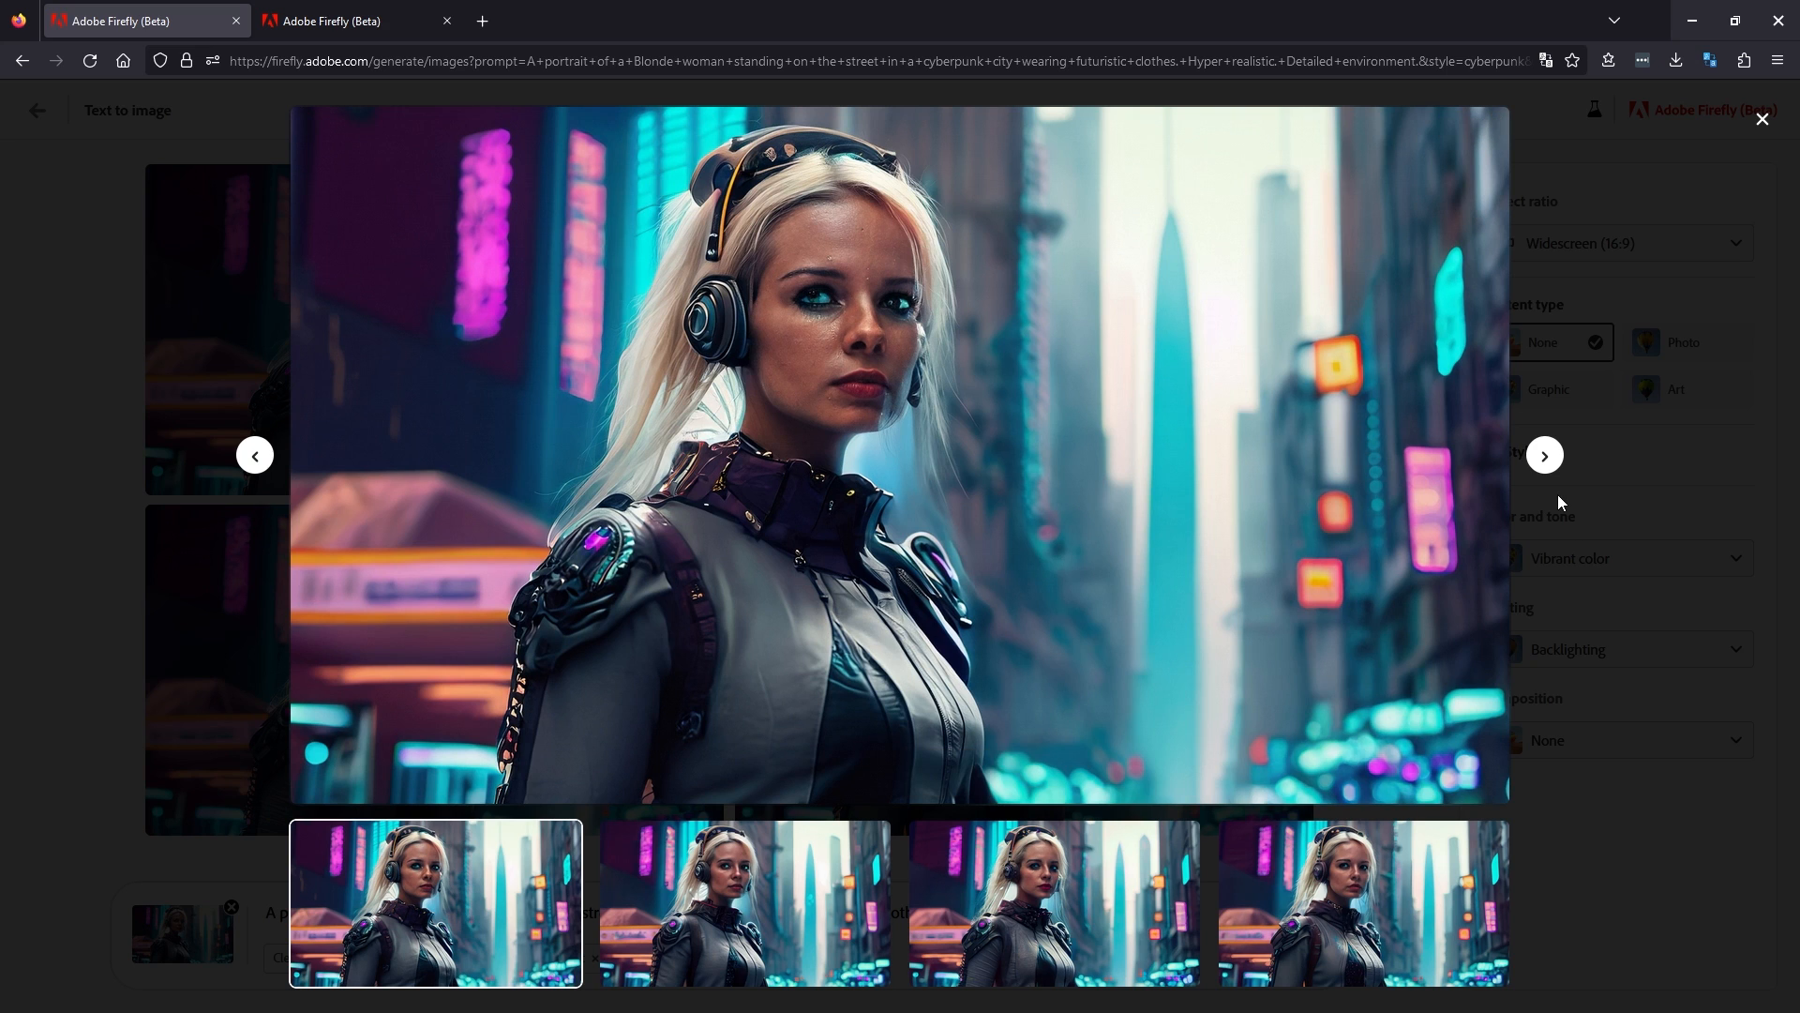
left_click(1052, 902)
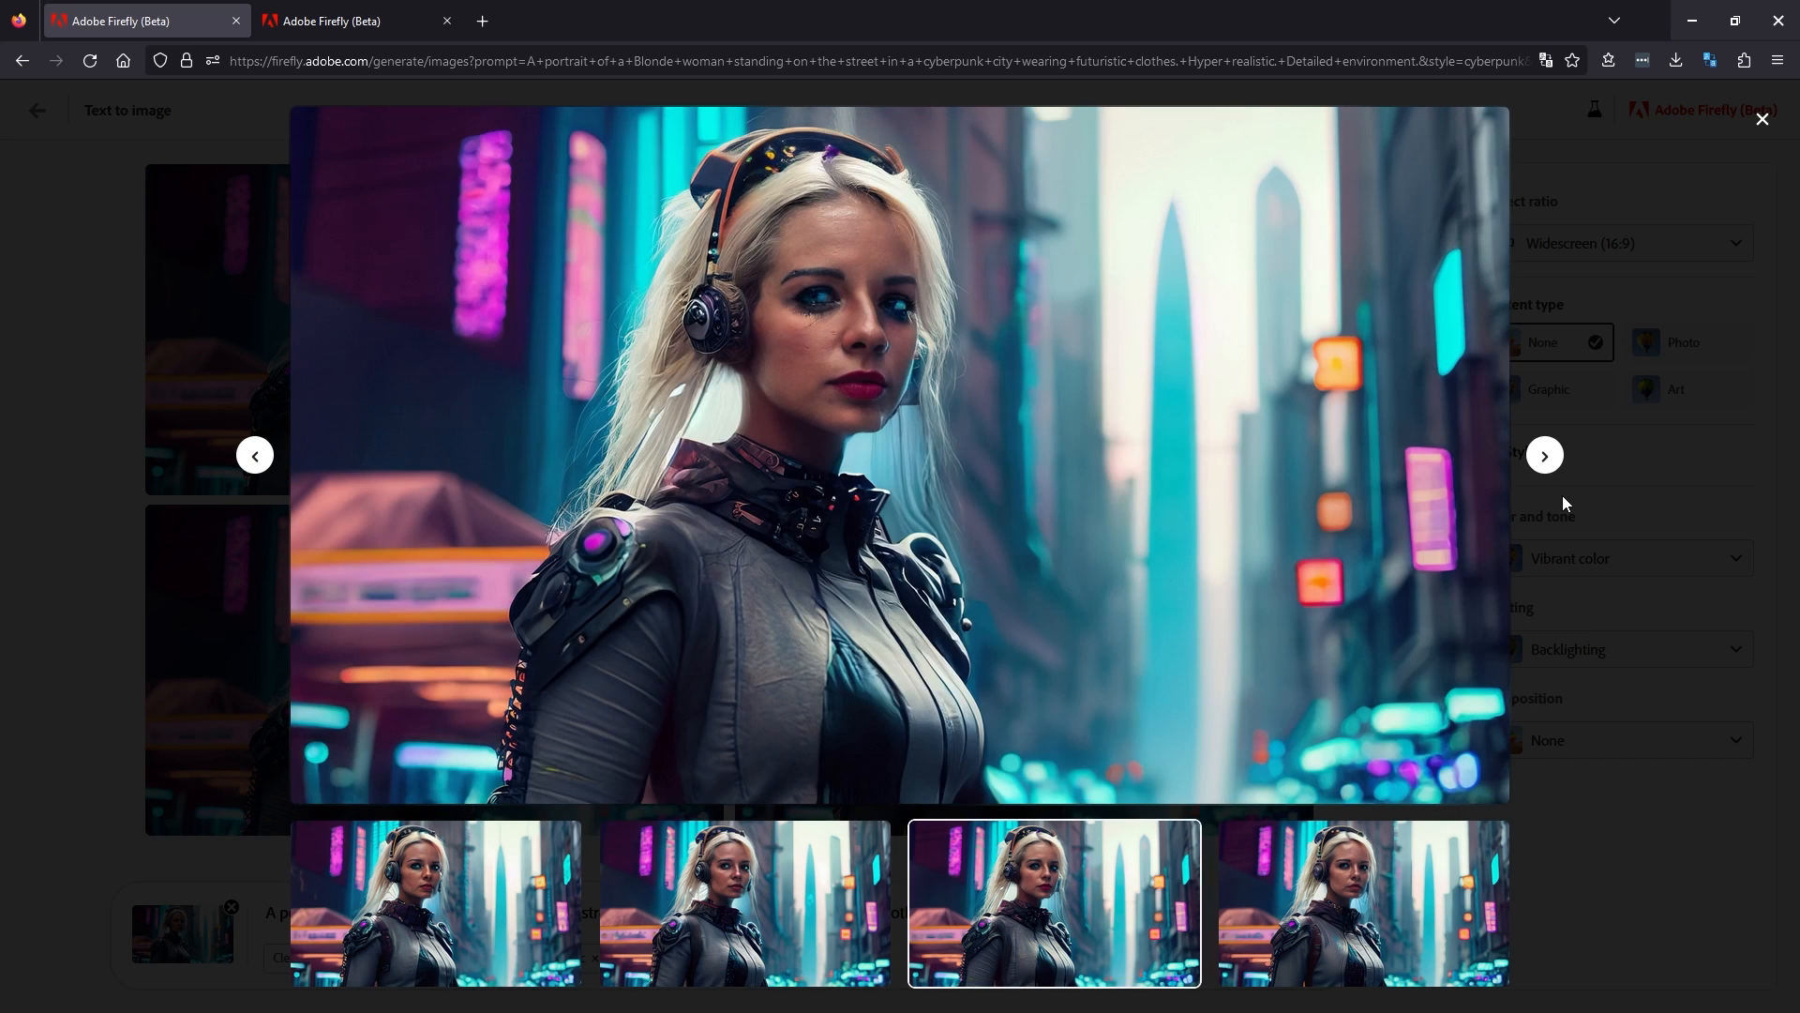
left_click(436, 904)
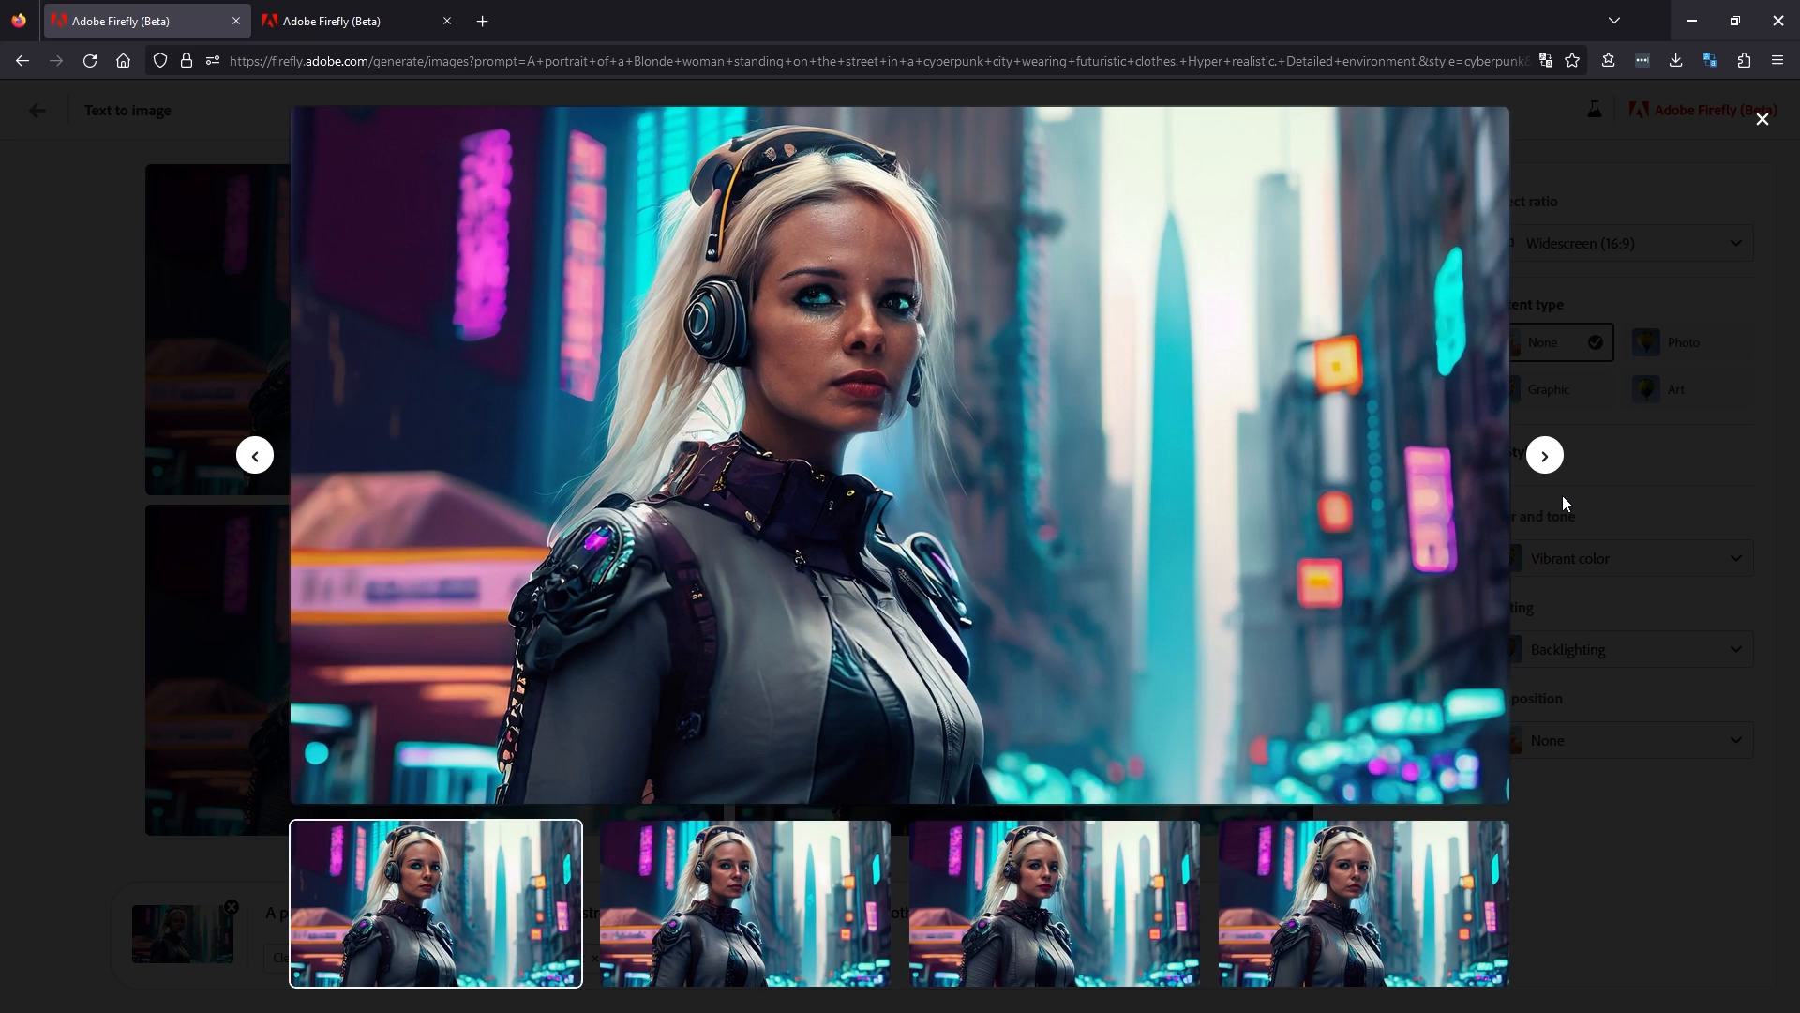
left_click(743, 901)
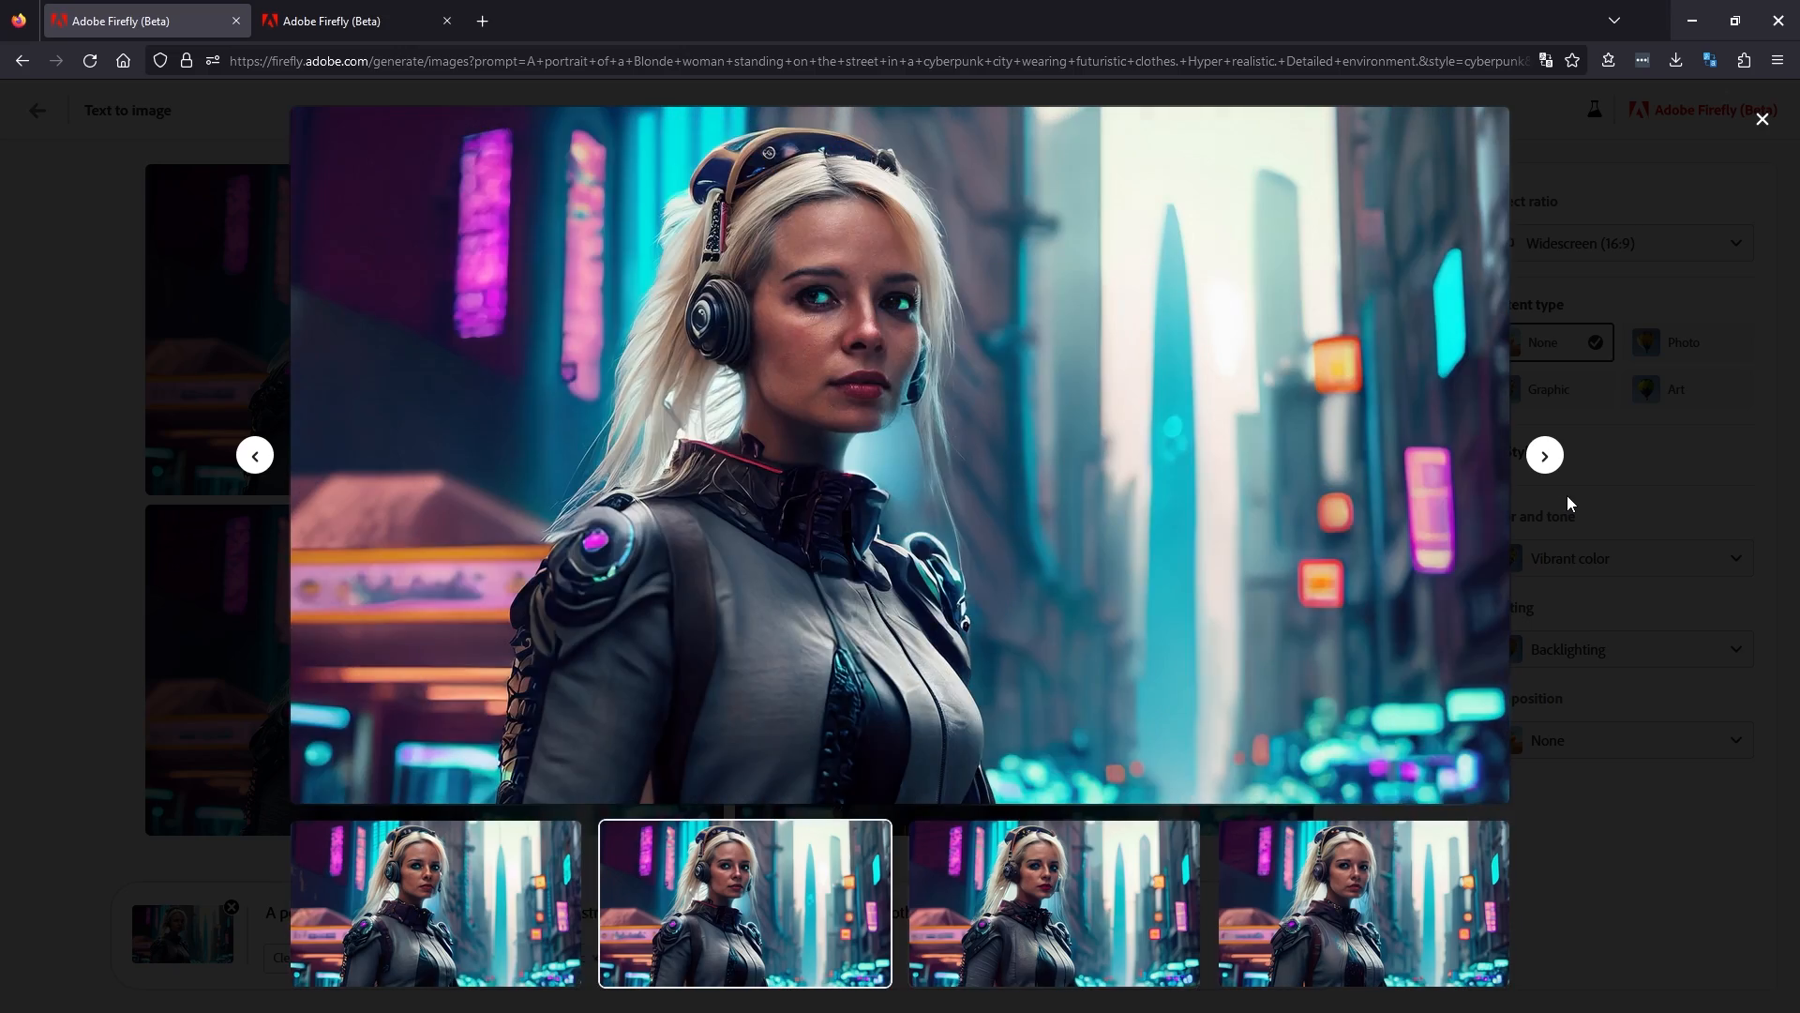
left_click(1763, 119)
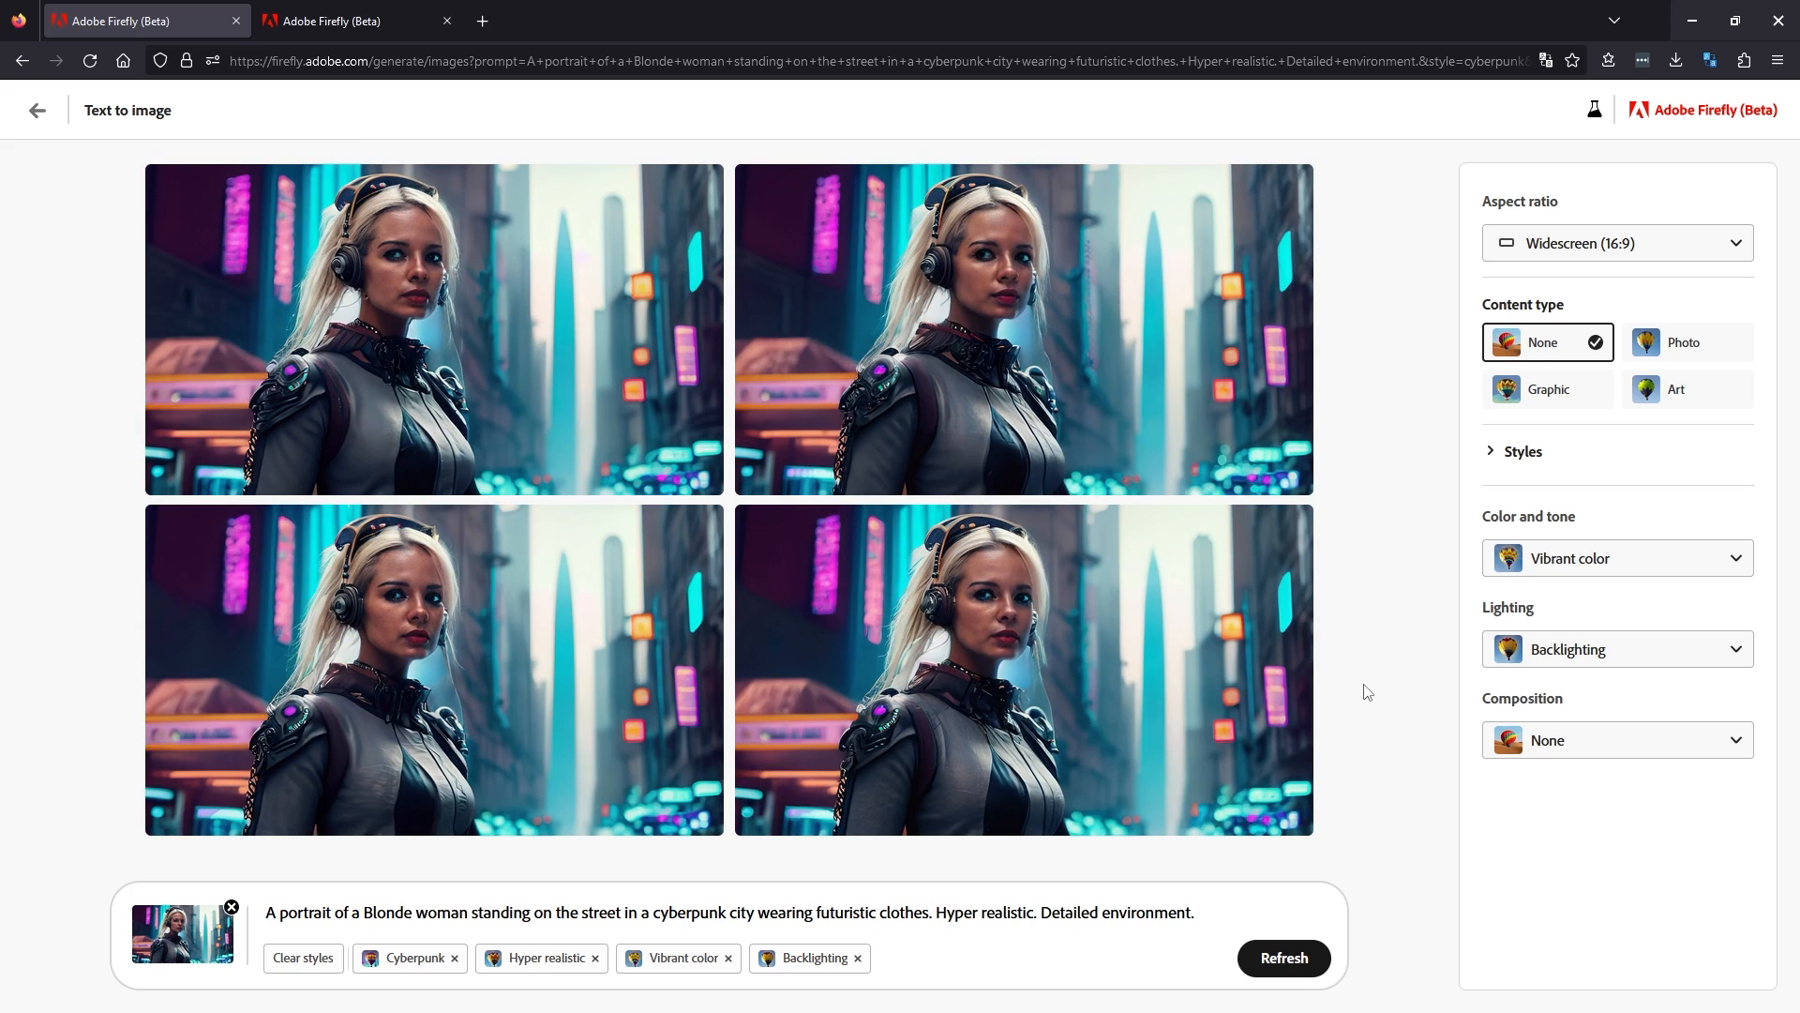
mouse_move(75, 153)
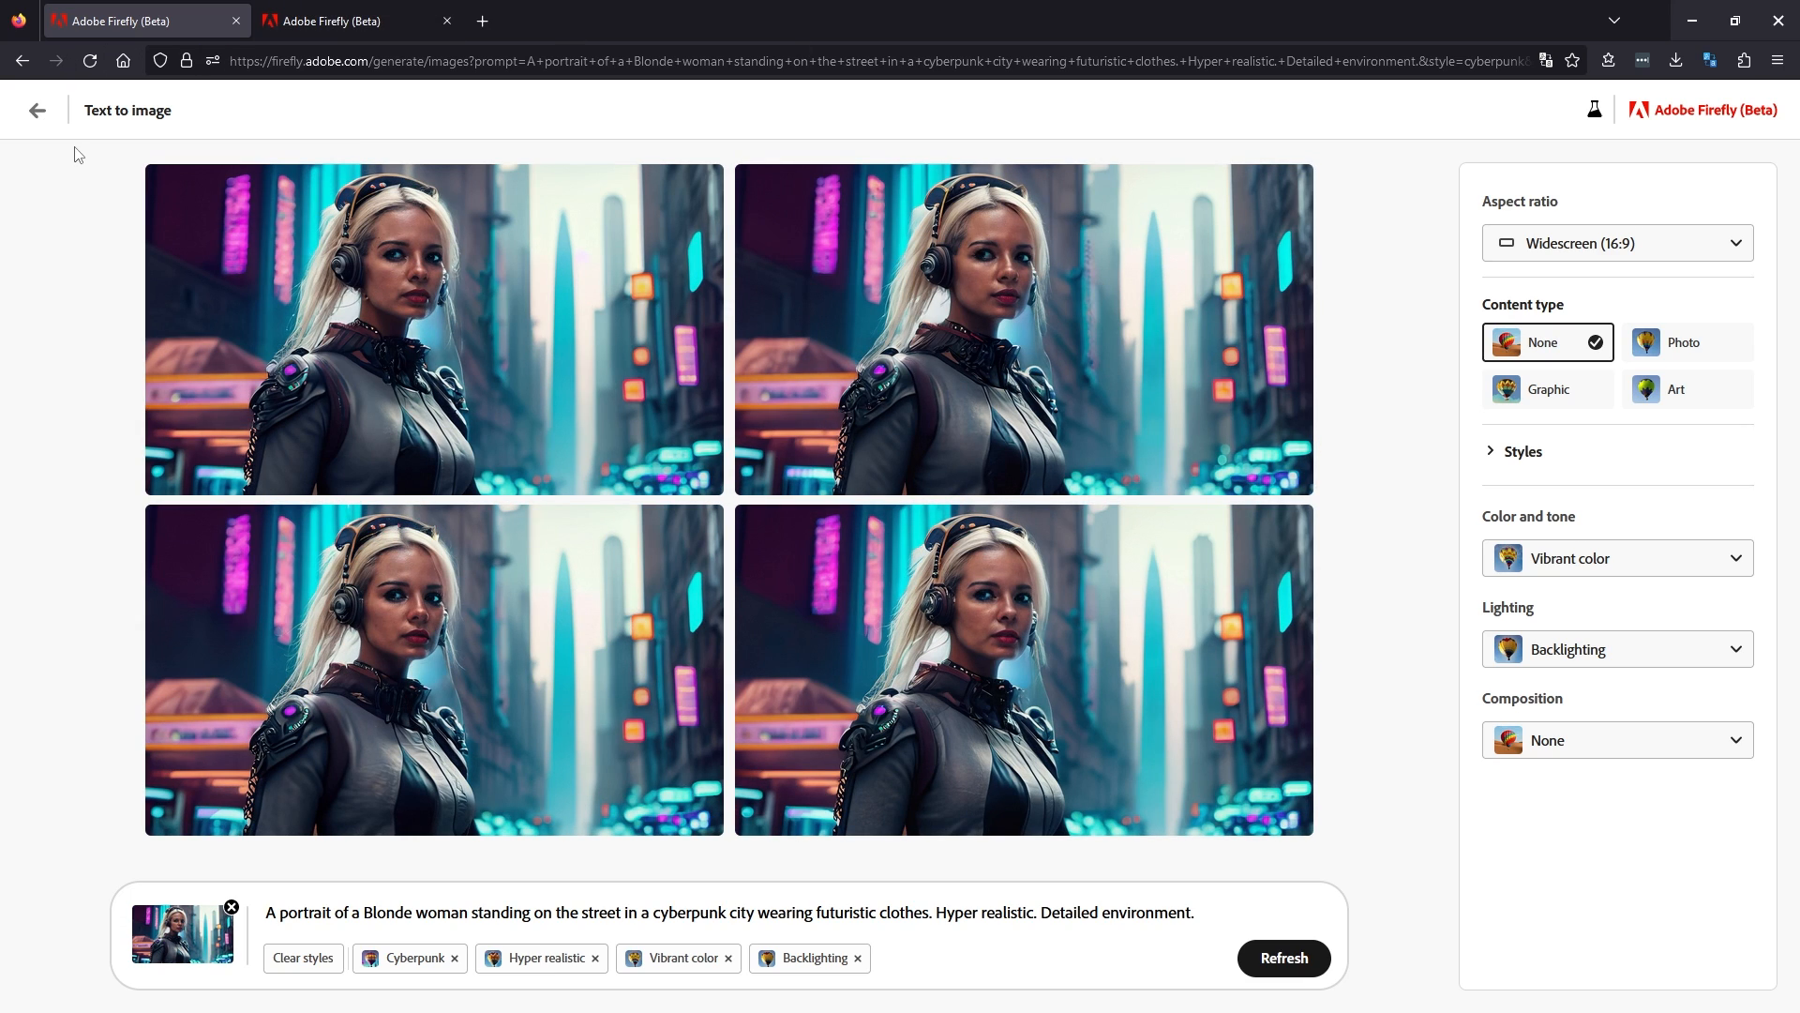
mouse_move(94, 197)
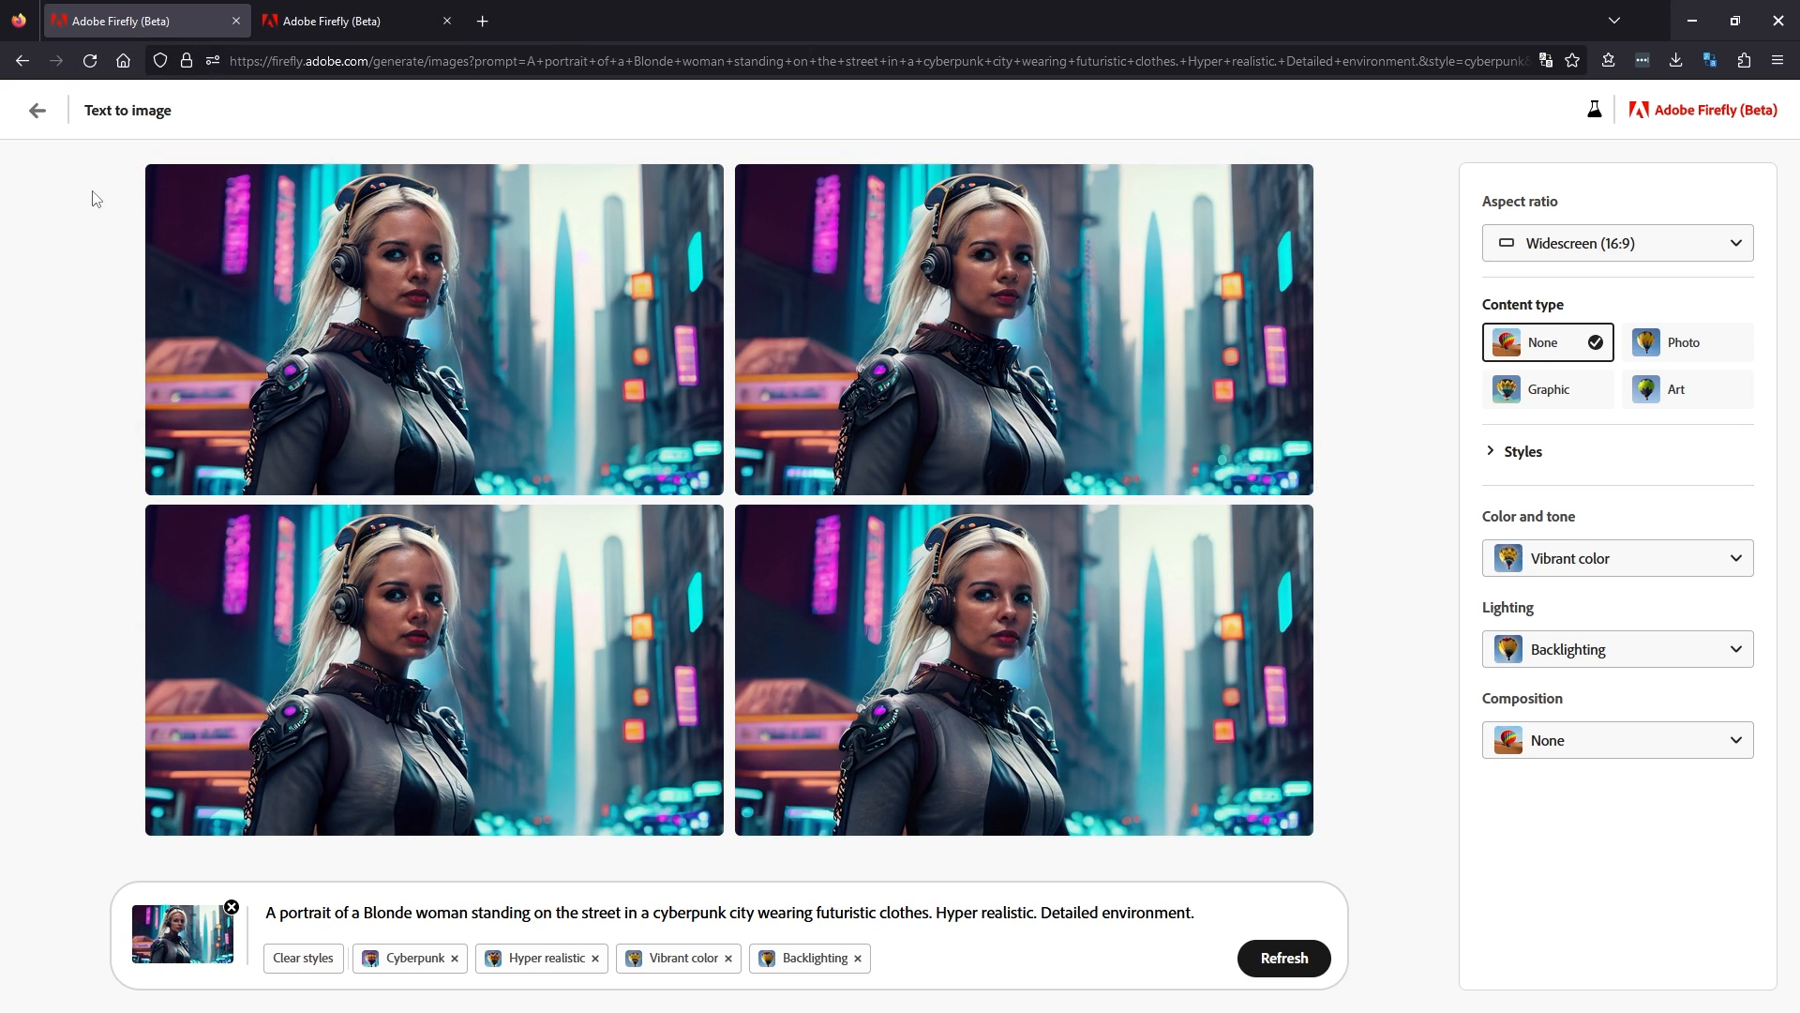
mouse_move(97, 769)
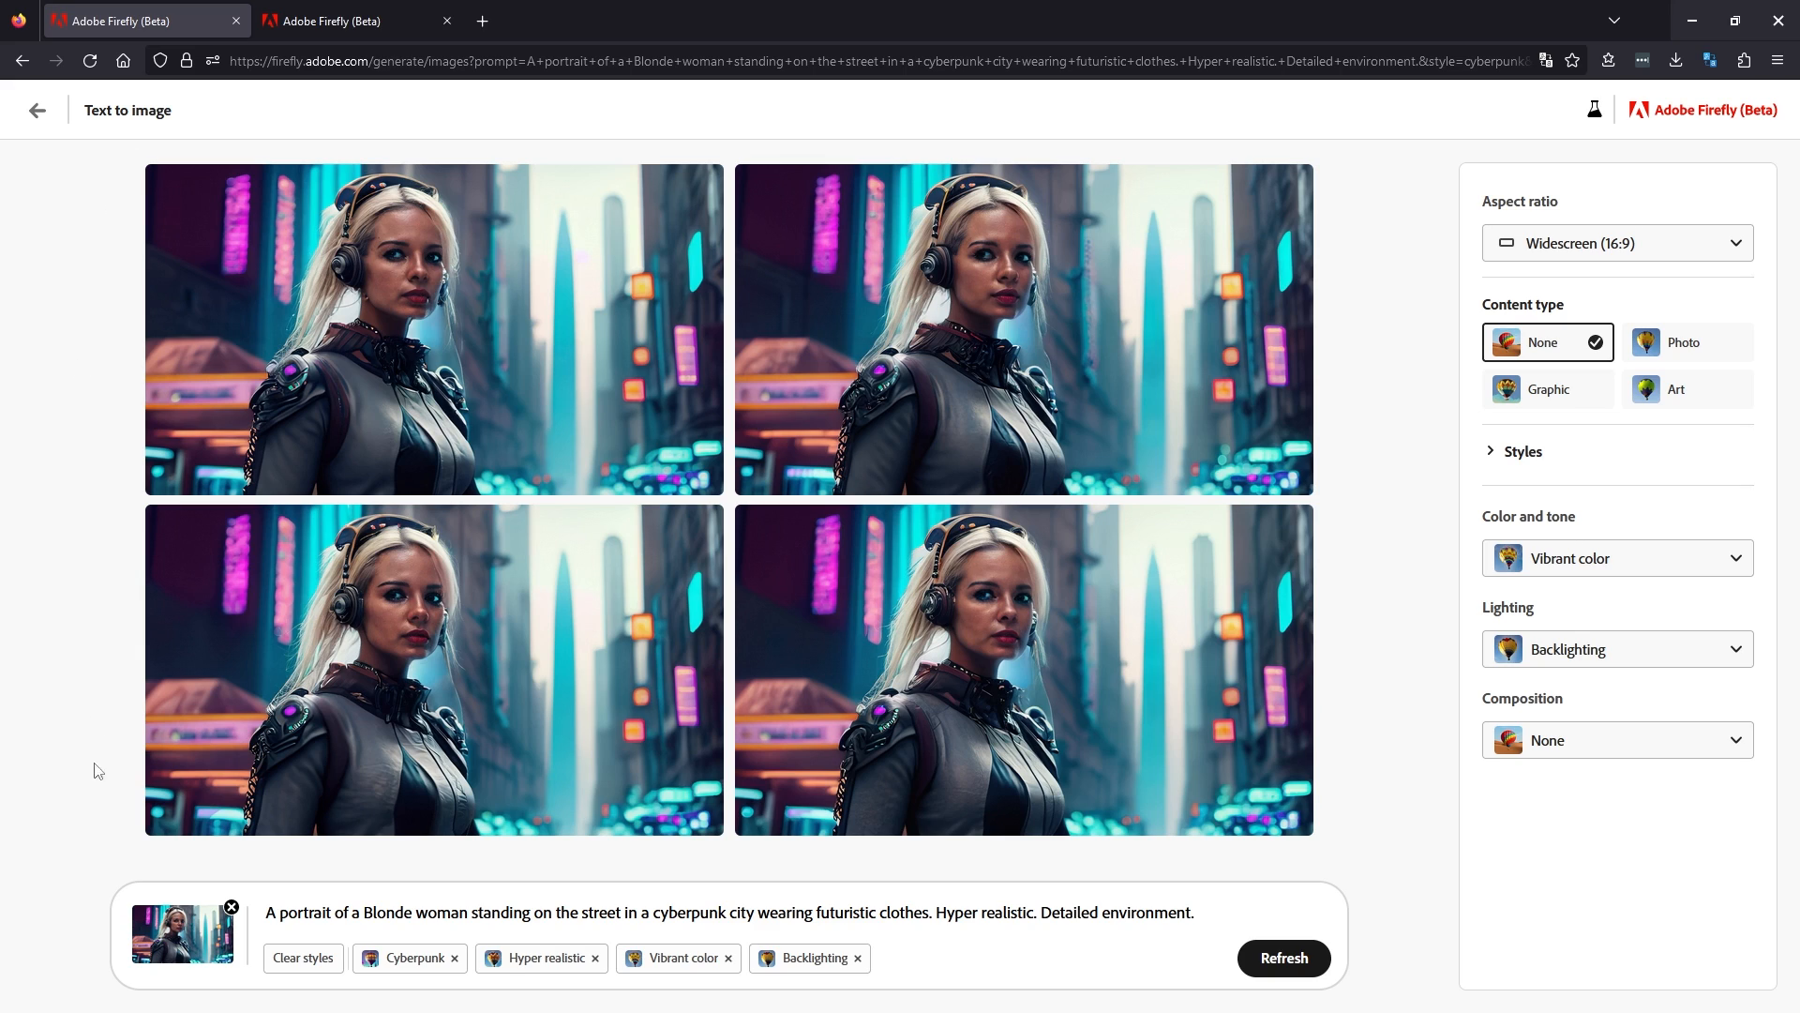
mouse_move(1285, 846)
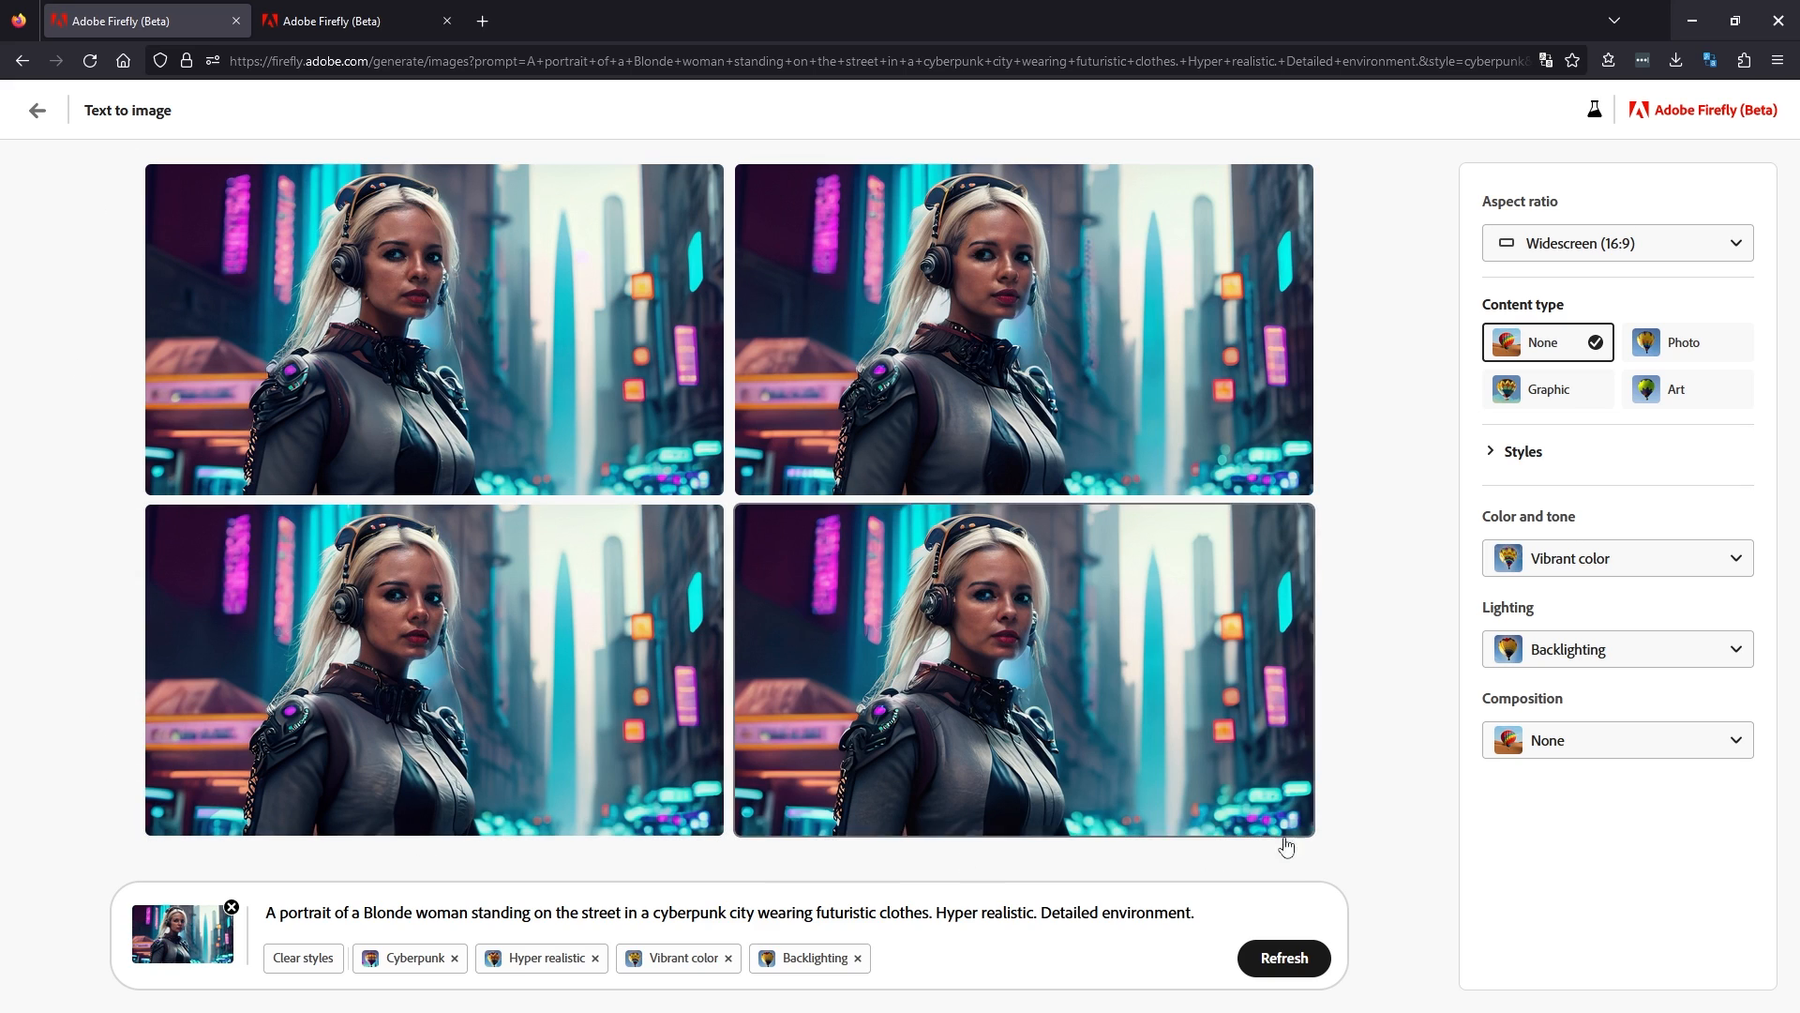
mouse_move(1376, 861)
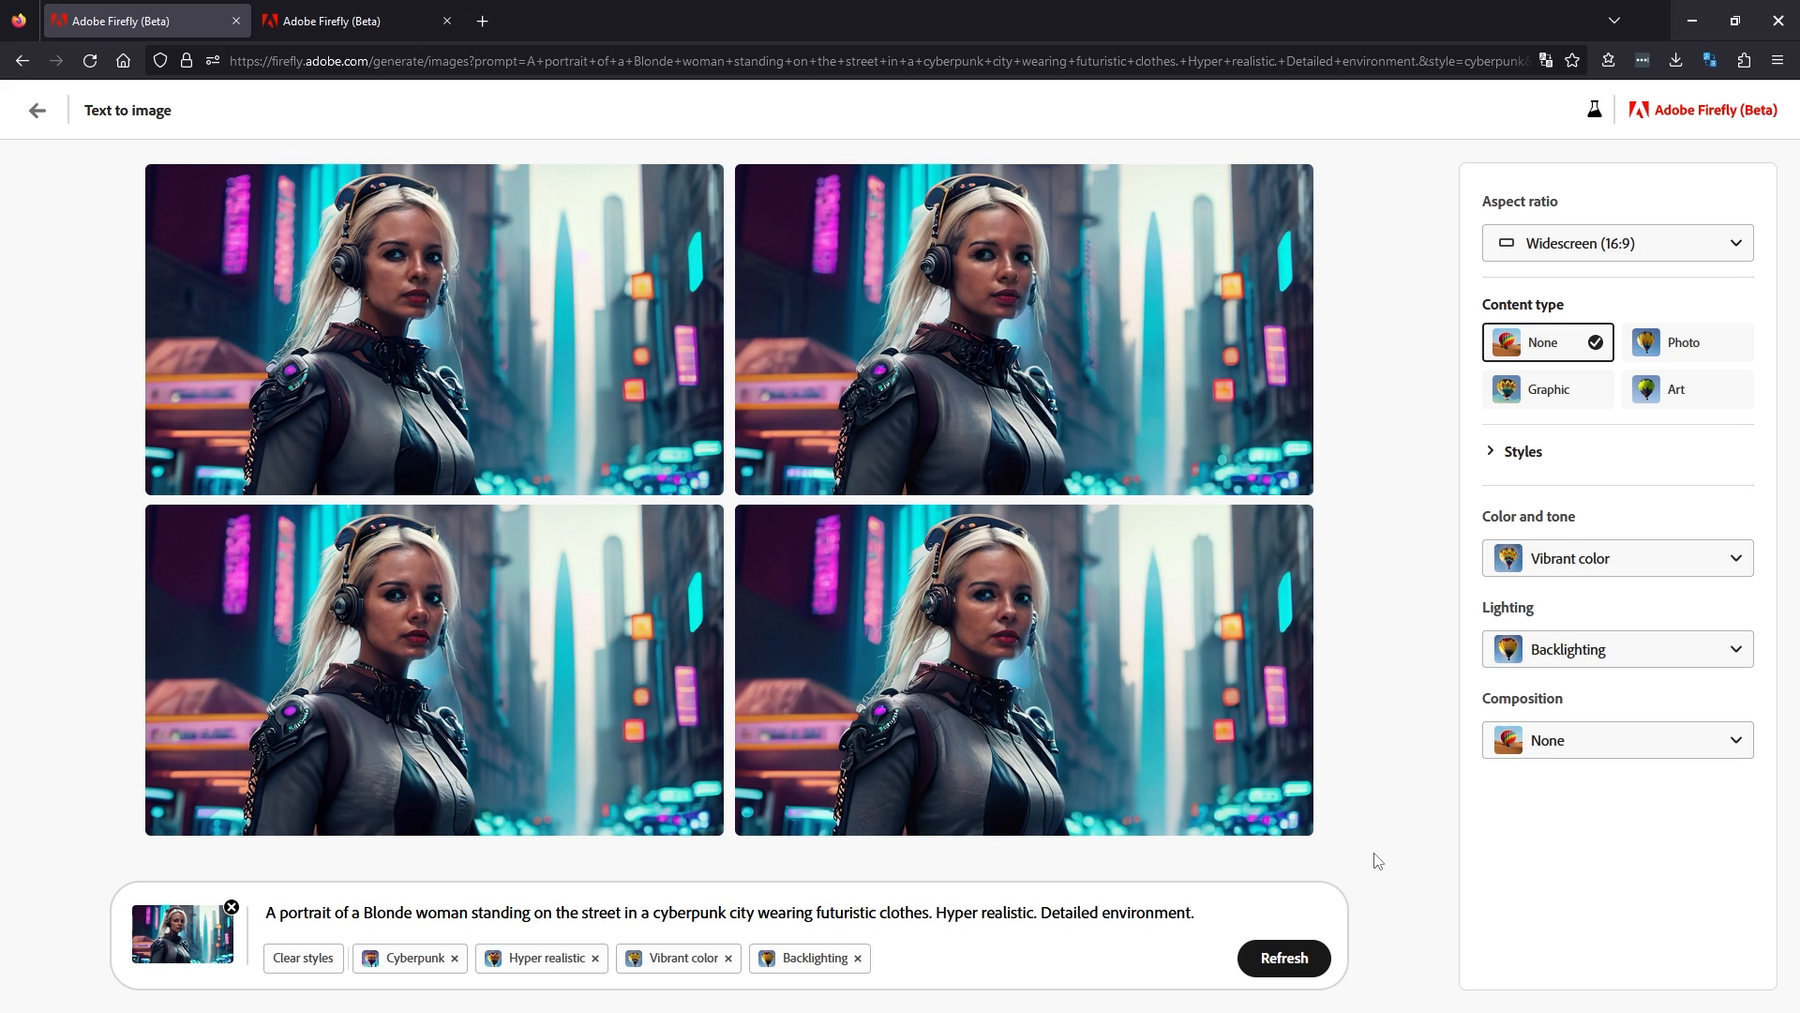
mouse_move(937, 951)
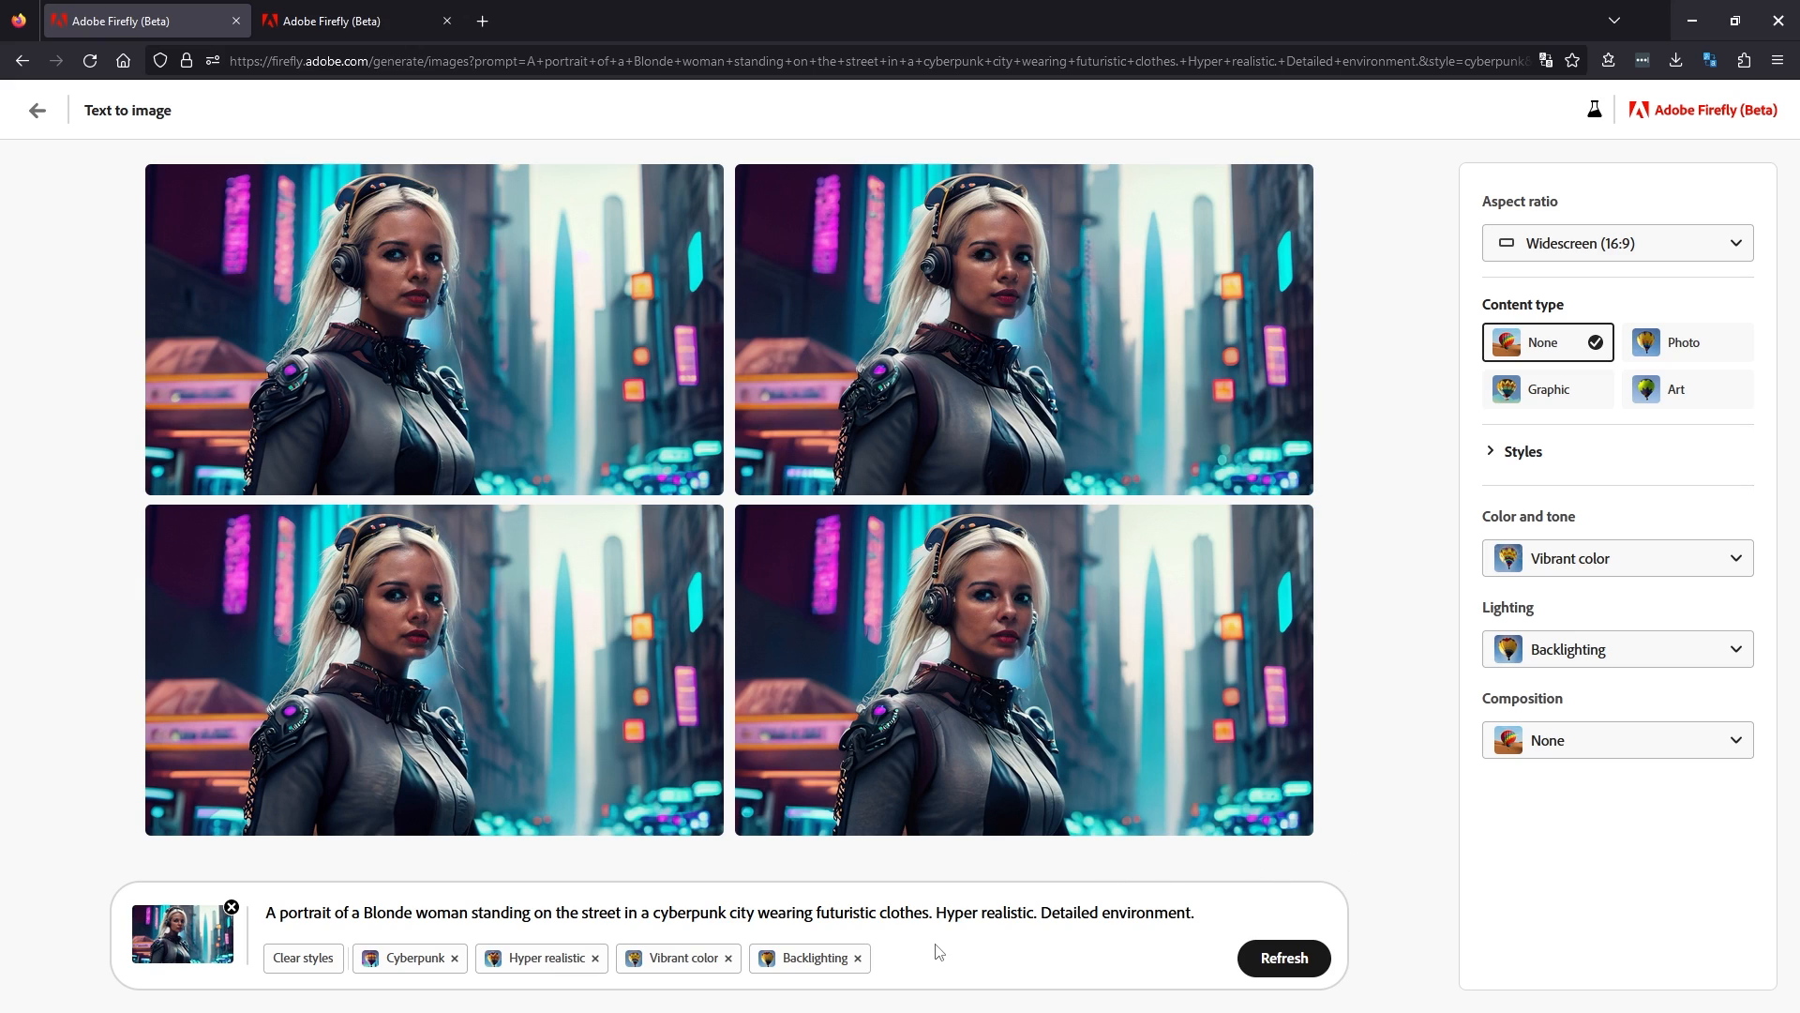
mouse_move(1131, 859)
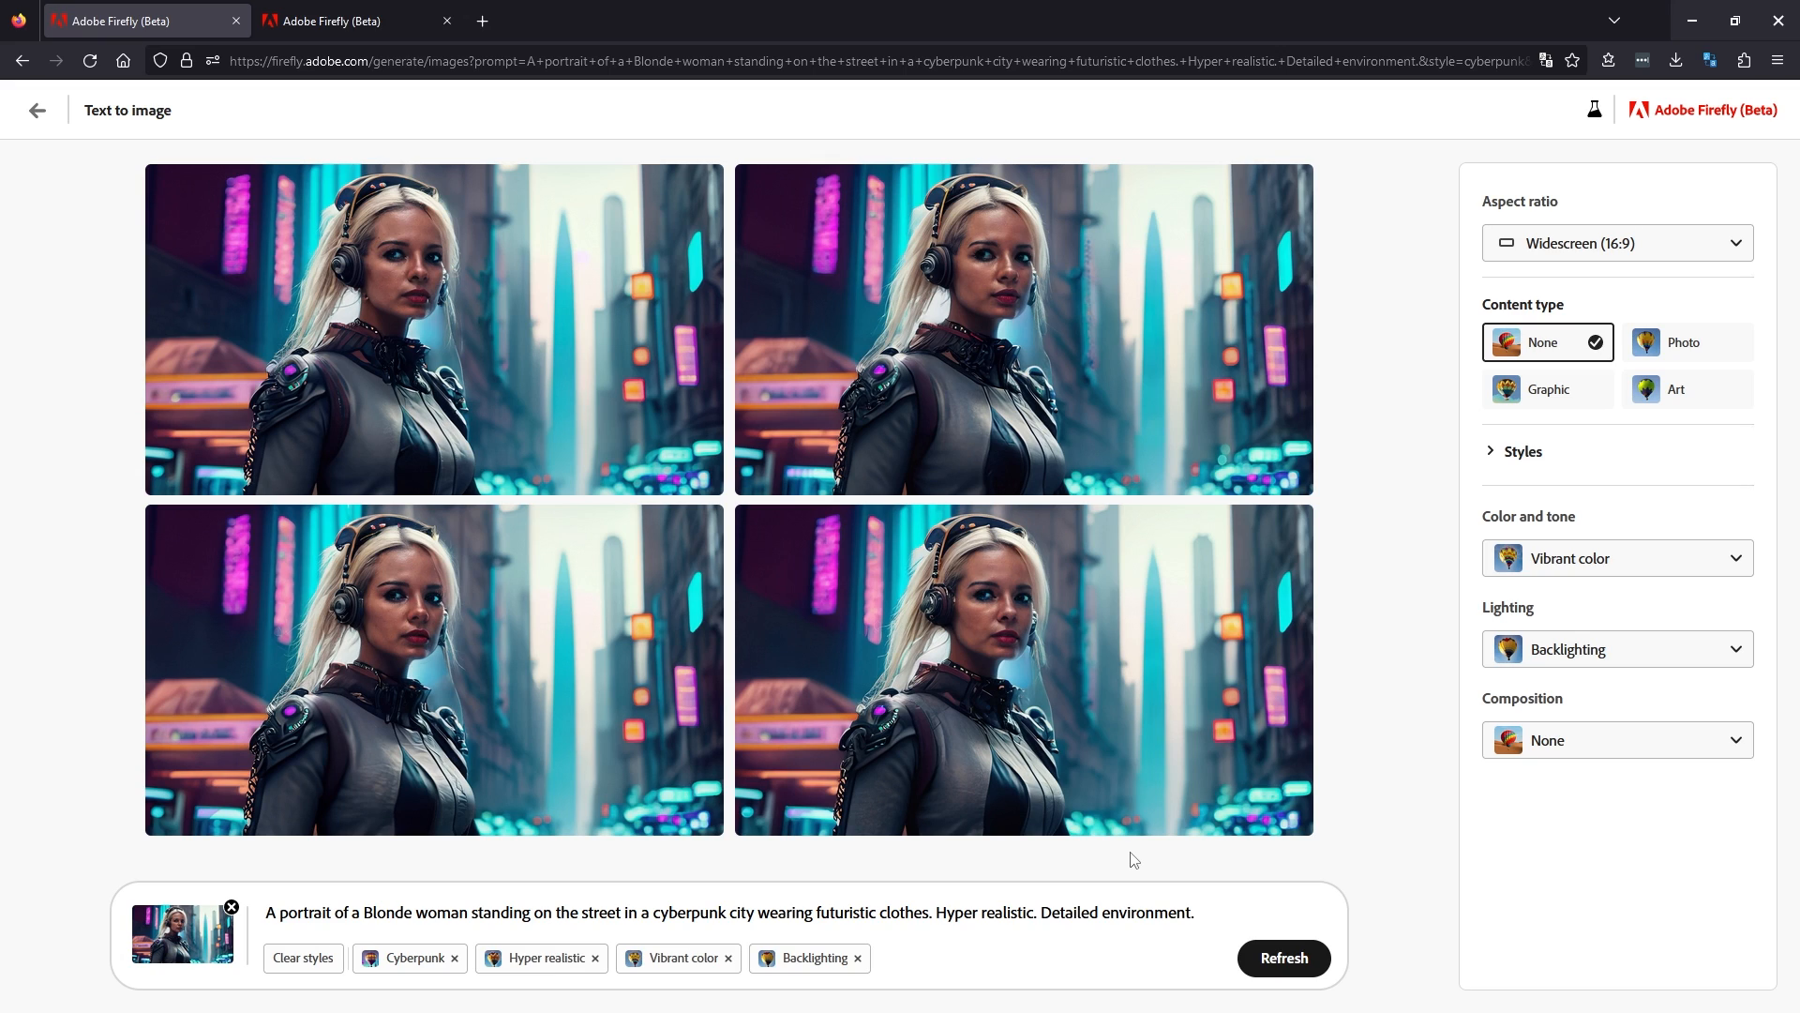
mouse_move(1617, 242)
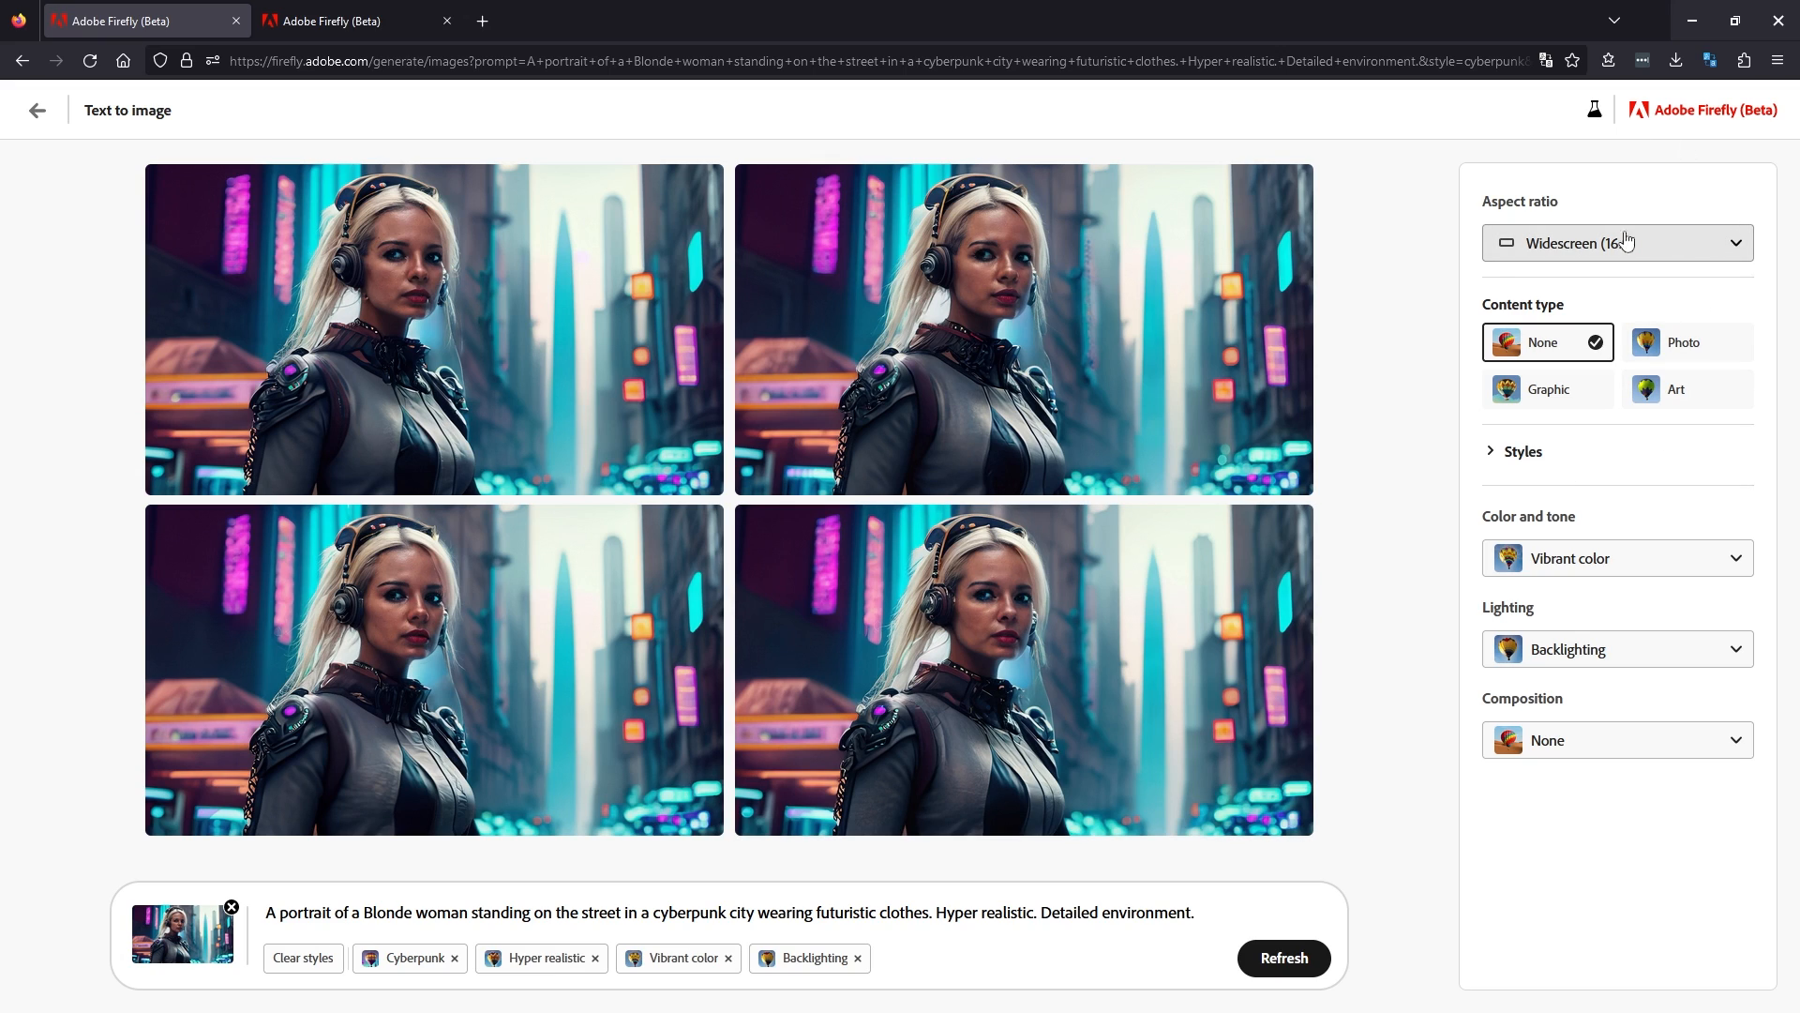
mouse_move(1429, 554)
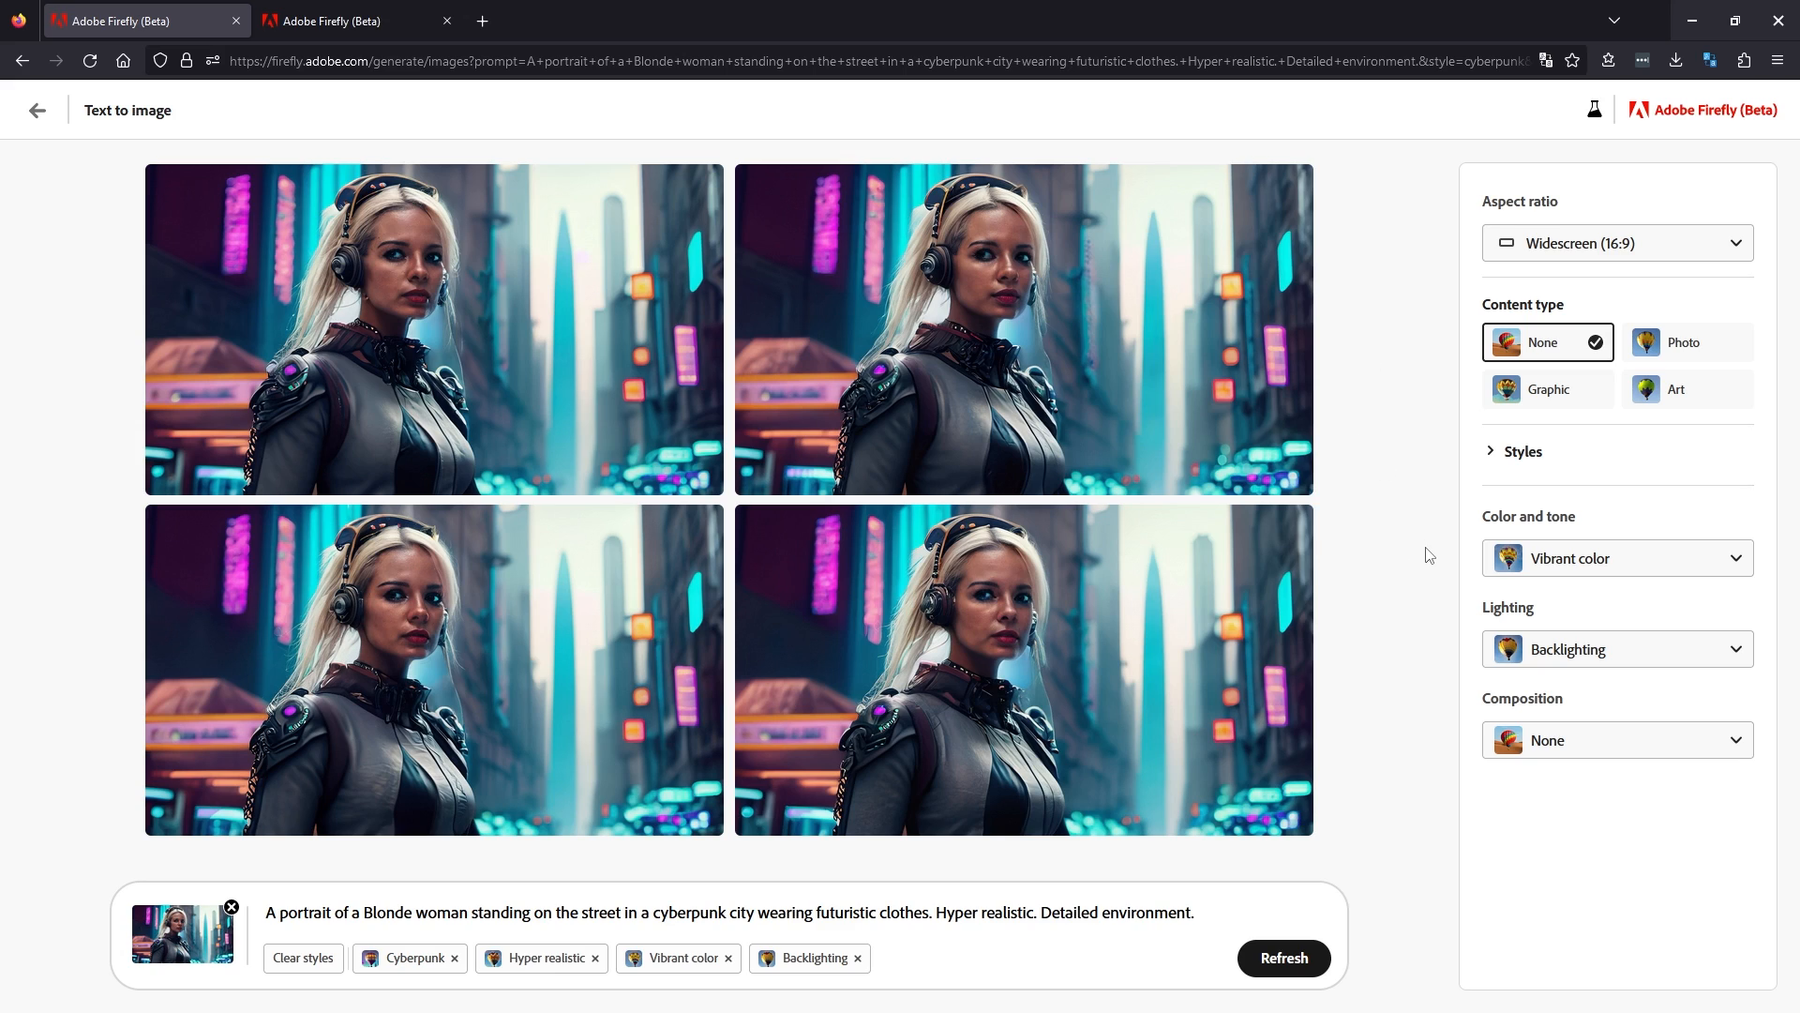
mouse_move(1402, 323)
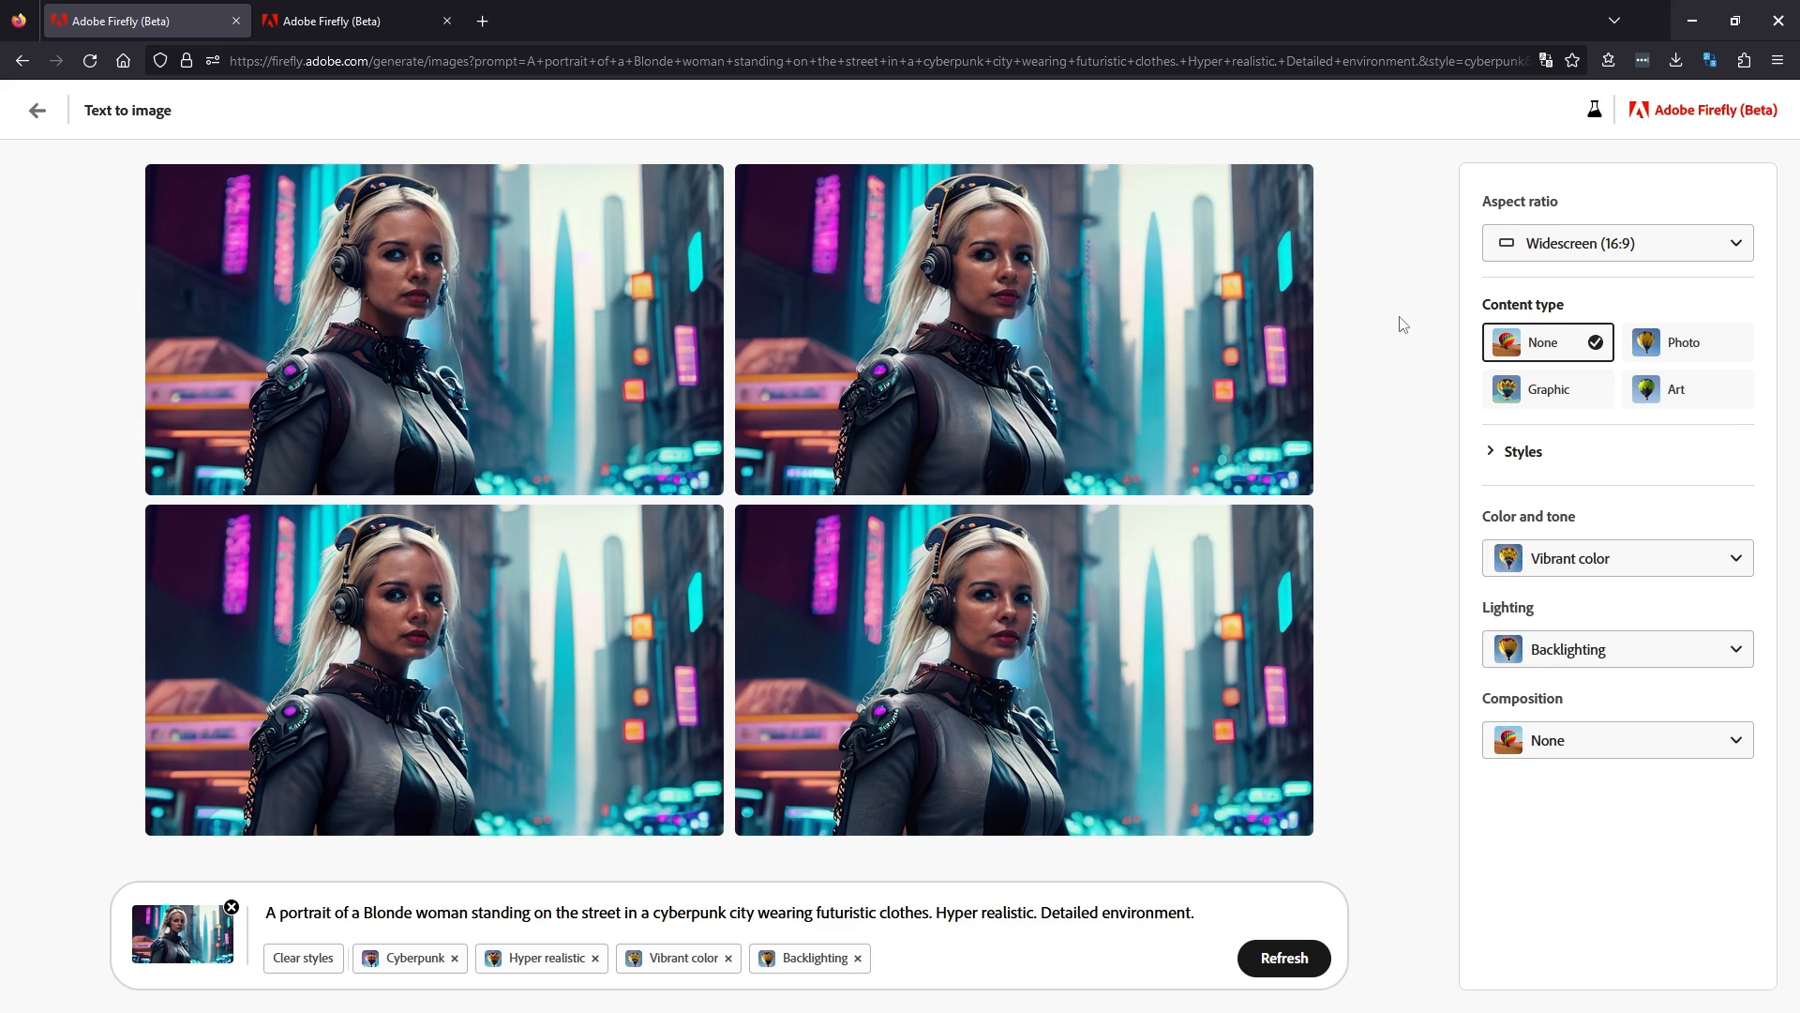